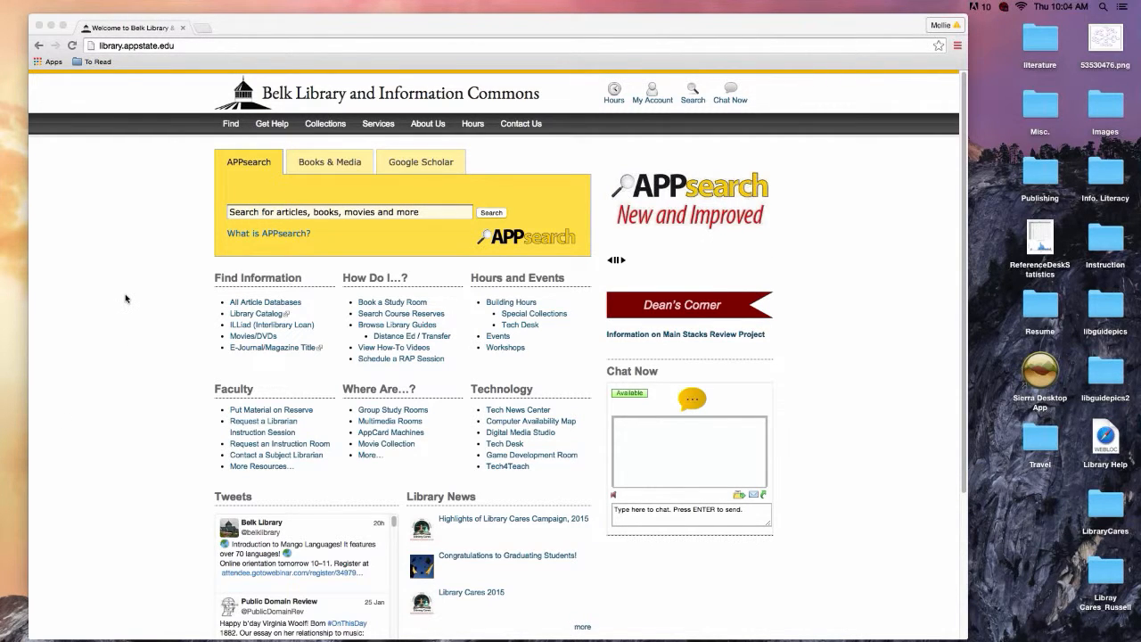
mouse_move(132, 296)
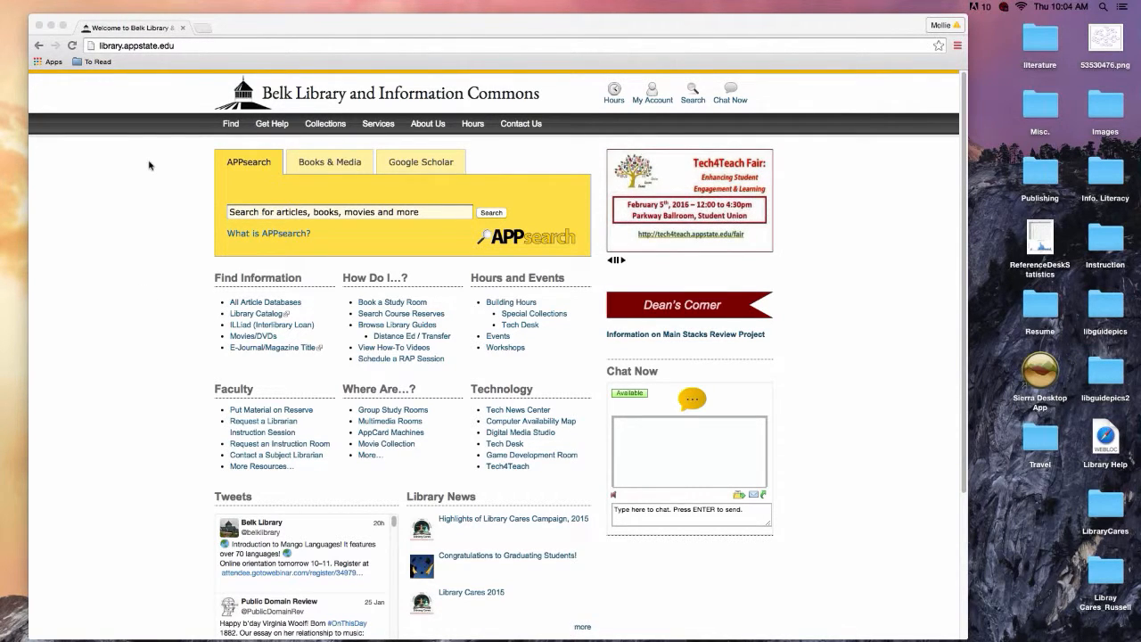
mouse_move(196, 103)
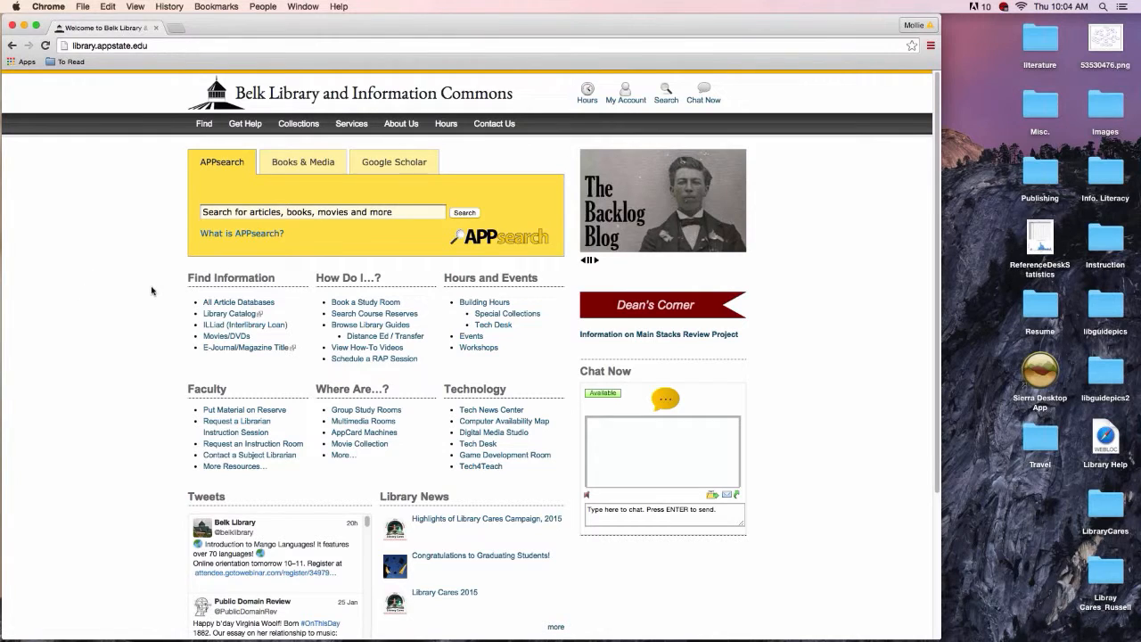
mouse_move(239, 303)
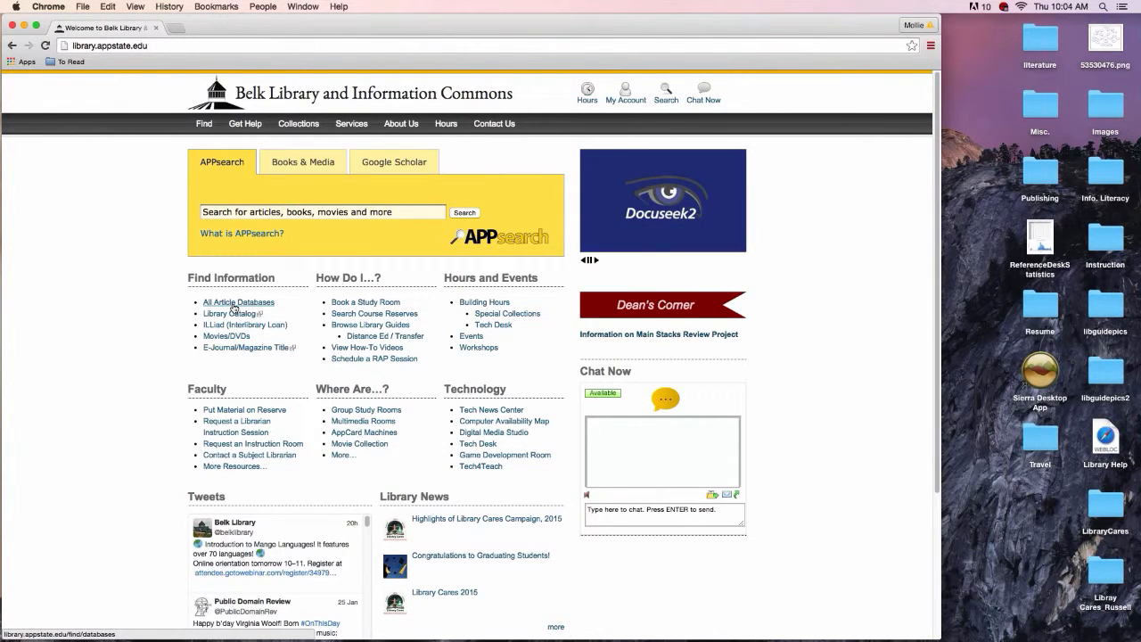
Step: Show the Belk Library article databases whose titles begin with M
click(239, 303)
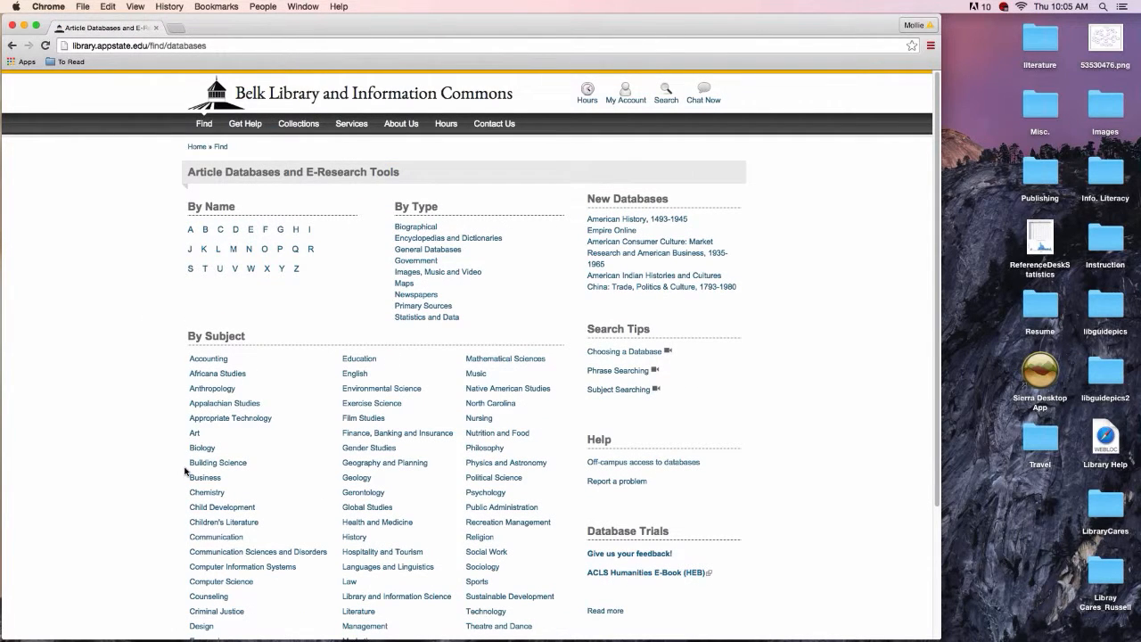
mouse_move(267, 445)
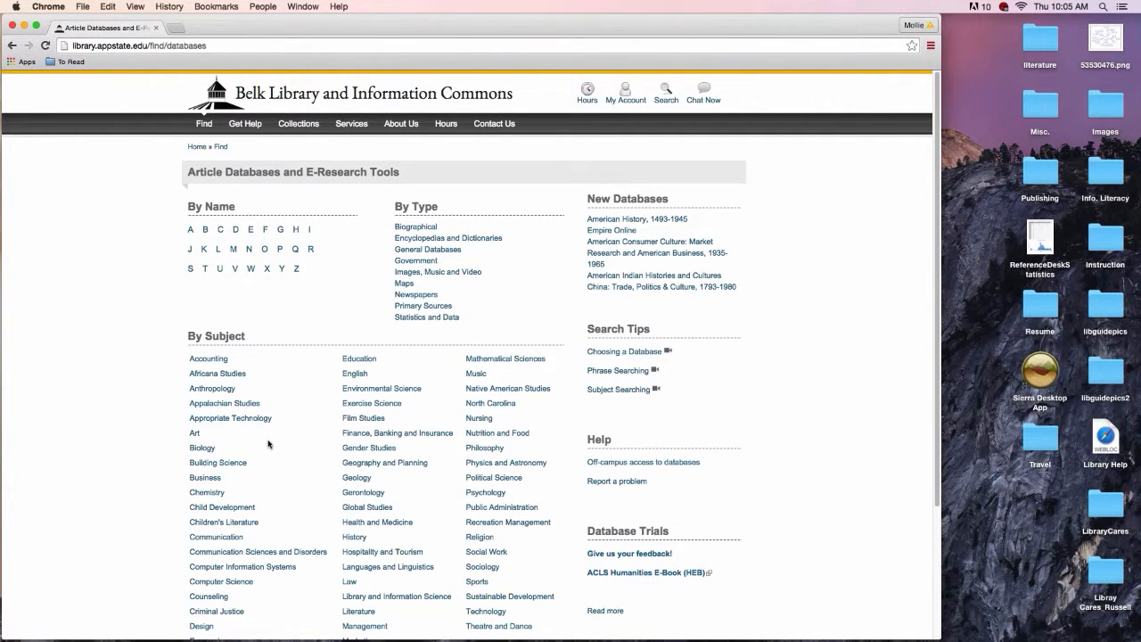
mouse_move(341, 570)
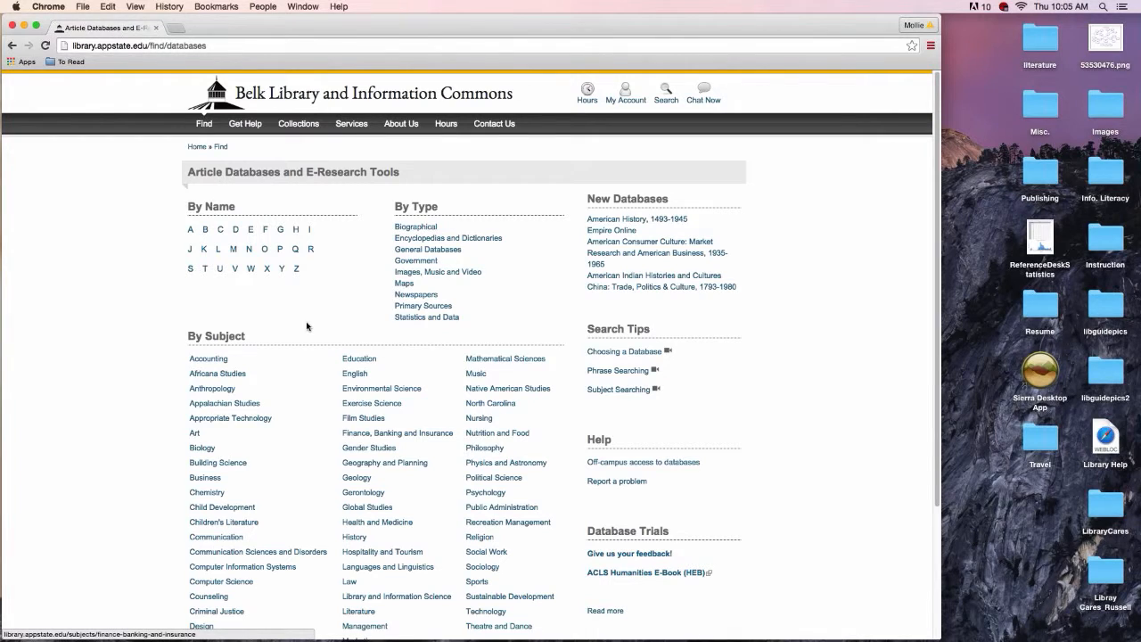
mouse_move(258, 300)
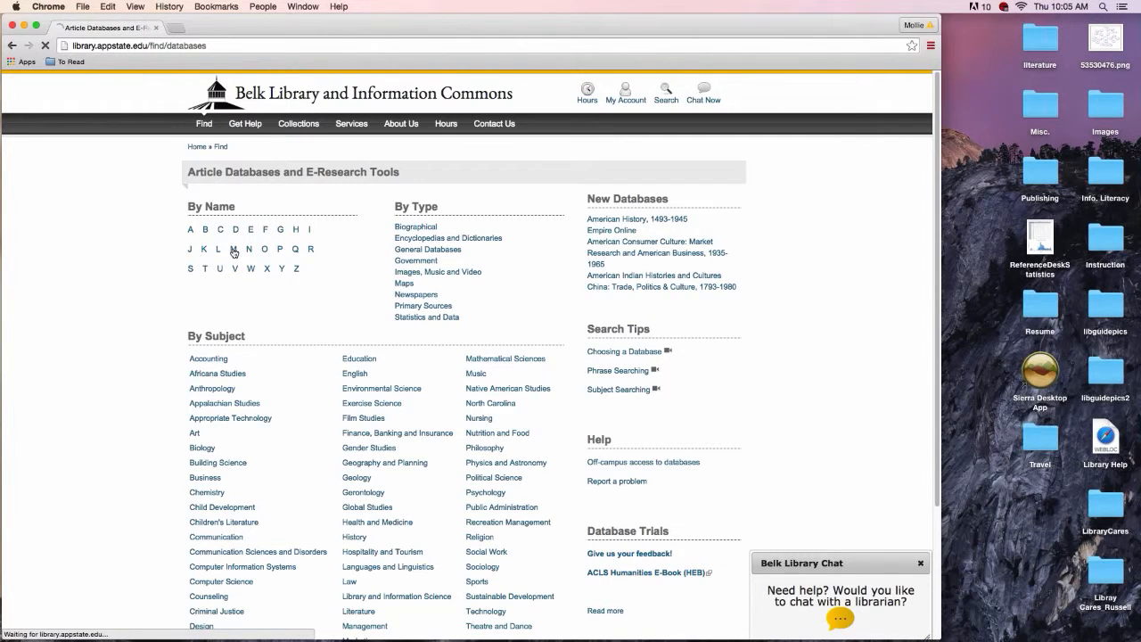
click(234, 251)
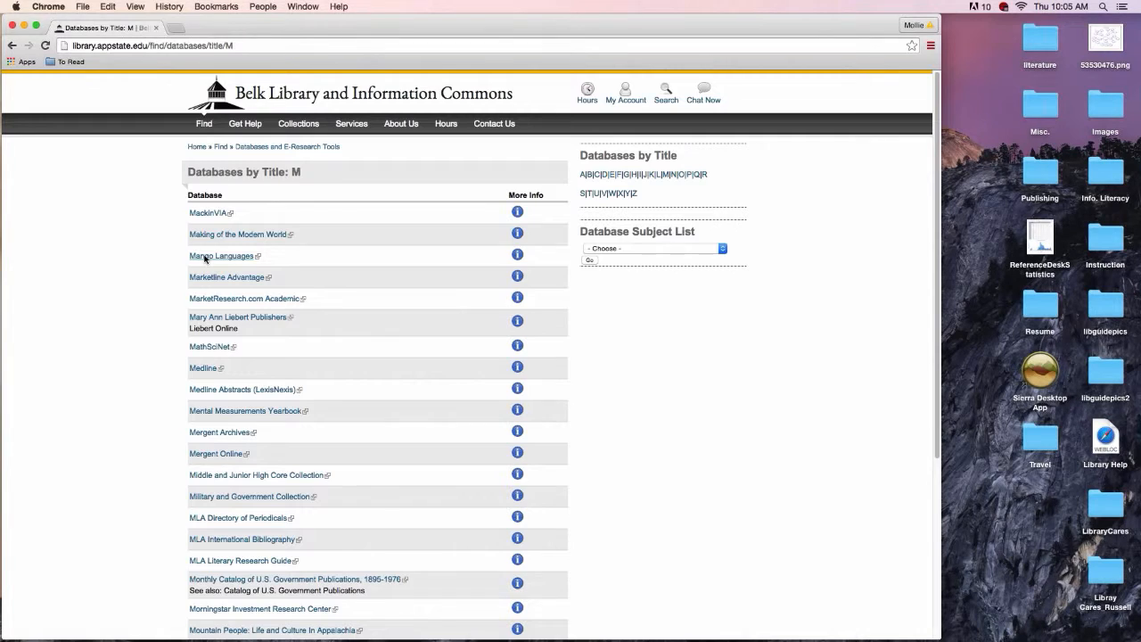
Step: Open the Mango Languages database and keep English as the preferred display language
click(221, 257)
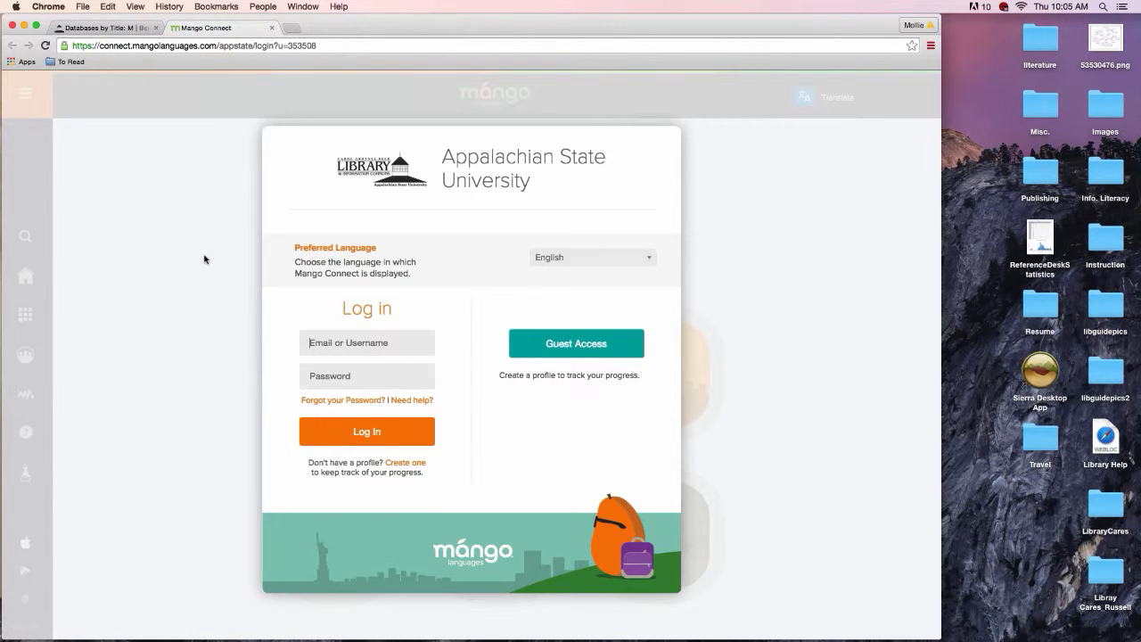
mouse_move(239, 346)
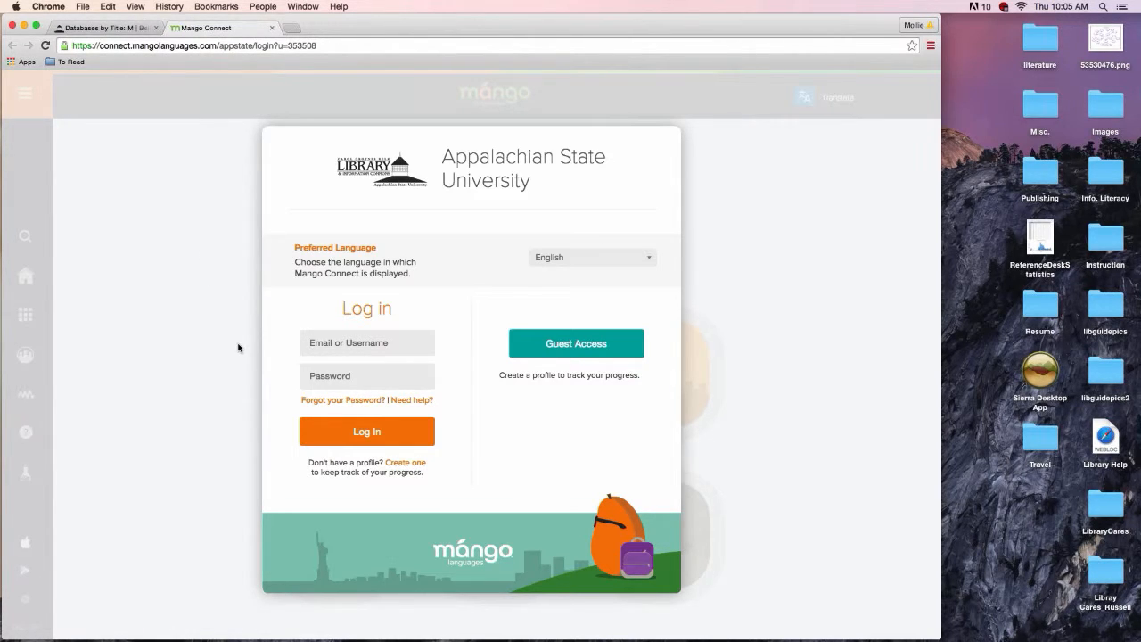
mouse_move(499, 391)
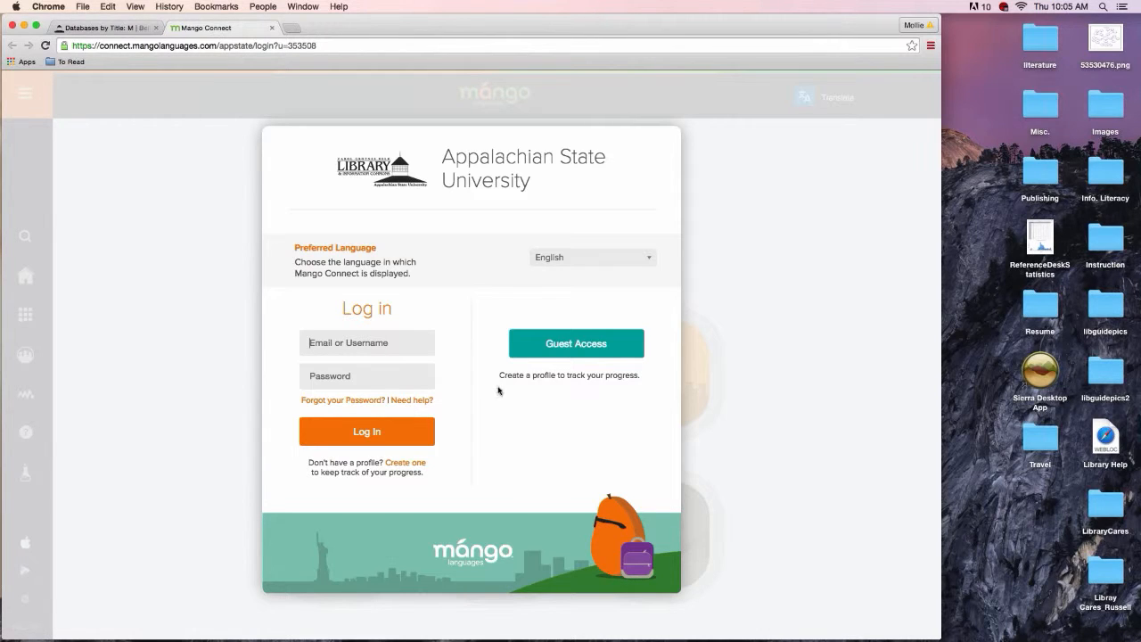
mouse_move(578, 346)
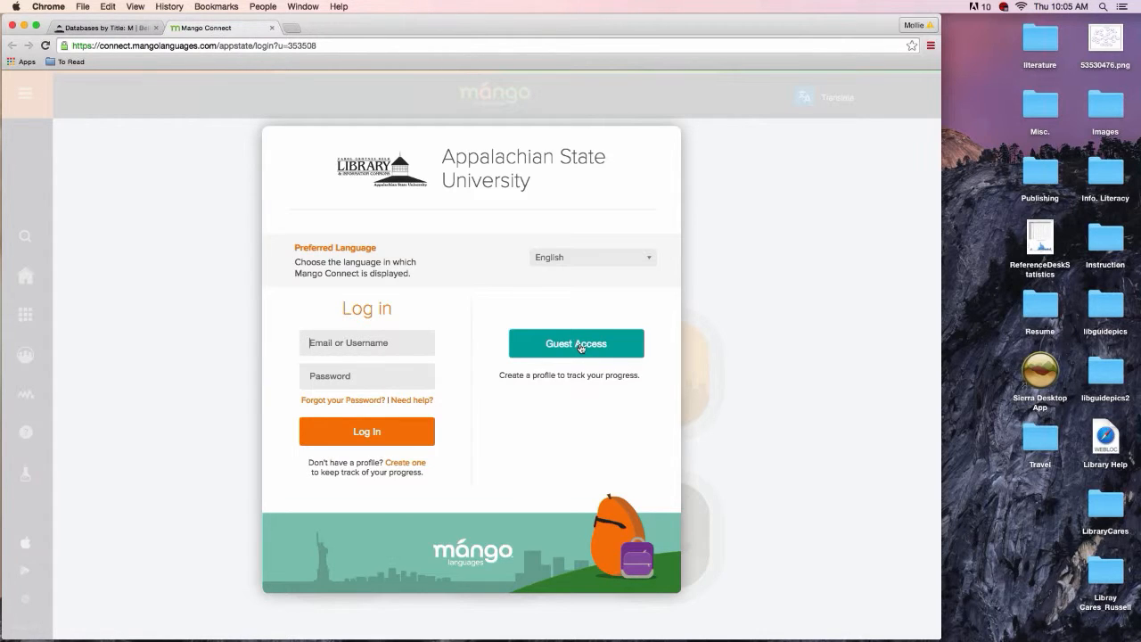
mouse_move(496, 371)
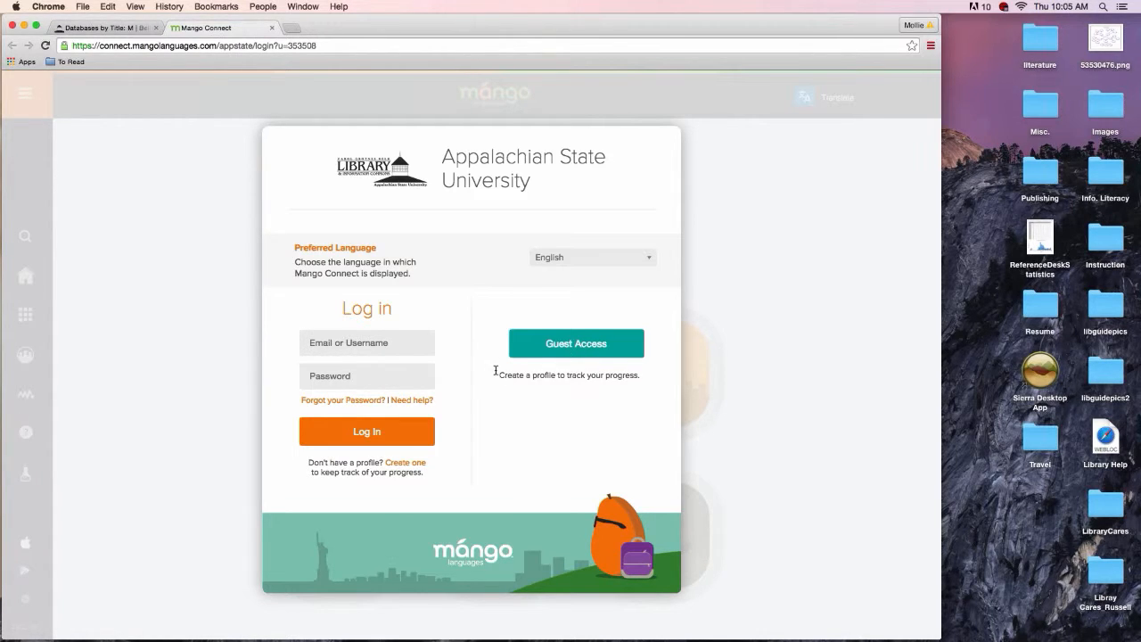
mouse_move(236, 403)
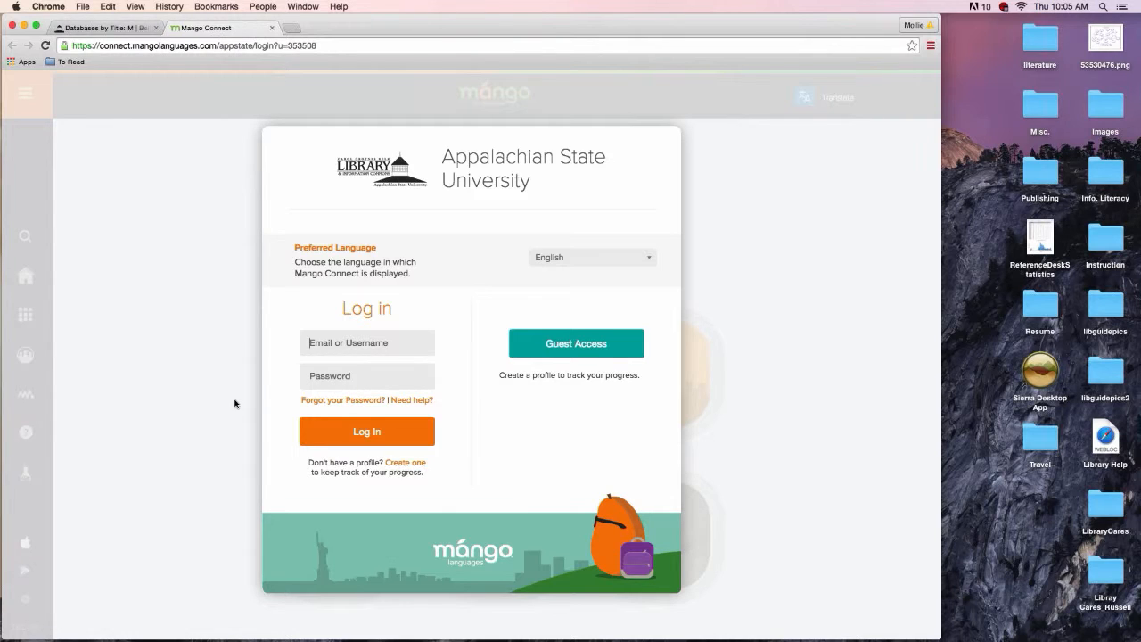
mouse_move(250, 403)
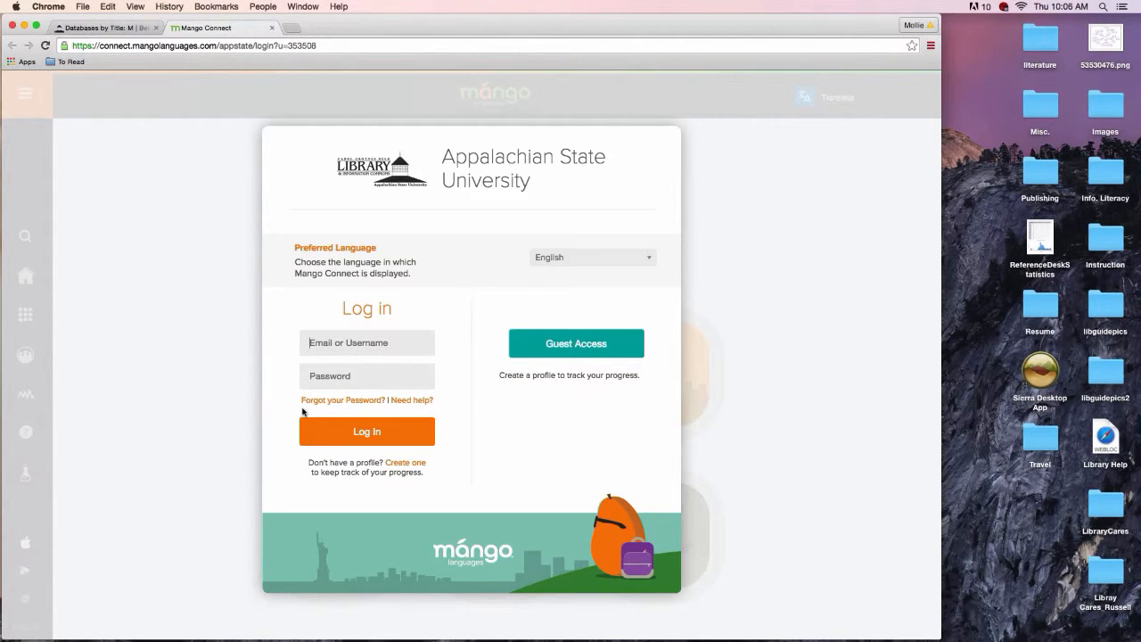
mouse_move(399, 257)
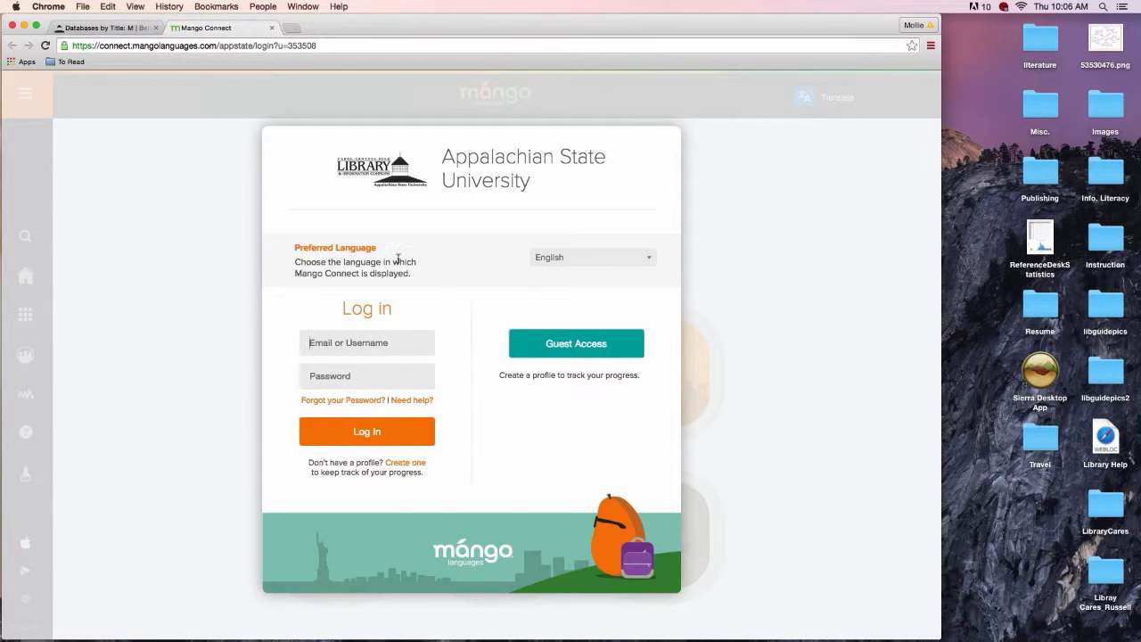
mouse_move(633, 276)
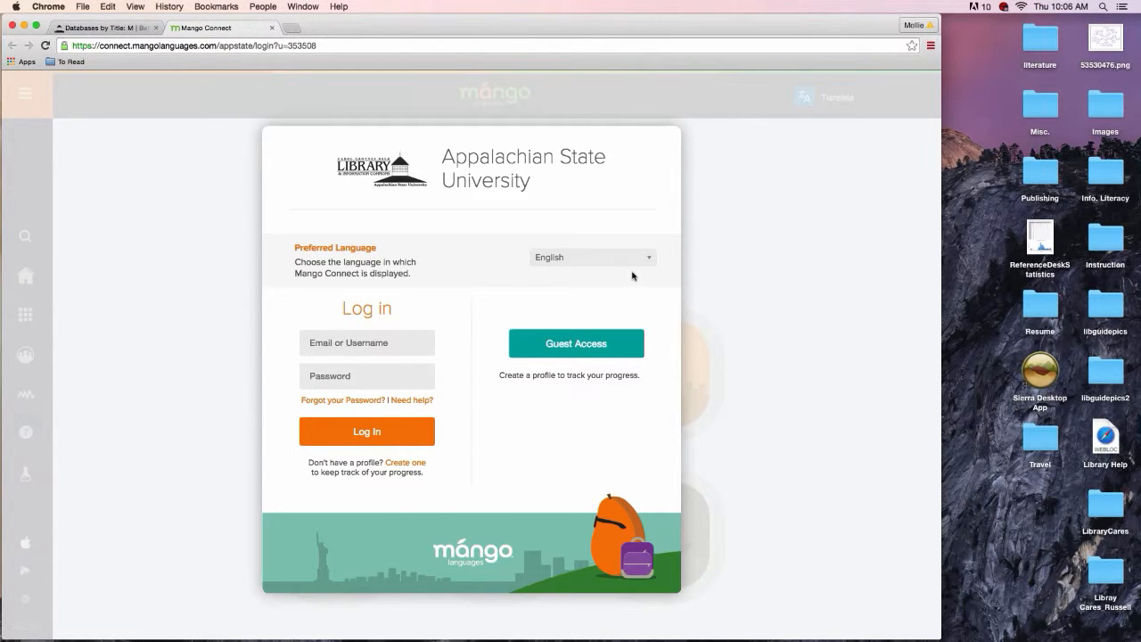
click(592, 256)
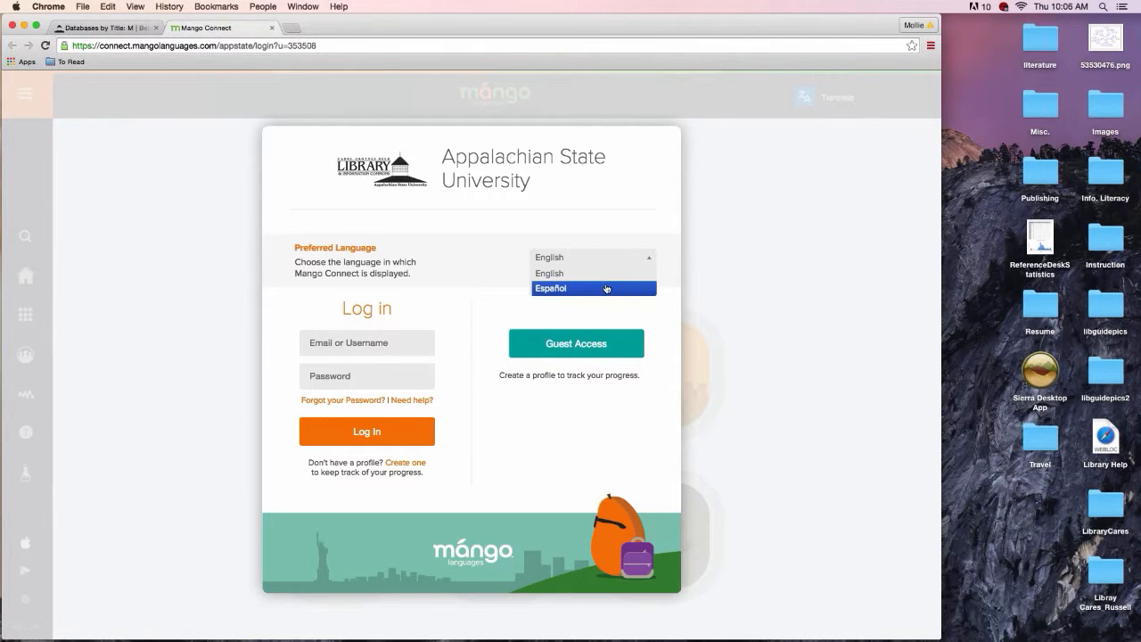
click(549, 273)
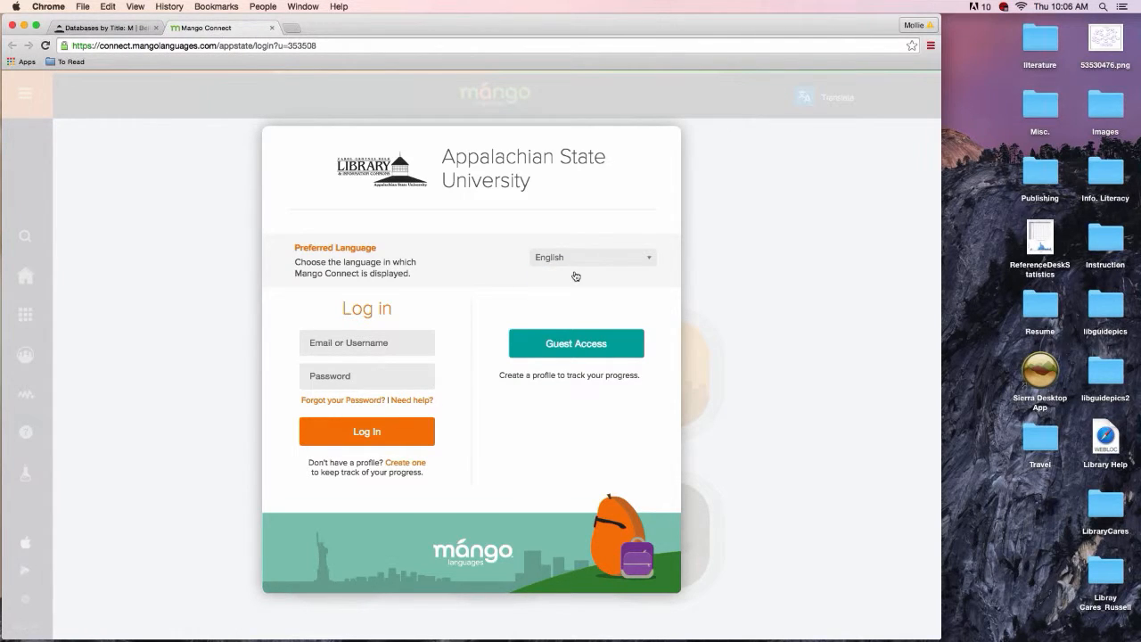
mouse_move(585, 275)
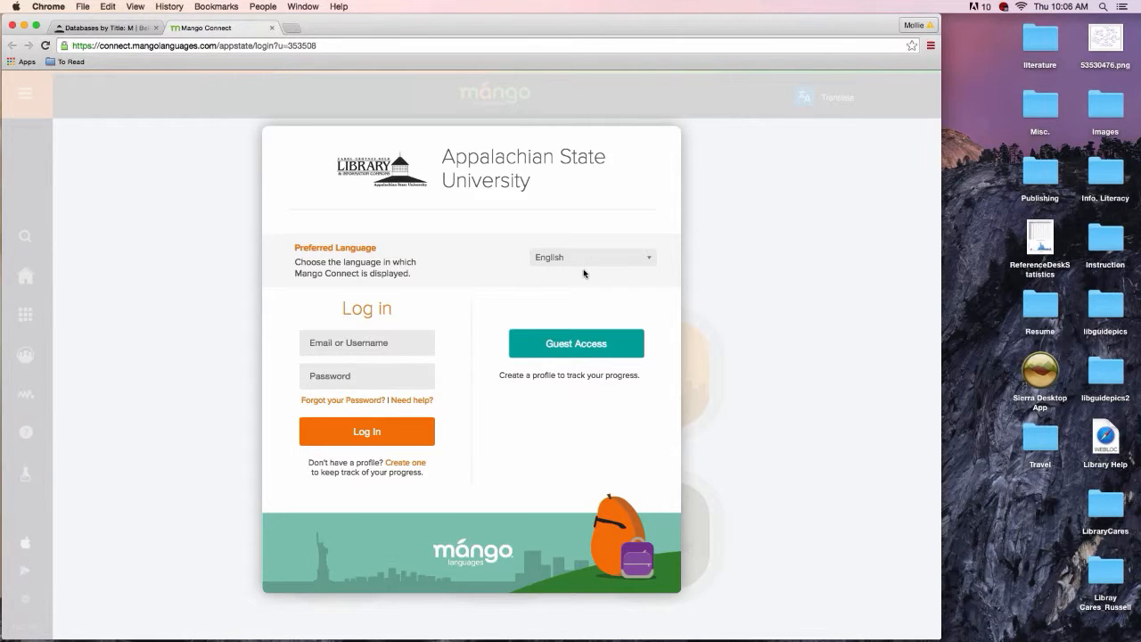
mouse_move(239, 453)
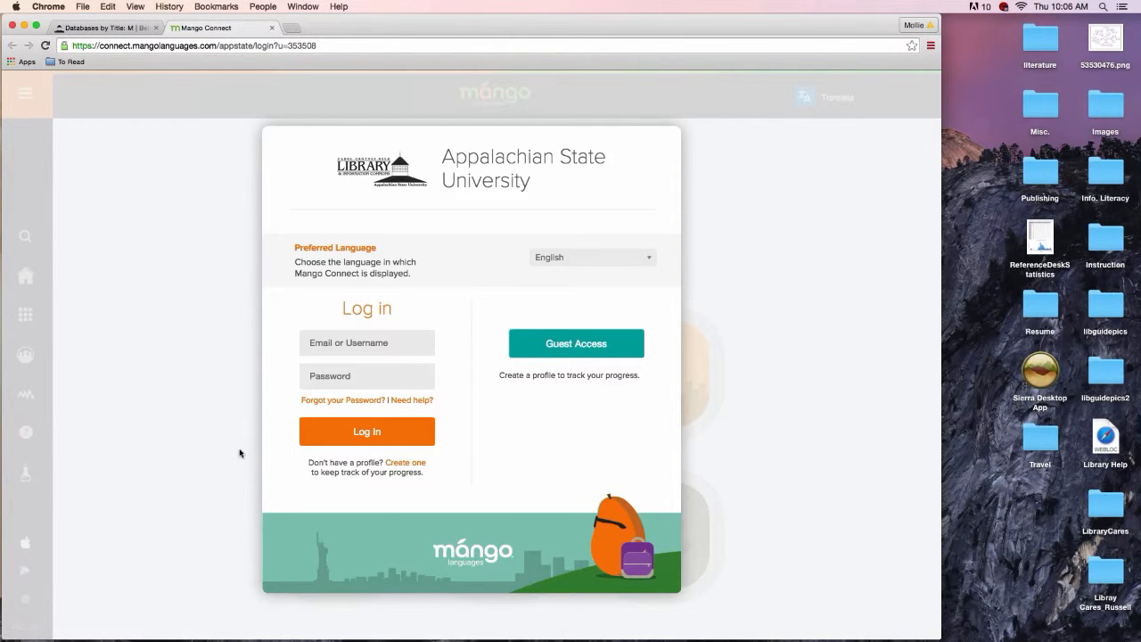
mouse_move(295, 476)
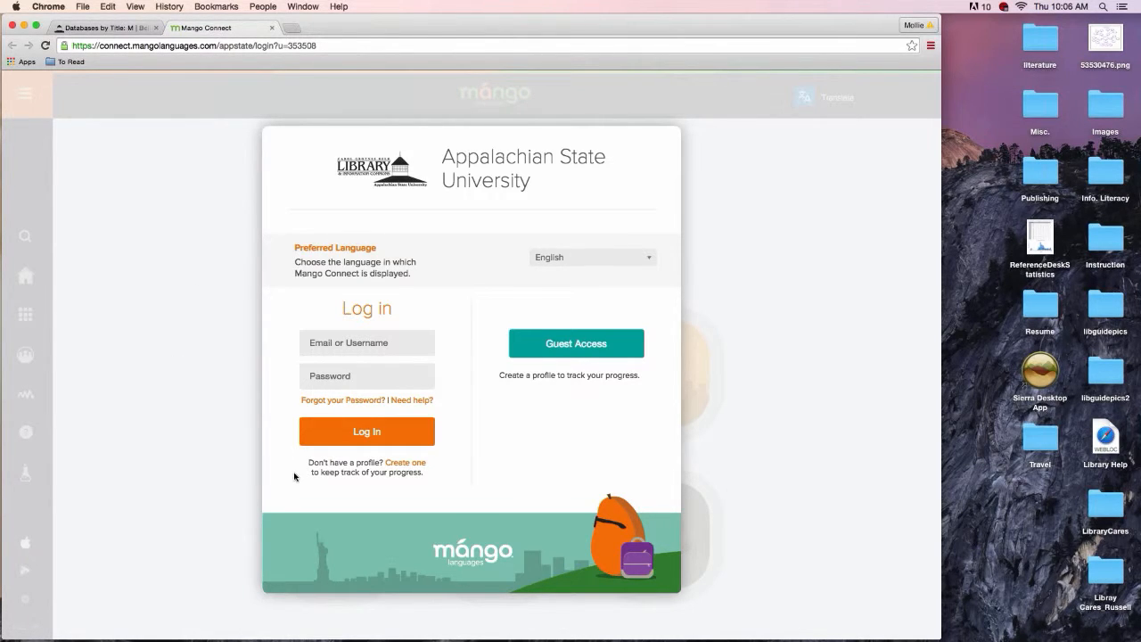
mouse_move(389, 468)
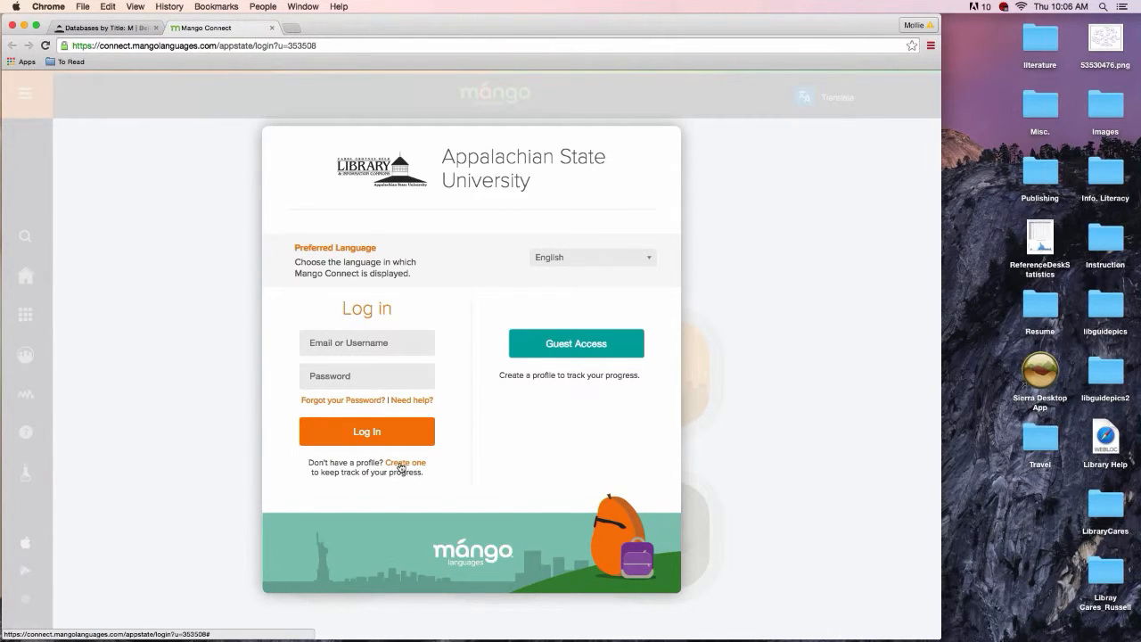
Step: Start creating a new Mango profile via the 'Create one' link
click(403, 462)
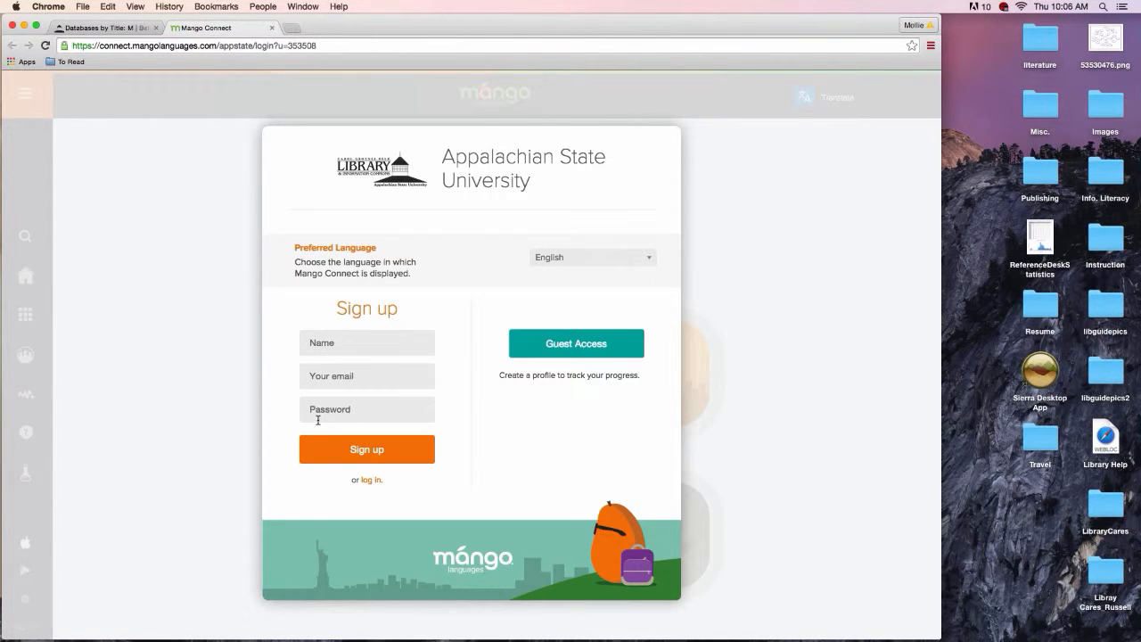
mouse_move(287, 436)
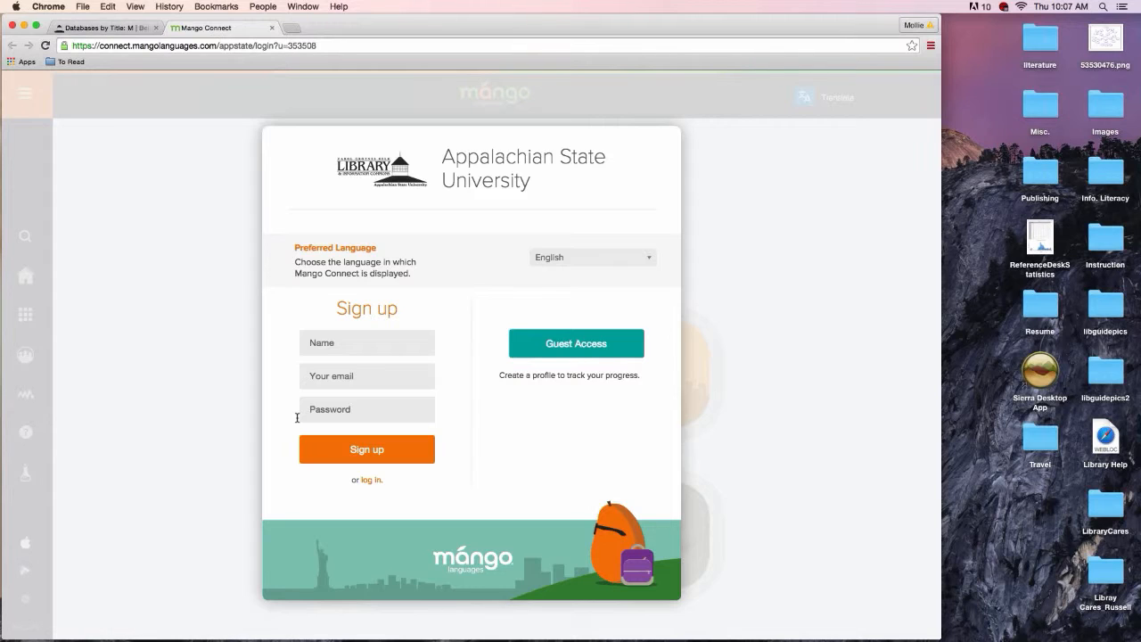
mouse_move(587, 419)
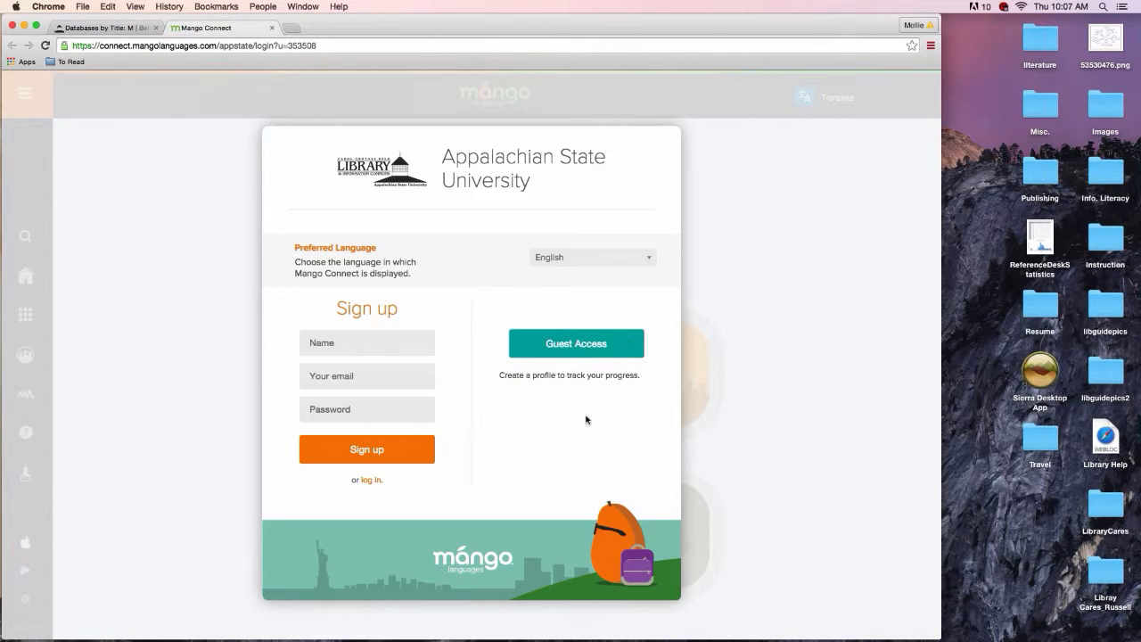
Step: Return to the login form and enter the appstate email address as username
click(371, 480)
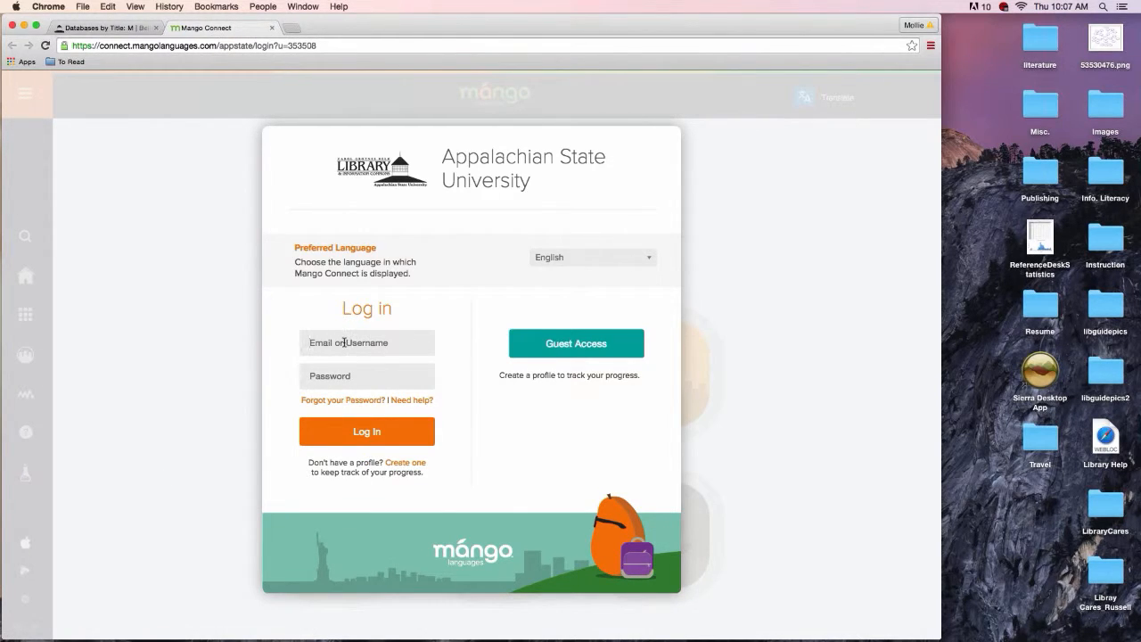
text(peulermb@)
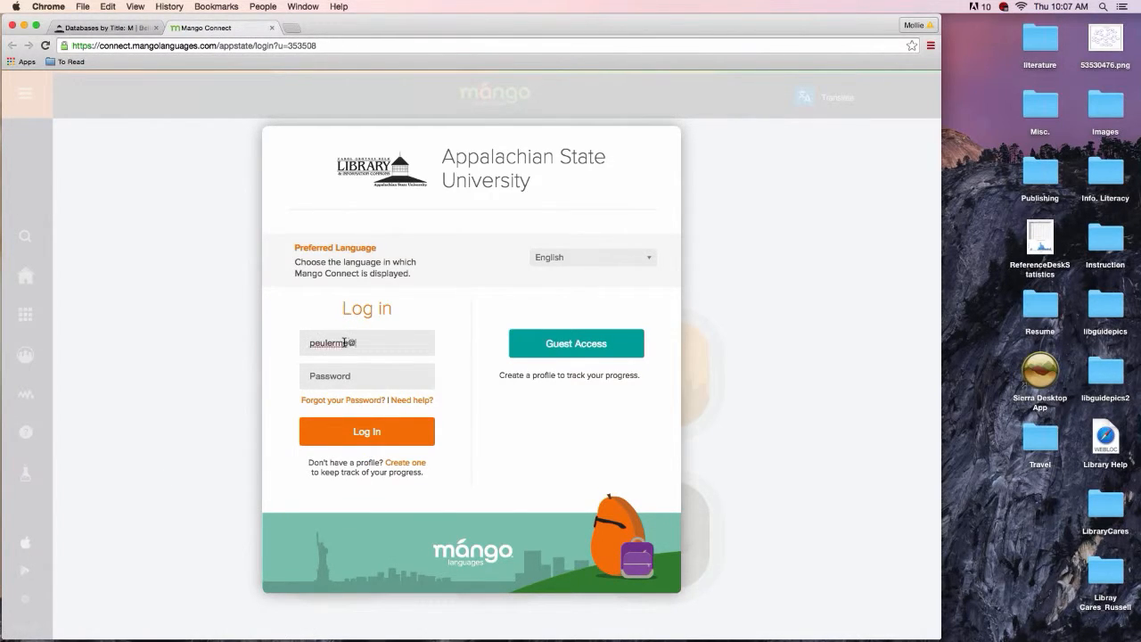
text(@appstate.edu)
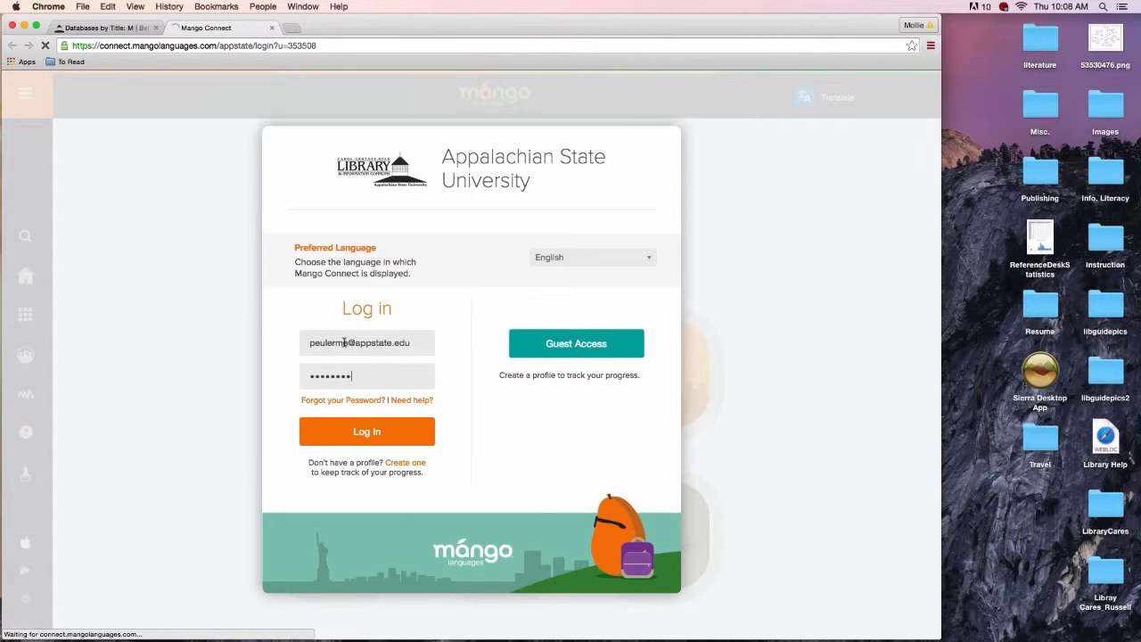
Step: Log in, decline Chrome's save-password prompt, and expand the side navigation menu
click(368, 431)
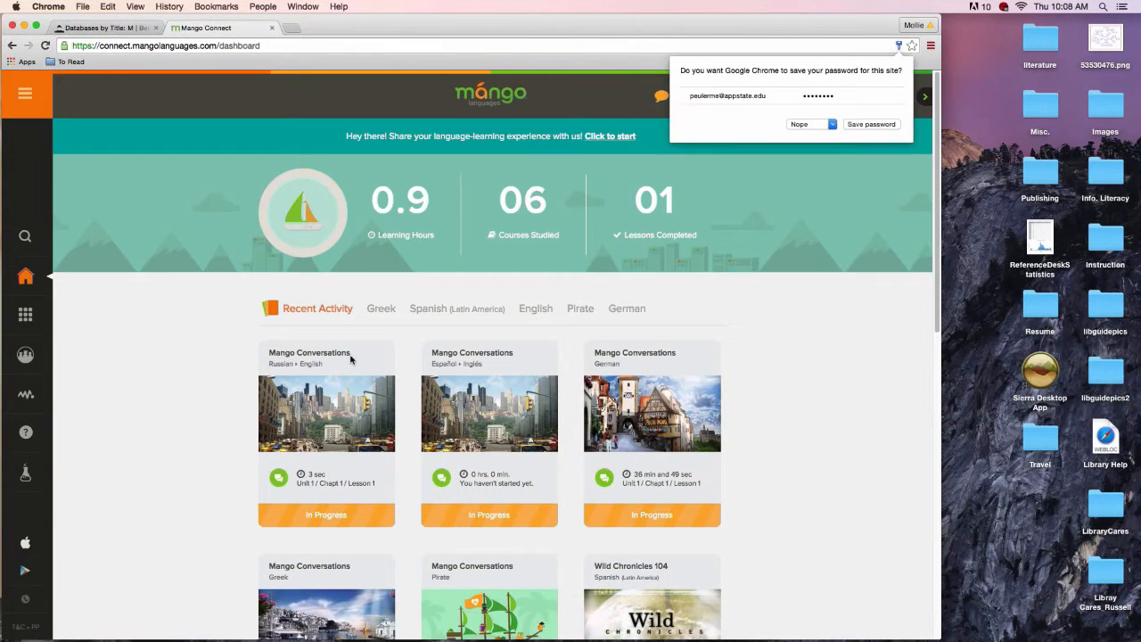
mouse_move(173, 365)
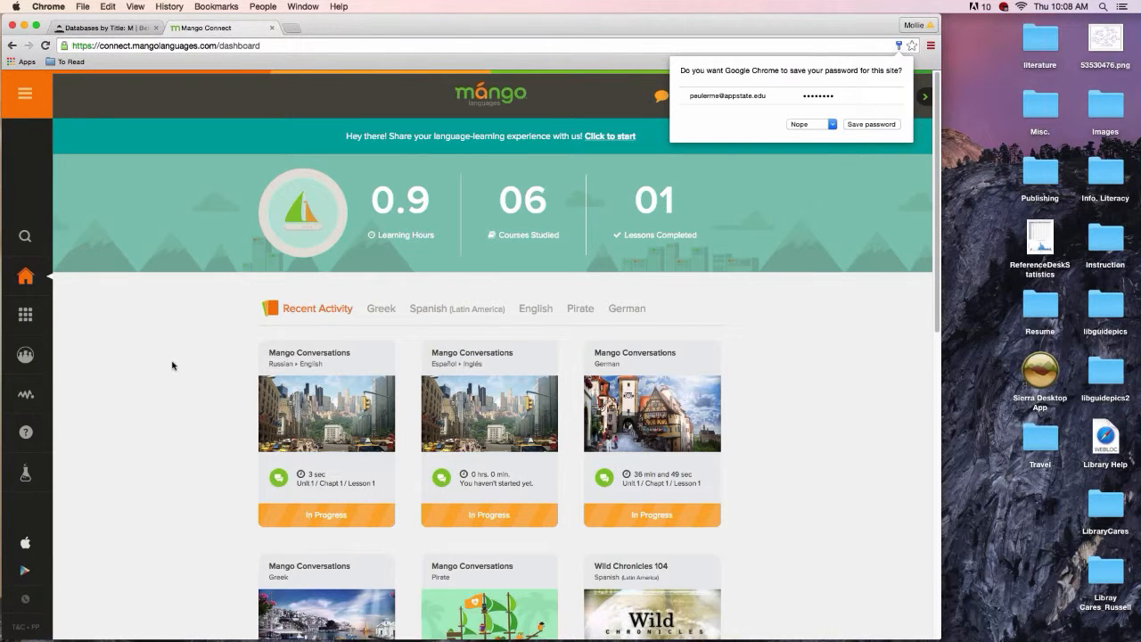
mouse_move(175, 330)
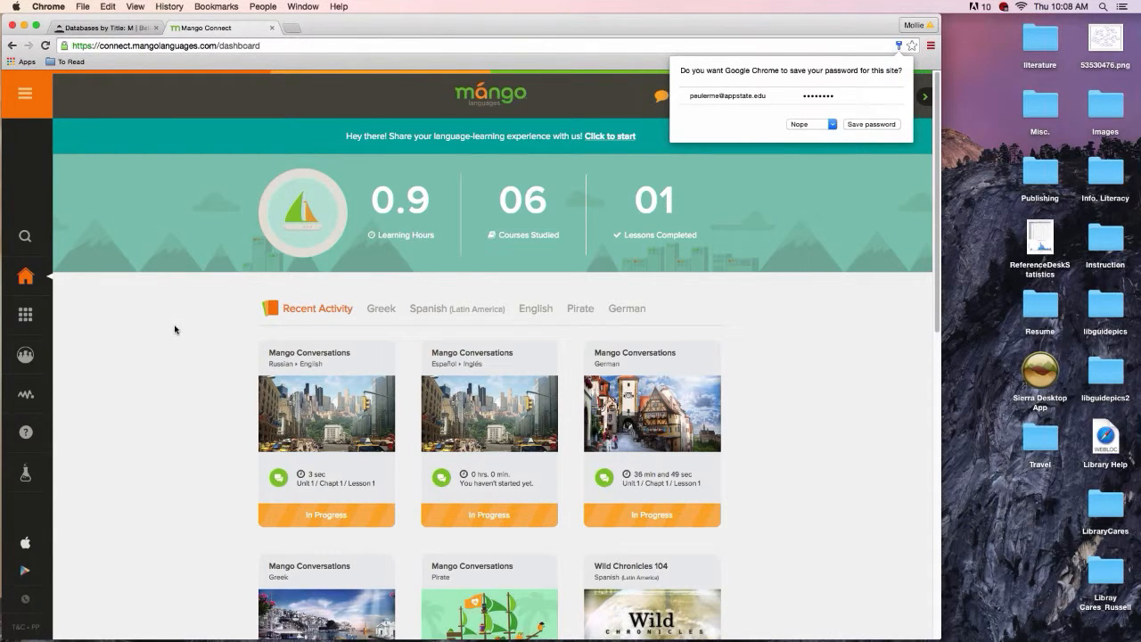
mouse_move(21, 306)
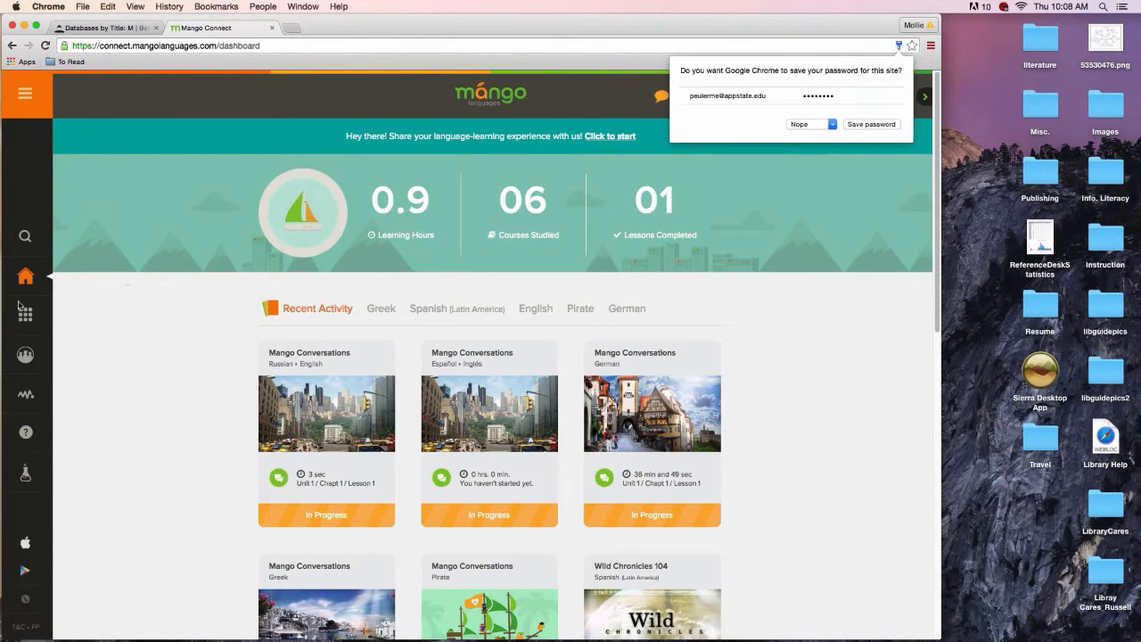
click(806, 125)
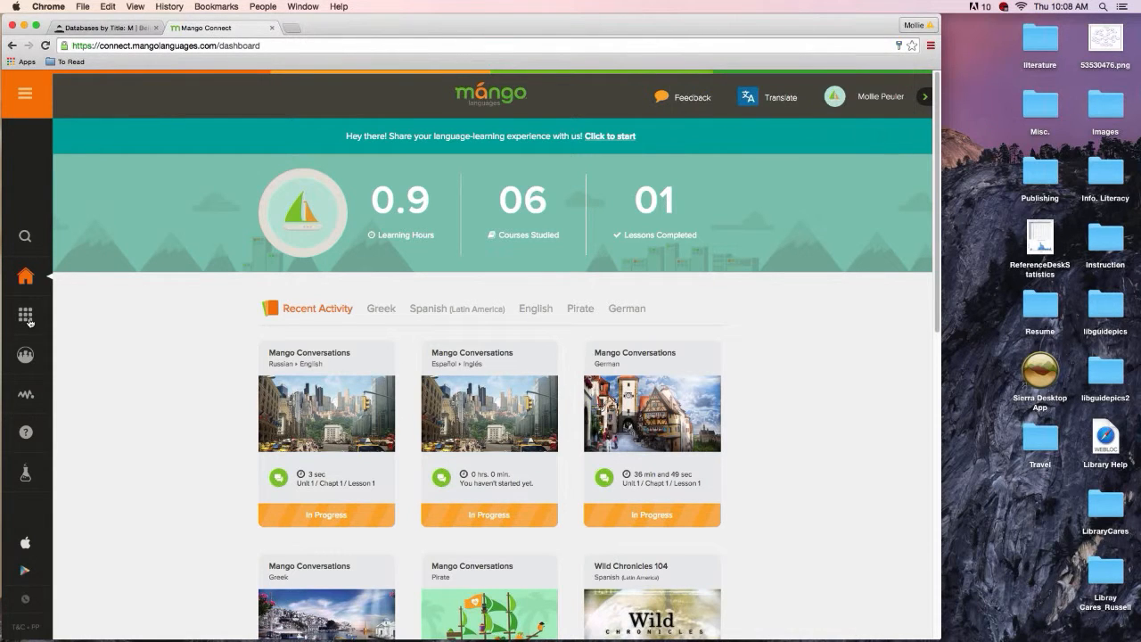
click(25, 93)
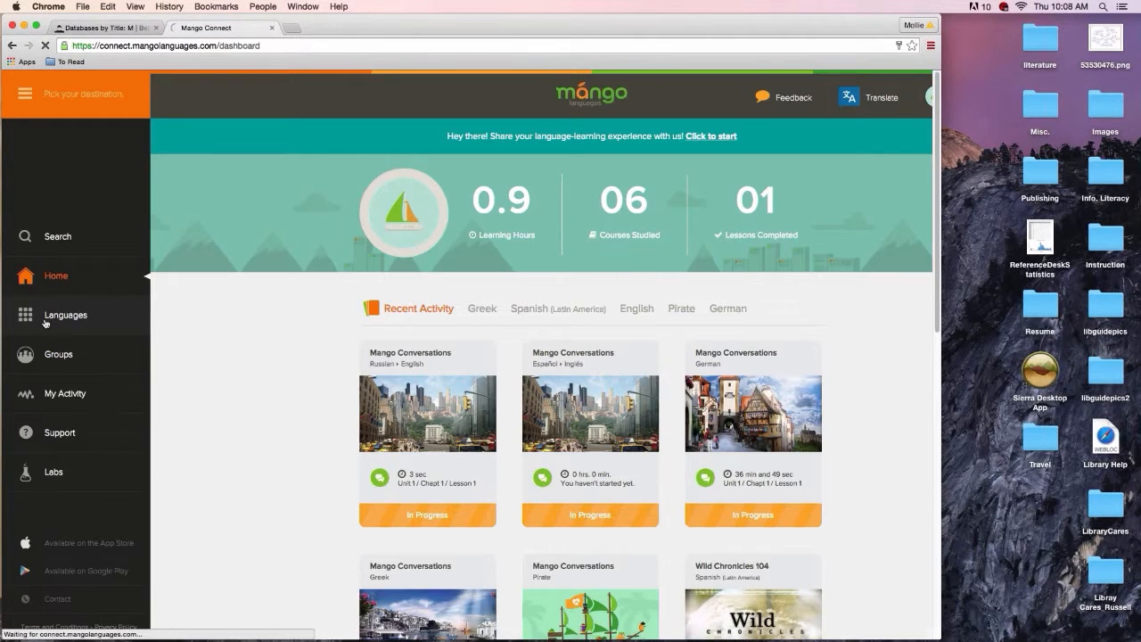
Step: Go to the Languages page listing 71 languages from the sidebar
click(64, 314)
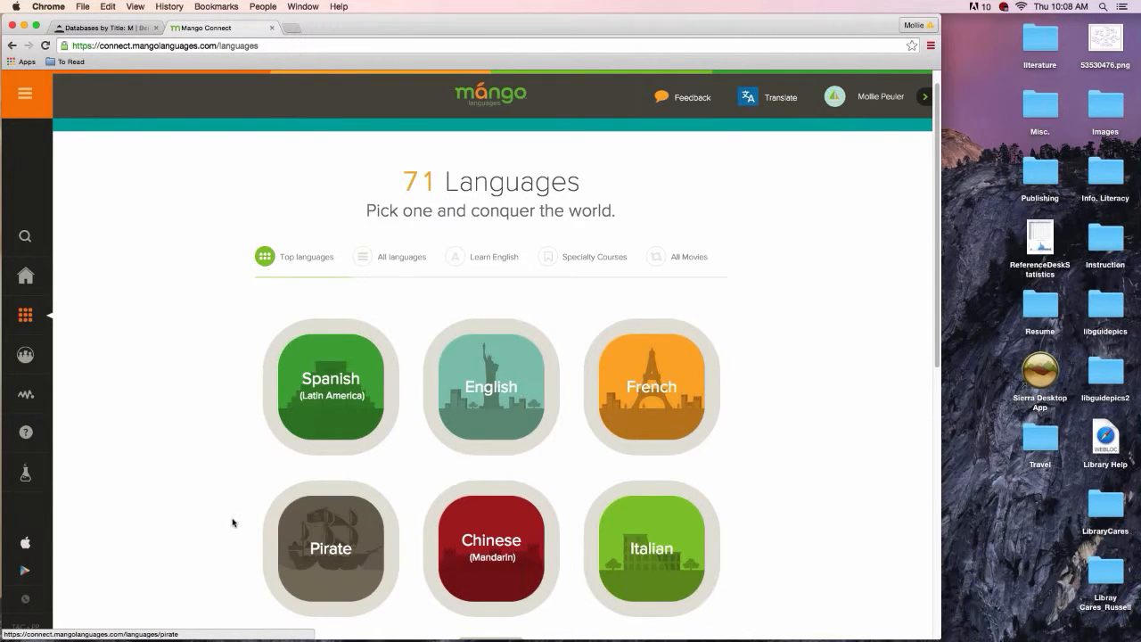
mouse_move(228, 508)
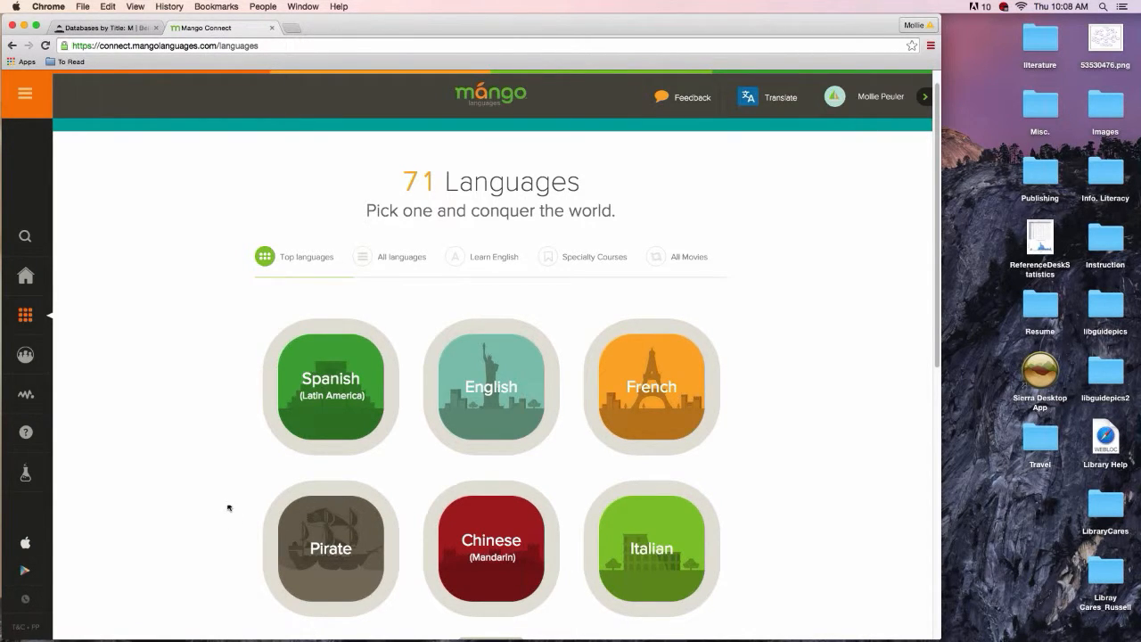
mouse_move(289, 289)
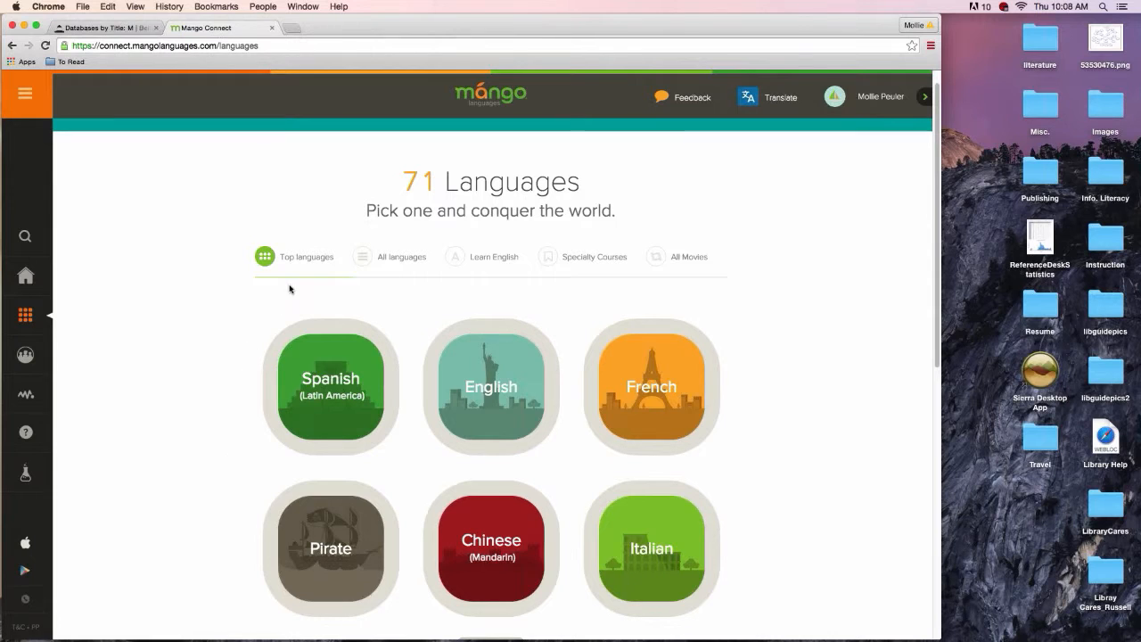
mouse_move(385, 278)
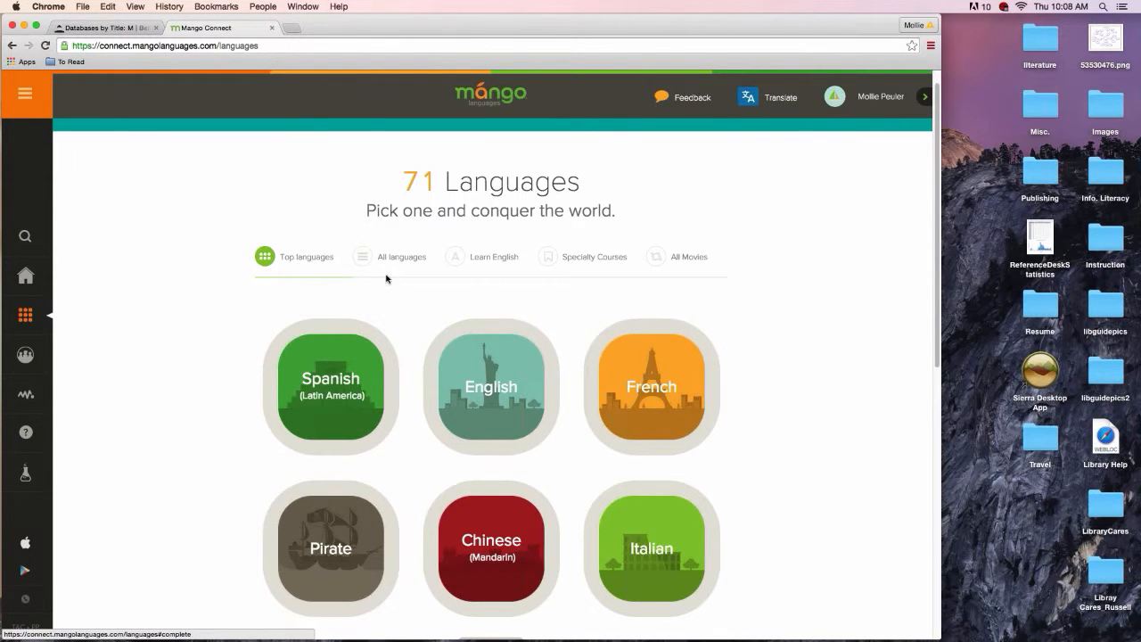
mouse_move(485, 287)
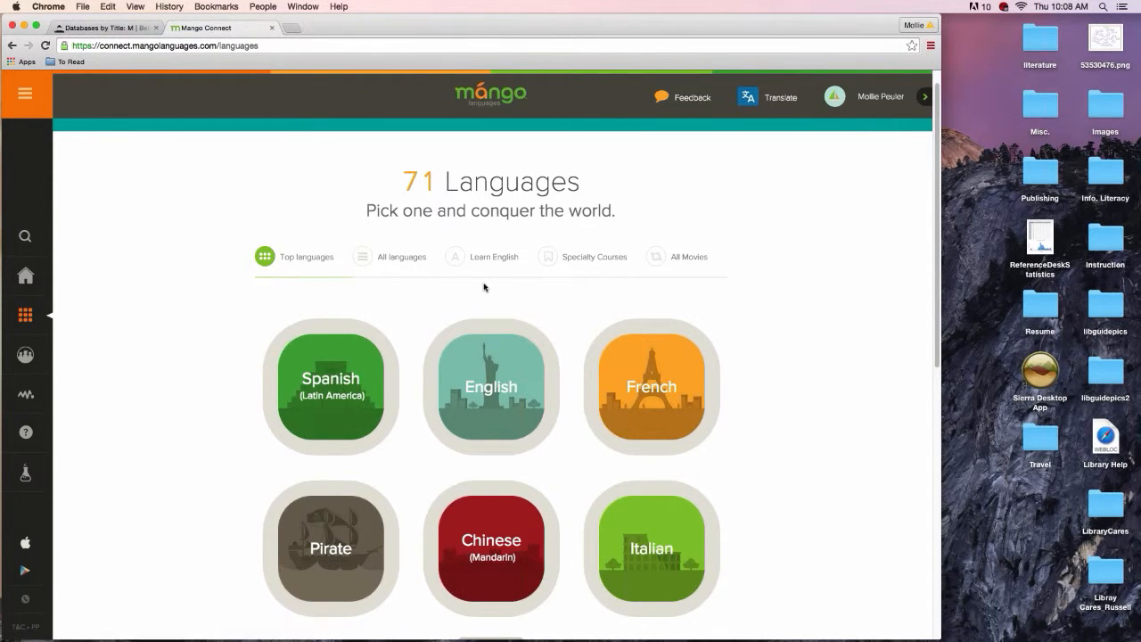
mouse_move(489, 260)
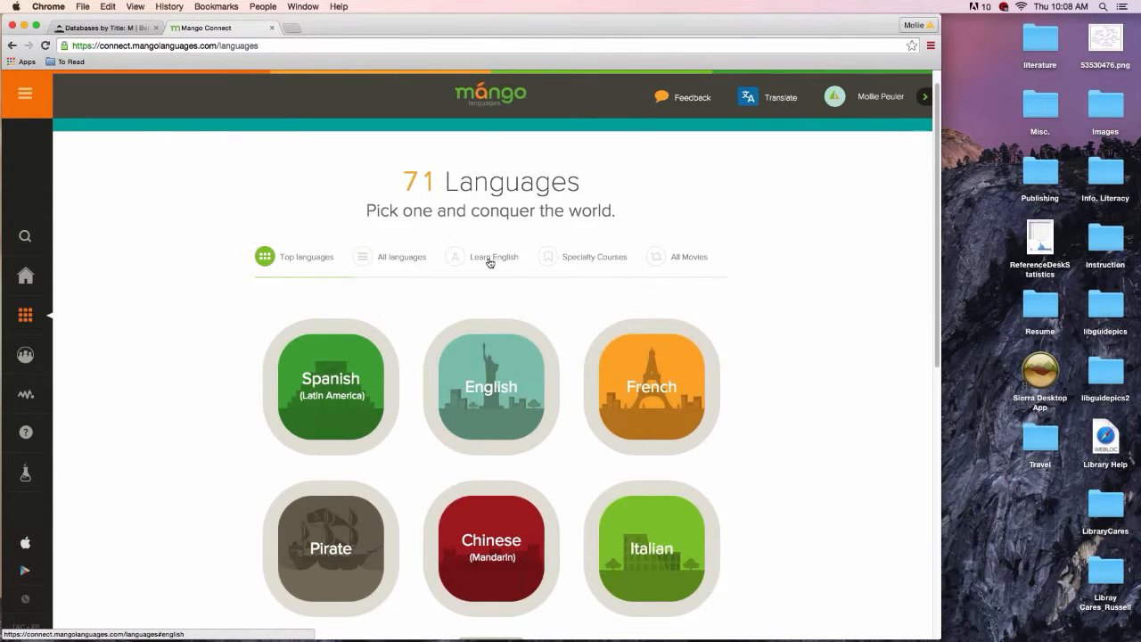
mouse_move(519, 265)
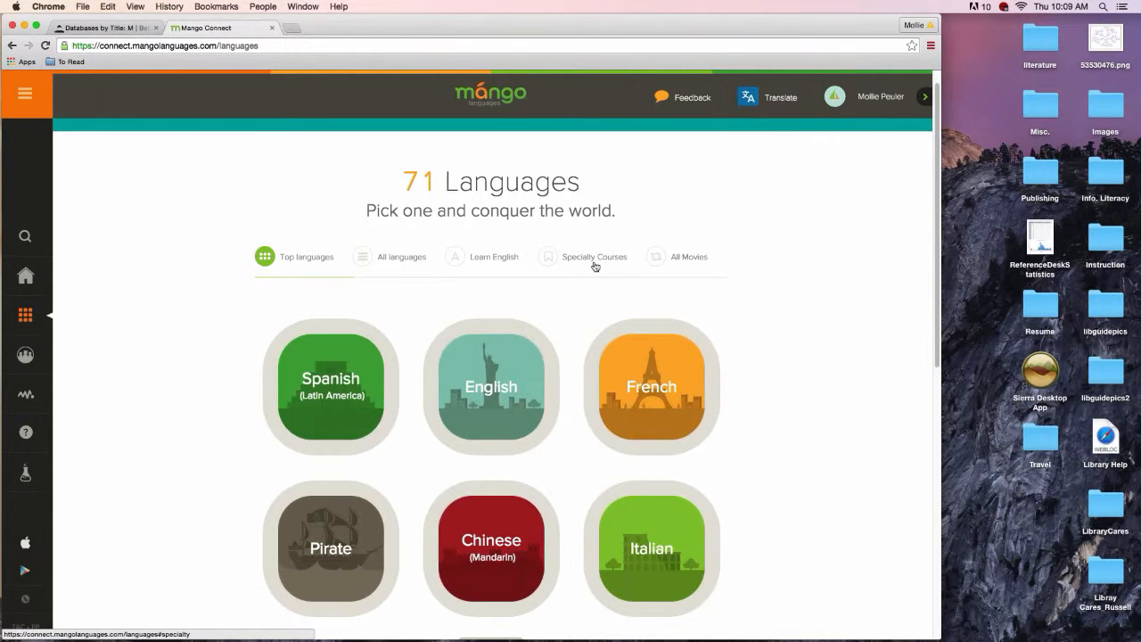
mouse_move(664, 264)
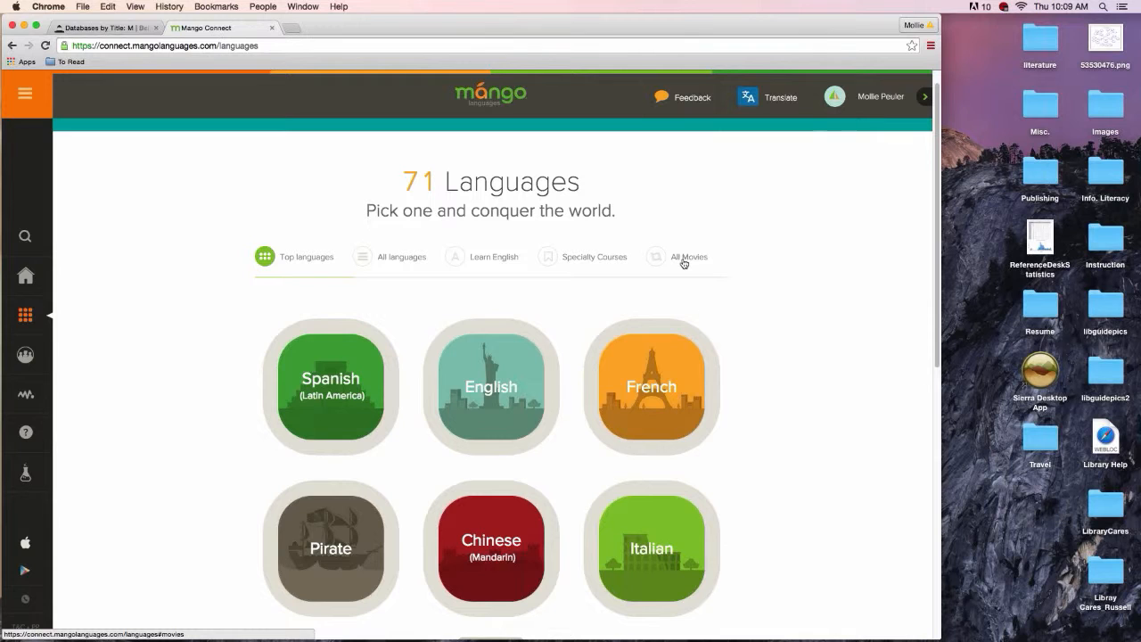
mouse_move(519, 299)
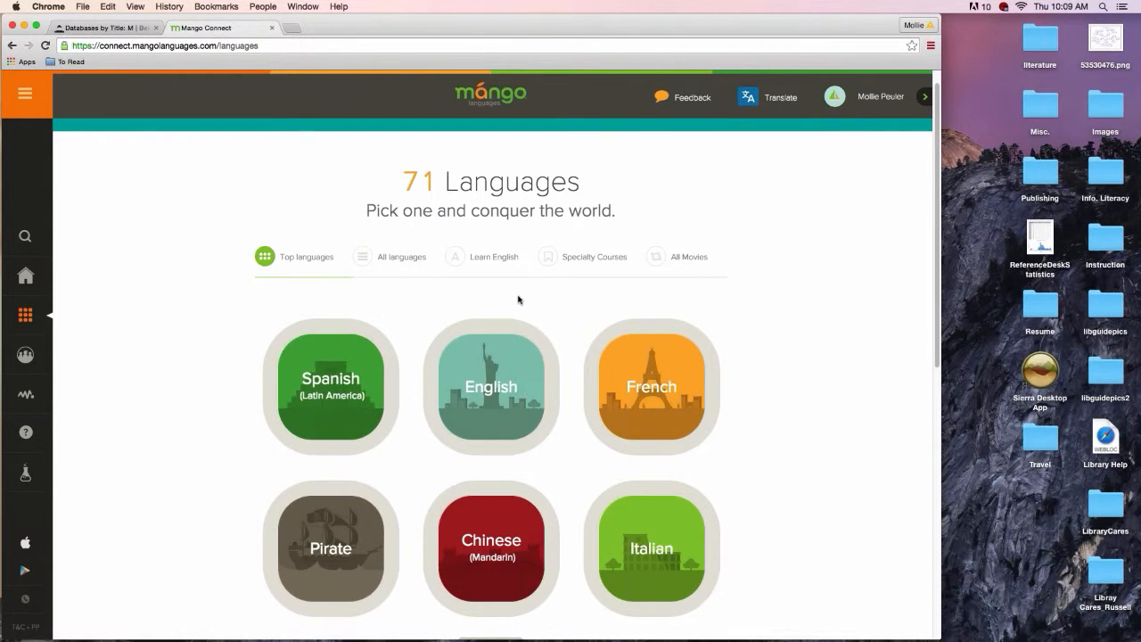
mouse_move(637, 290)
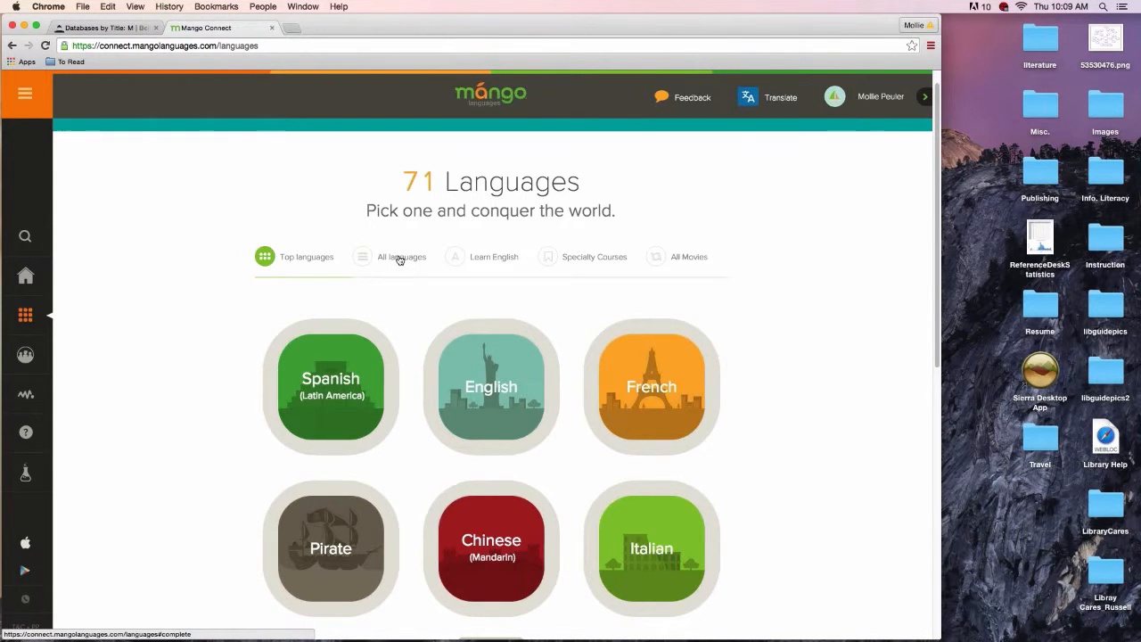
Step: Switch to the All languages list and scroll through it alphabetically
click(403, 257)
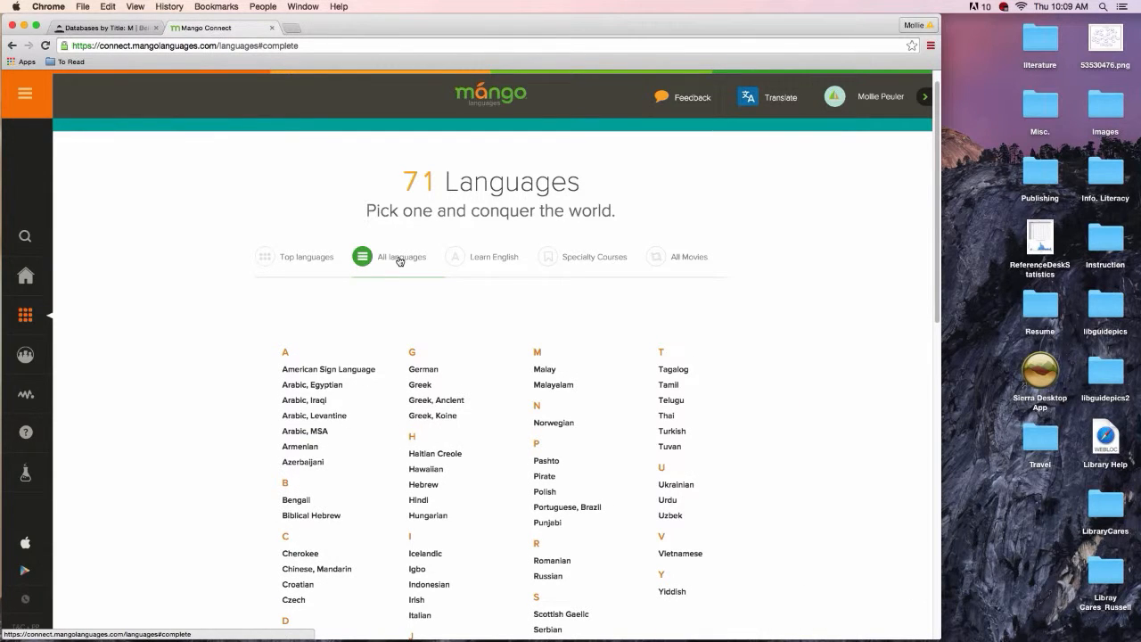
scroll(down, 3)
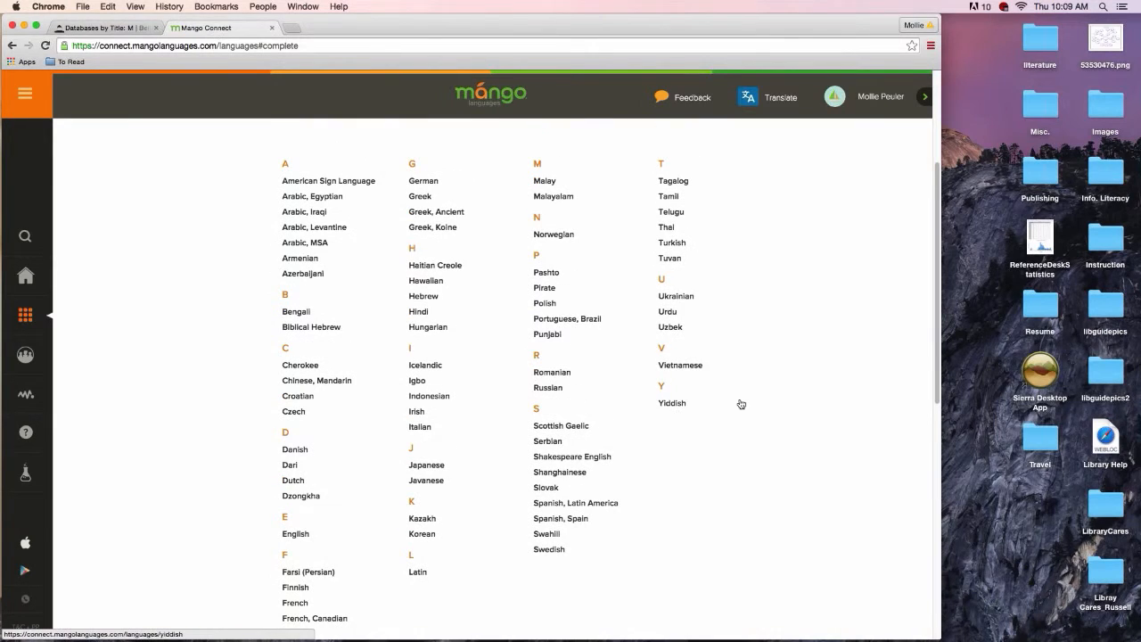
mouse_move(742, 408)
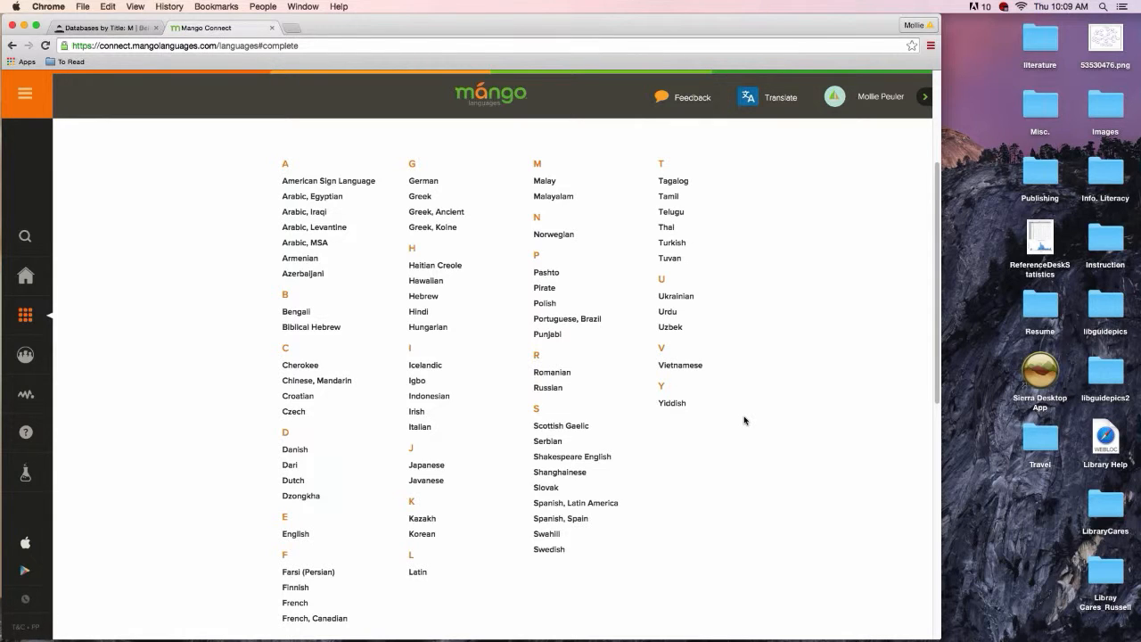
mouse_move(740, 419)
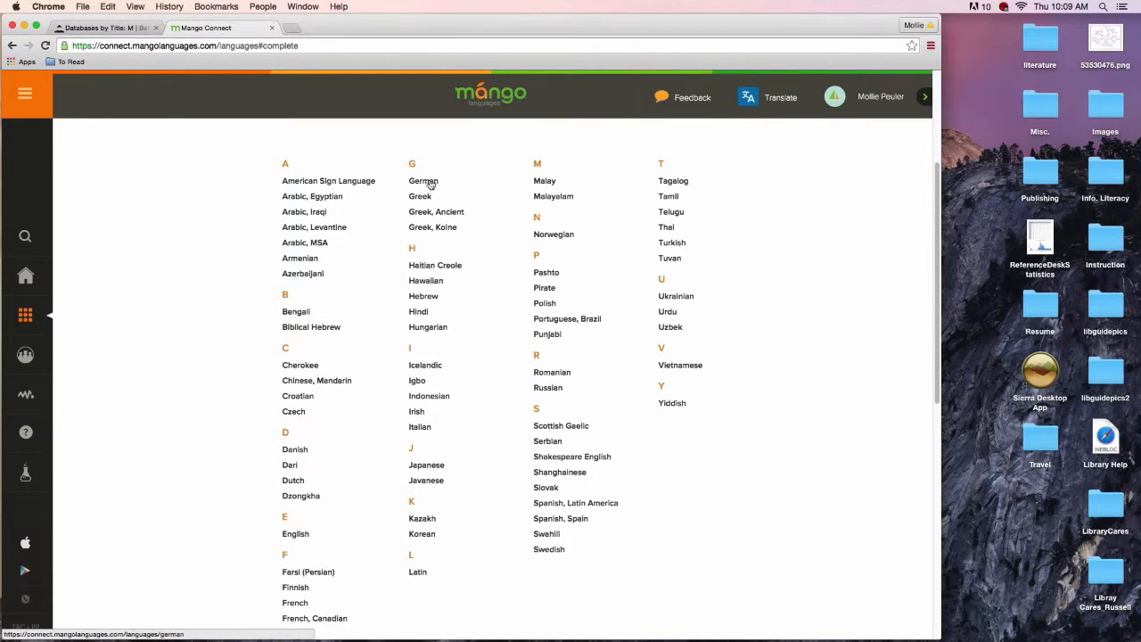
Step: Choose German and scroll through its All Courses page
click(425, 181)
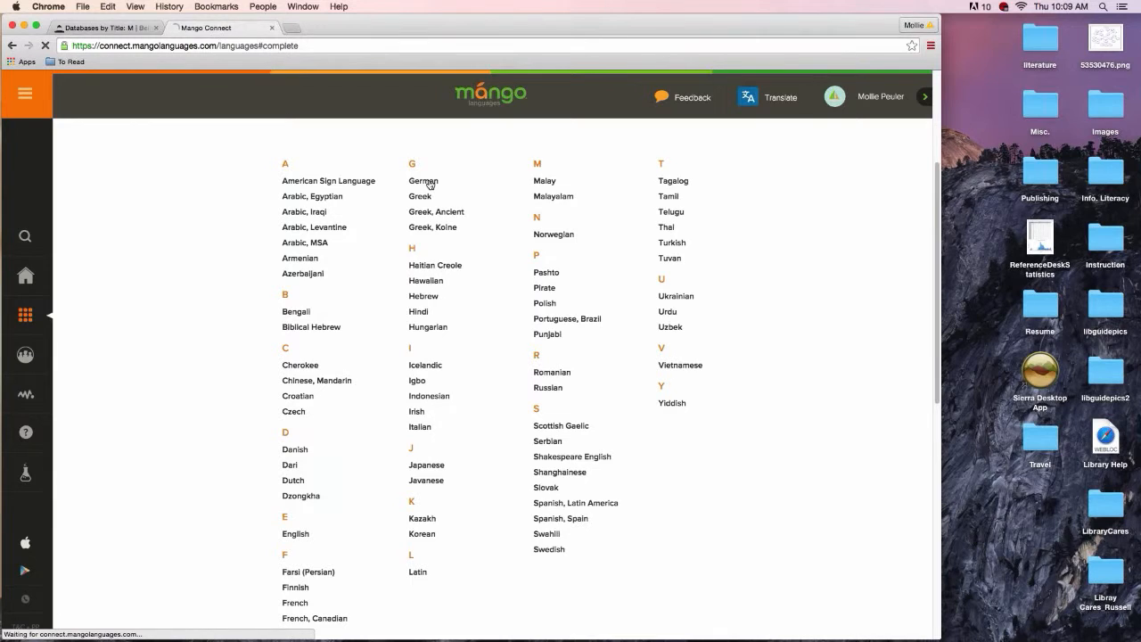
click(425, 182)
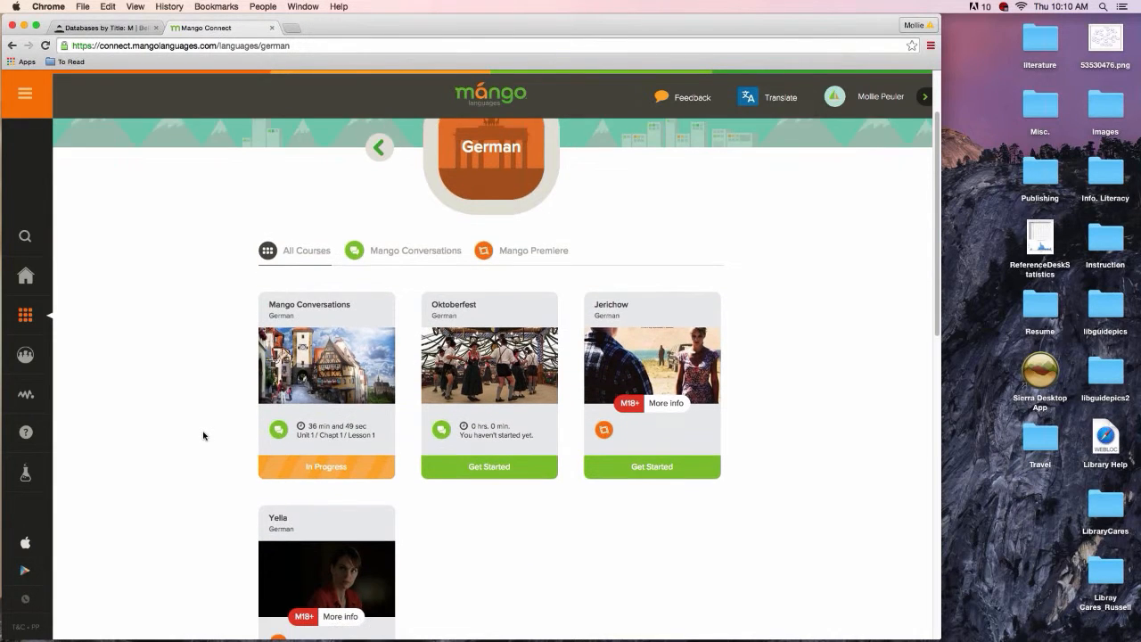
scroll(down, 3)
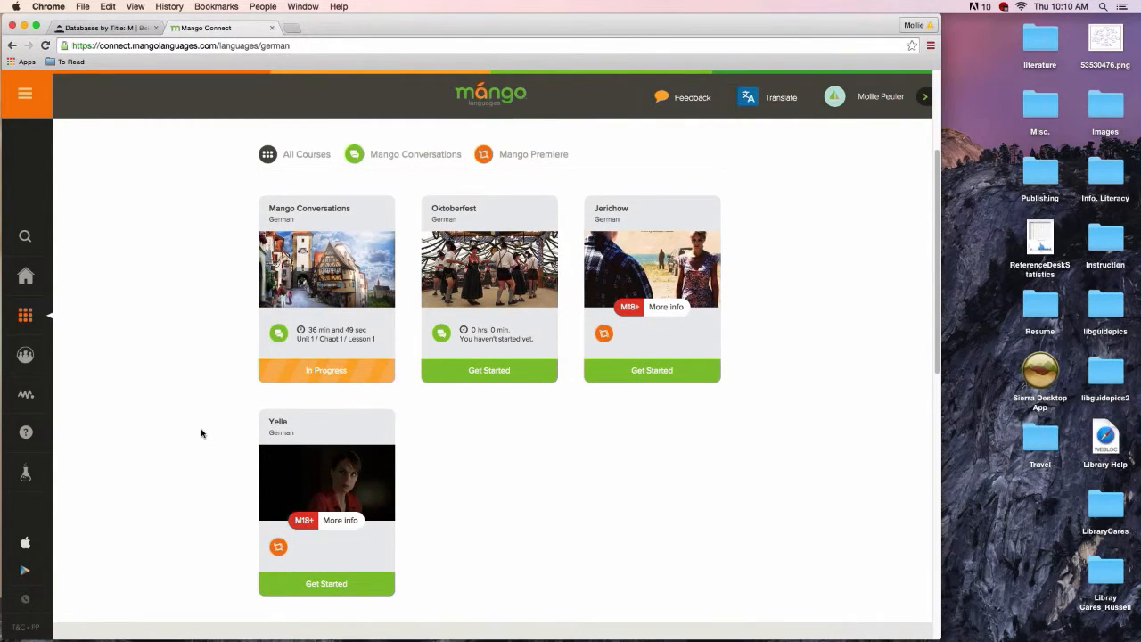
mouse_move(204, 426)
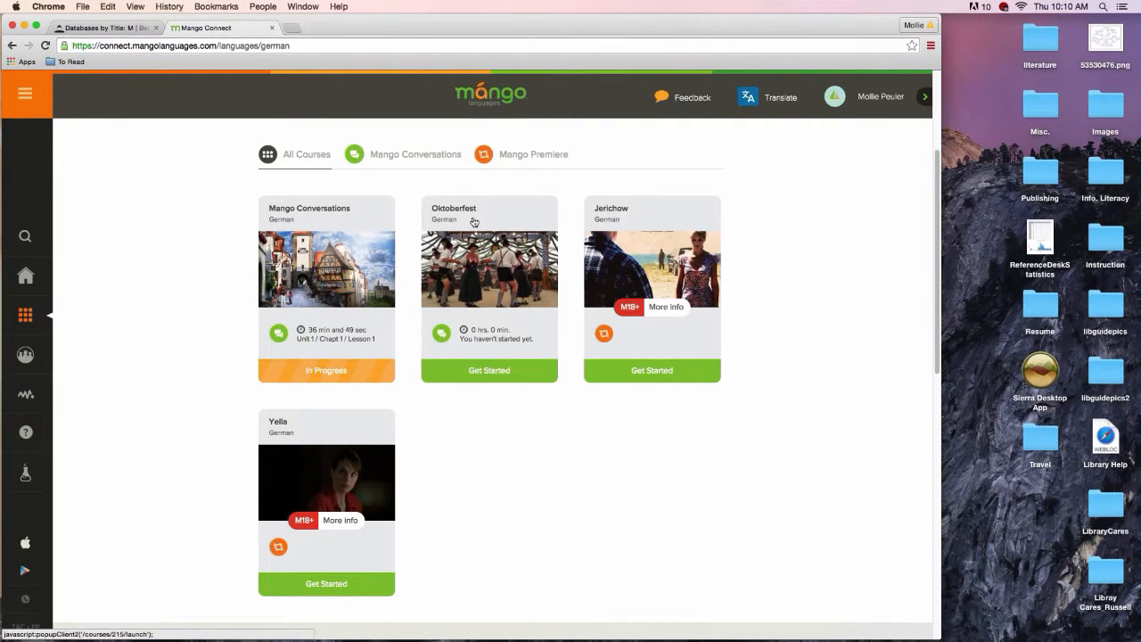
mouse_move(526, 200)
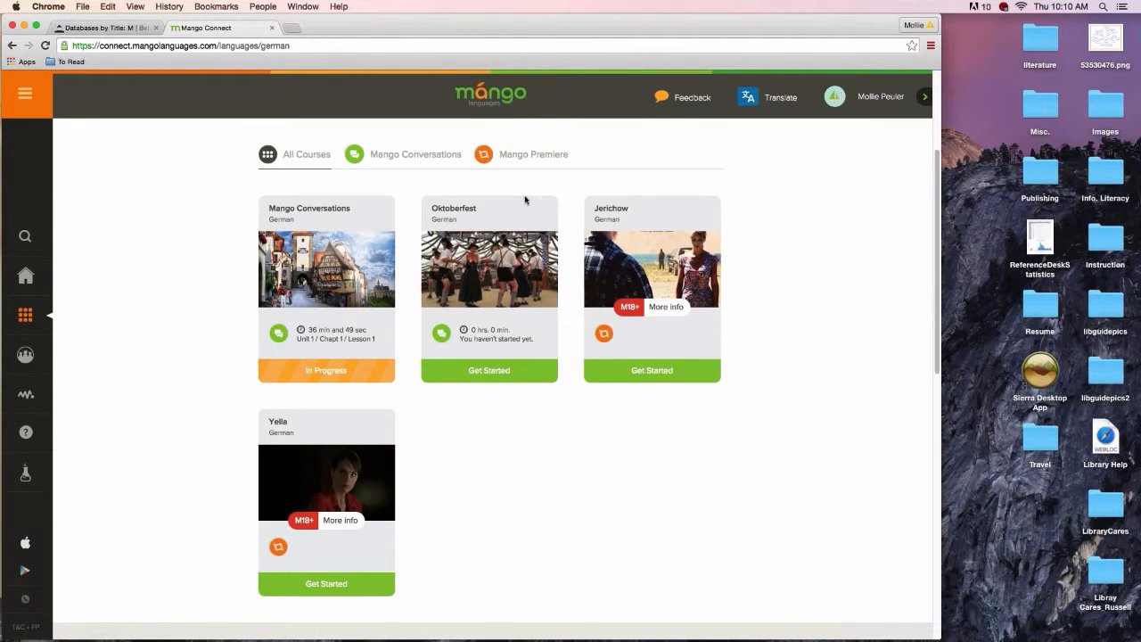
mouse_move(687, 204)
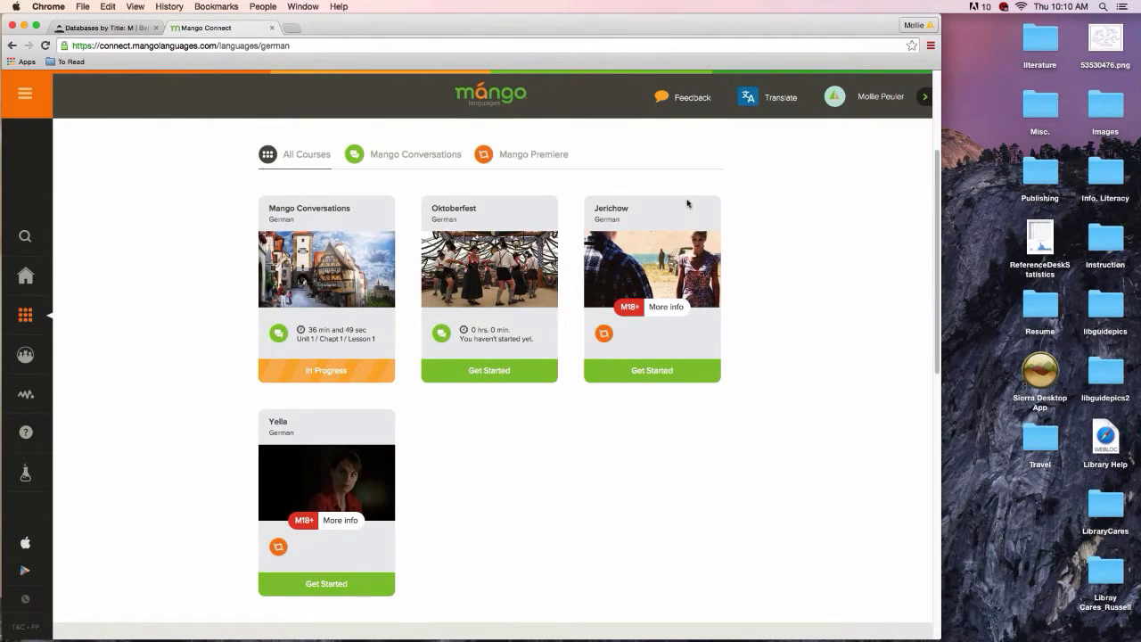
mouse_move(538, 553)
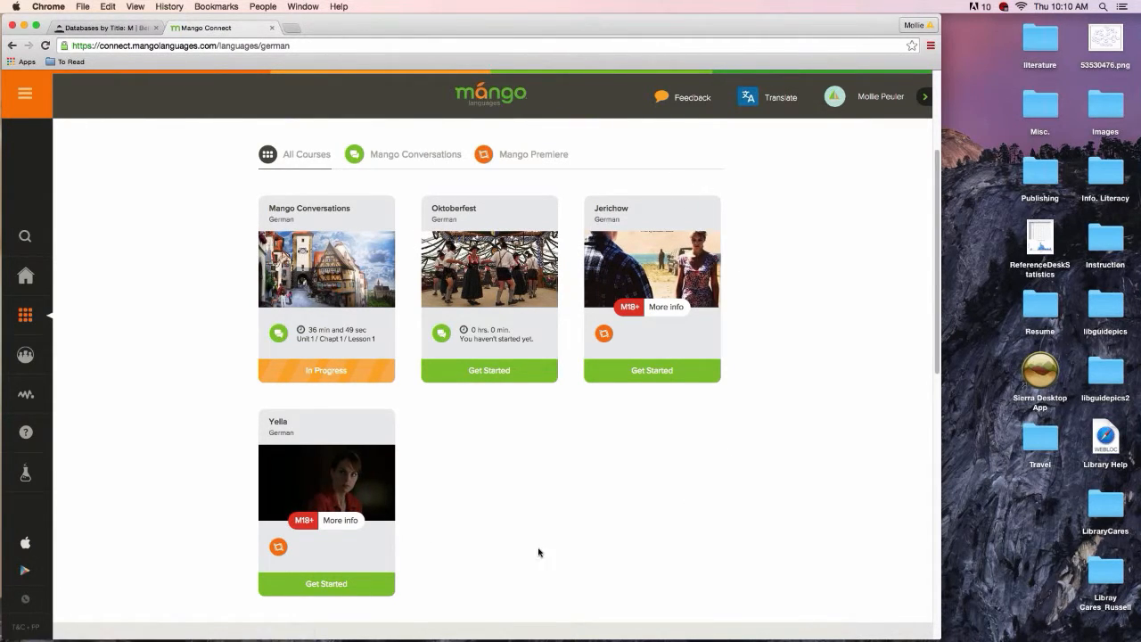
mouse_move(594, 484)
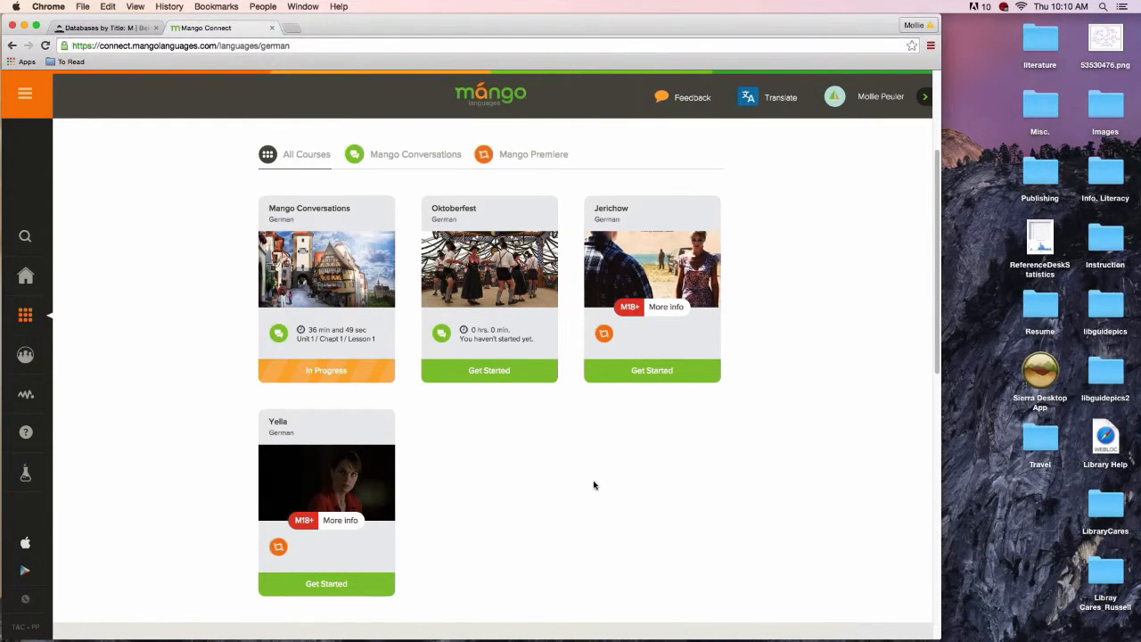
mouse_move(699, 514)
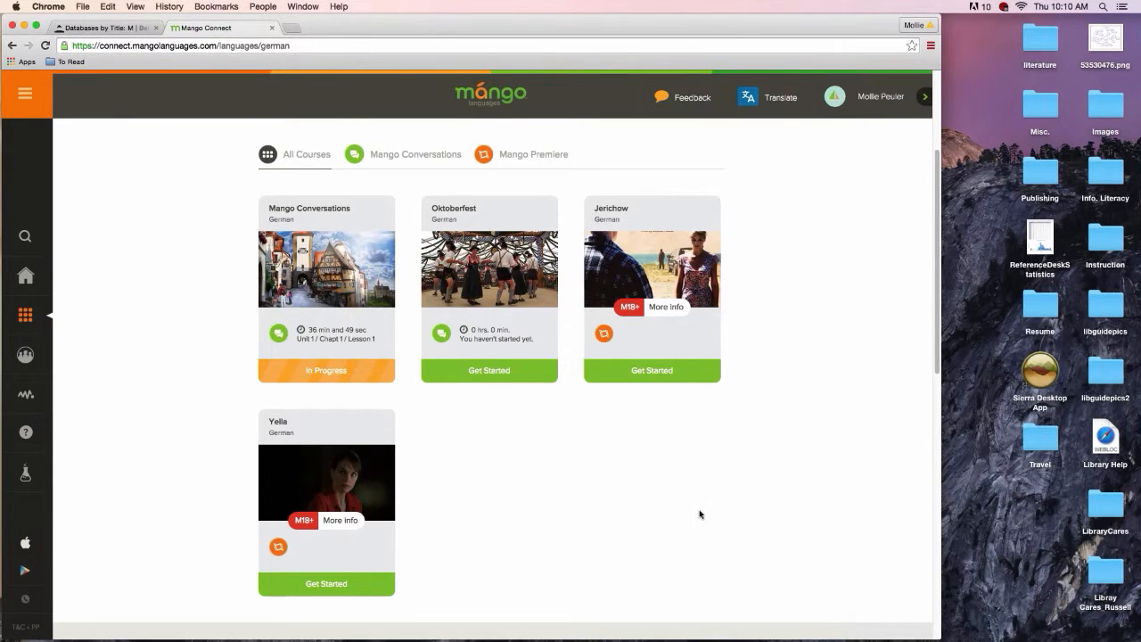
mouse_move(678, 514)
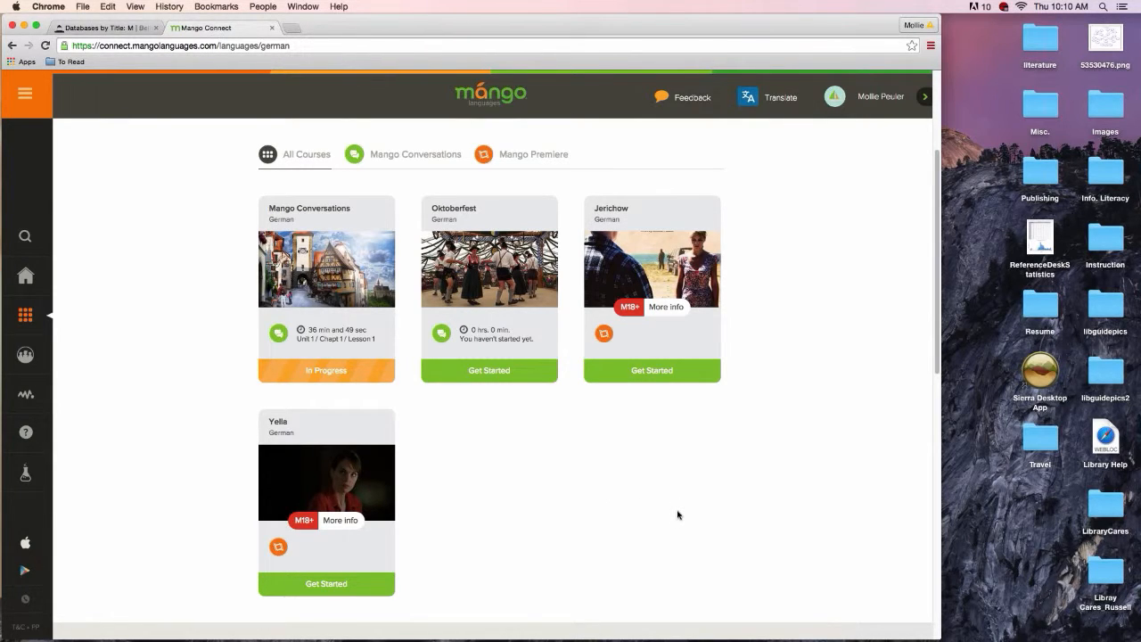
mouse_move(801, 471)
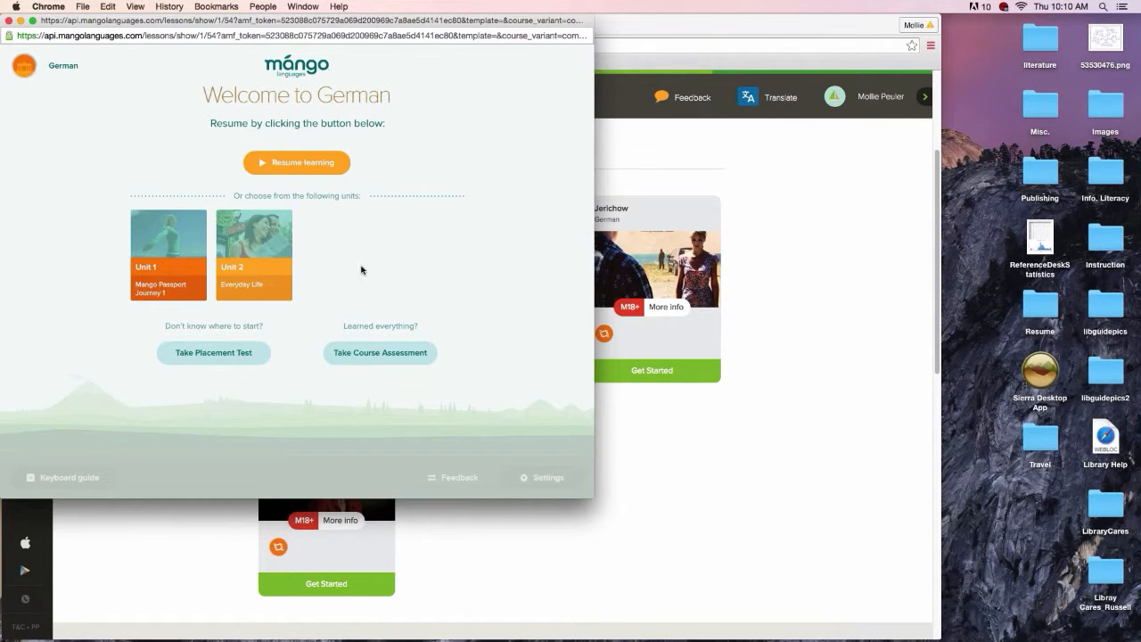
mouse_move(380, 246)
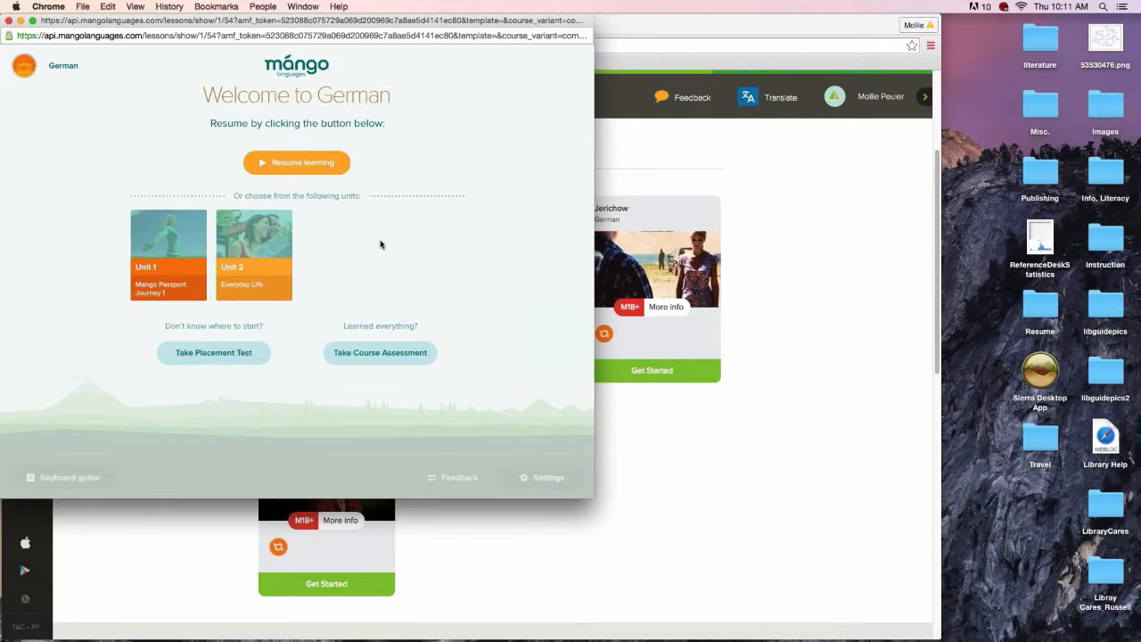
mouse_move(406, 214)
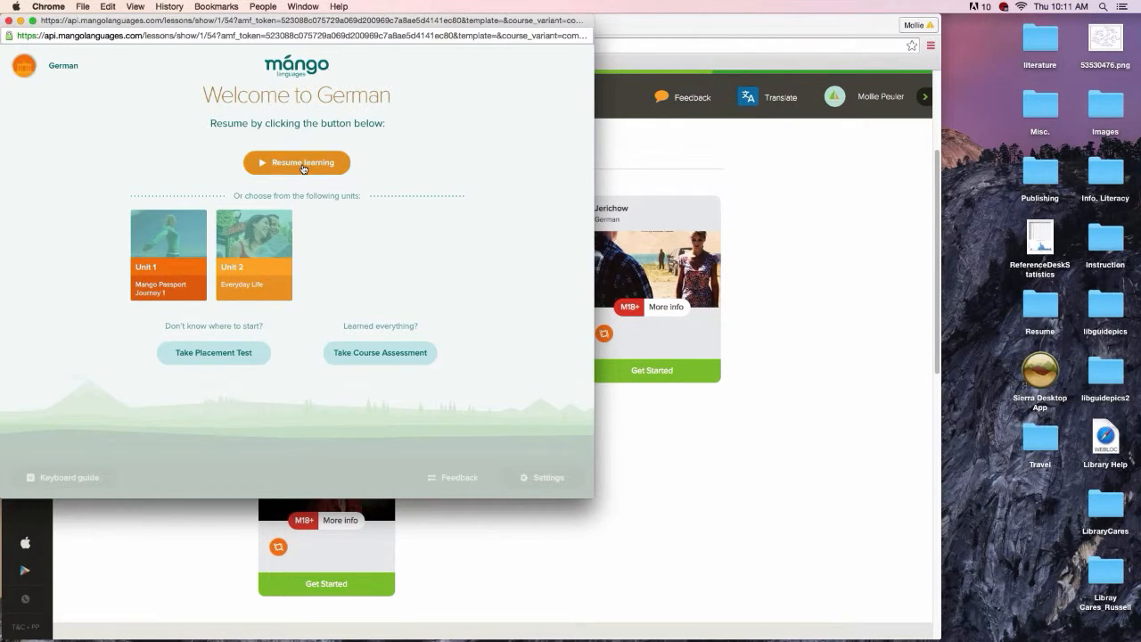
mouse_move(314, 187)
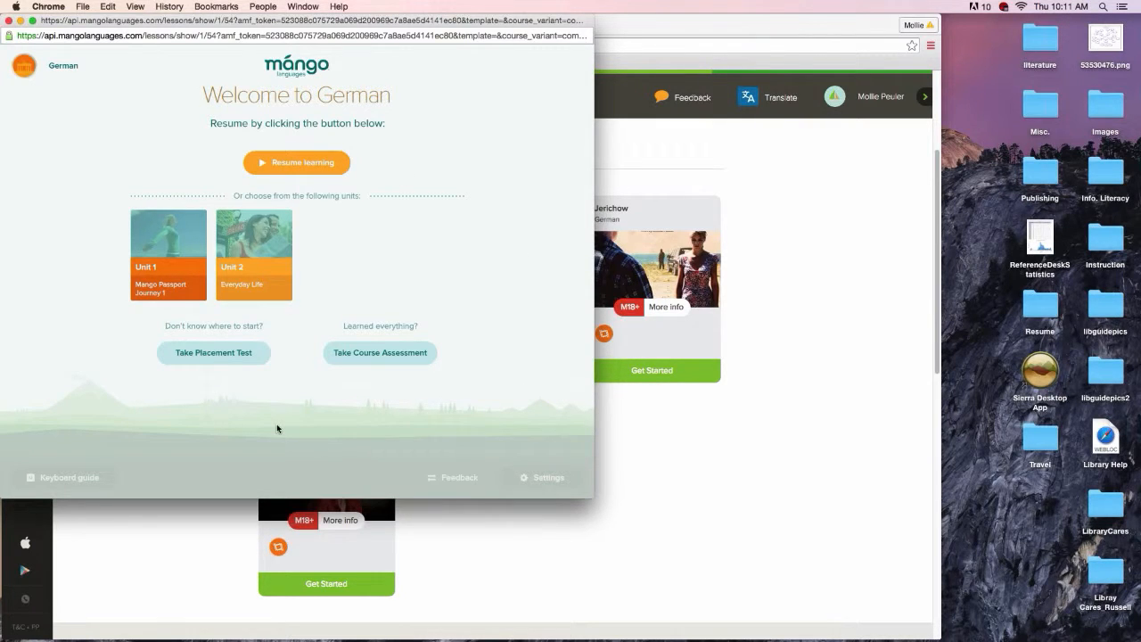
mouse_move(296, 424)
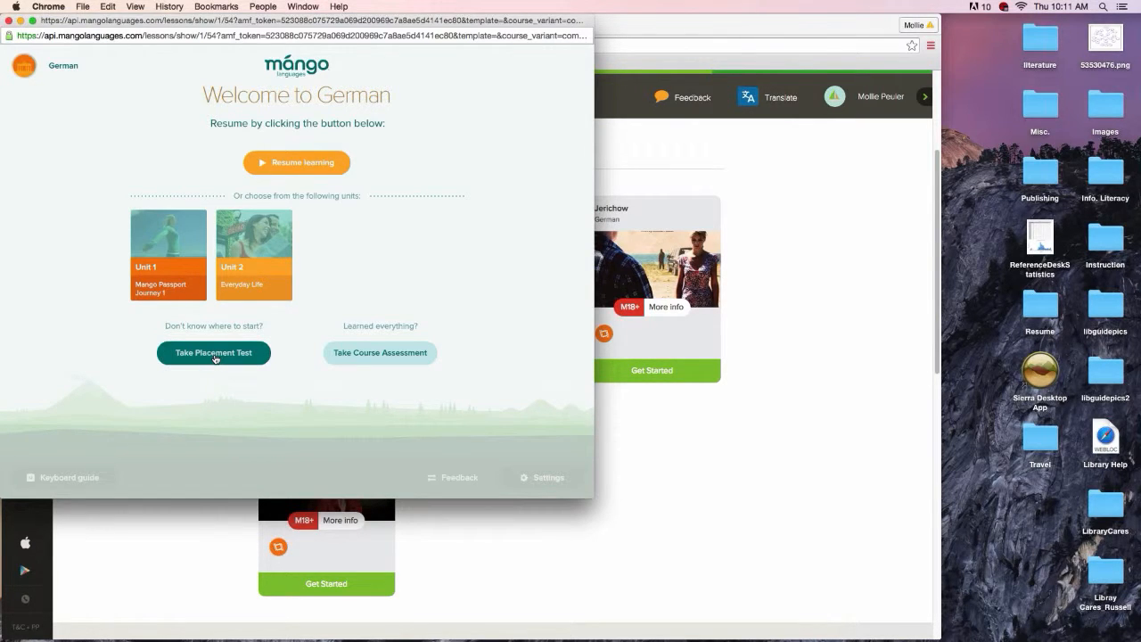
mouse_move(247, 393)
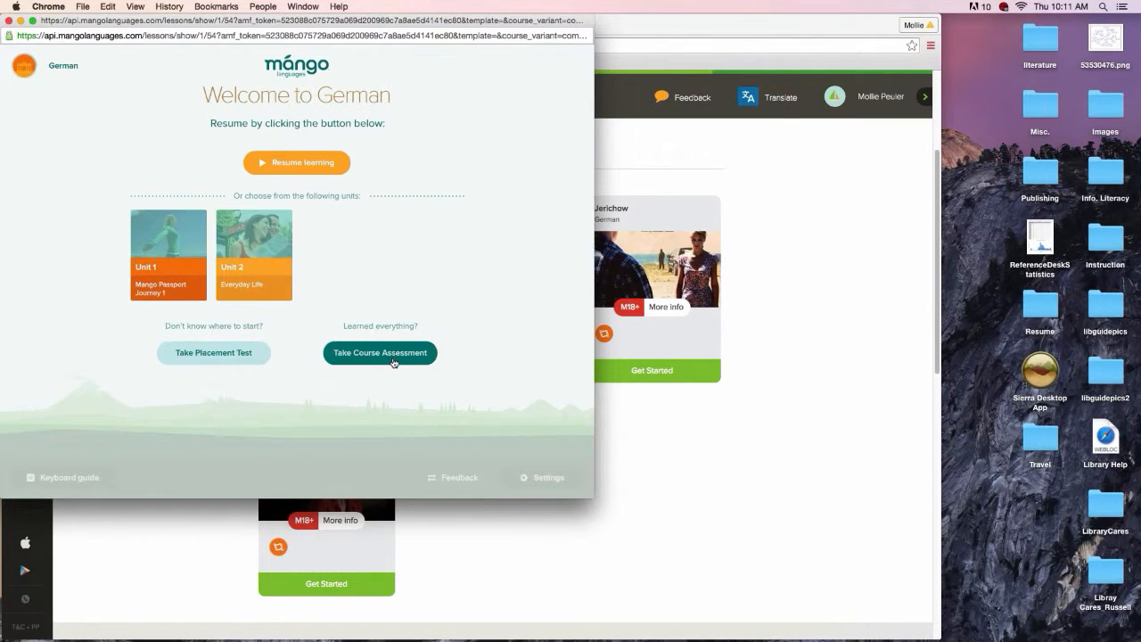
mouse_move(332, 403)
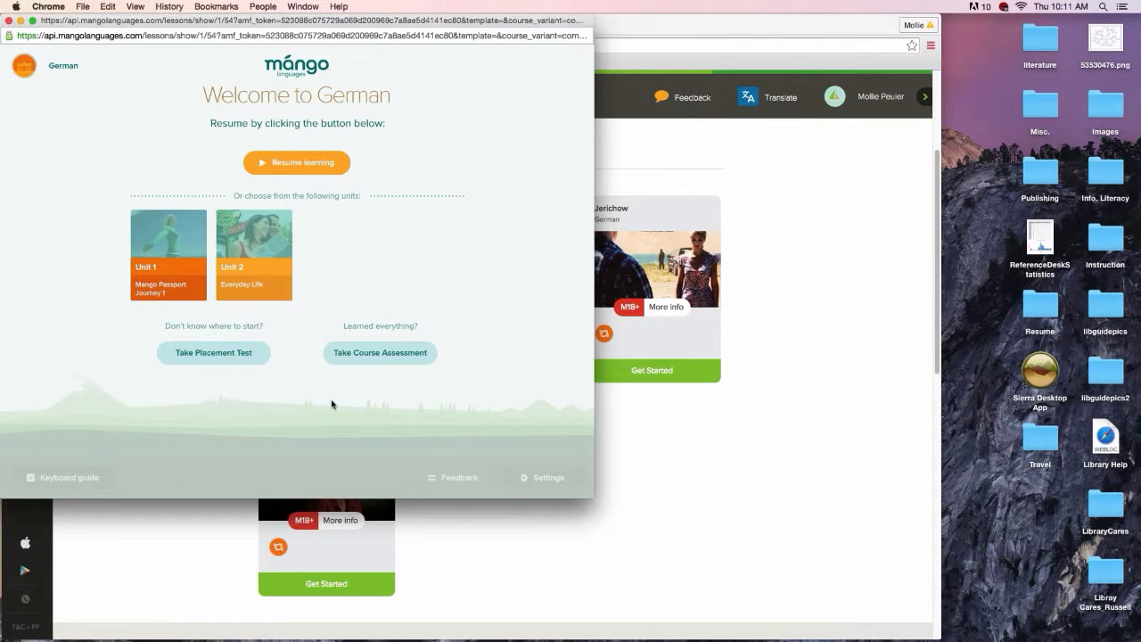
click(214, 353)
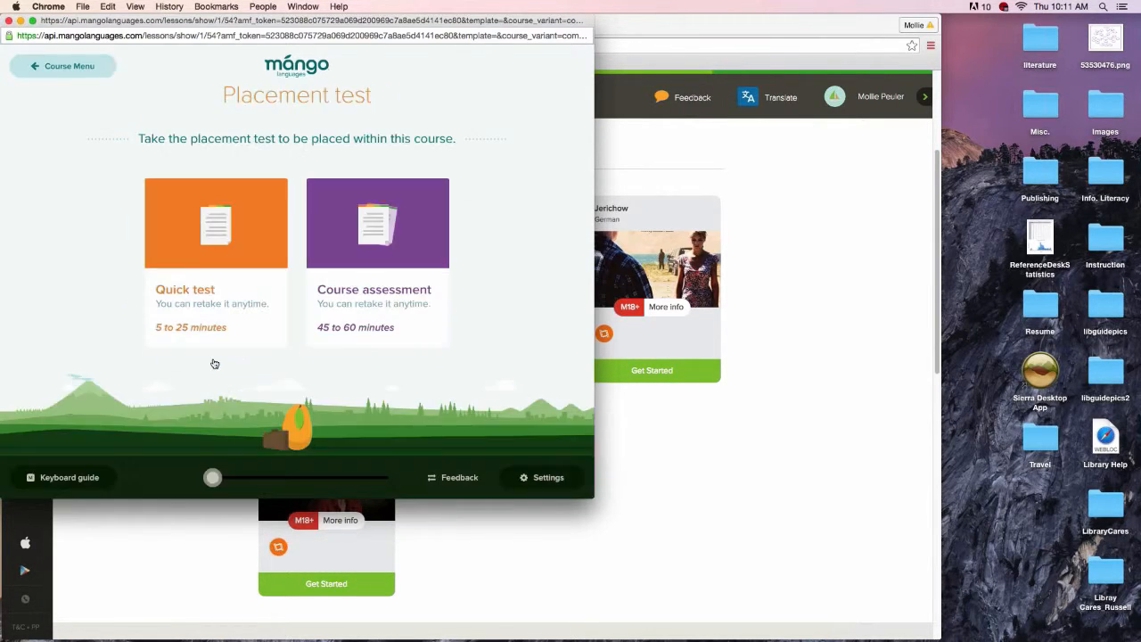
mouse_move(171, 344)
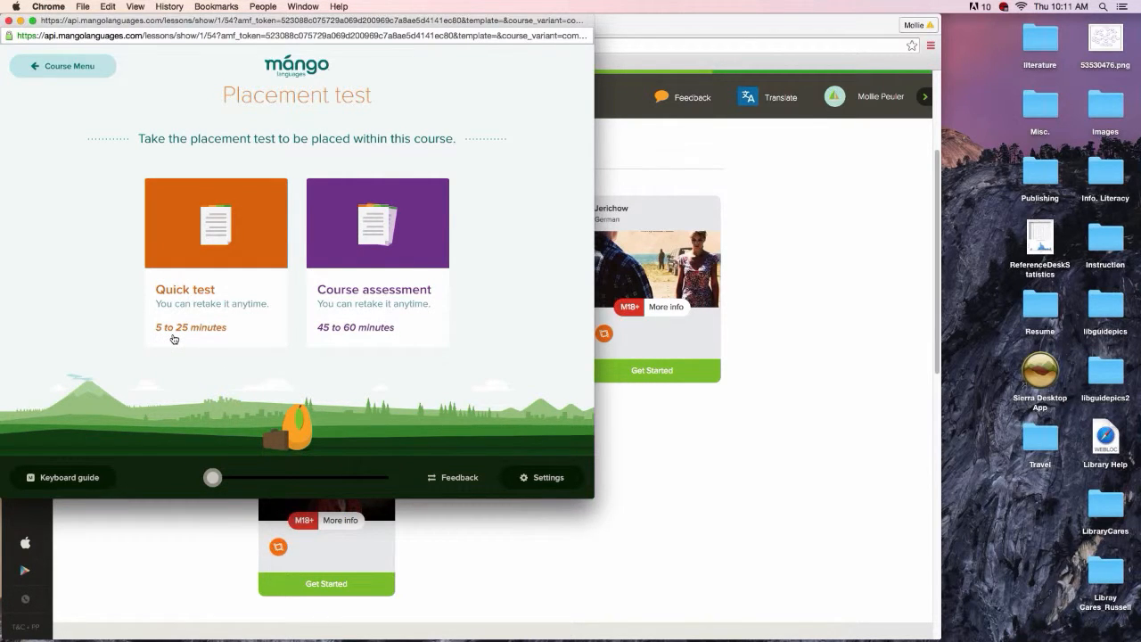
mouse_move(332, 296)
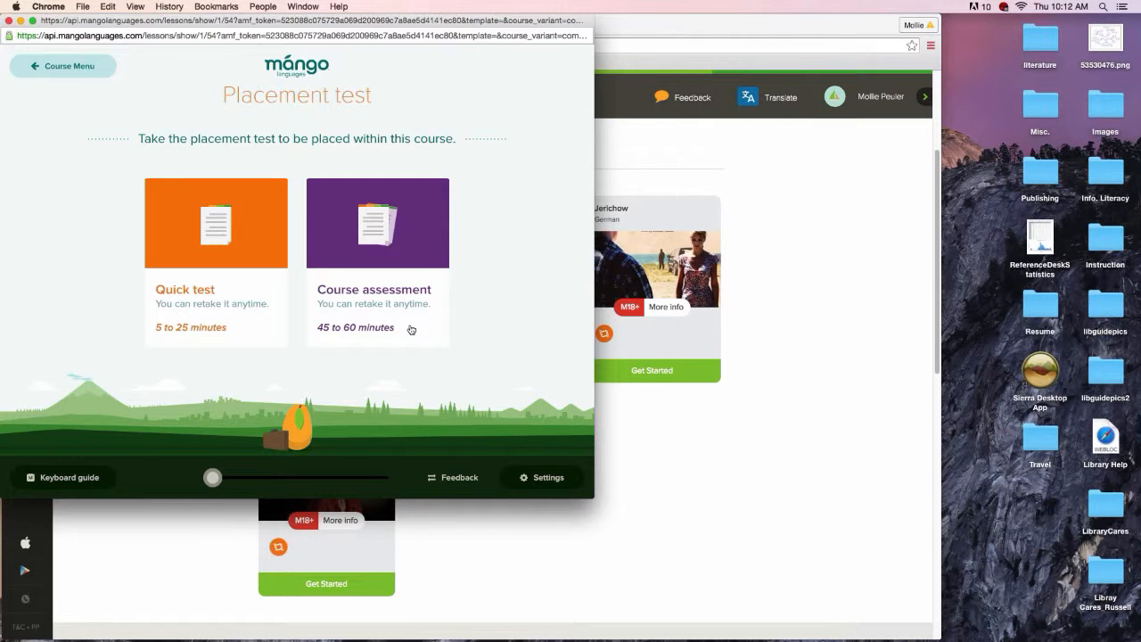
mouse_move(462, 257)
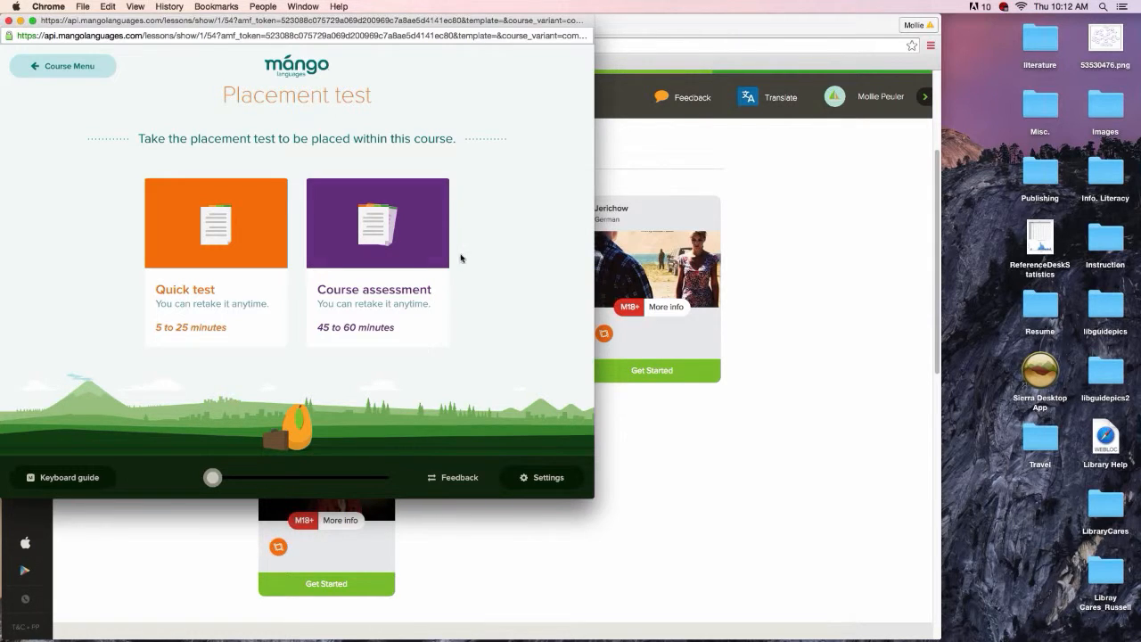
click(62, 64)
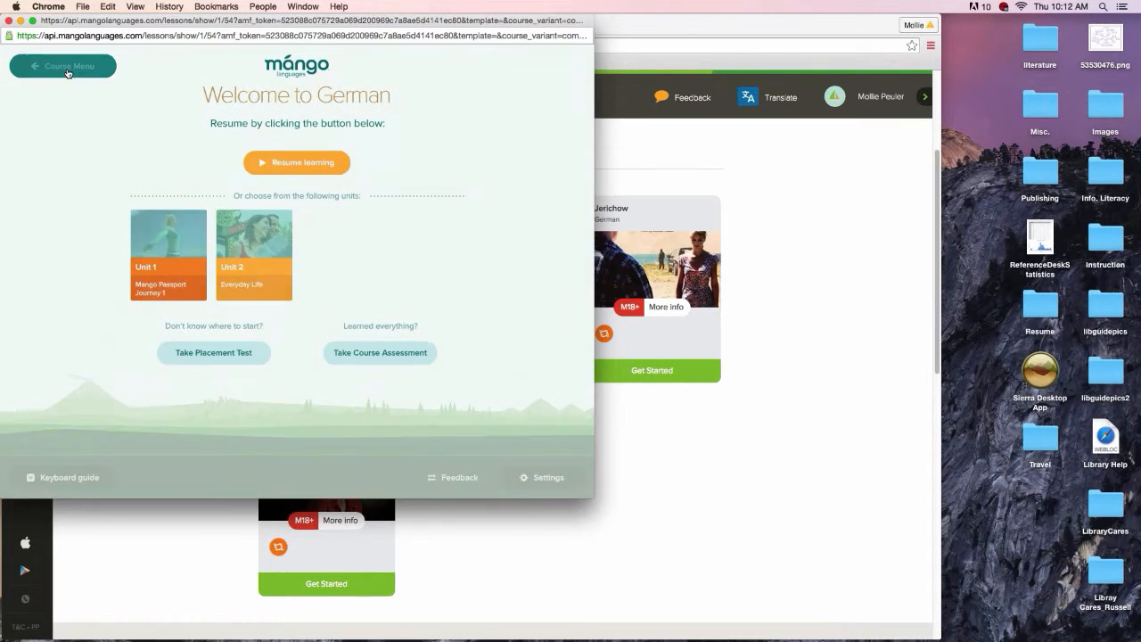
Step: Choose Unit 1, Mango Passport Journey 1, and show its chapter list
click(61, 64)
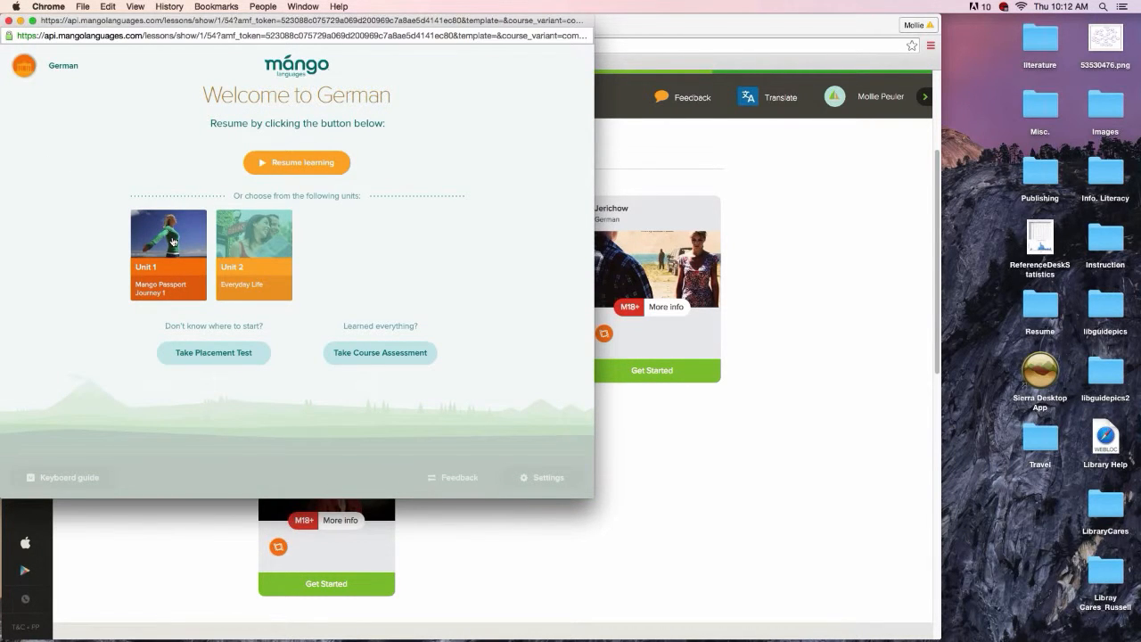
click(168, 255)
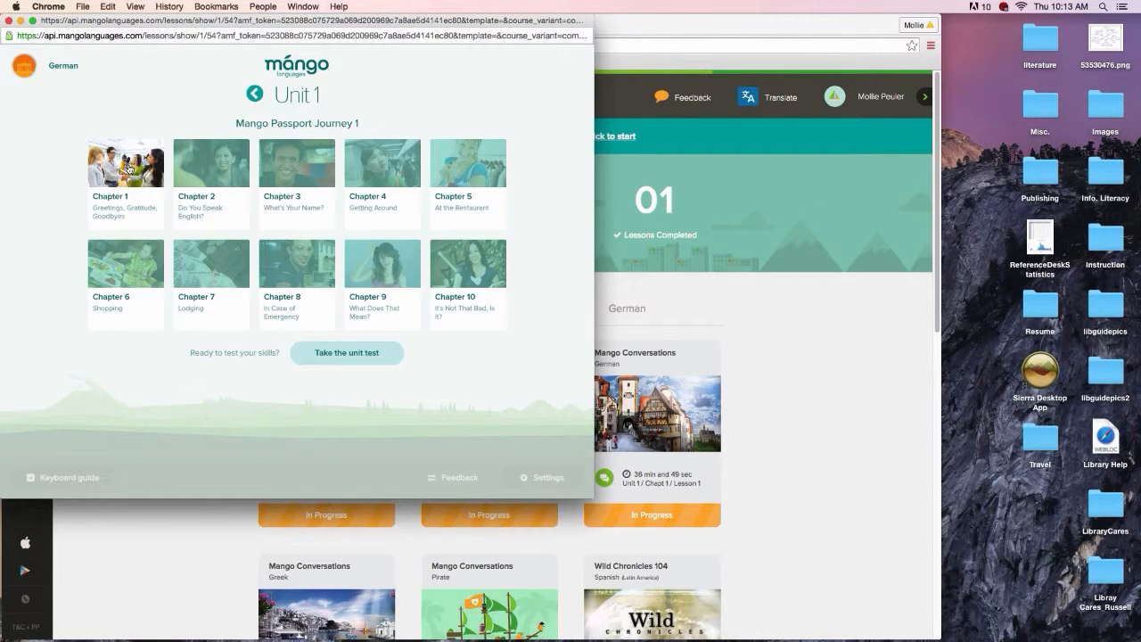
Step: Start Chapter 1 Lesson 1, reveal the German of the day, and return to the opening slide
click(125, 164)
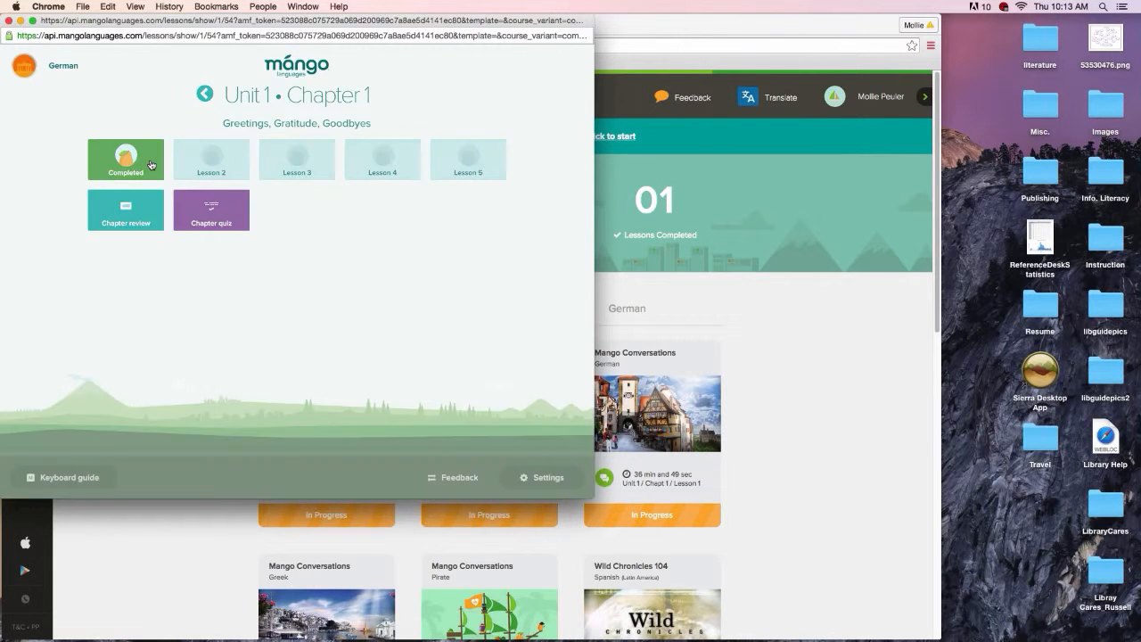
click(125, 159)
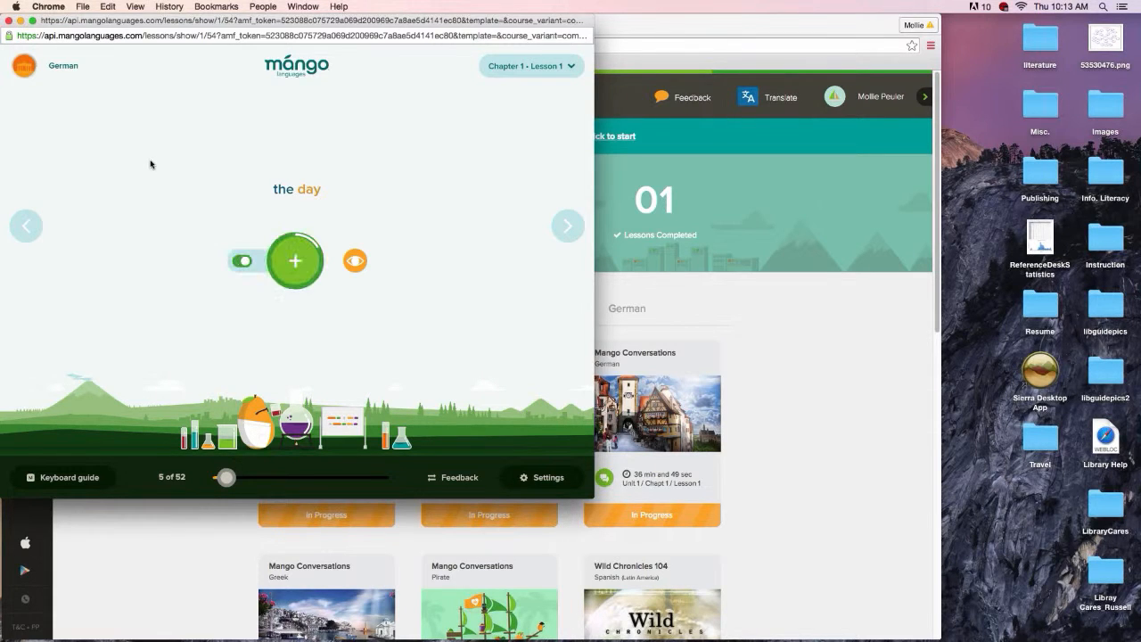
click(25, 225)
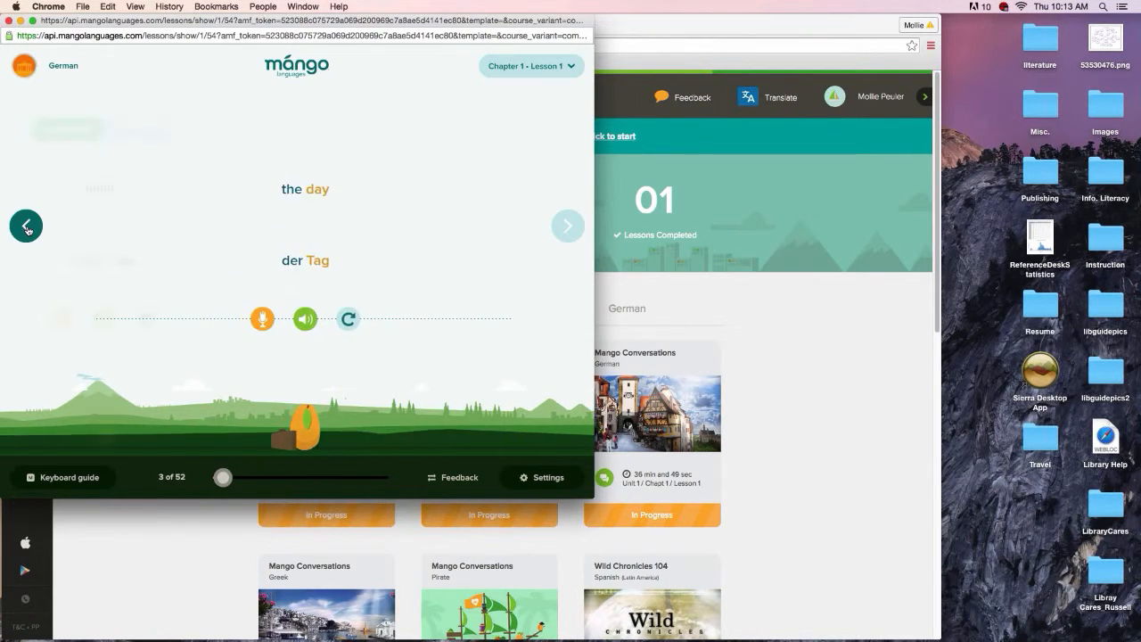
click(25, 224)
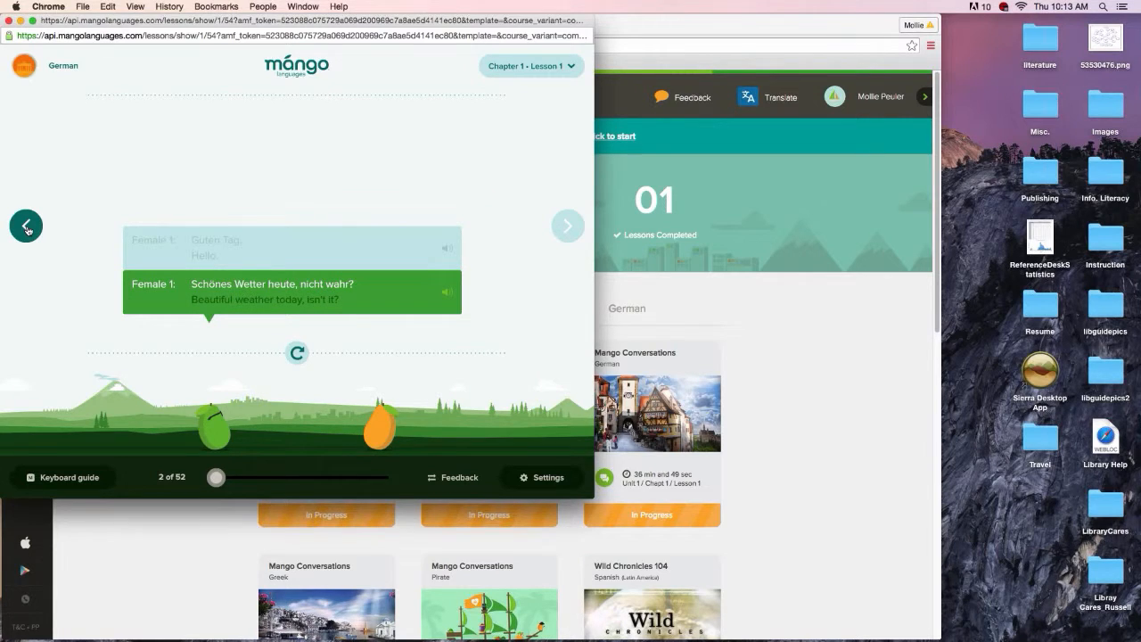
Step: Advance the German–English dialogue through to its closing 'Wiedersehen. Bye.' line
click(567, 224)
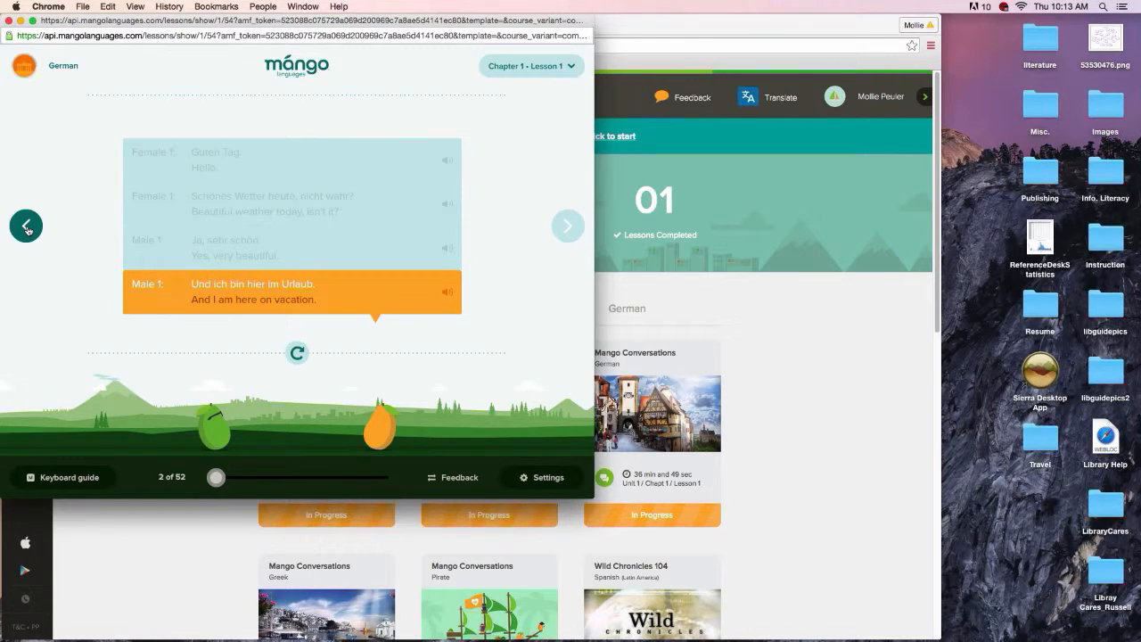
click(567, 225)
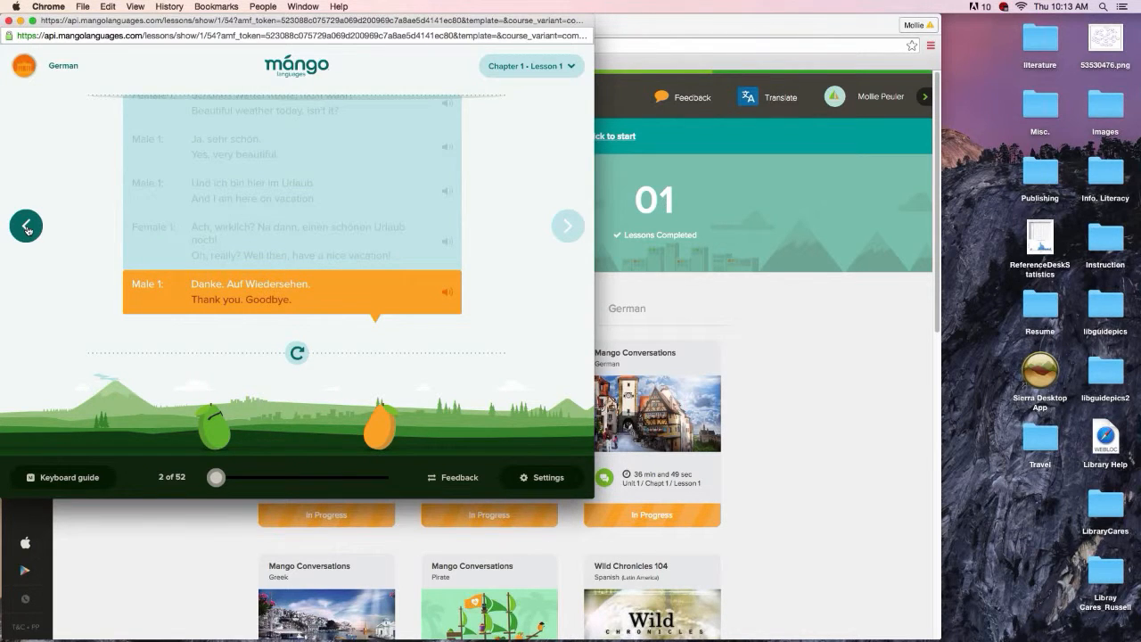
scroll(down, 3)
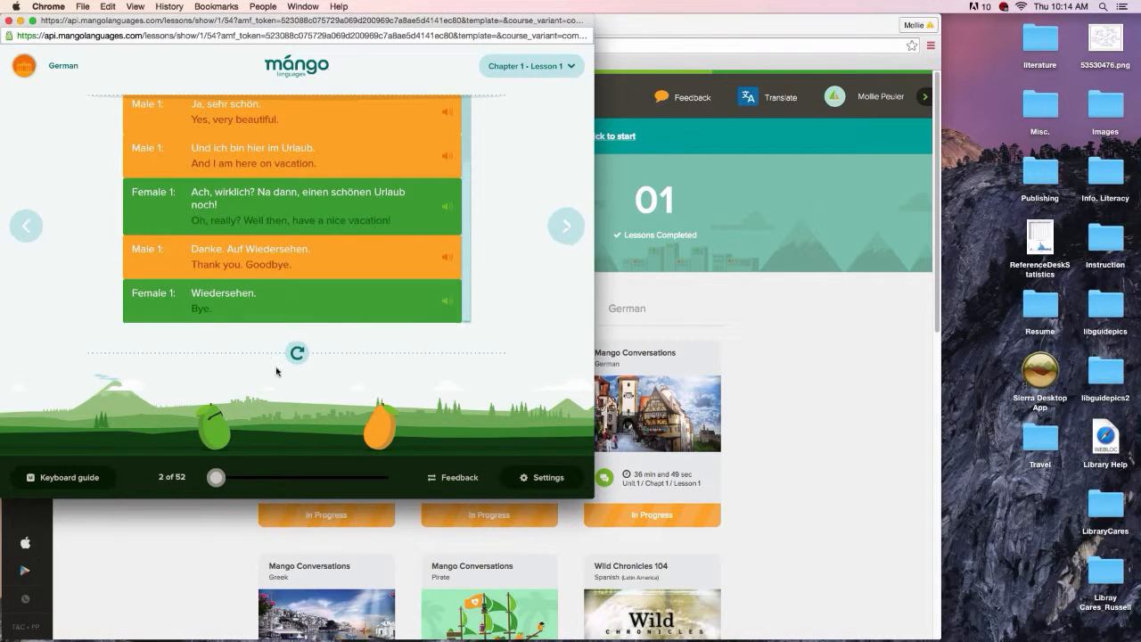
mouse_move(438, 396)
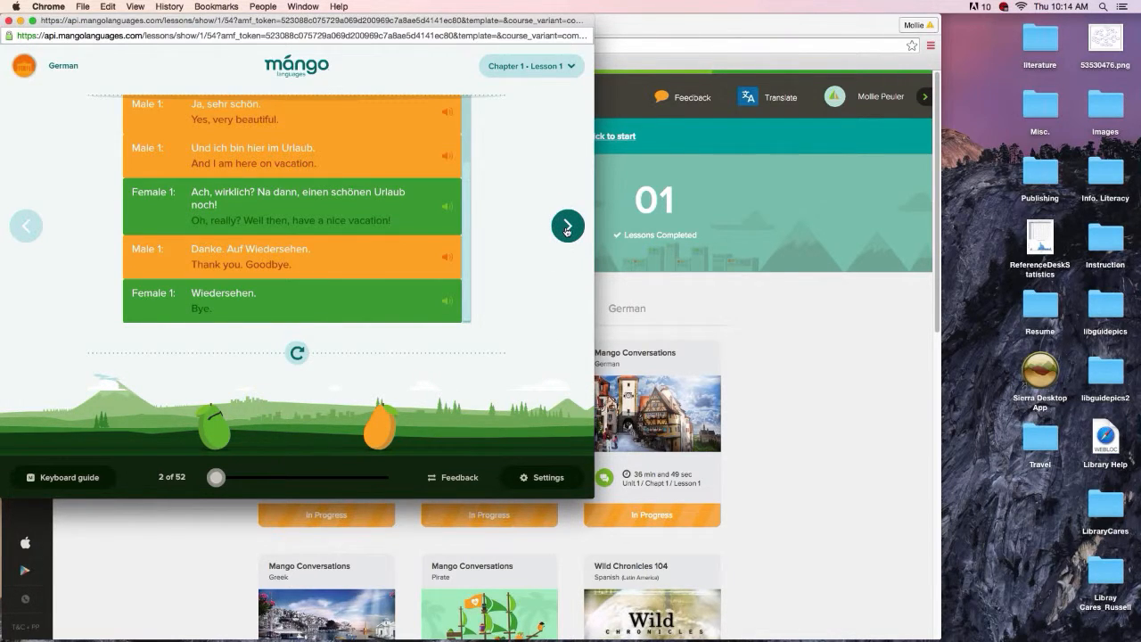
click(567, 225)
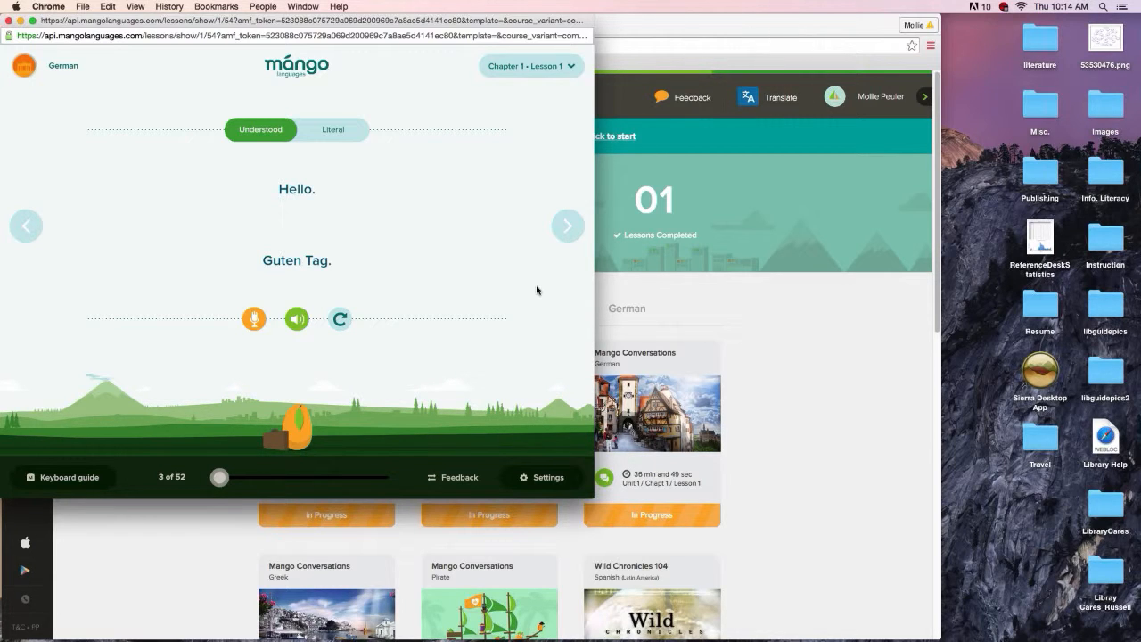
click(333, 128)
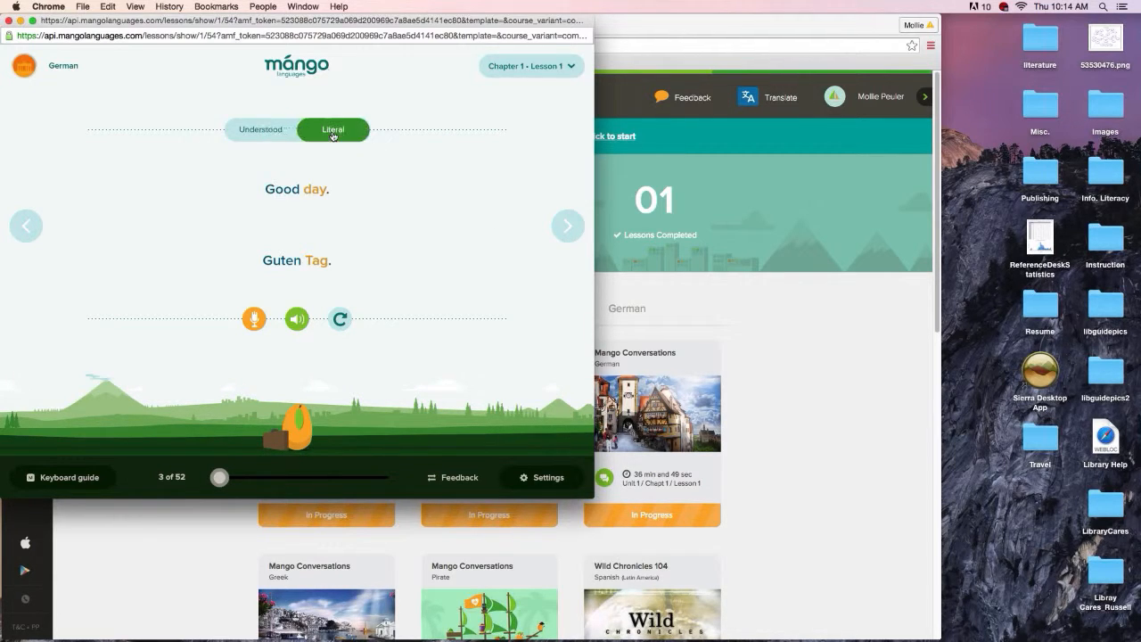
click(261, 128)
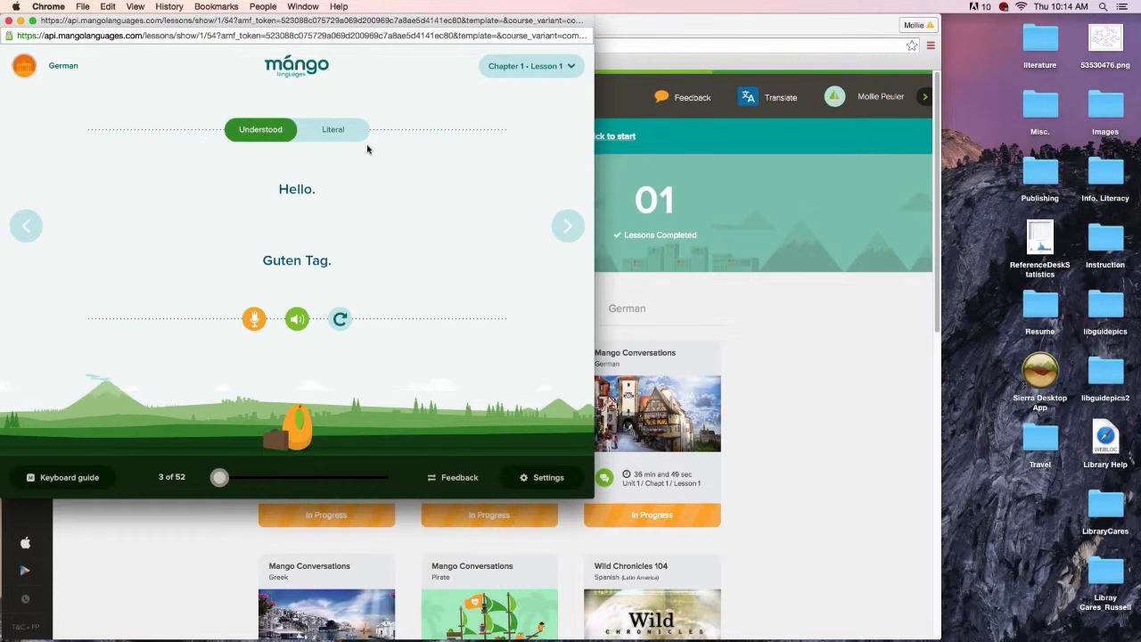
mouse_move(489, 251)
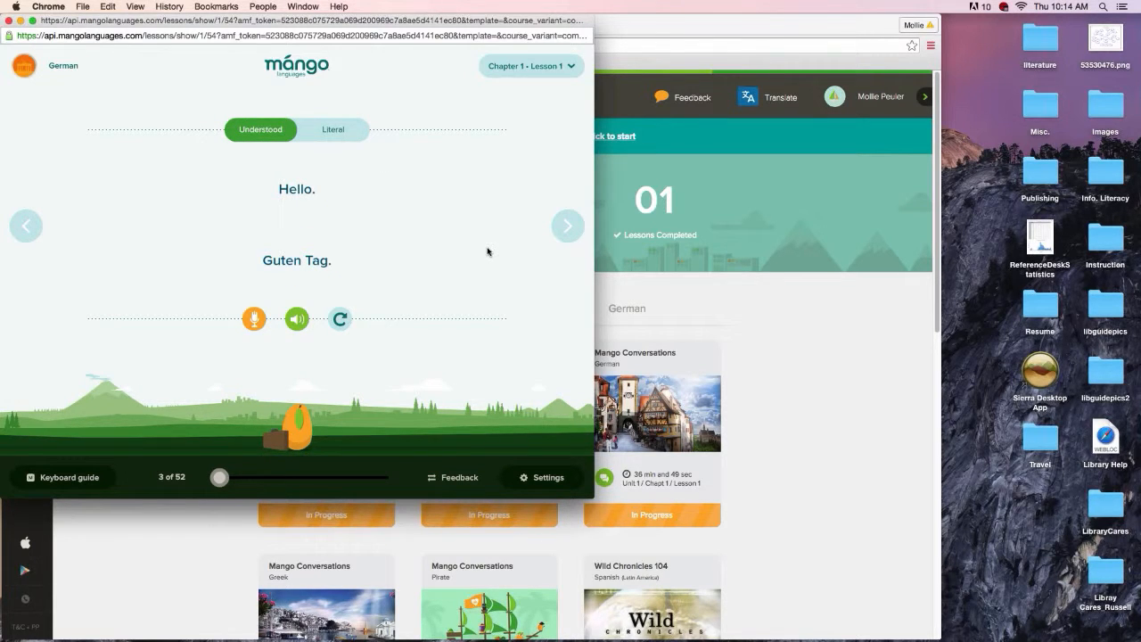
mouse_move(321, 189)
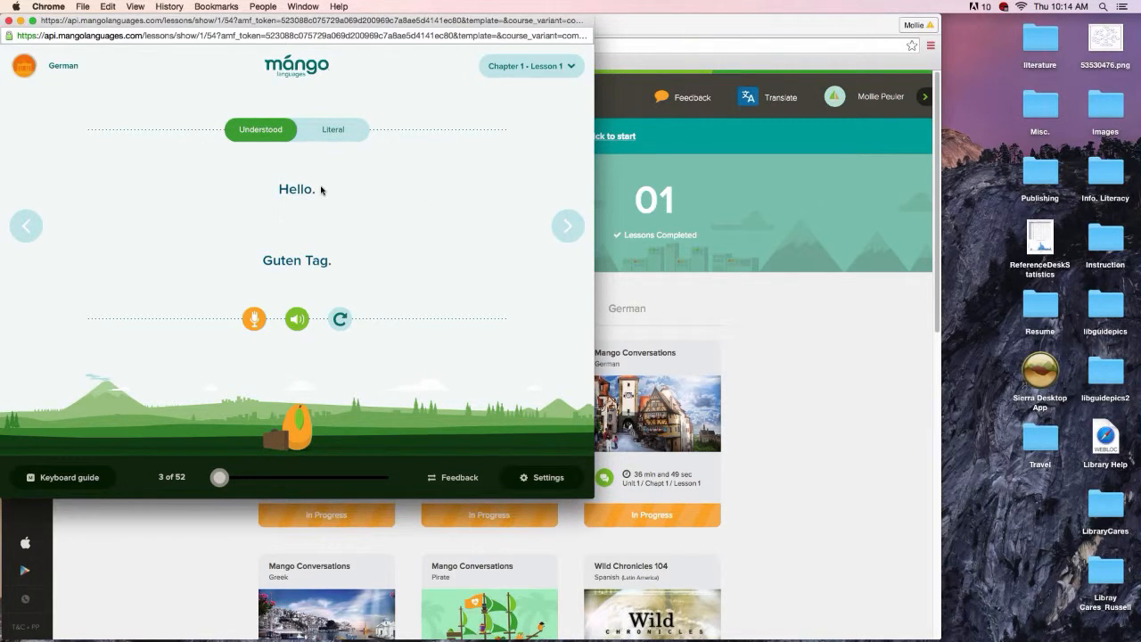
mouse_move(411, 311)
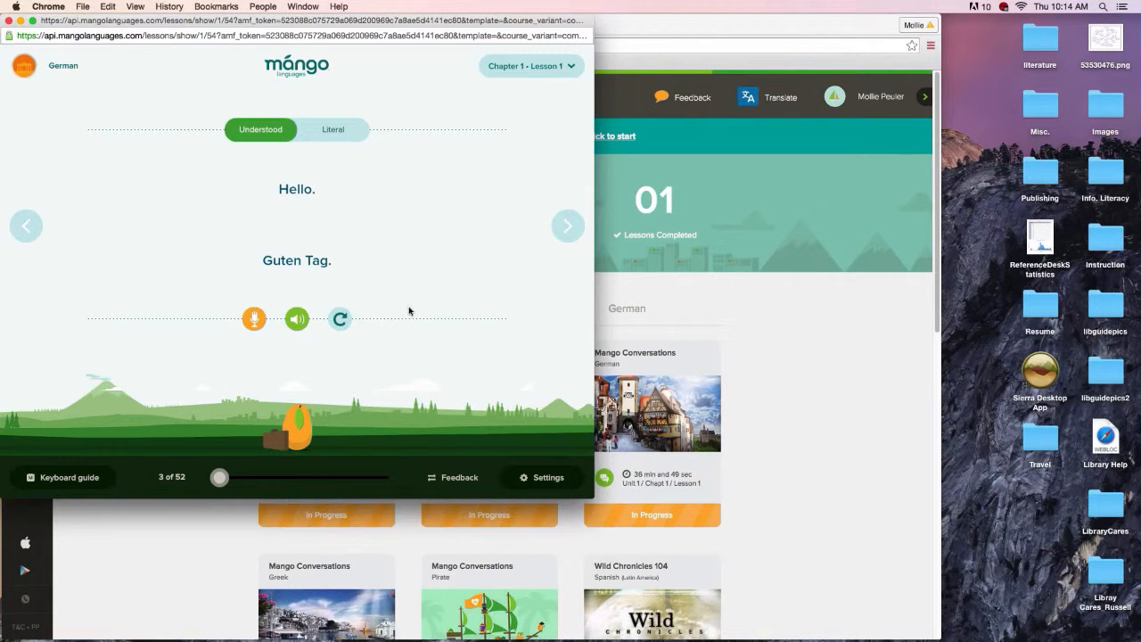
mouse_move(339, 318)
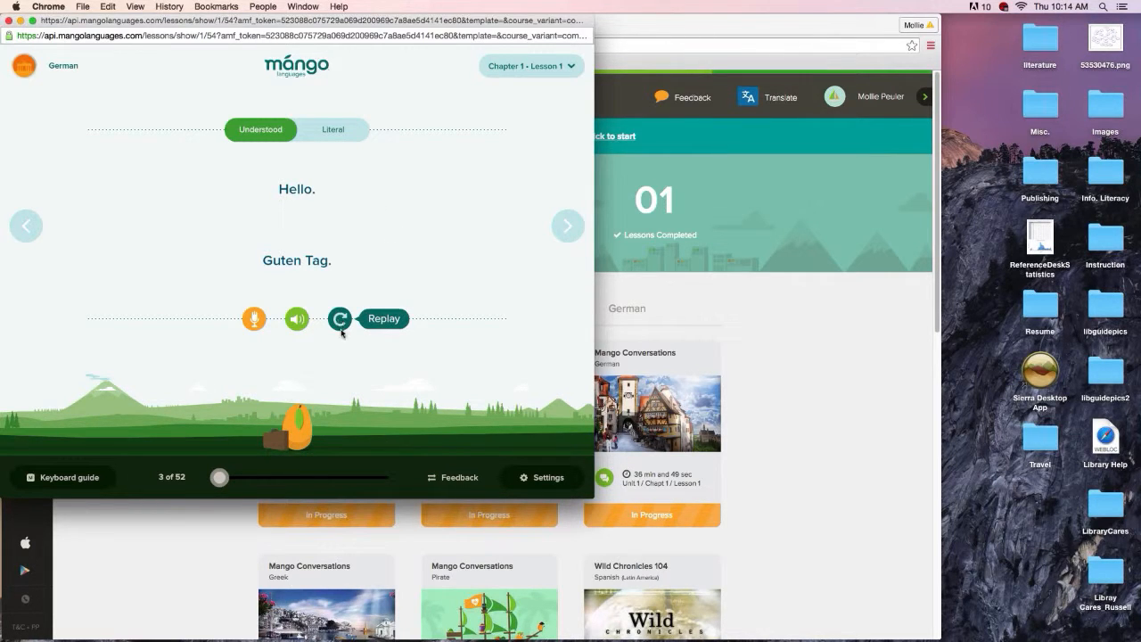
click(296, 317)
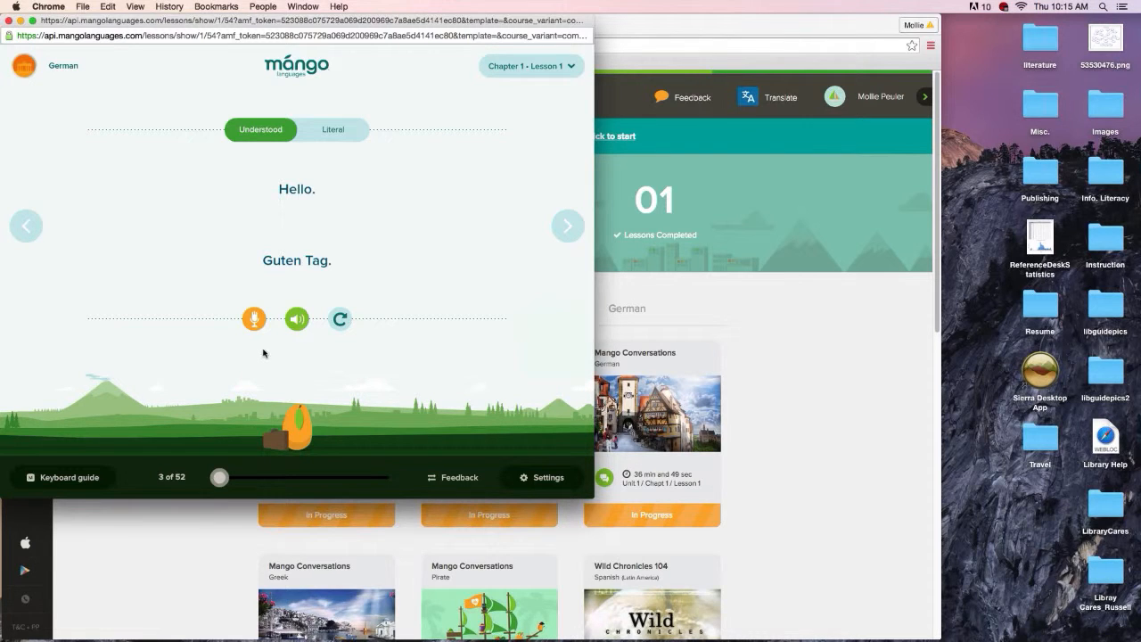
mouse_move(257, 317)
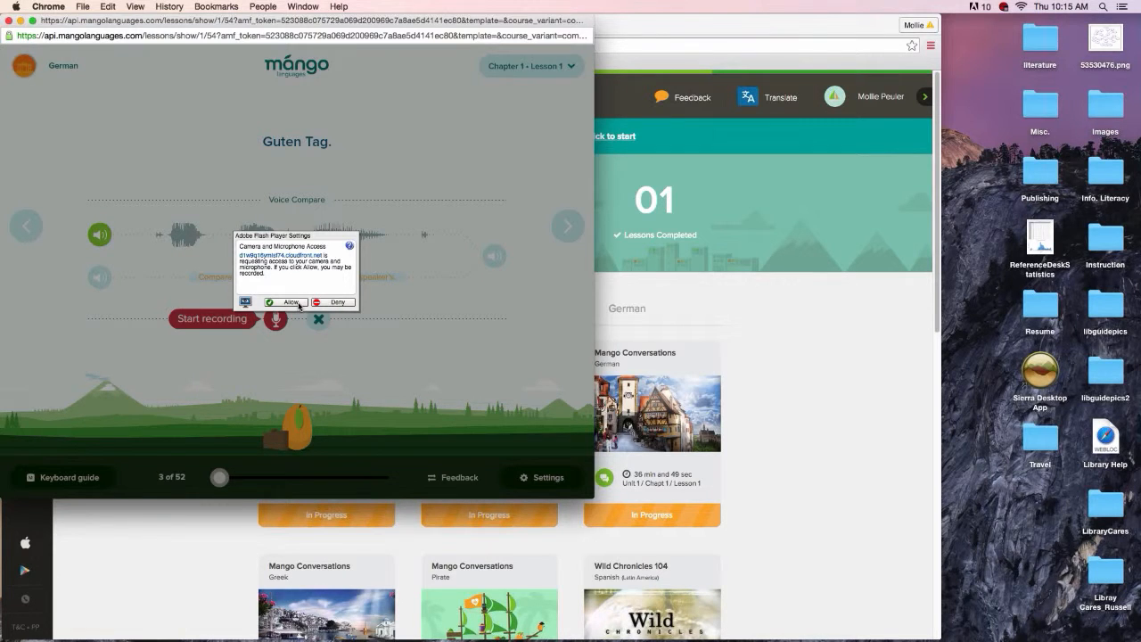
Step: Allow Flash microphone access and record your own pronunciation of Guten Tag
click(285, 304)
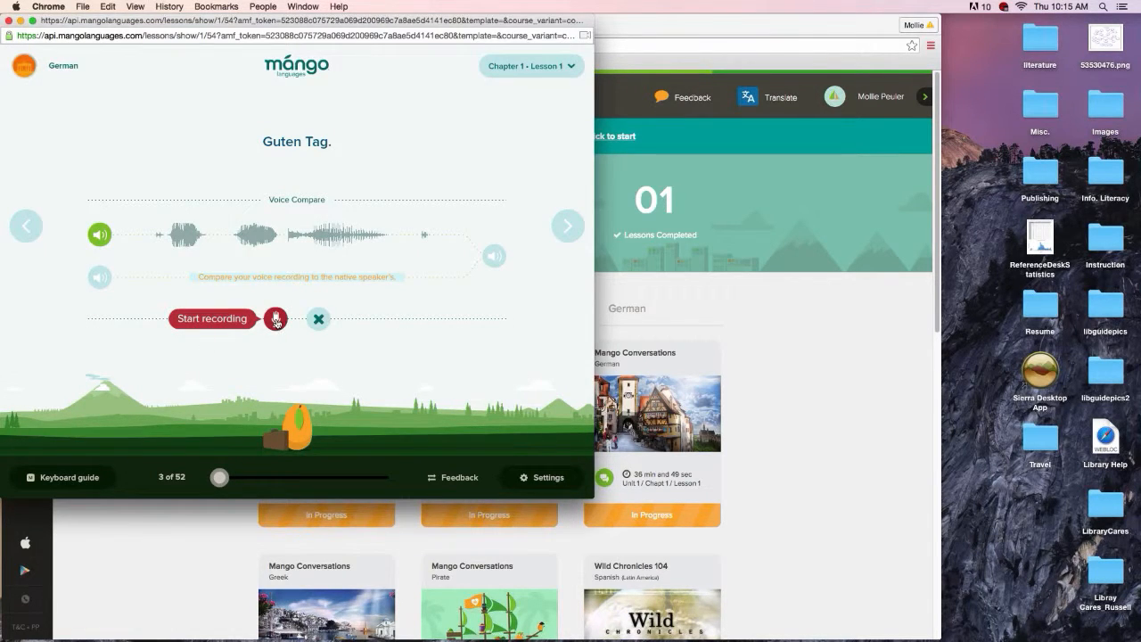
click(277, 317)
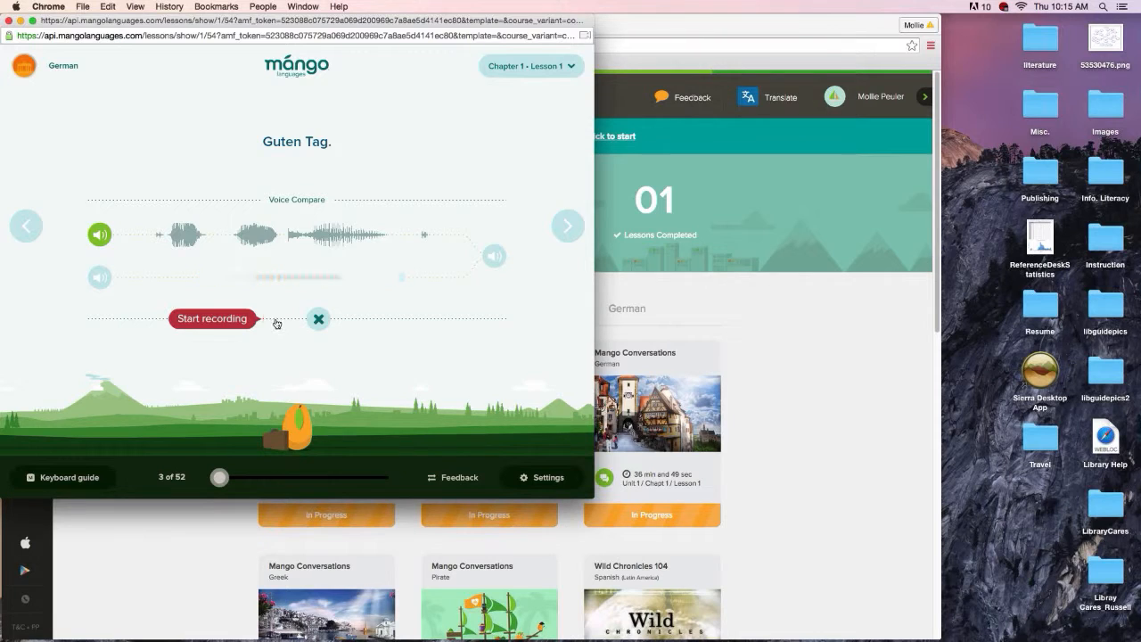
click(212, 318)
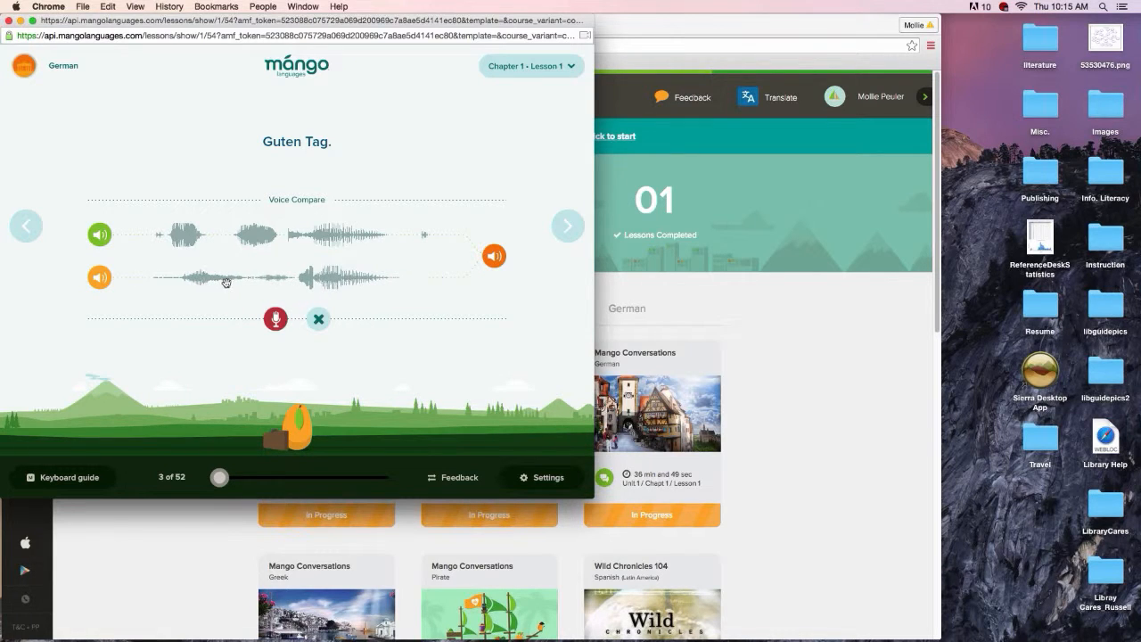
mouse_move(219, 284)
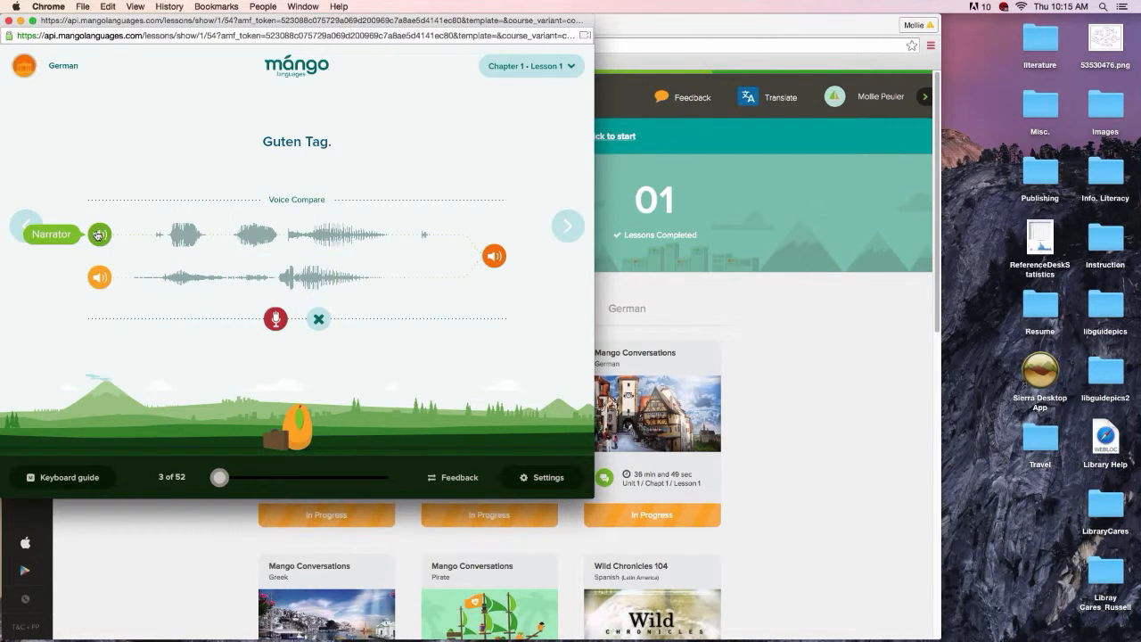
Step: Play the narrator's Guten Tag and then your own recording to compare them
click(100, 278)
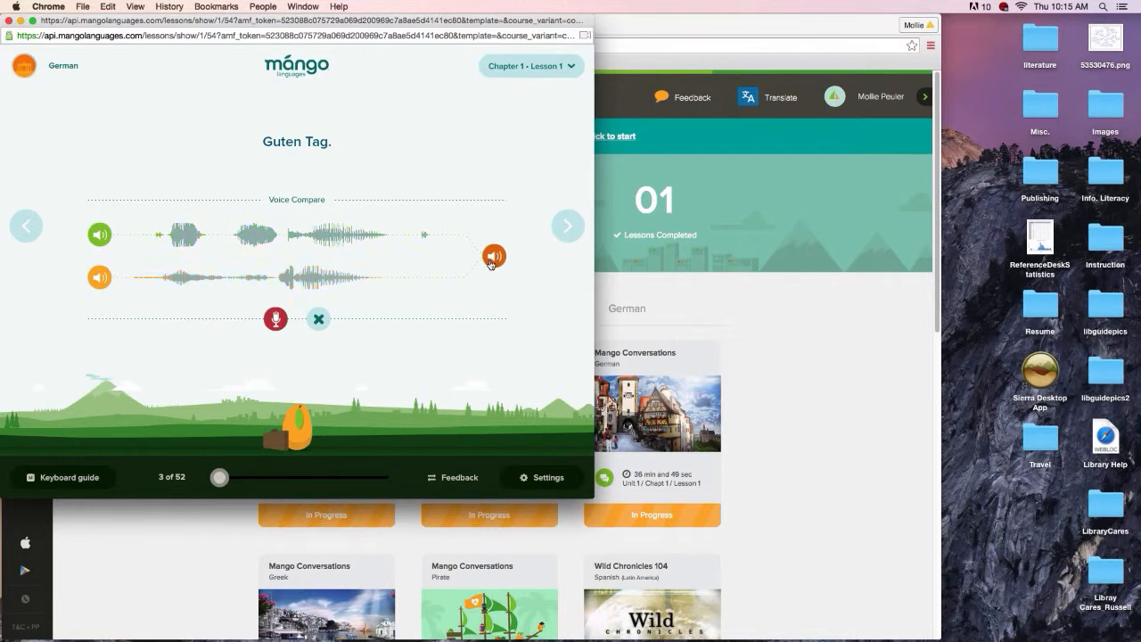
click(494, 257)
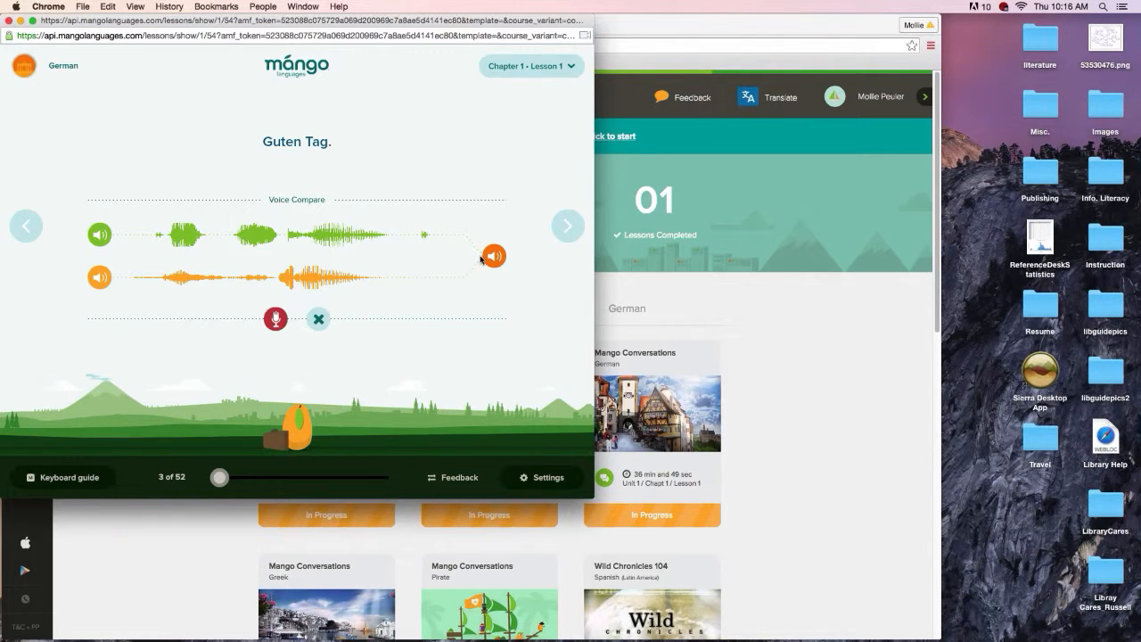
mouse_move(485, 360)
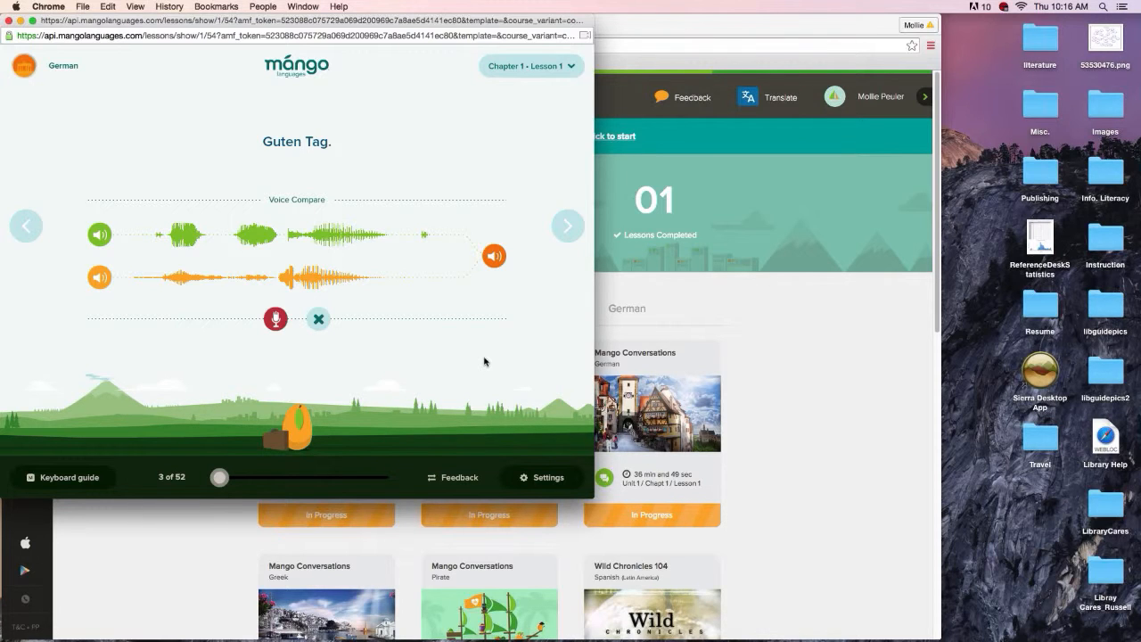
mouse_move(466, 341)
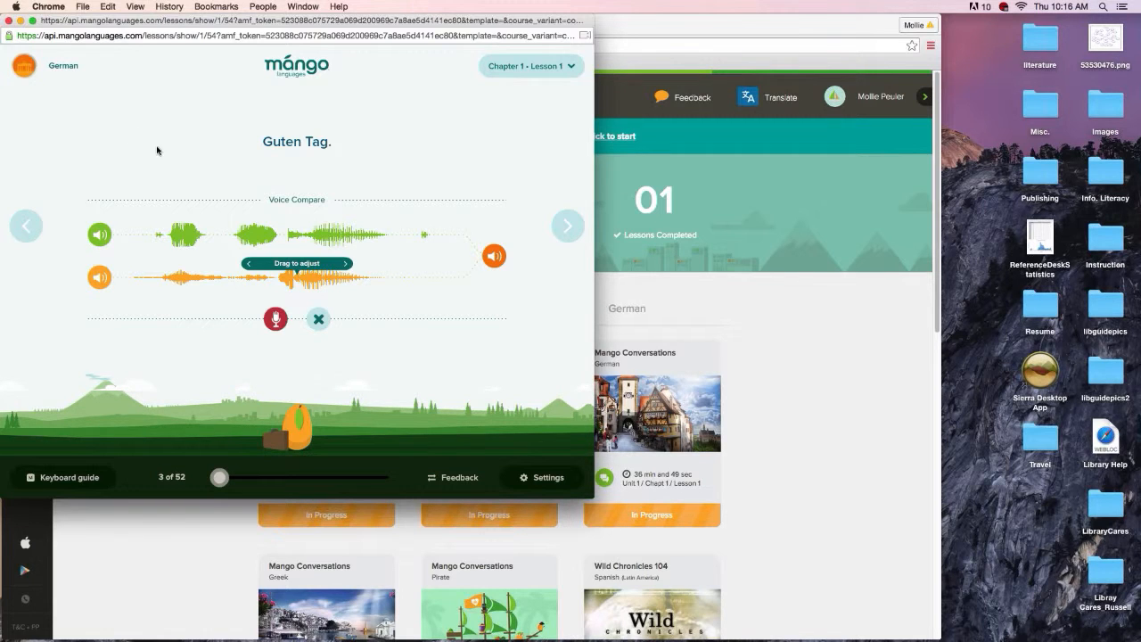
mouse_move(142, 135)
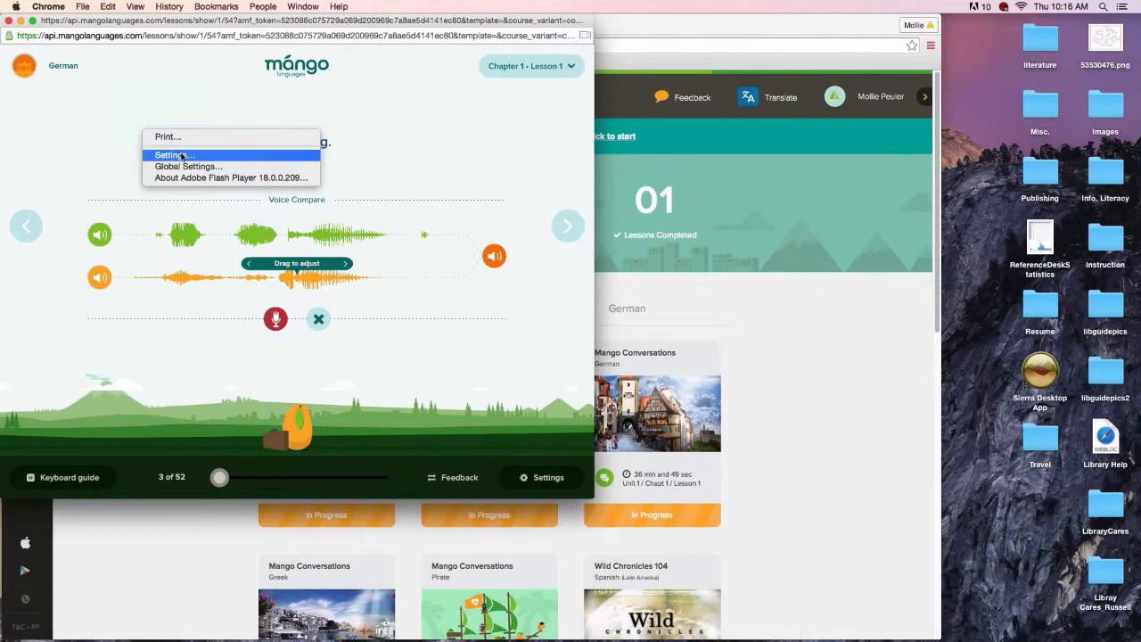
click(174, 153)
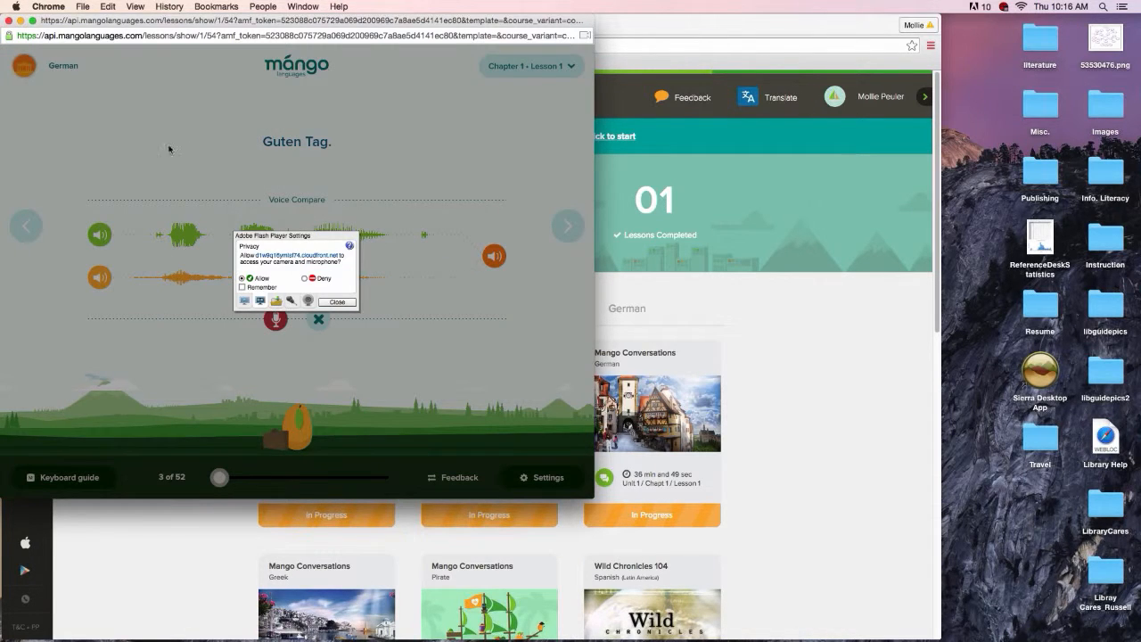
click(275, 300)
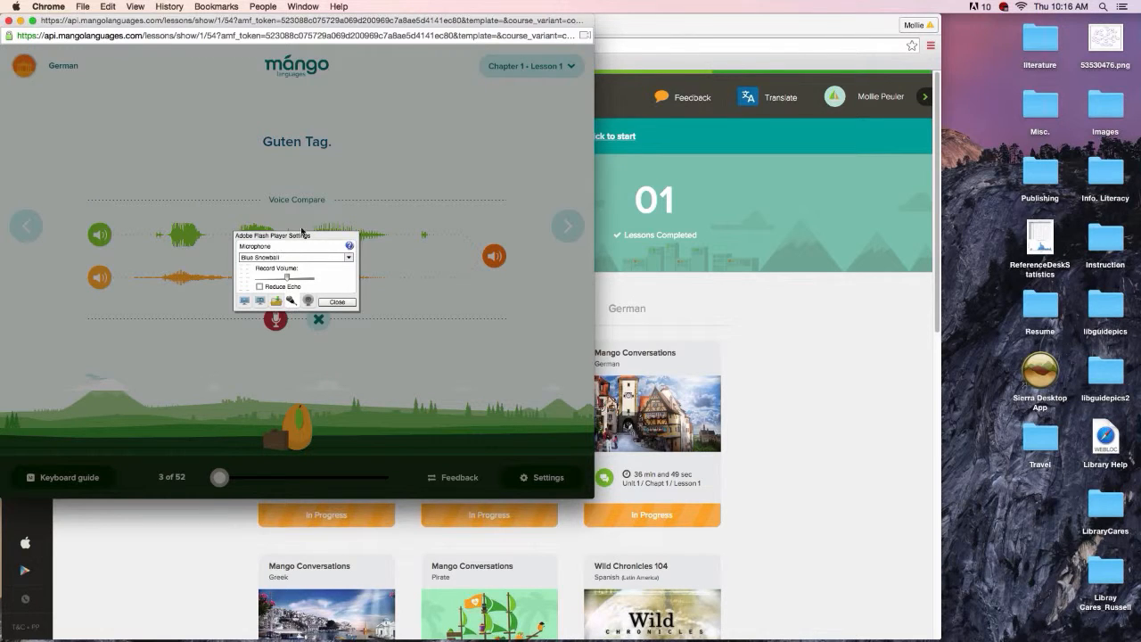
mouse_move(347, 266)
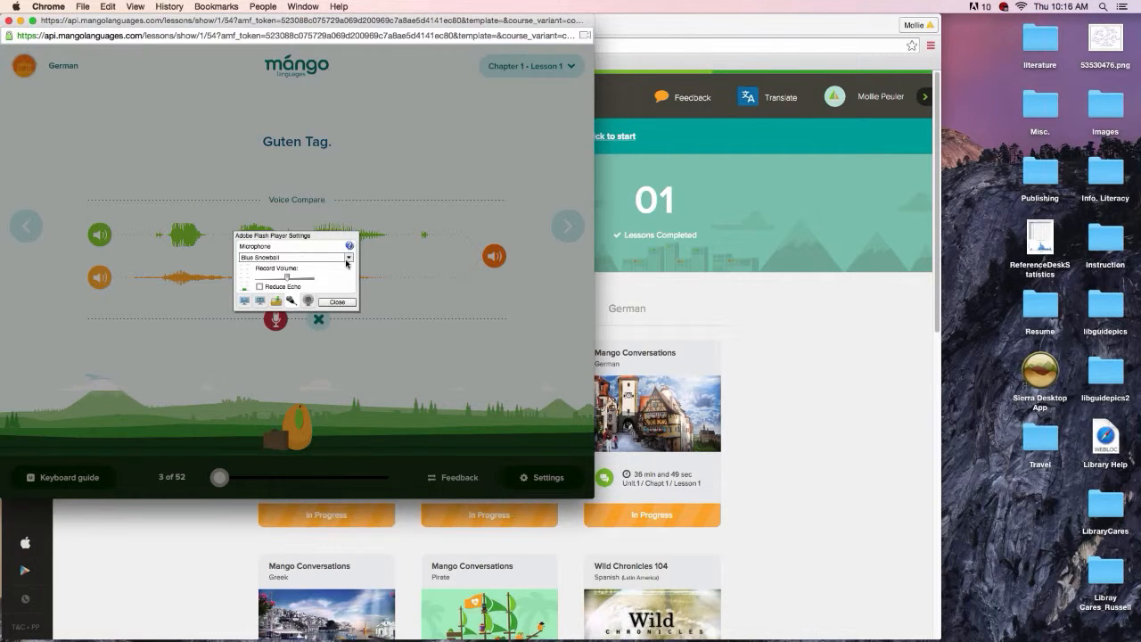
click(346, 257)
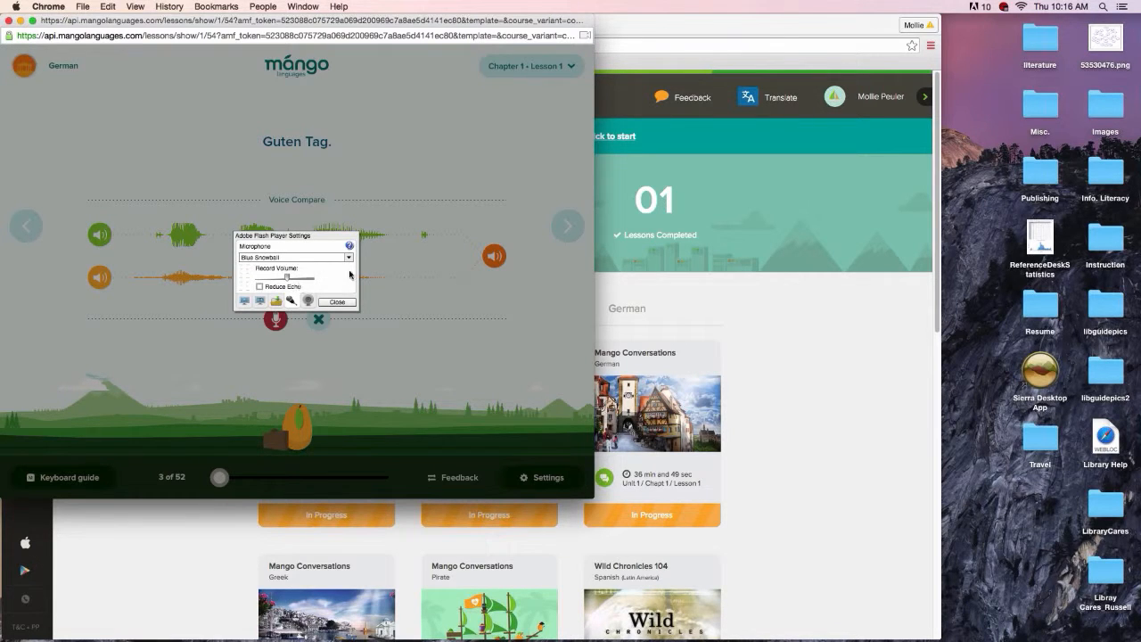
click(336, 301)
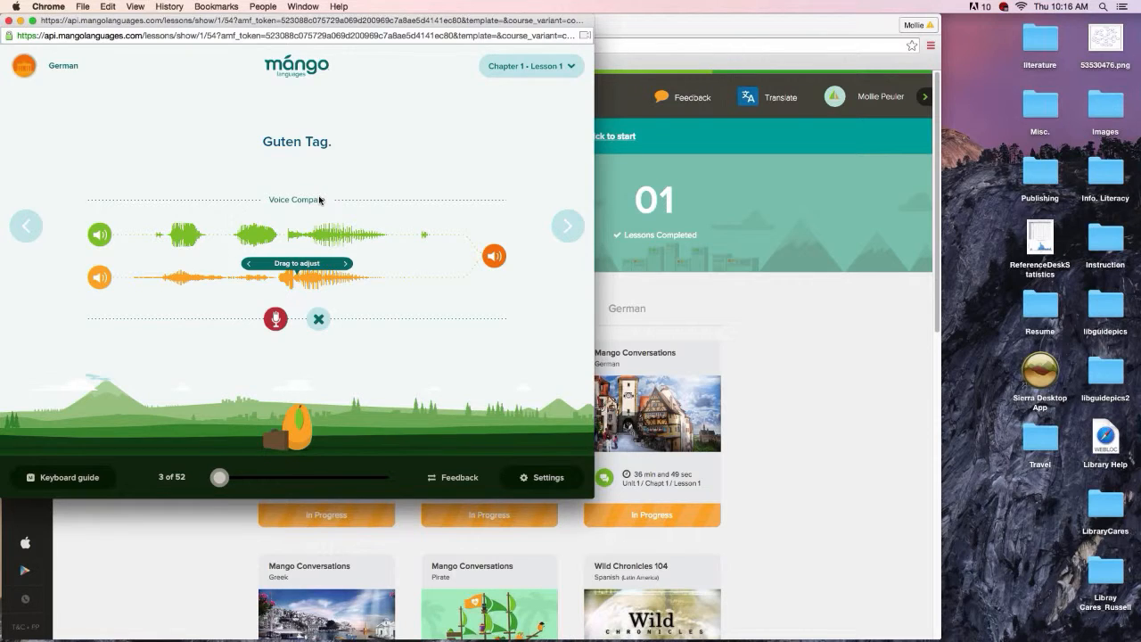
mouse_move(197, 186)
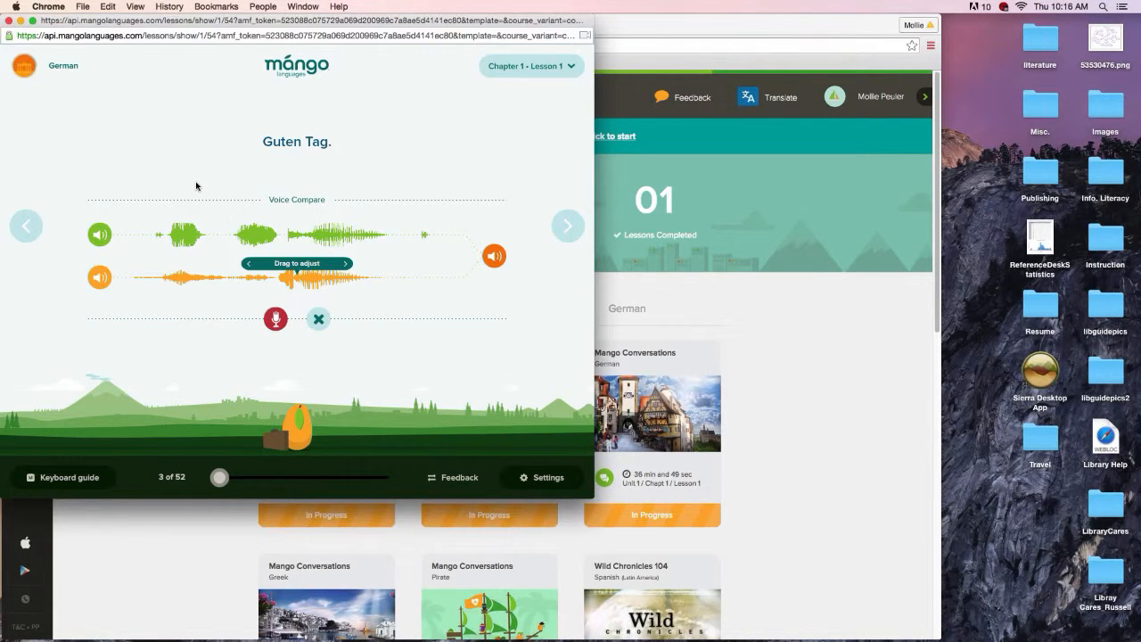
mouse_move(187, 168)
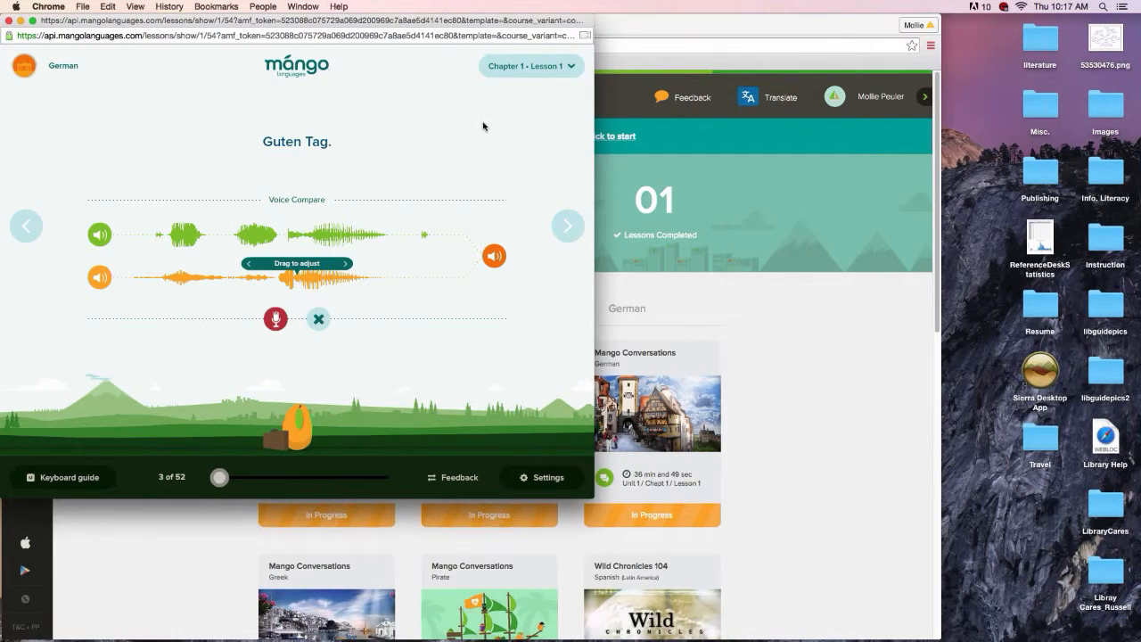
mouse_move(567, 224)
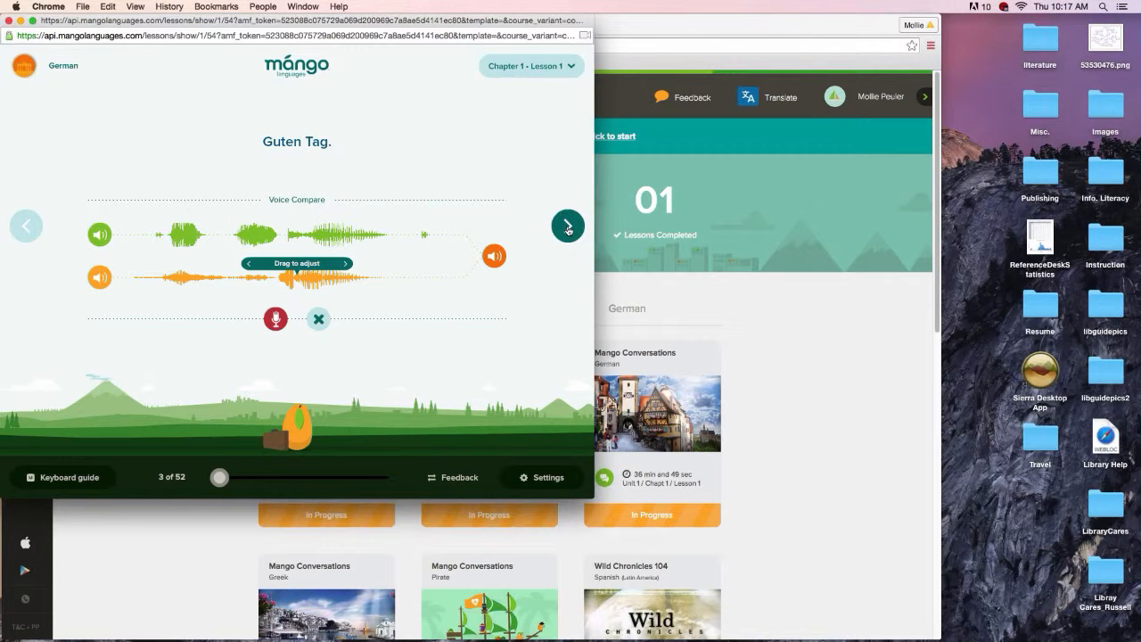
Step: Advance slide by slide past der Tag and gut to slide 8 of 52
click(567, 225)
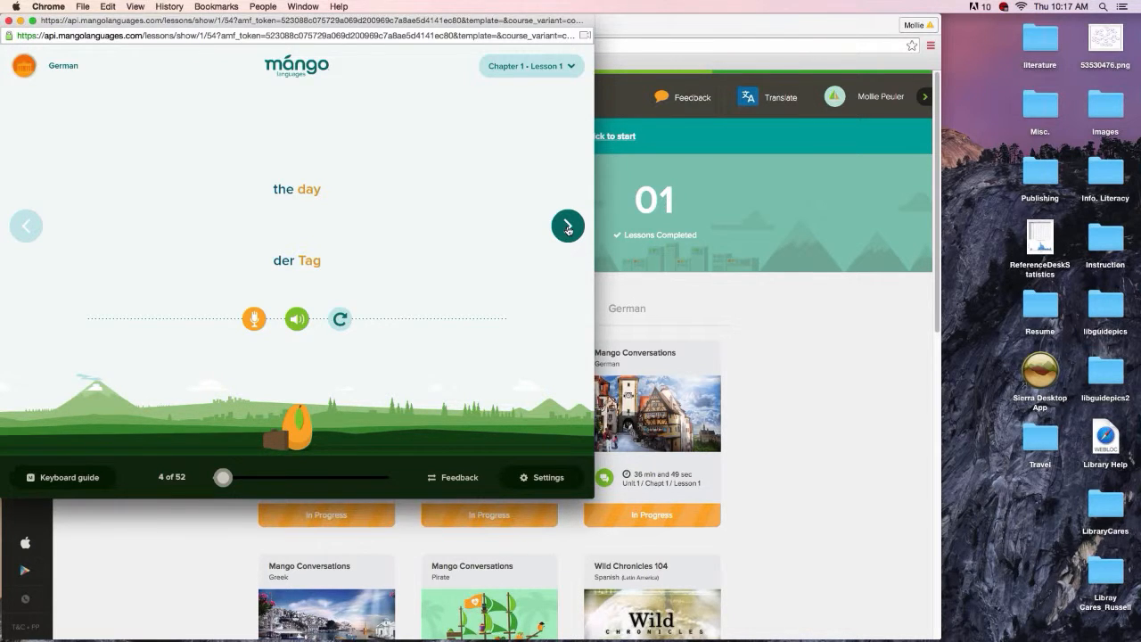
click(567, 225)
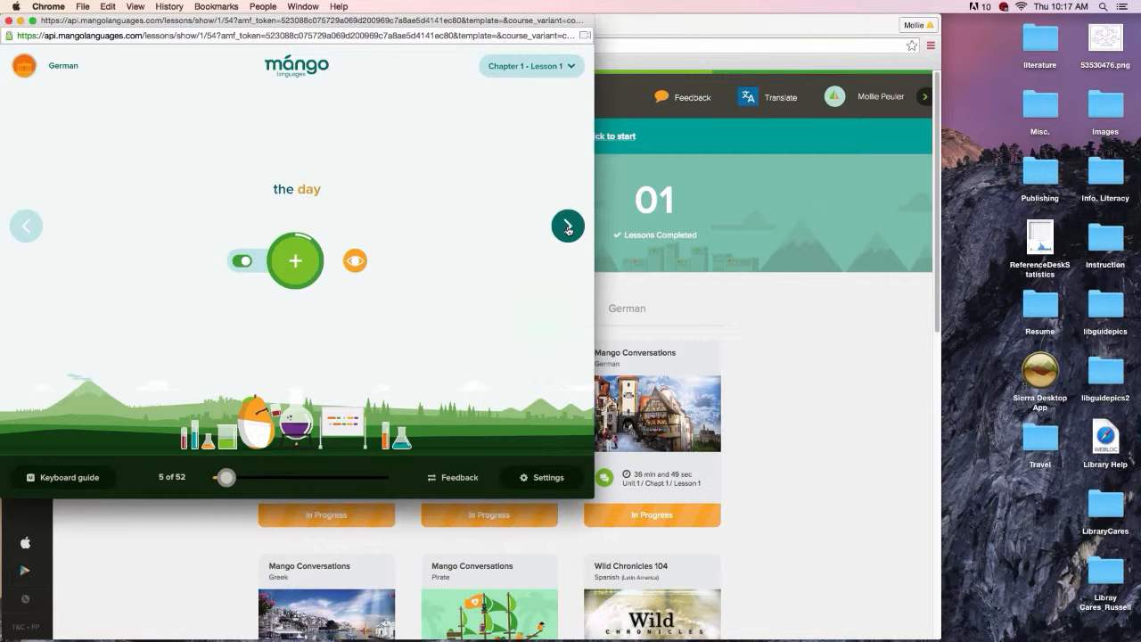
mouse_move(443, 212)
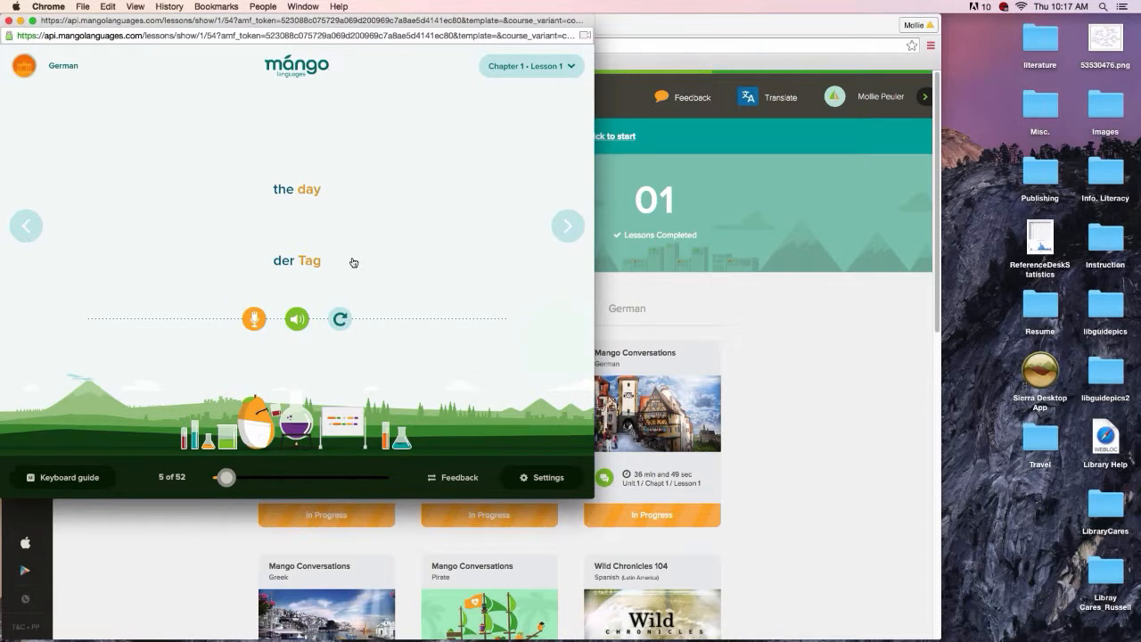
click(567, 224)
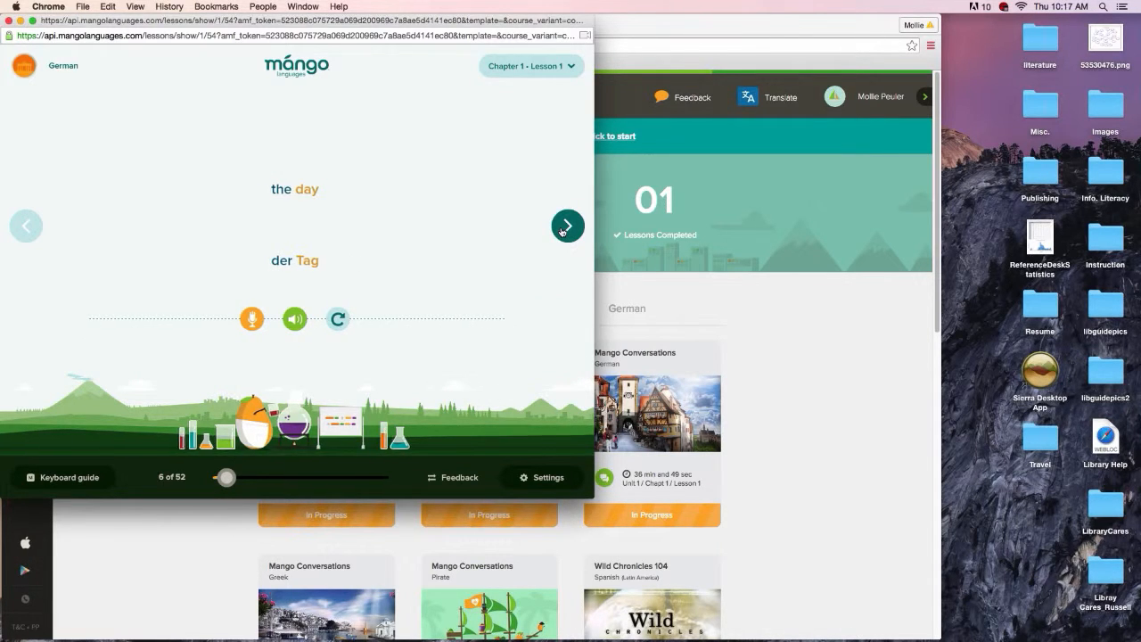
click(568, 225)
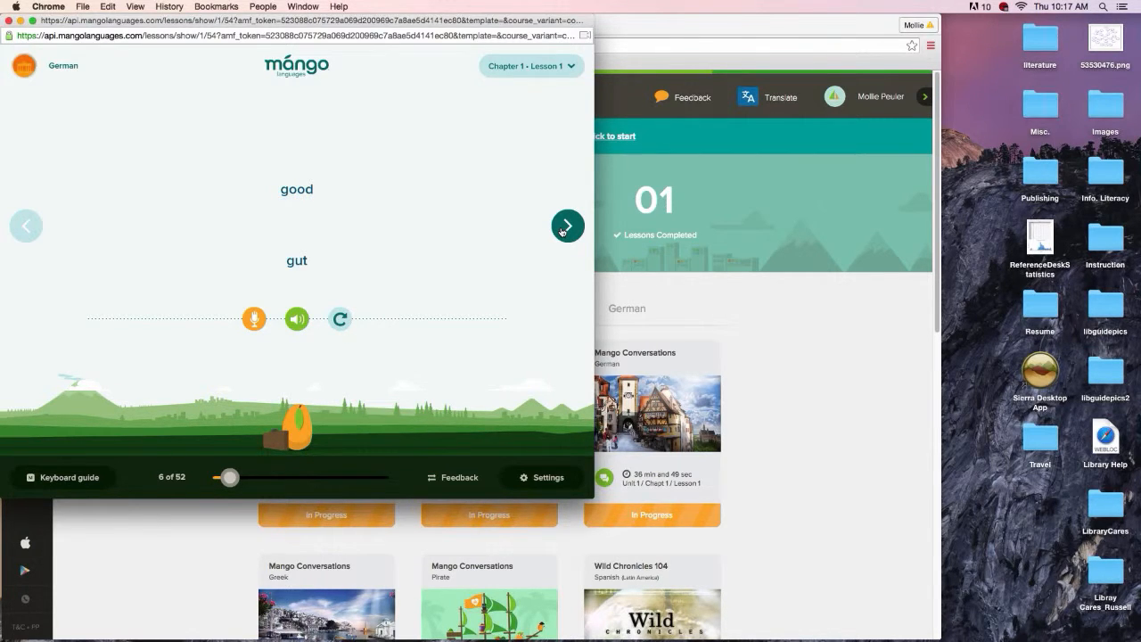
click(568, 225)
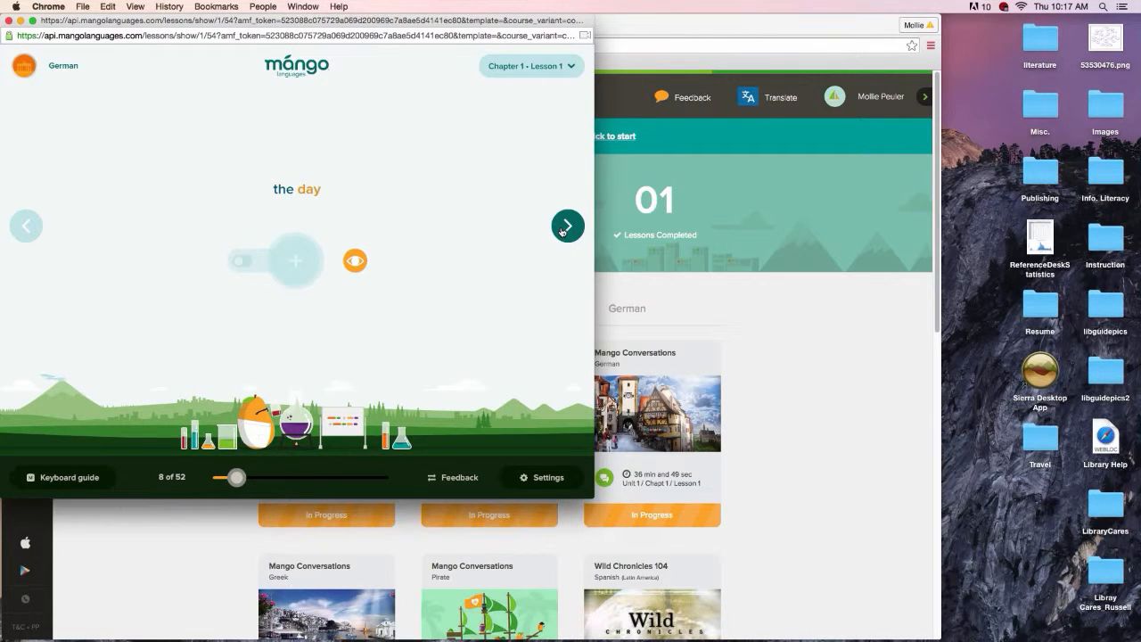
click(567, 224)
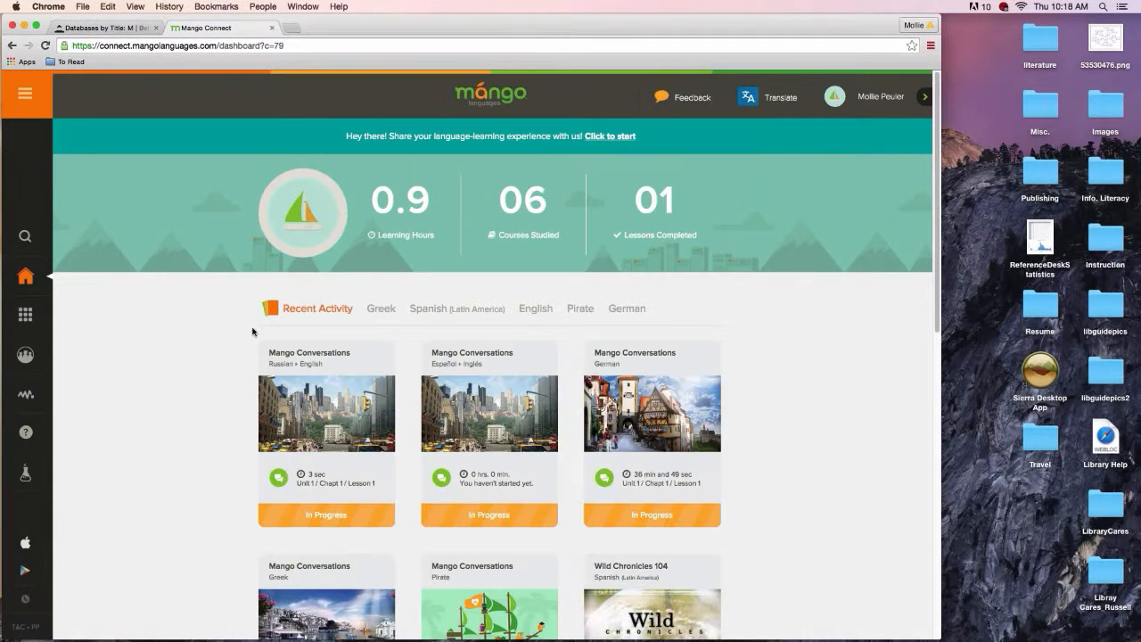
mouse_move(200, 288)
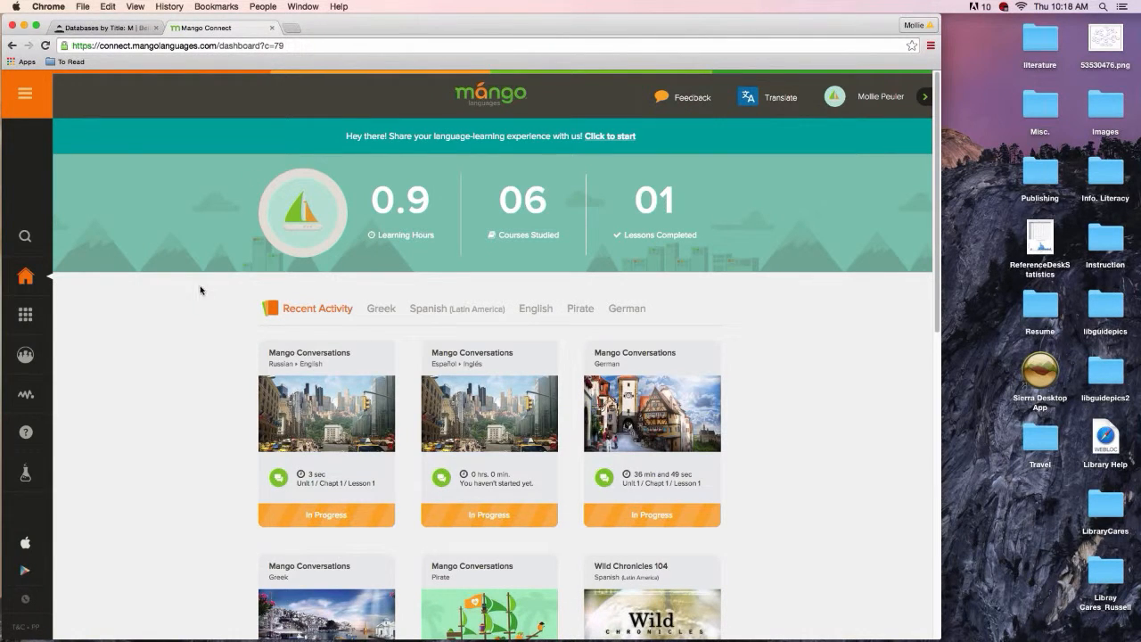
mouse_move(68, 292)
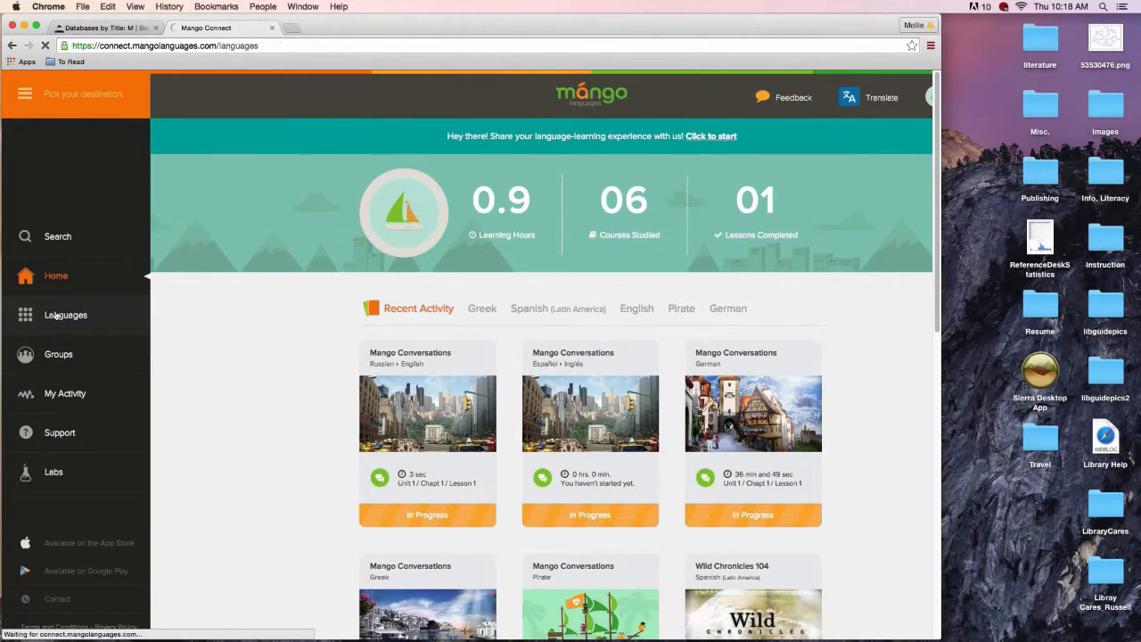
Step: Visit the Pirate language page from the Languages list, then return to all 71 languages
click(64, 314)
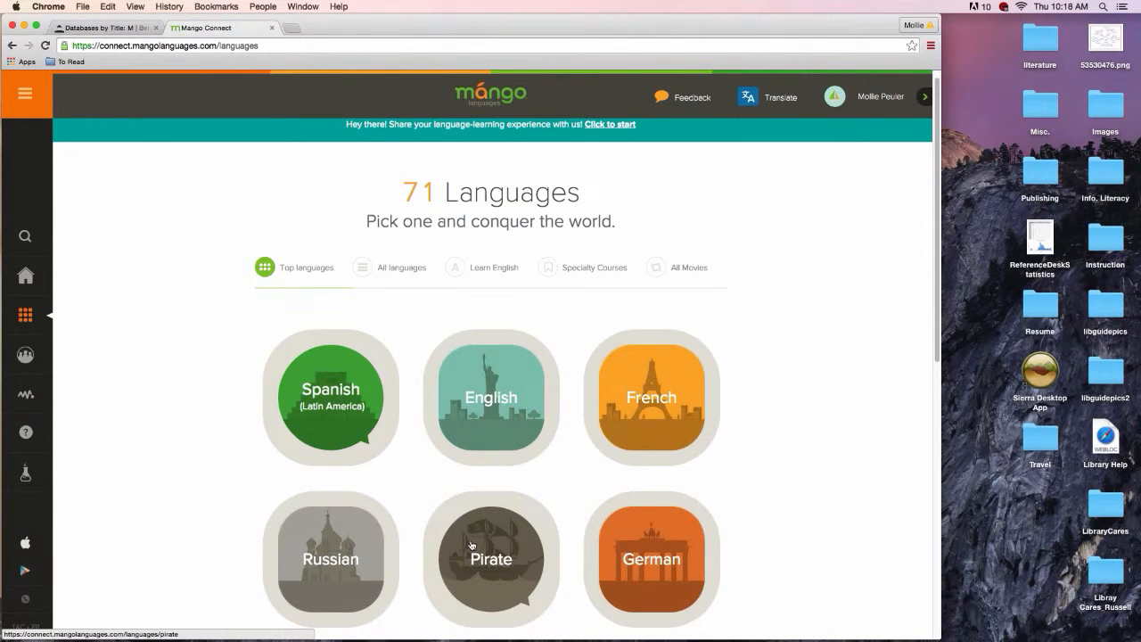
click(490, 560)
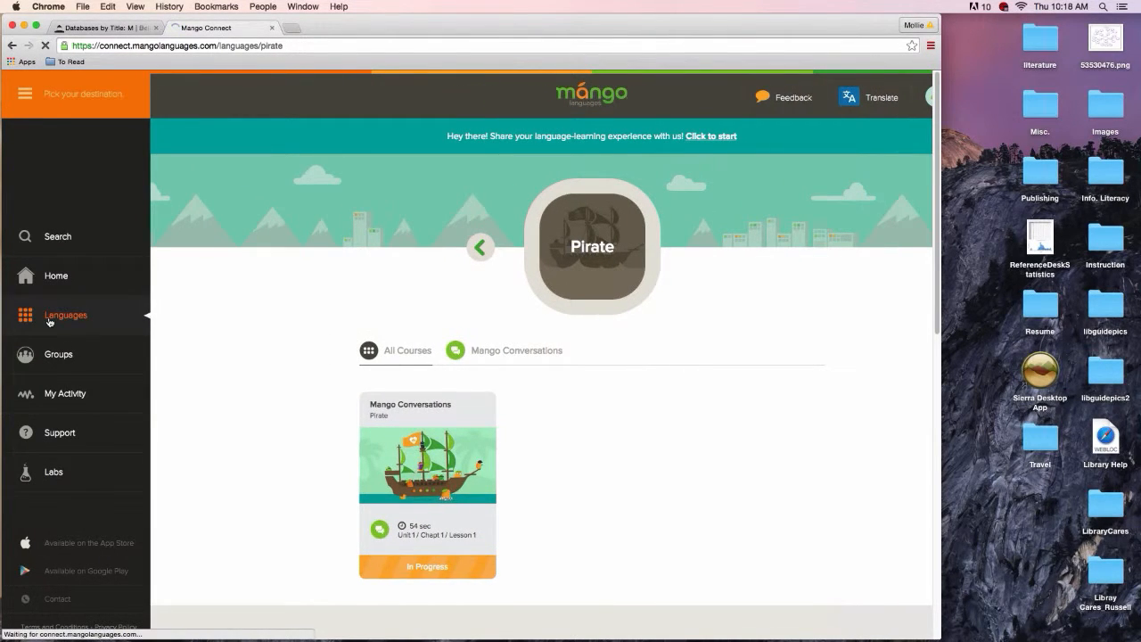
click(65, 314)
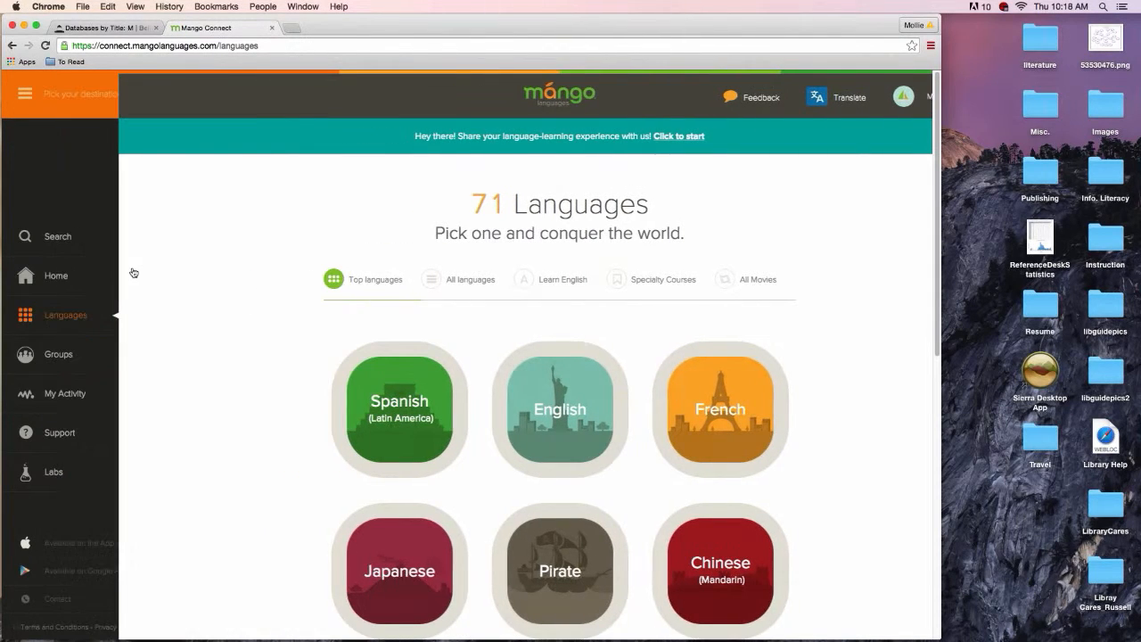
Step: Dismiss the navigation panel and switch the Languages page to Learn English courses
click(25, 93)
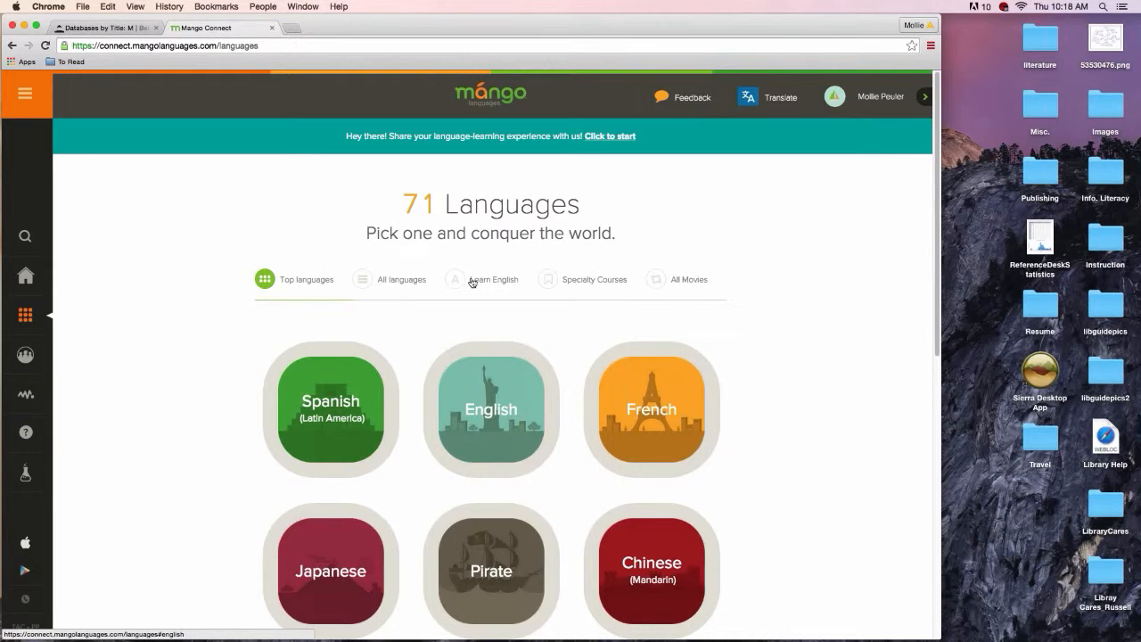
click(455, 279)
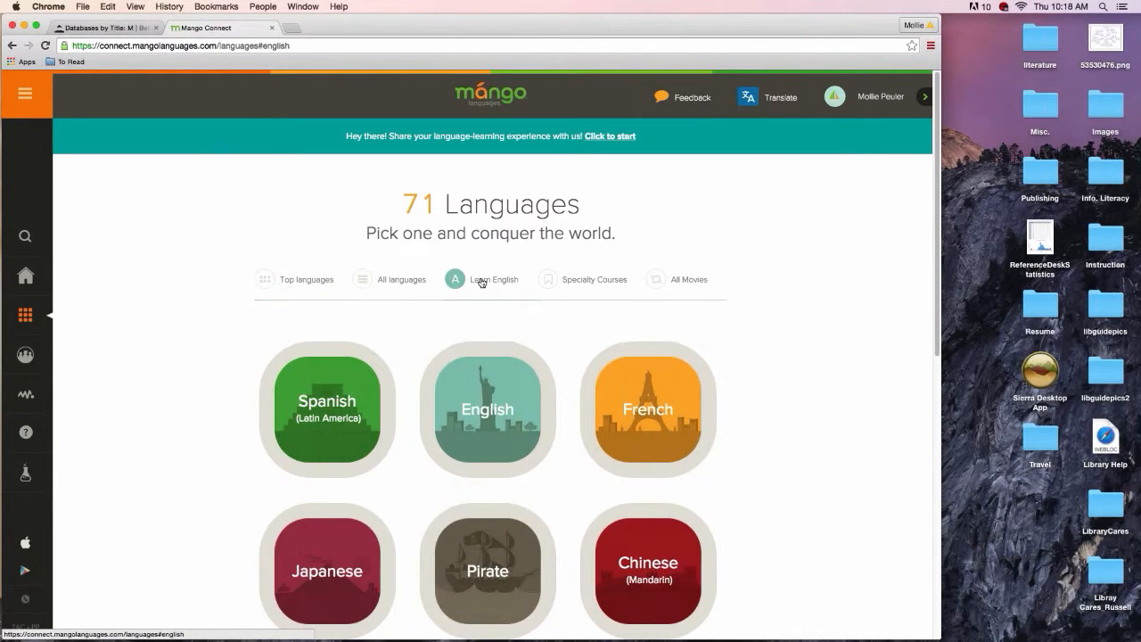
click(492, 279)
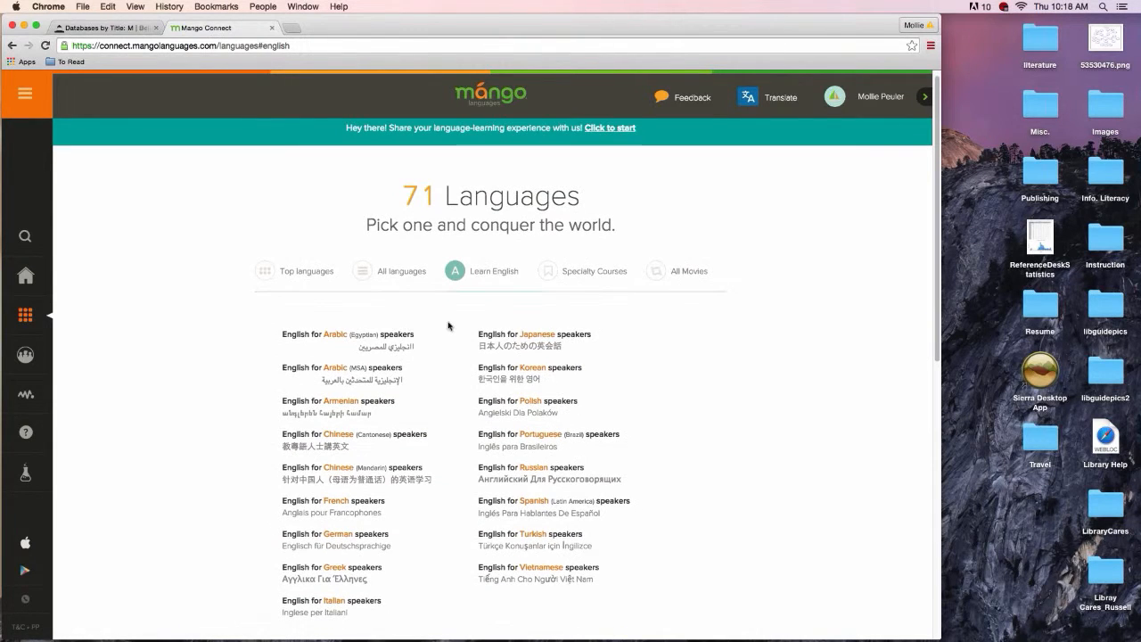
mouse_move(442, 553)
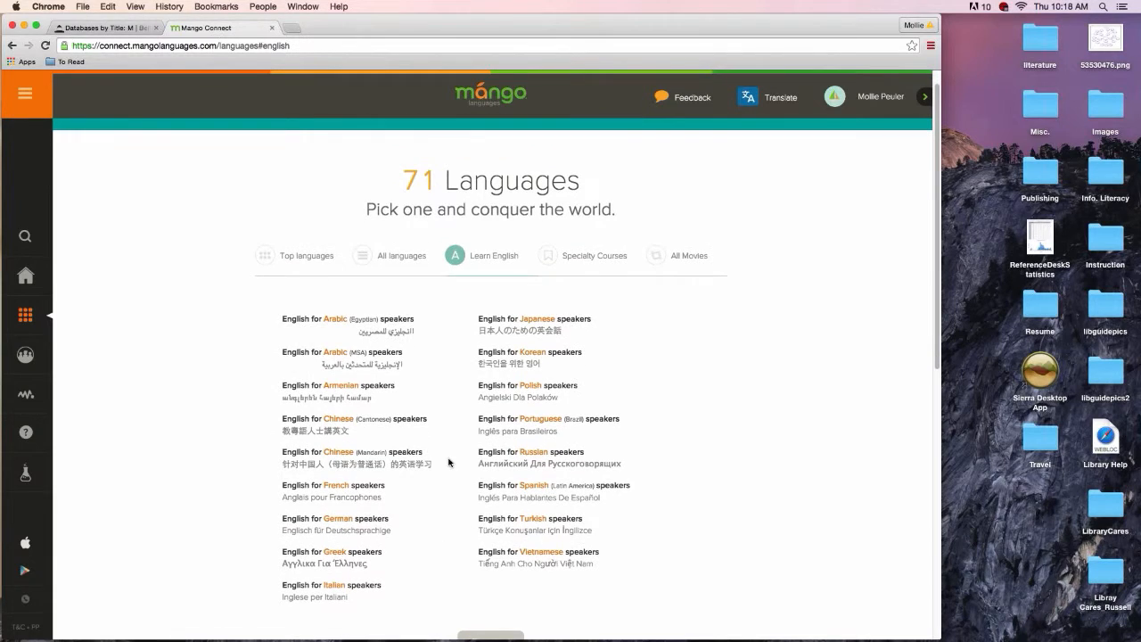
Step: Open English for Spanish (Latin America) speakers and scroll its course list
click(533, 489)
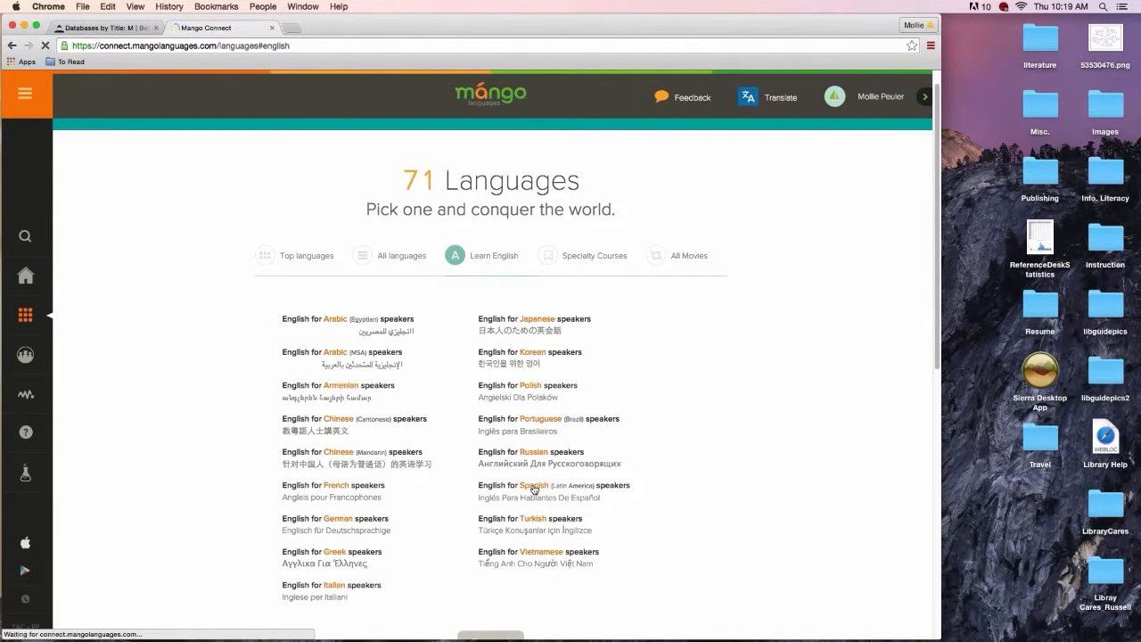
click(535, 485)
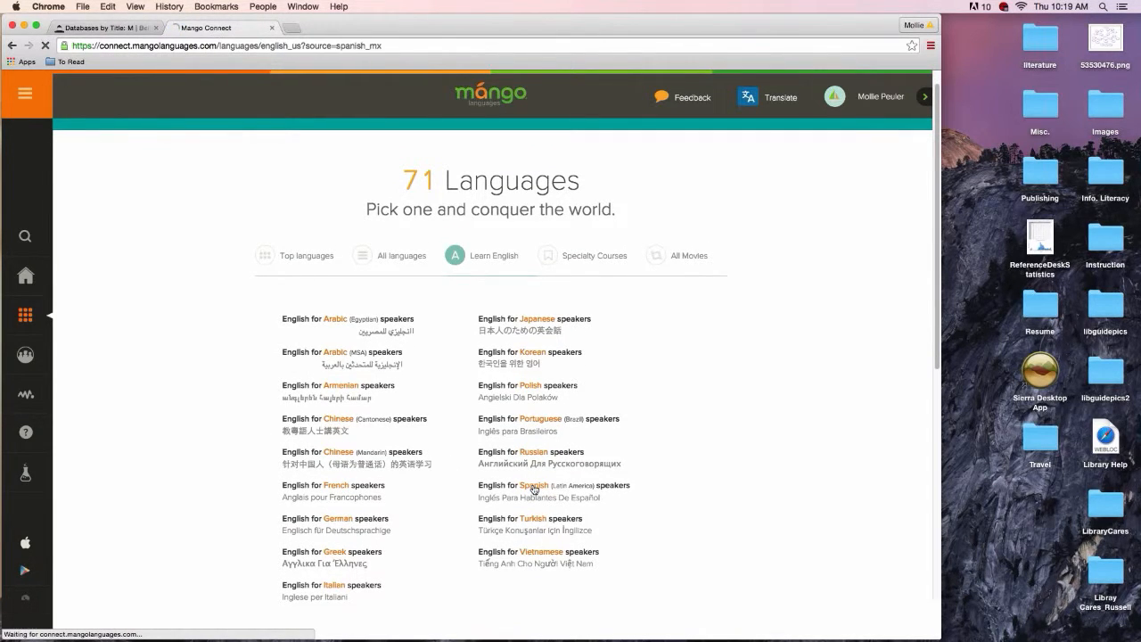
click(535, 485)
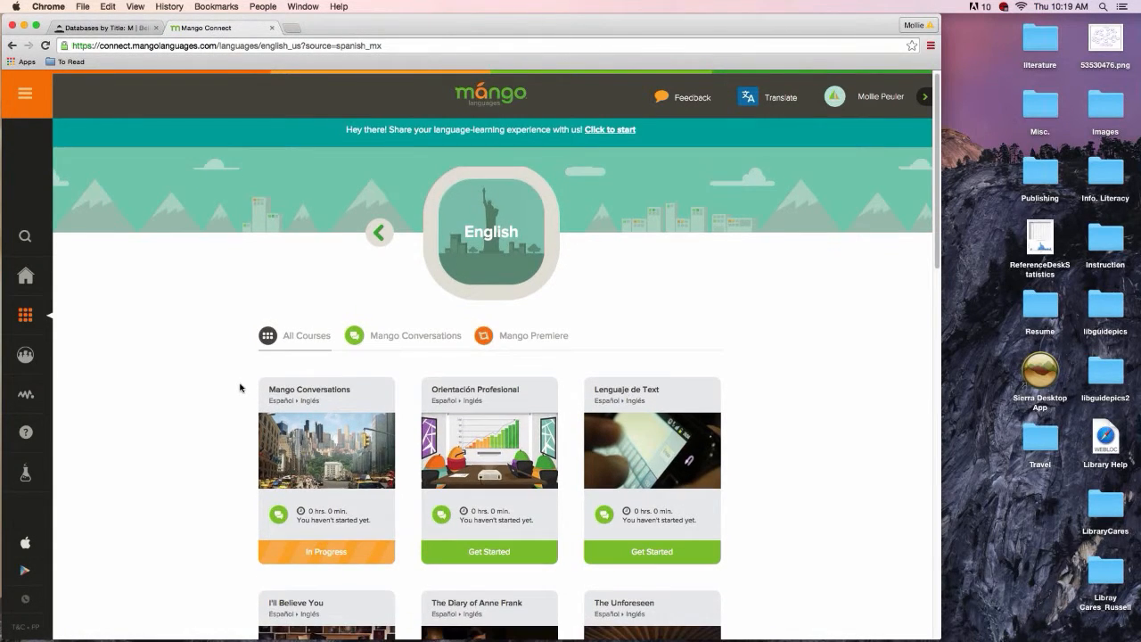
scroll(down, 3)
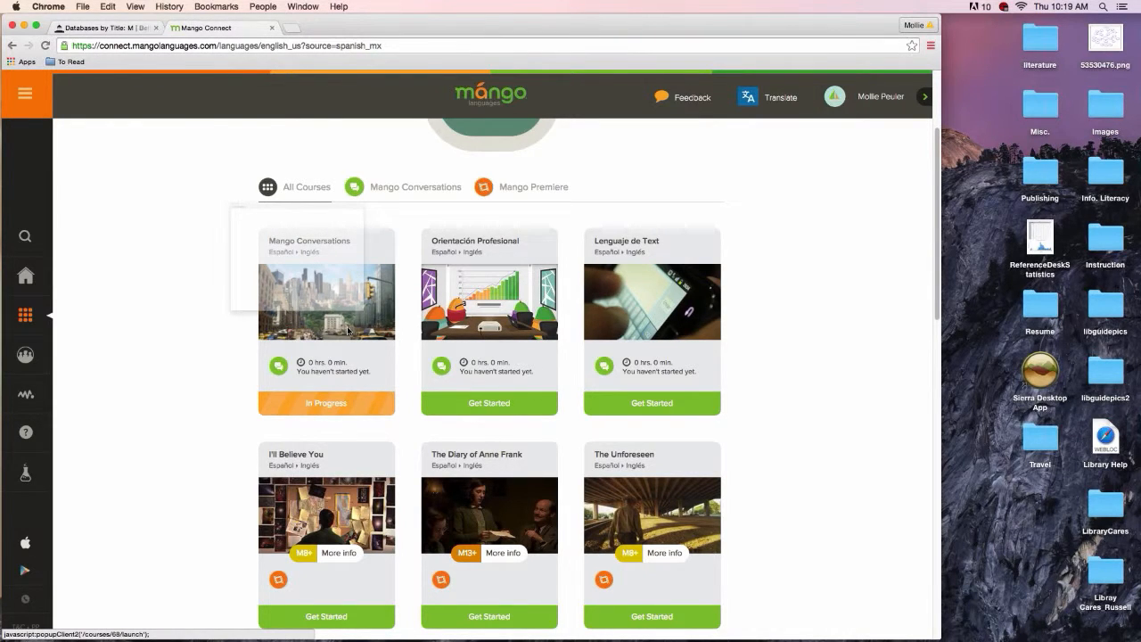
click(325, 403)
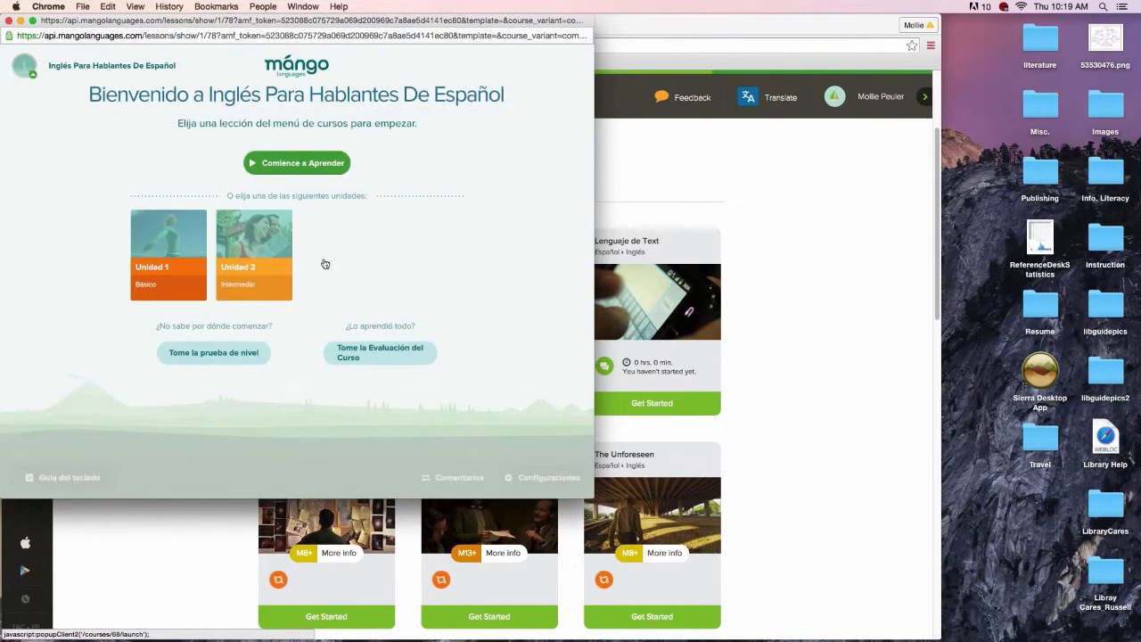
mouse_move(98, 244)
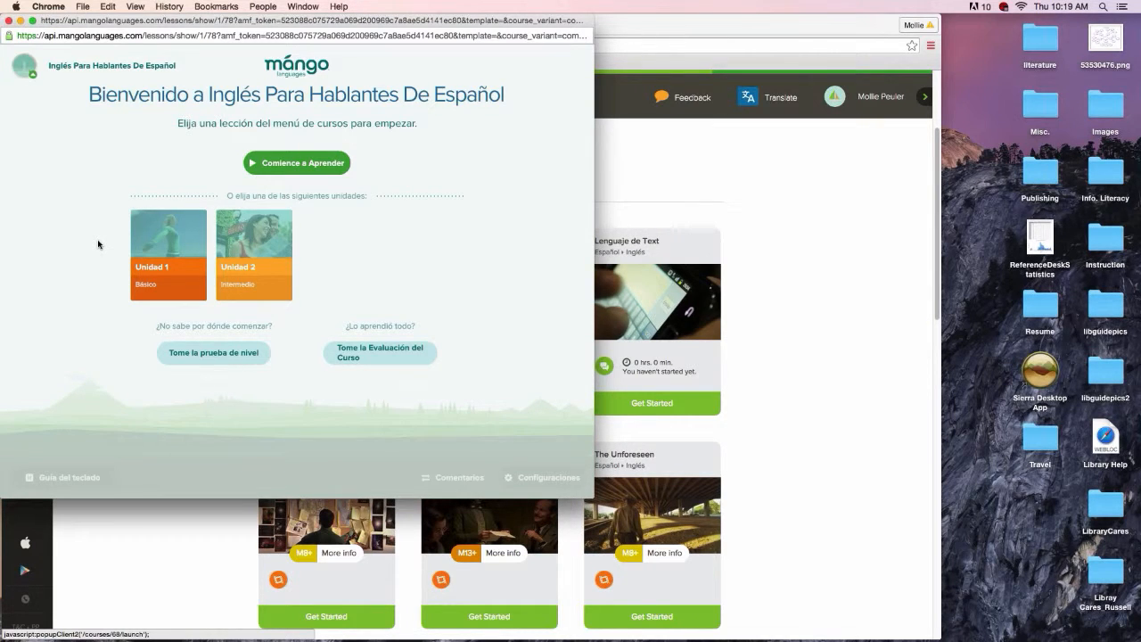
mouse_move(110, 231)
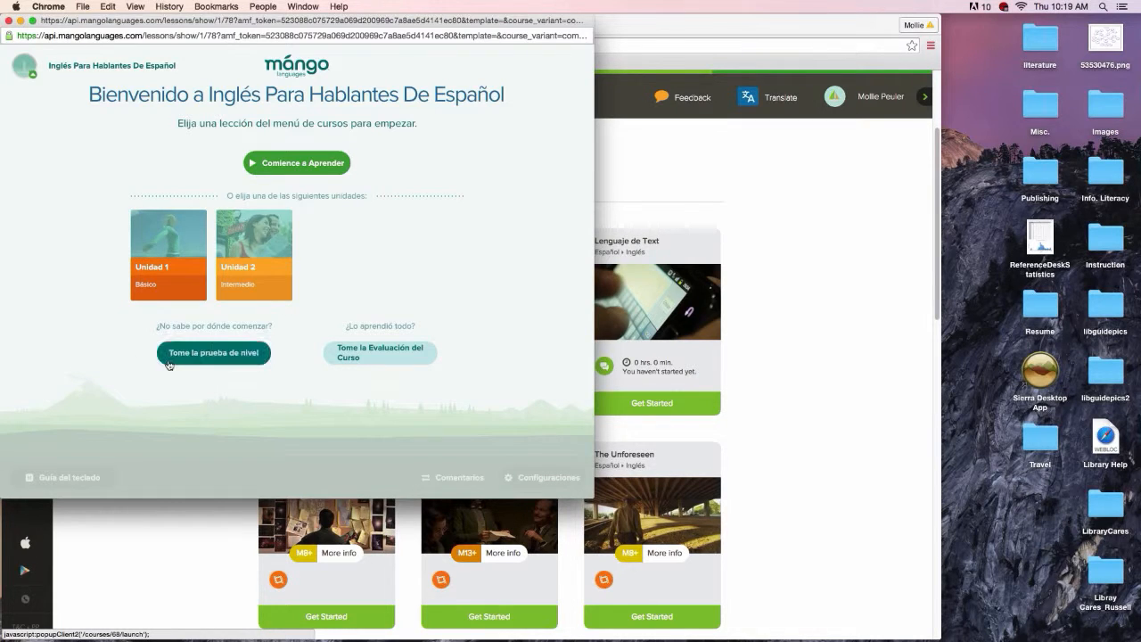
mouse_move(411, 442)
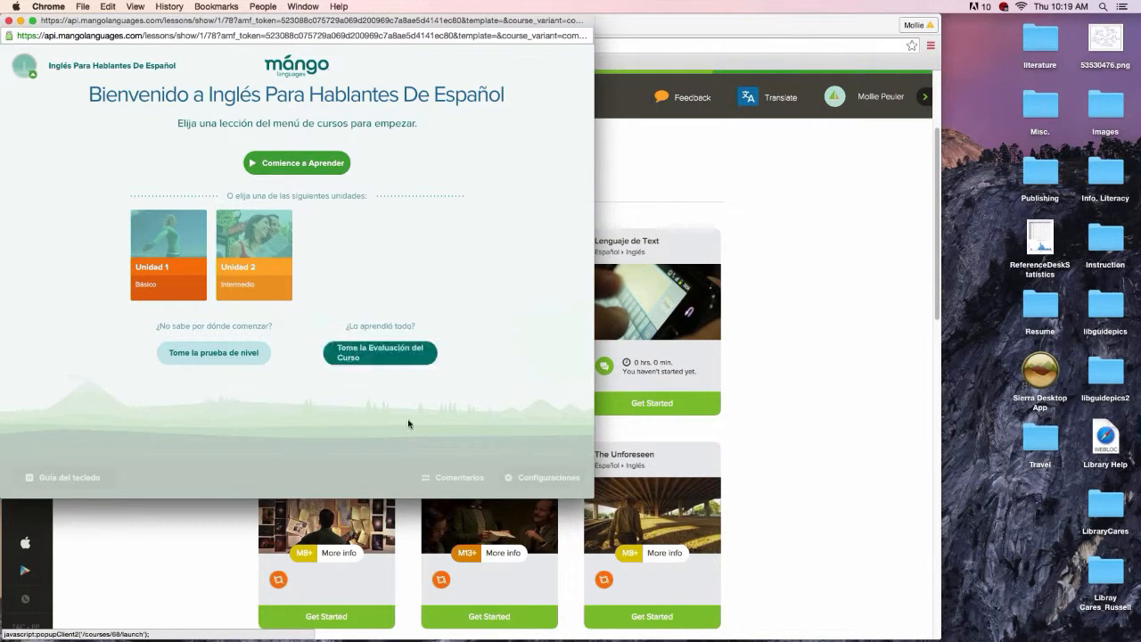
click(168, 253)
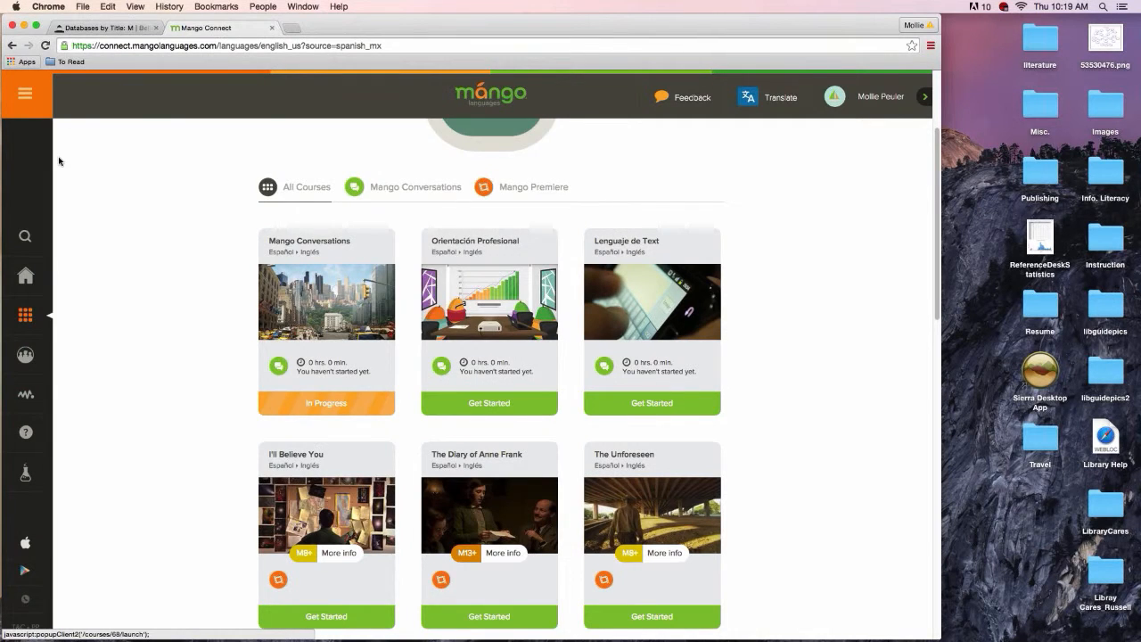
Step: Show the Specialty Courses list, scrolling past Arab Etiquette, Carnival of Venice and Endangered Languages
scroll(up, 3)
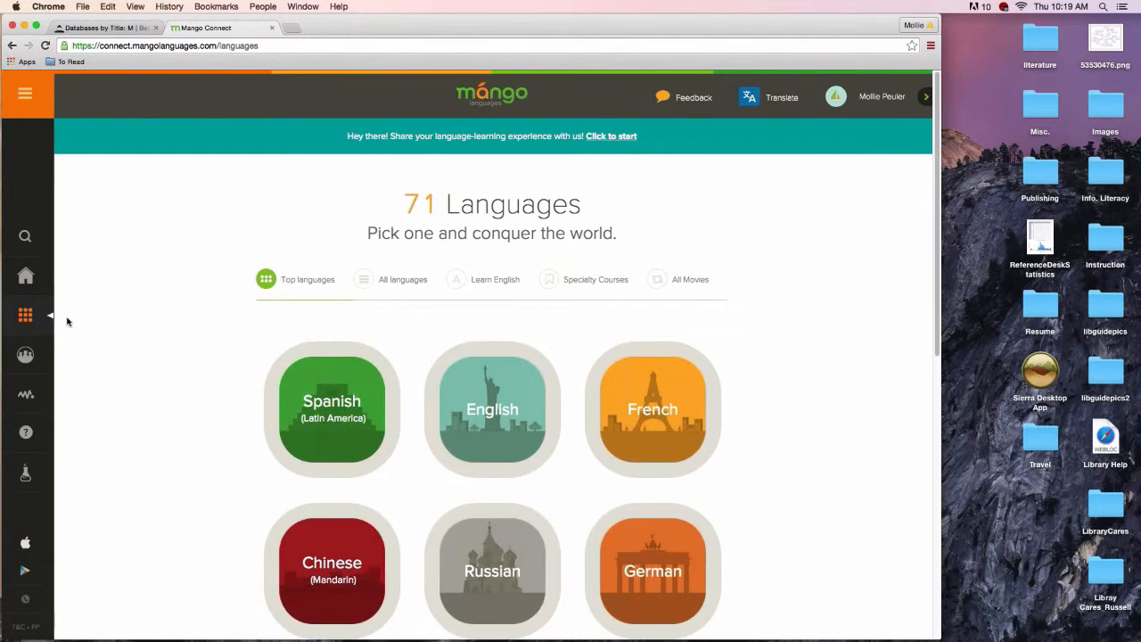
mouse_move(581, 281)
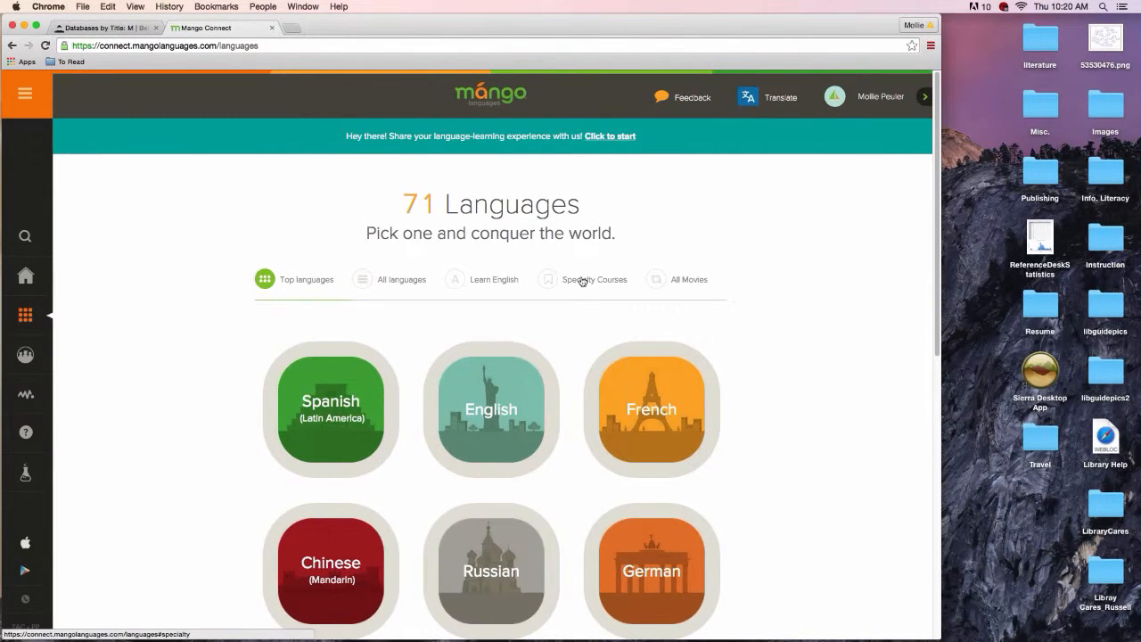
click(585, 279)
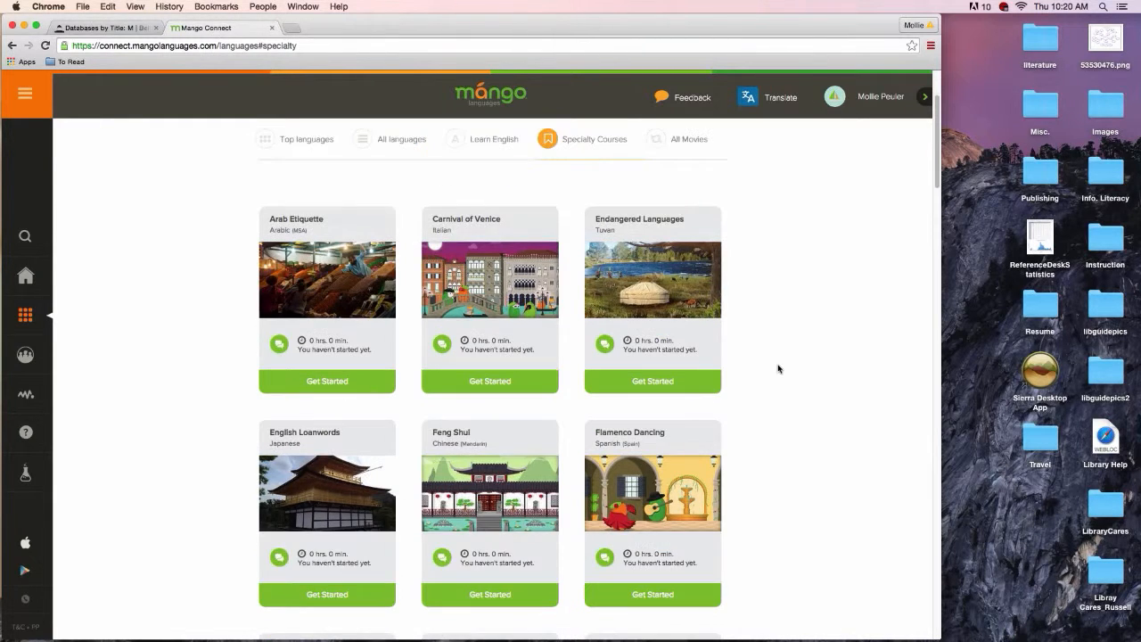
scroll(down, 3)
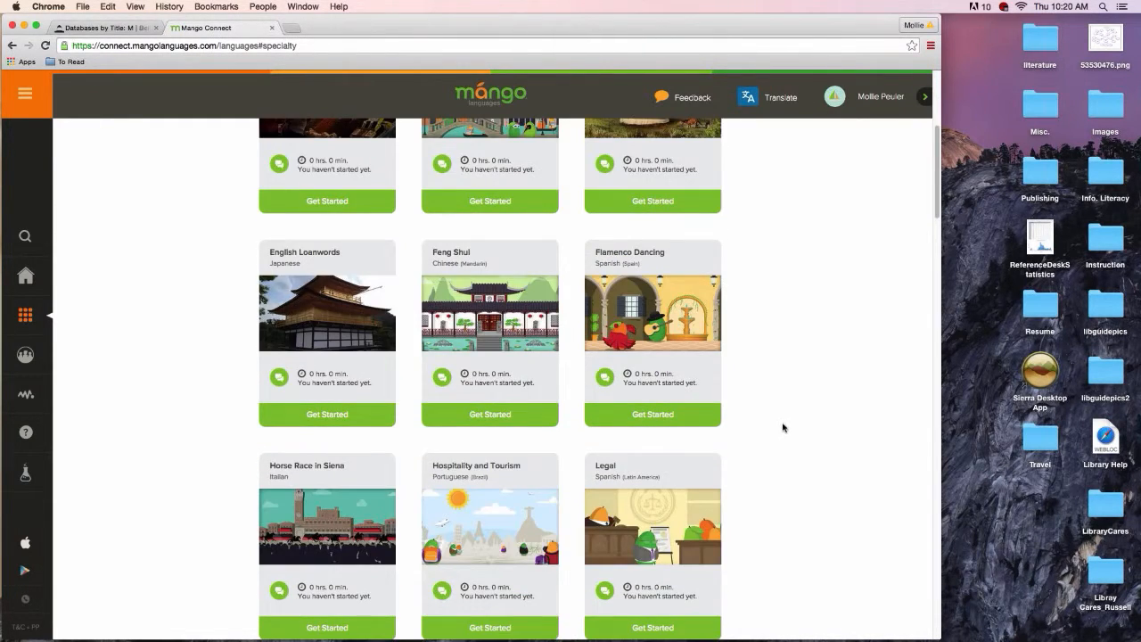
scroll(up, 3)
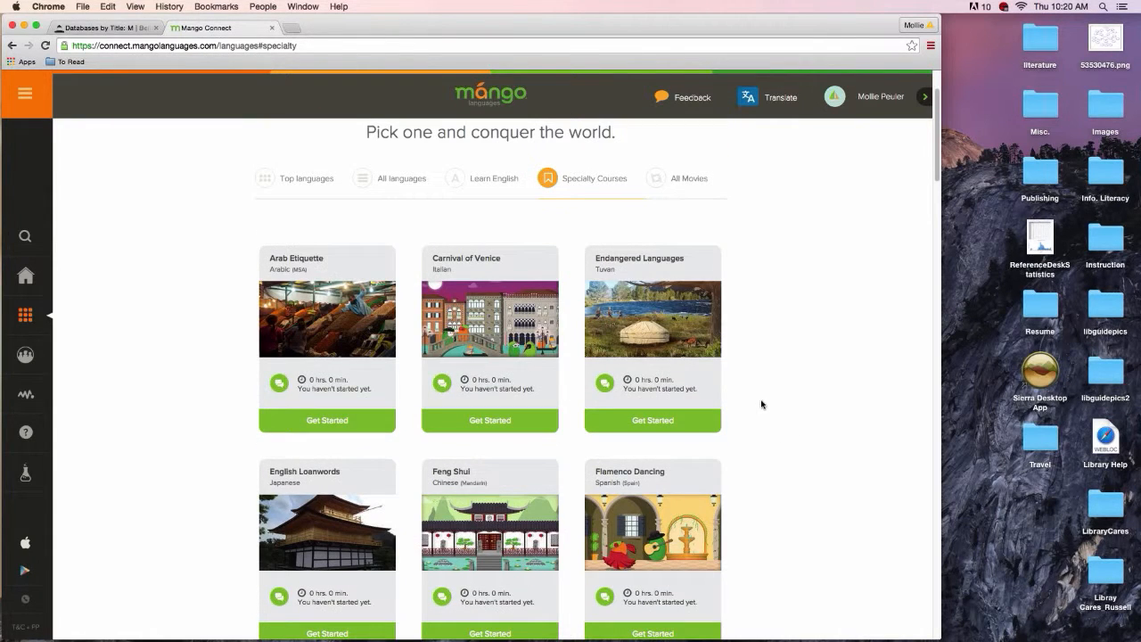
mouse_move(737, 373)
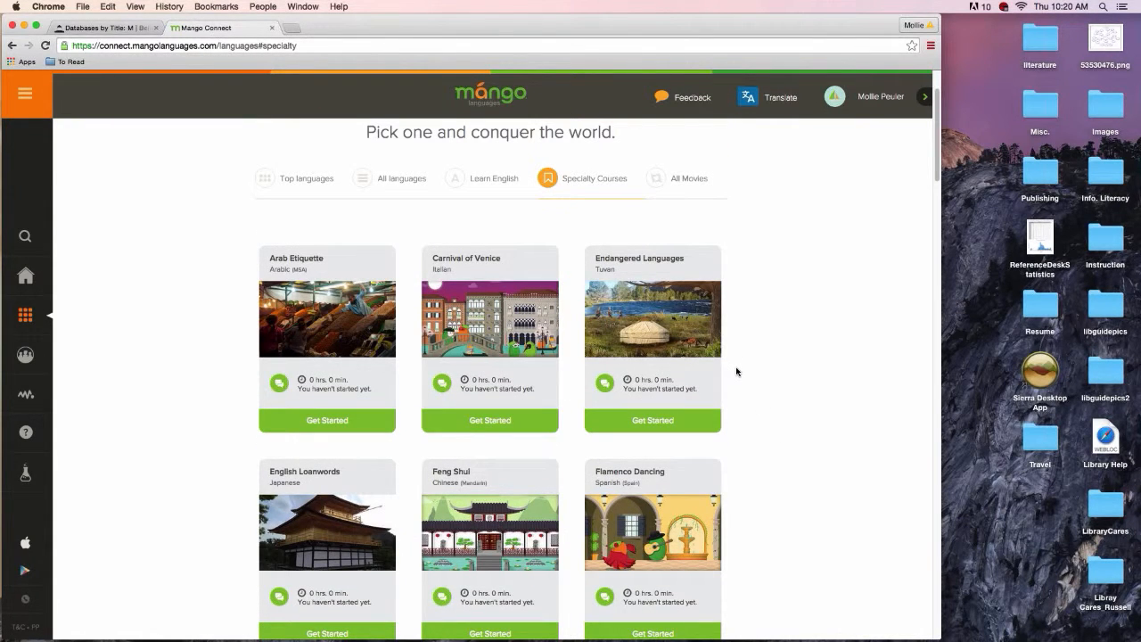
mouse_move(725, 264)
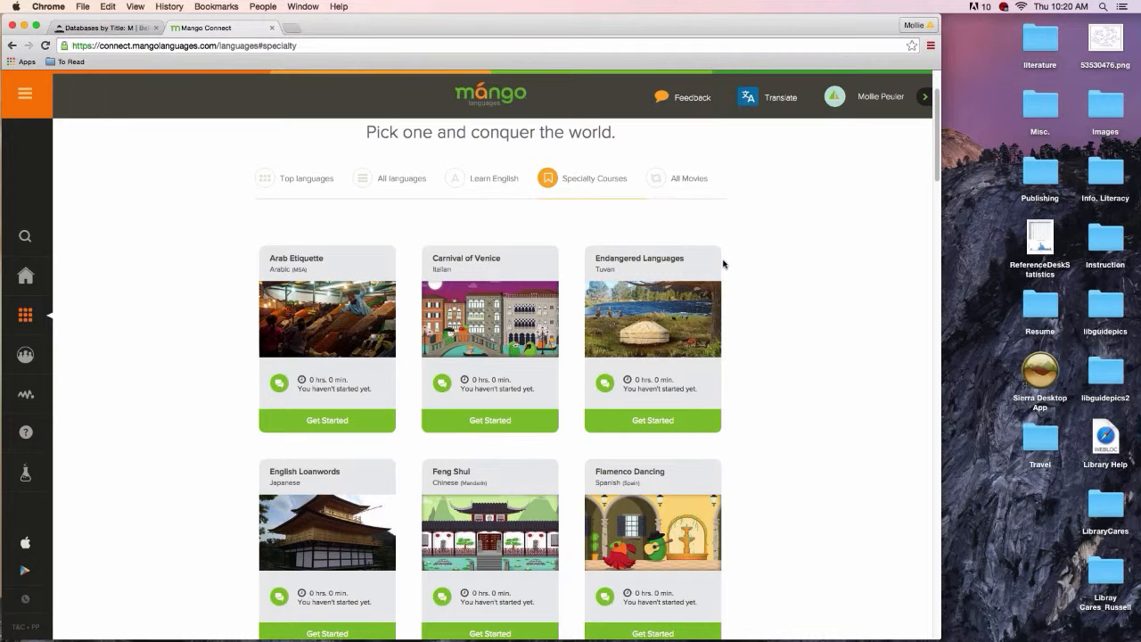
mouse_move(686, 178)
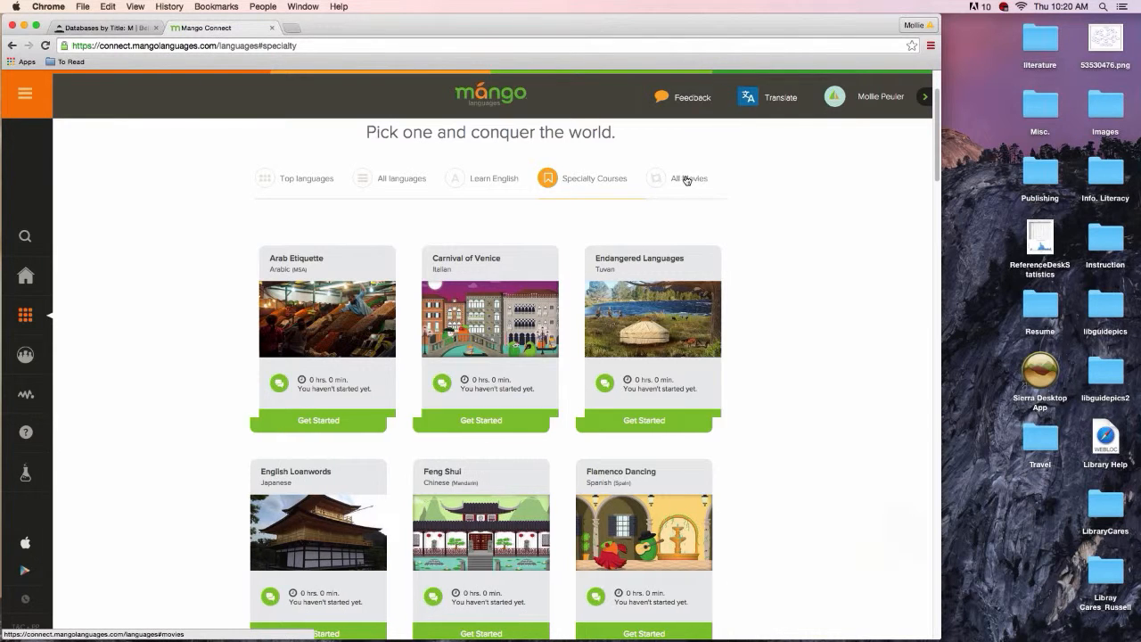
click(689, 178)
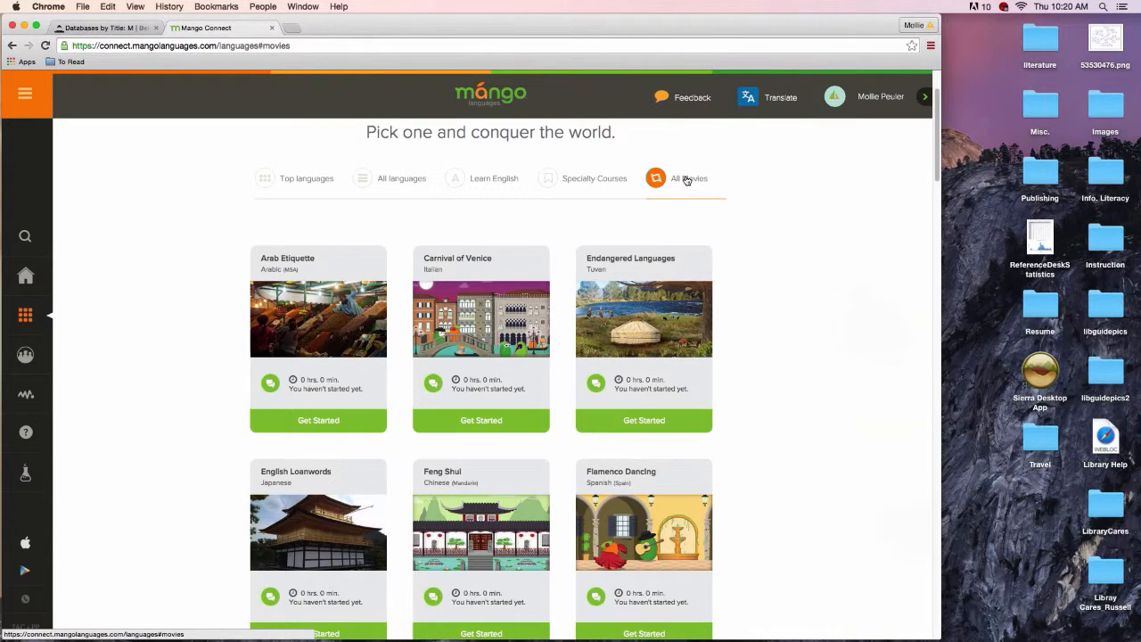
Step: Show the All Movies list with Jericho, Viva Cuba and The Colors of the Mountain
click(689, 178)
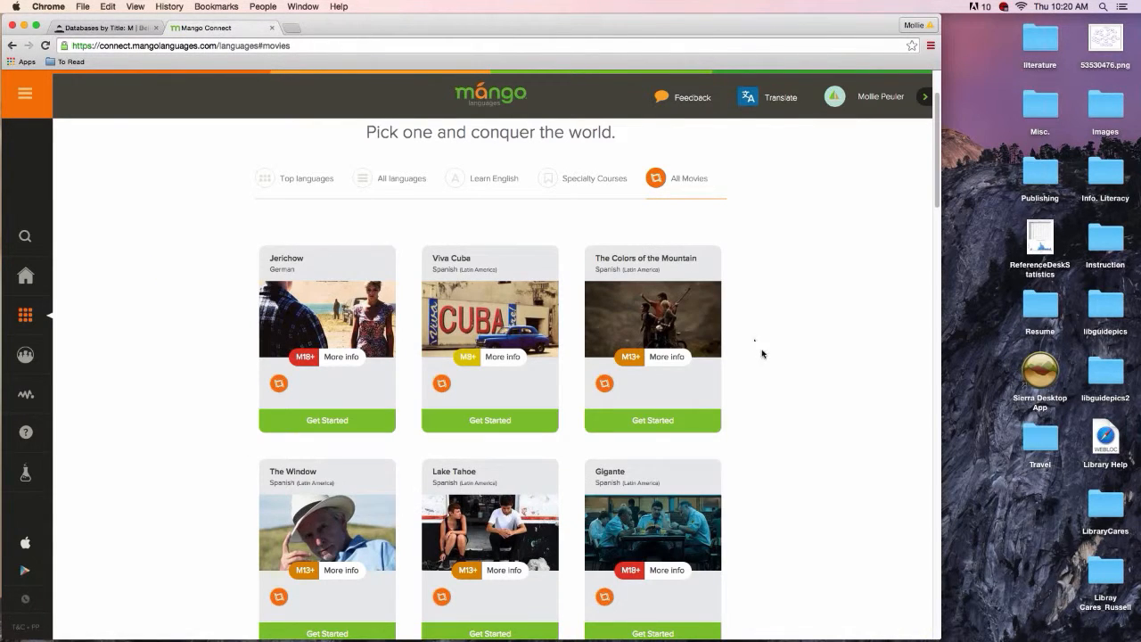
mouse_move(771, 371)
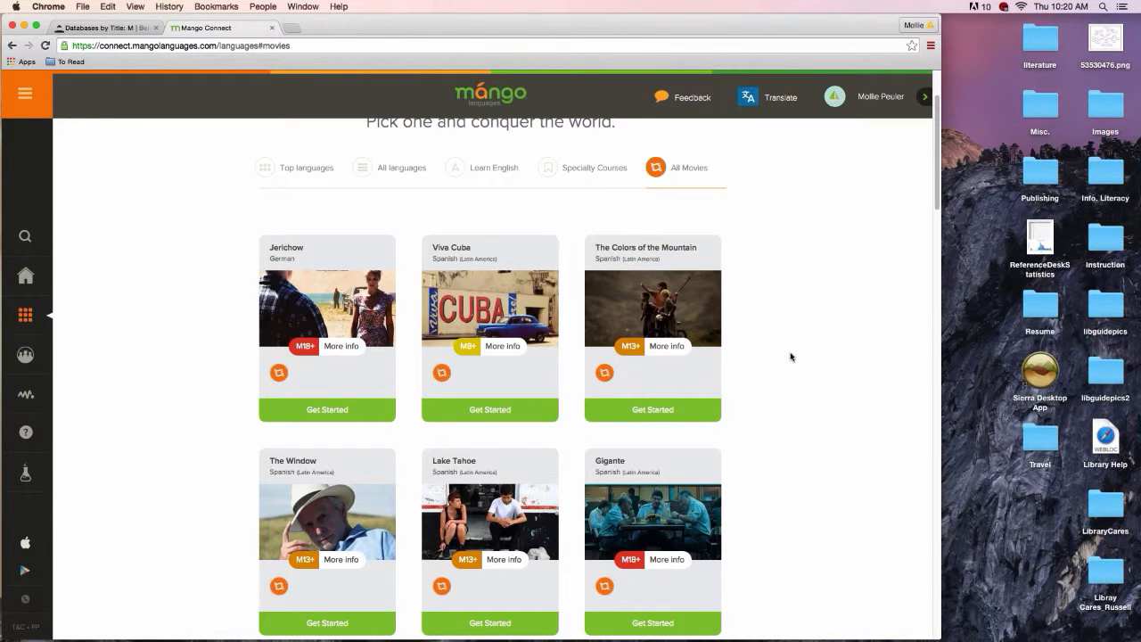
mouse_move(707, 358)
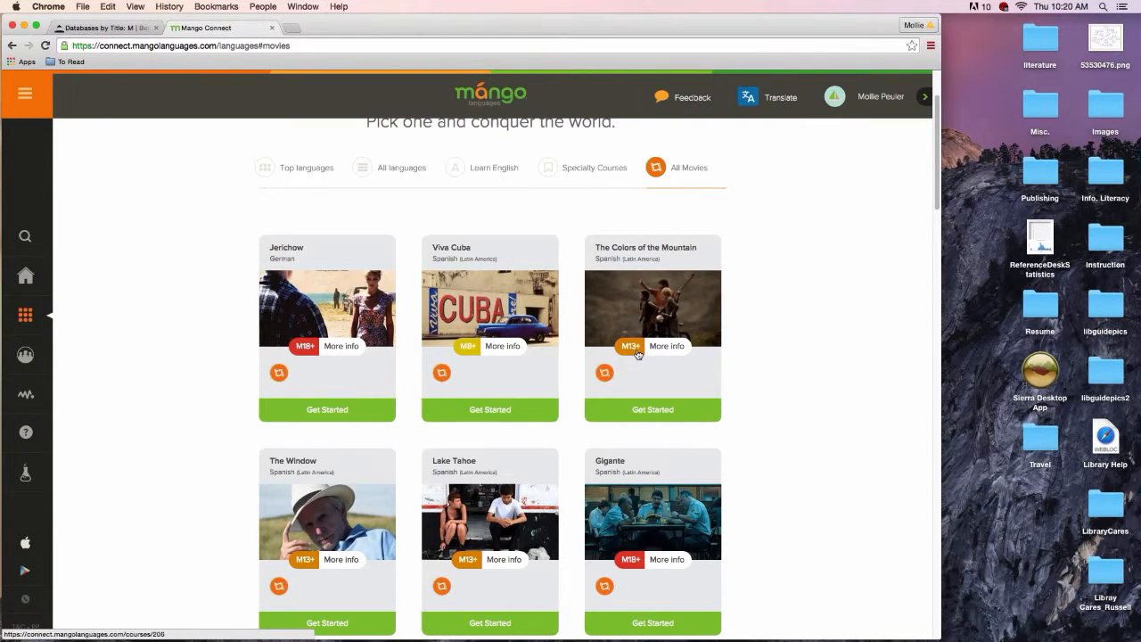
click(667, 345)
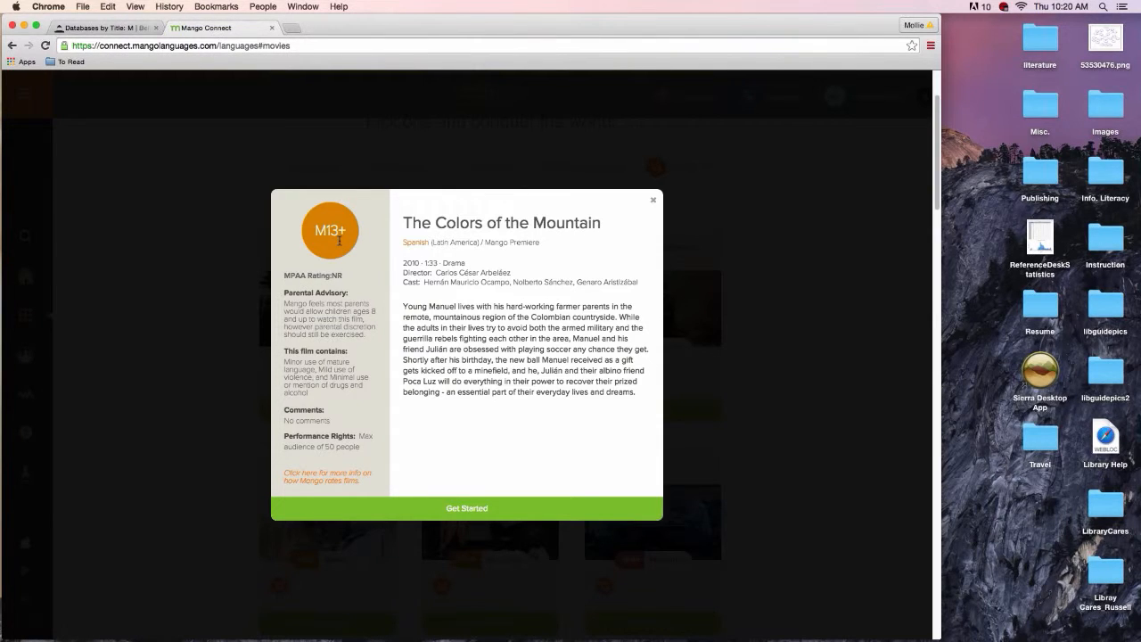
mouse_move(403, 478)
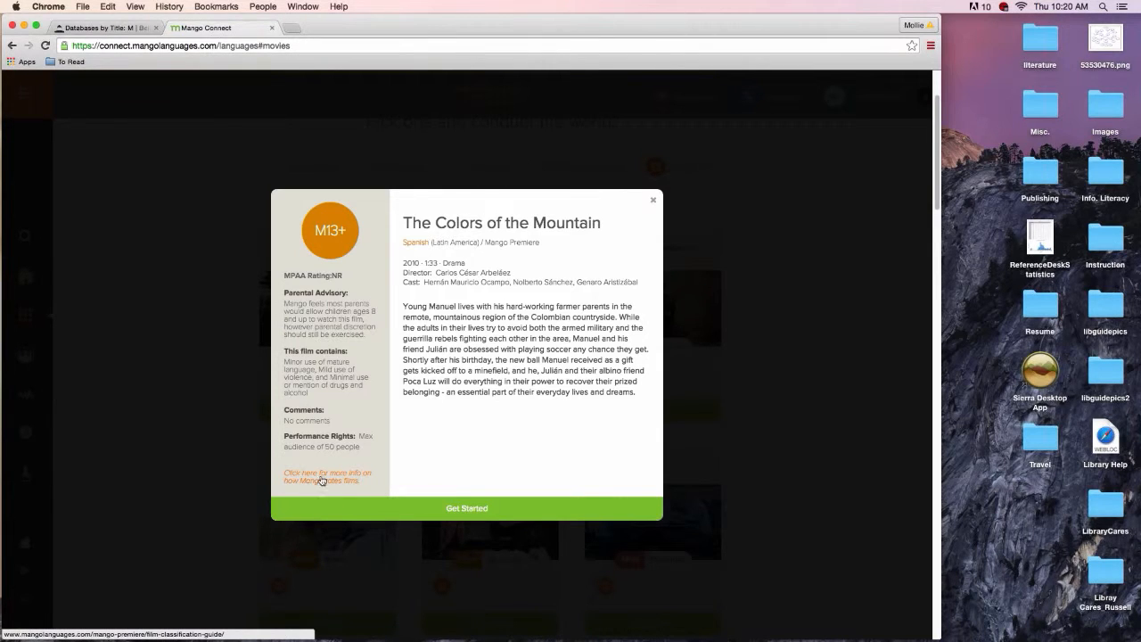
mouse_move(437, 498)
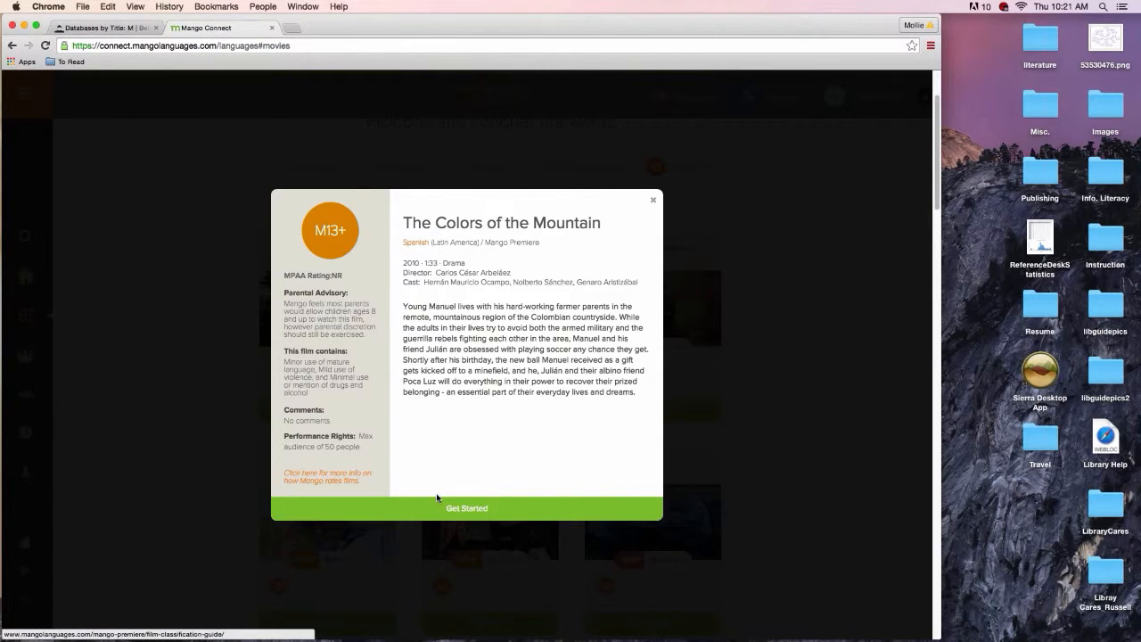
mouse_move(603, 403)
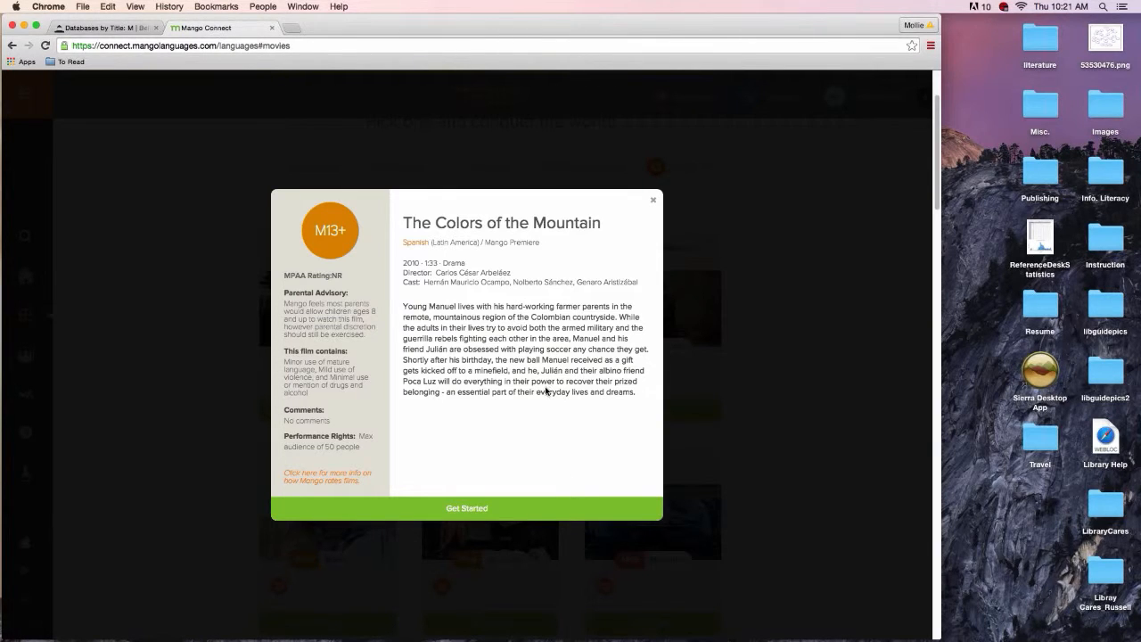
mouse_move(653, 204)
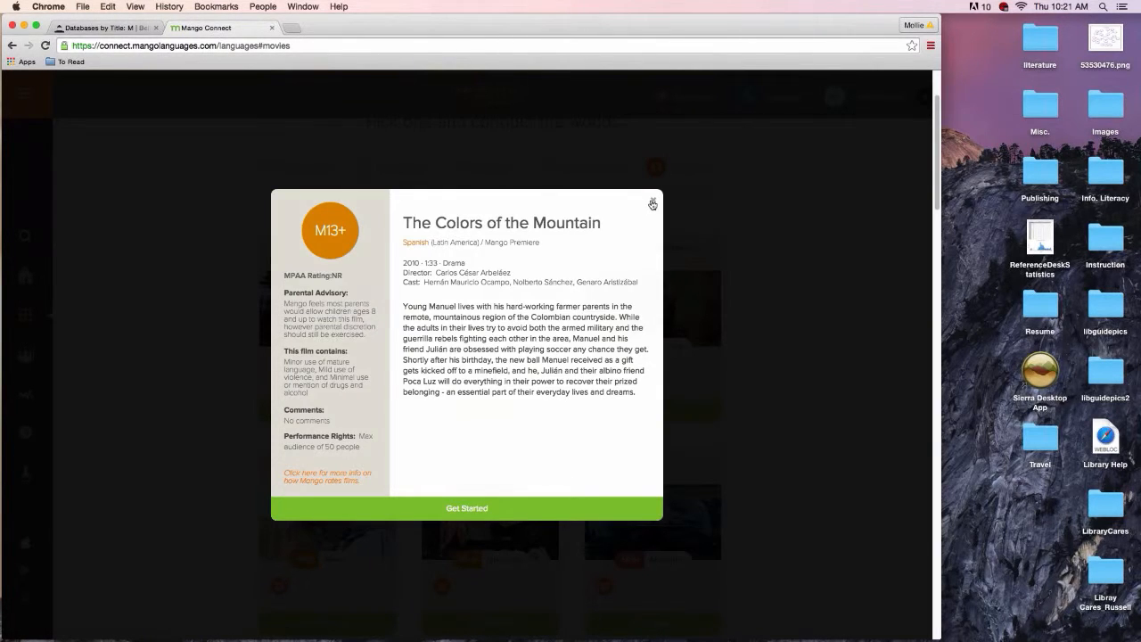
Step: Close the movie details and scroll the list down to Kung-Fu Dunk and Wild Chronicles 04
click(652, 203)
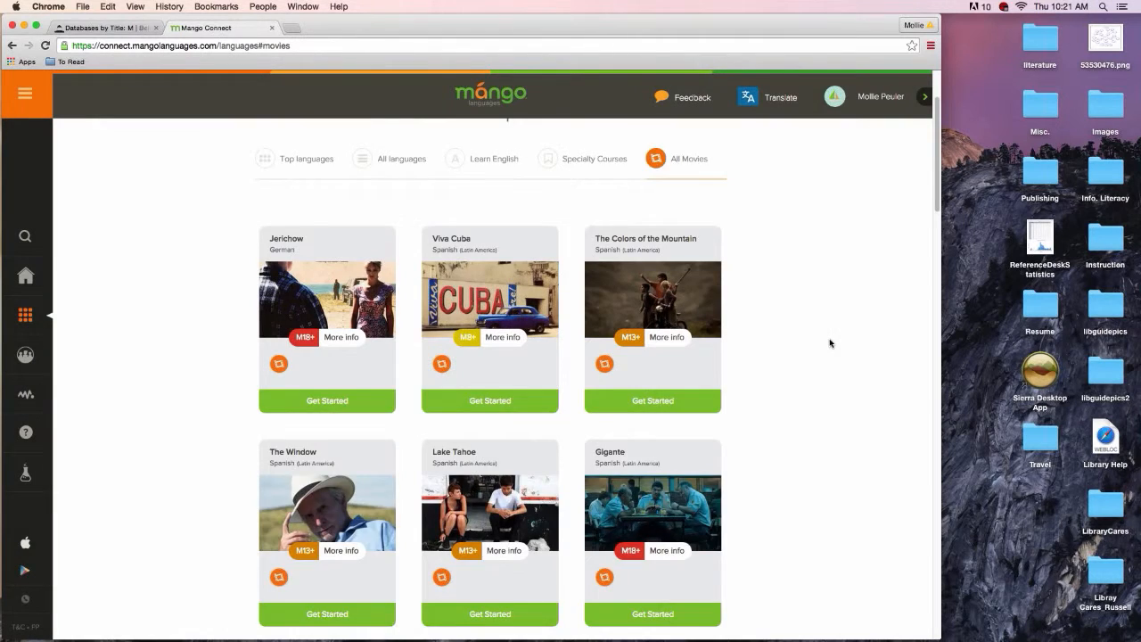
scroll(down, 3)
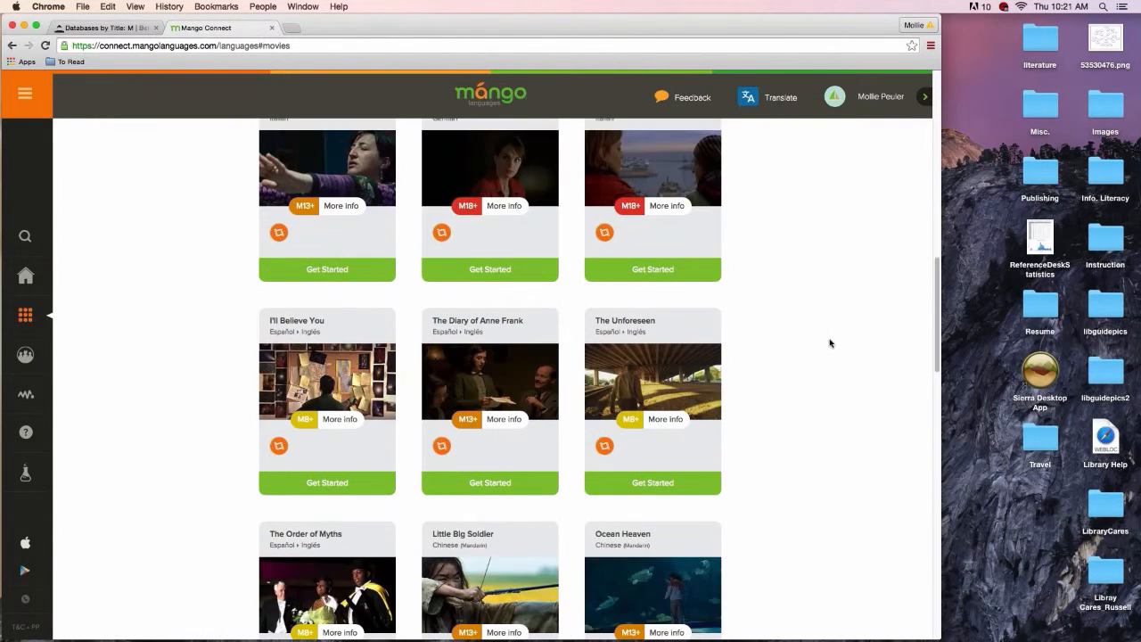
scroll(down, 3)
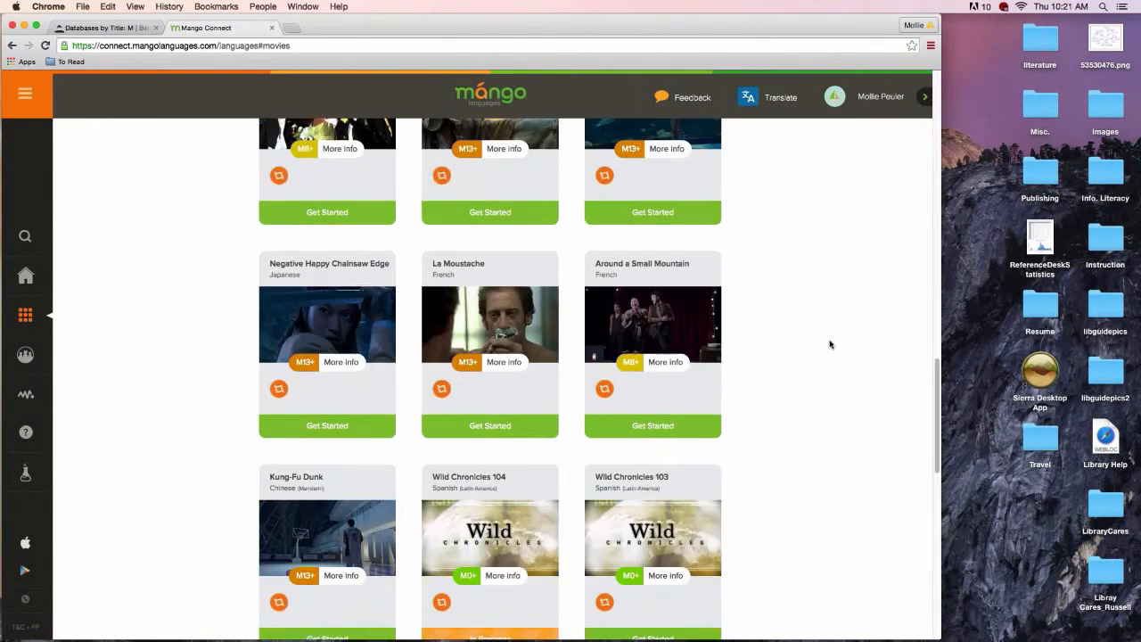
scroll(down, 3)
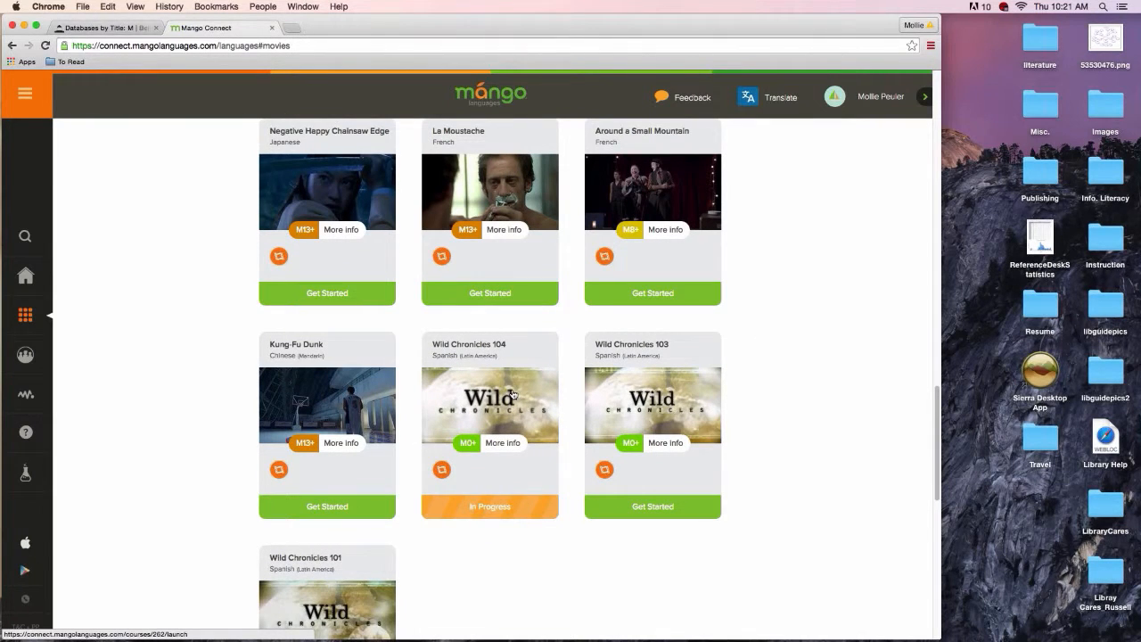
mouse_move(528, 396)
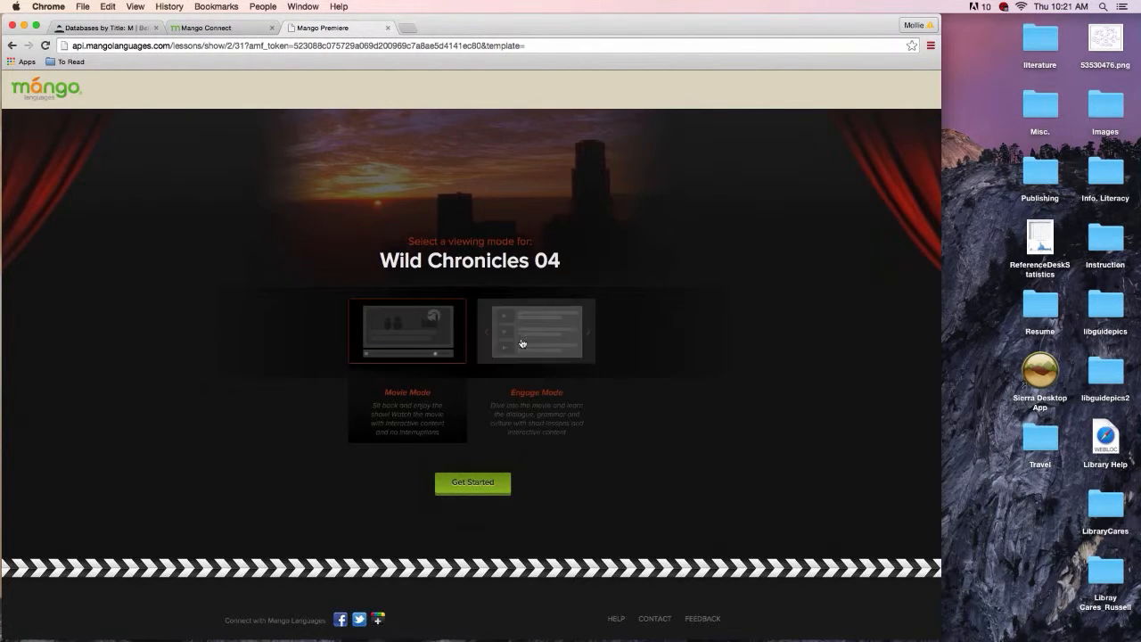
Step: Choose Engage Mode for watching Wild Chronicles 04
click(535, 329)
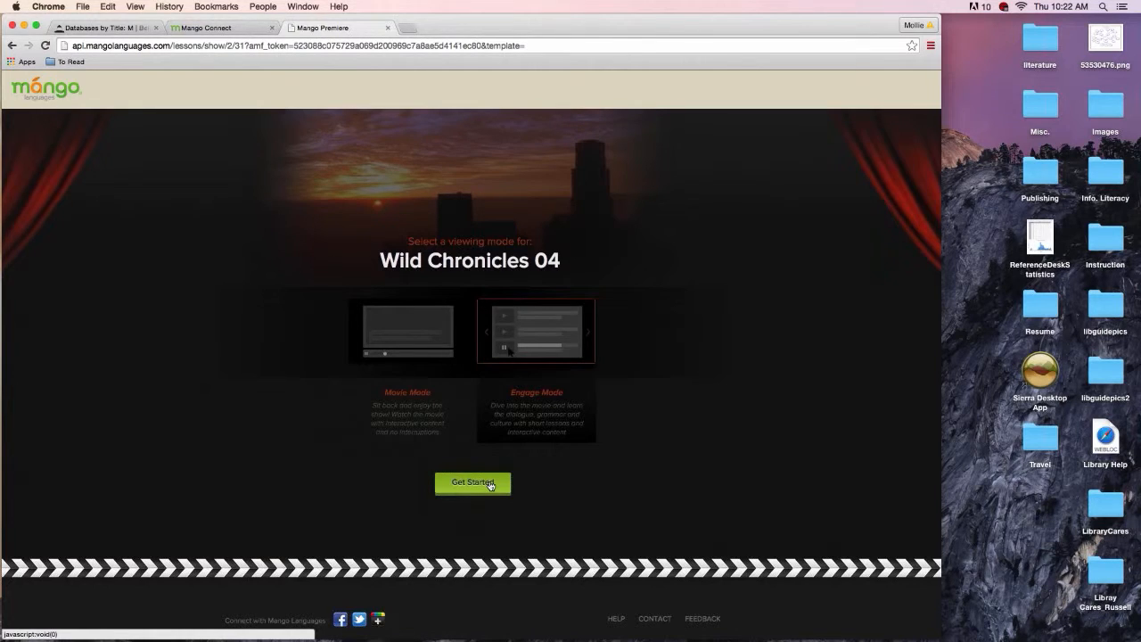
Step: Start the lesson and scroll past the Scene Introduction to Words You May Encounter
click(471, 481)
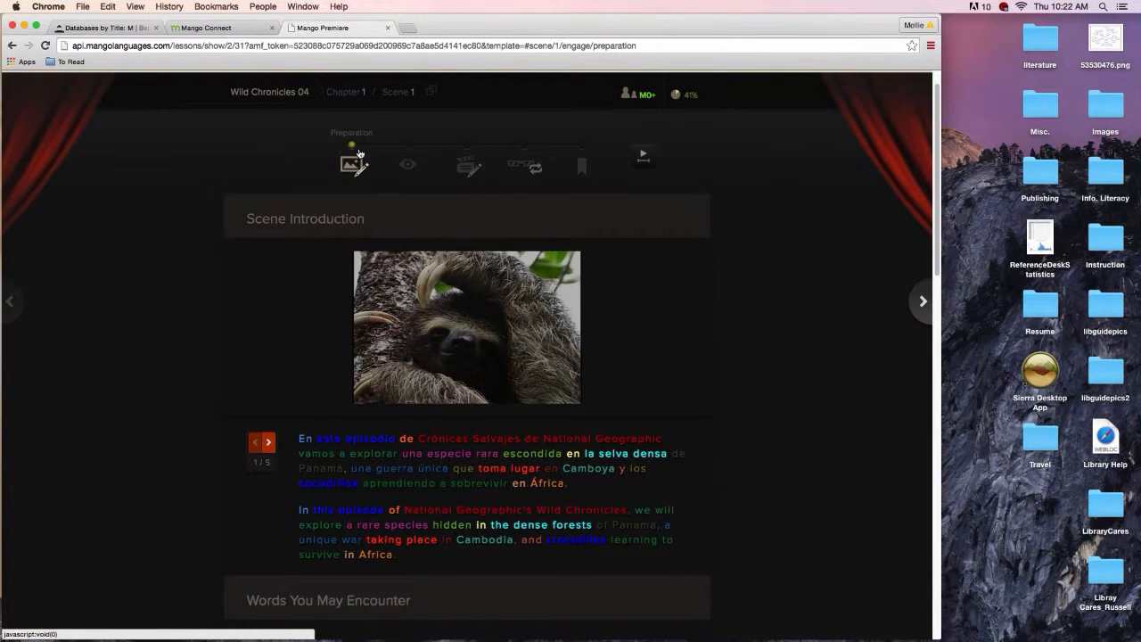
mouse_move(203, 334)
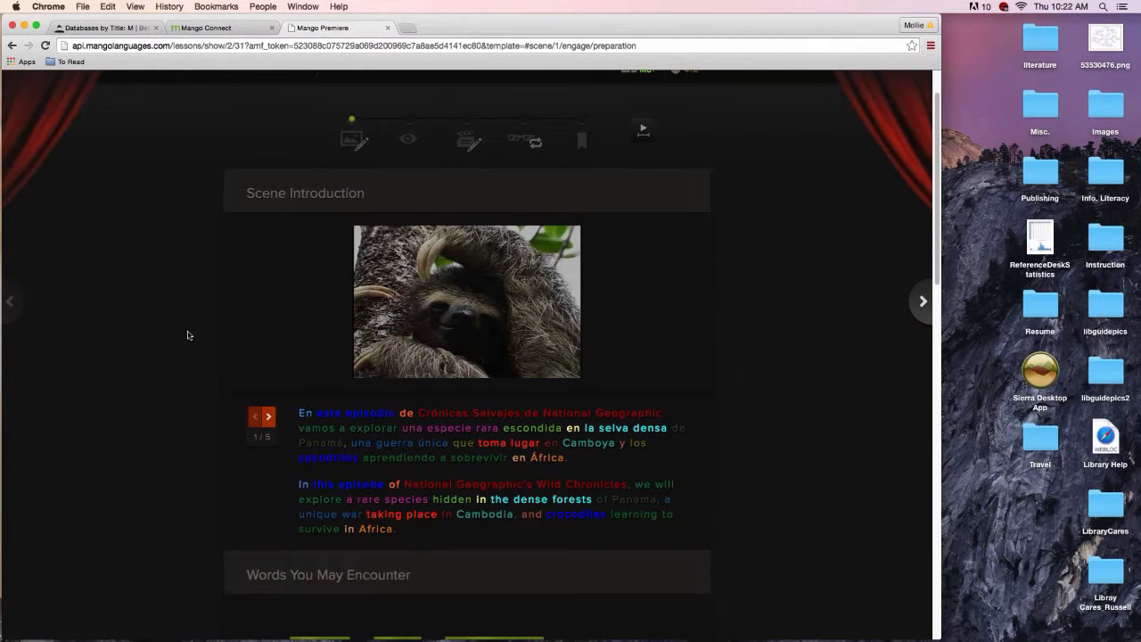
scroll(down, 3)
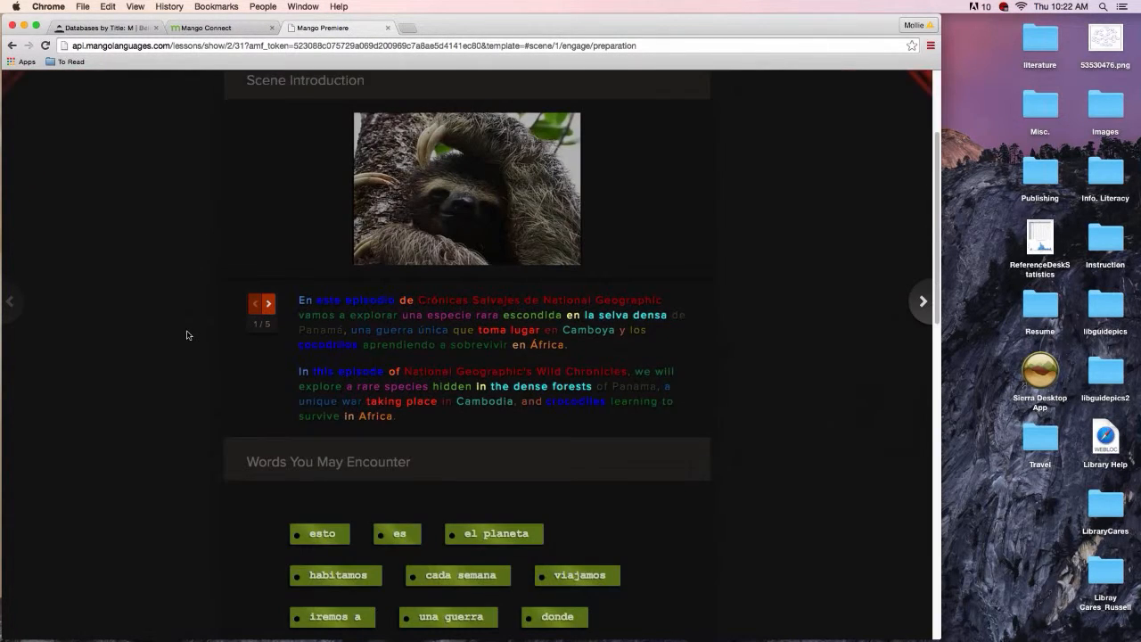
scroll(down, 3)
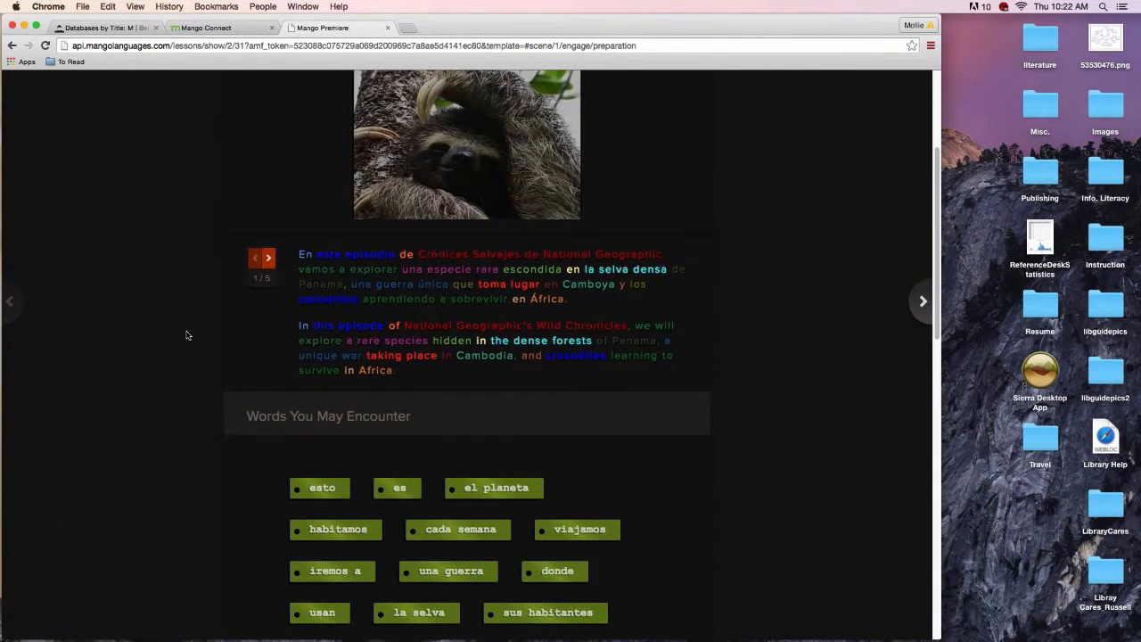
scroll(down, 3)
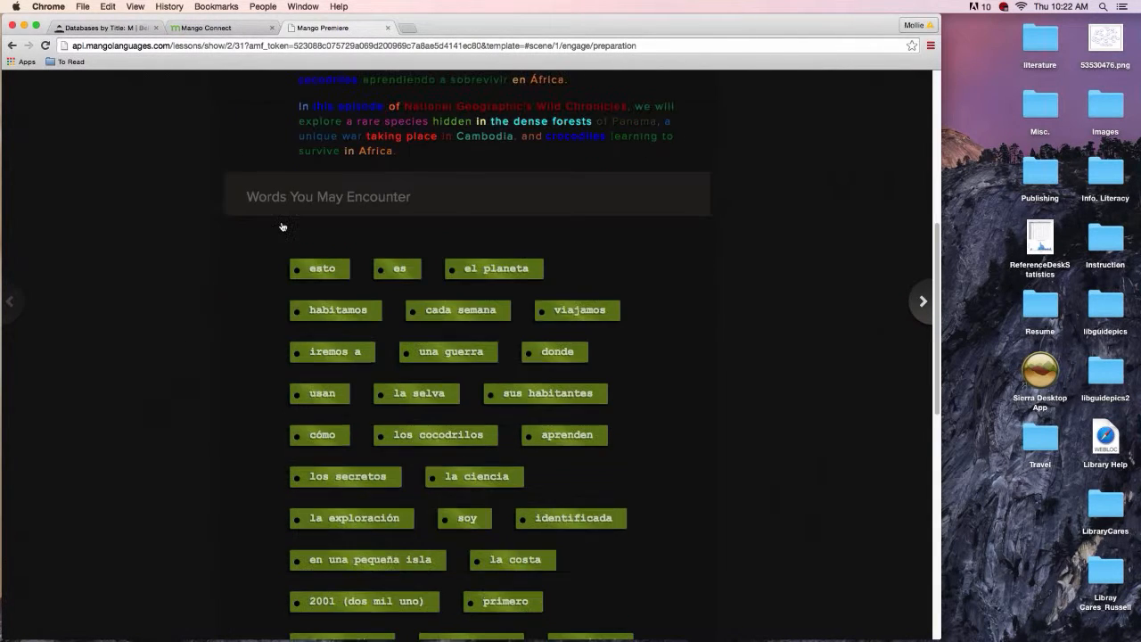
scroll(down, 3)
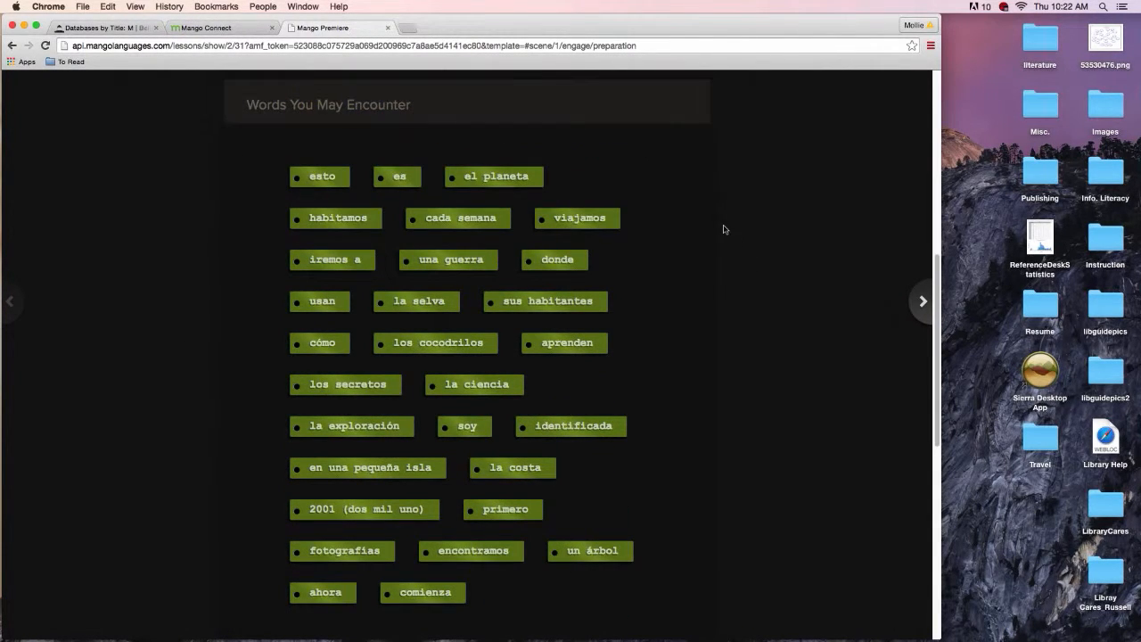
click(577, 218)
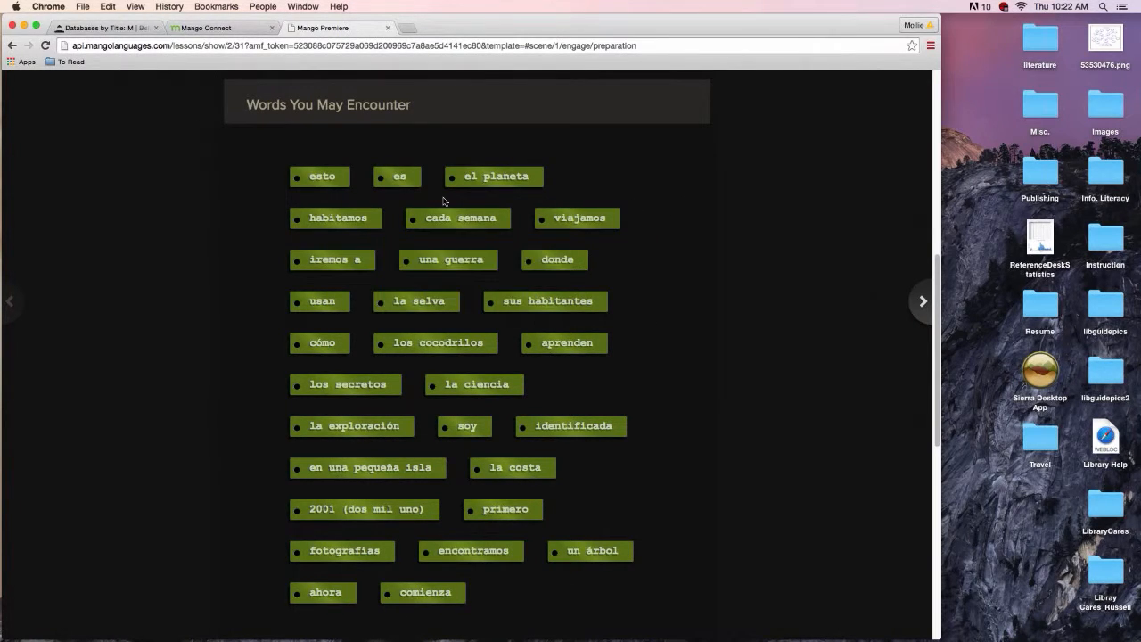
mouse_move(354, 239)
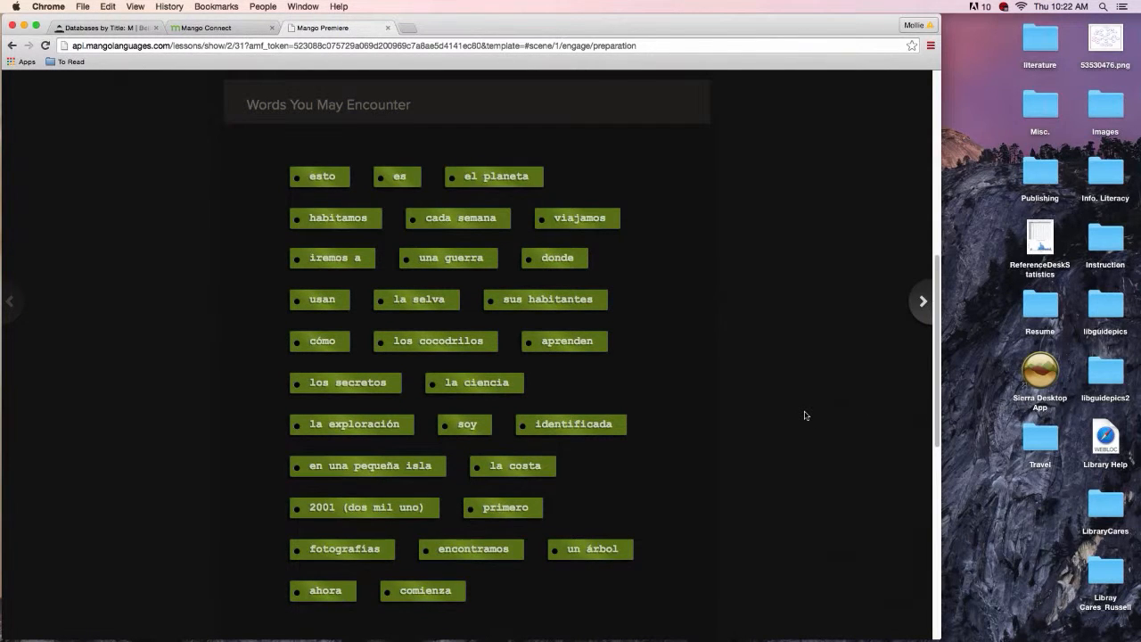
Step: Page through the Cultural Notes from Pets in South America to The Pygmy Sloth
scroll(up, 3)
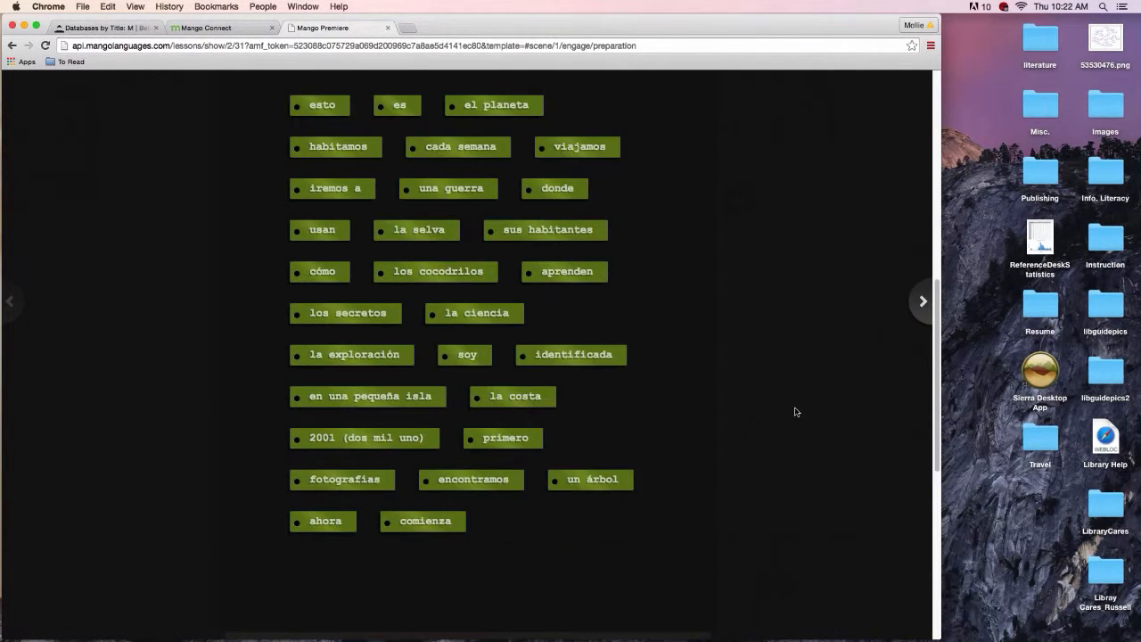
scroll(down, 3)
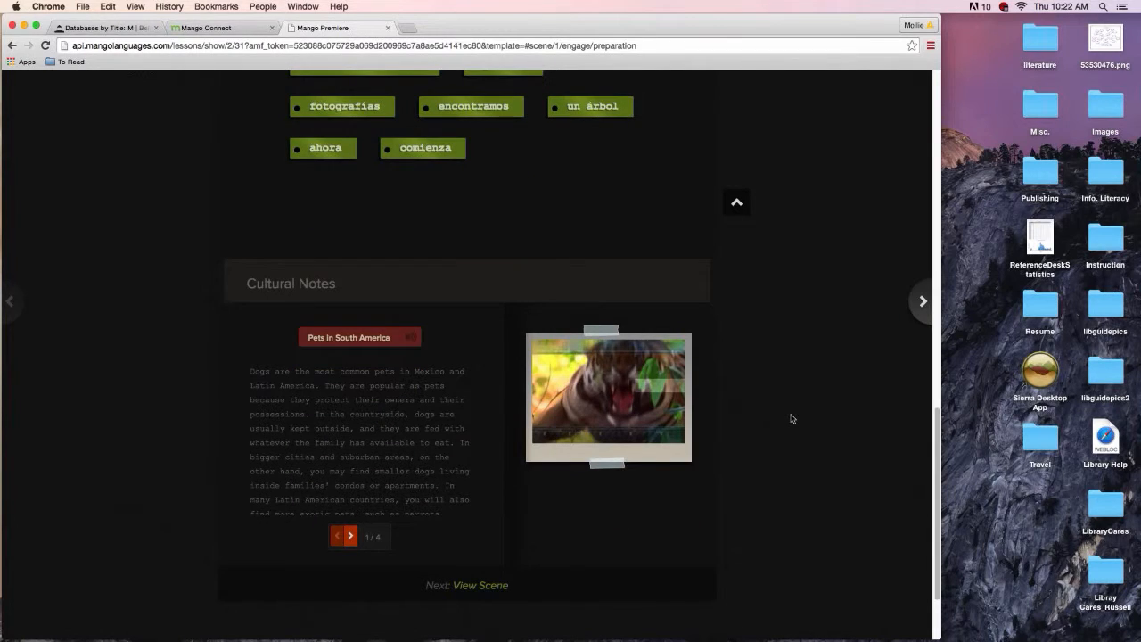
click(350, 535)
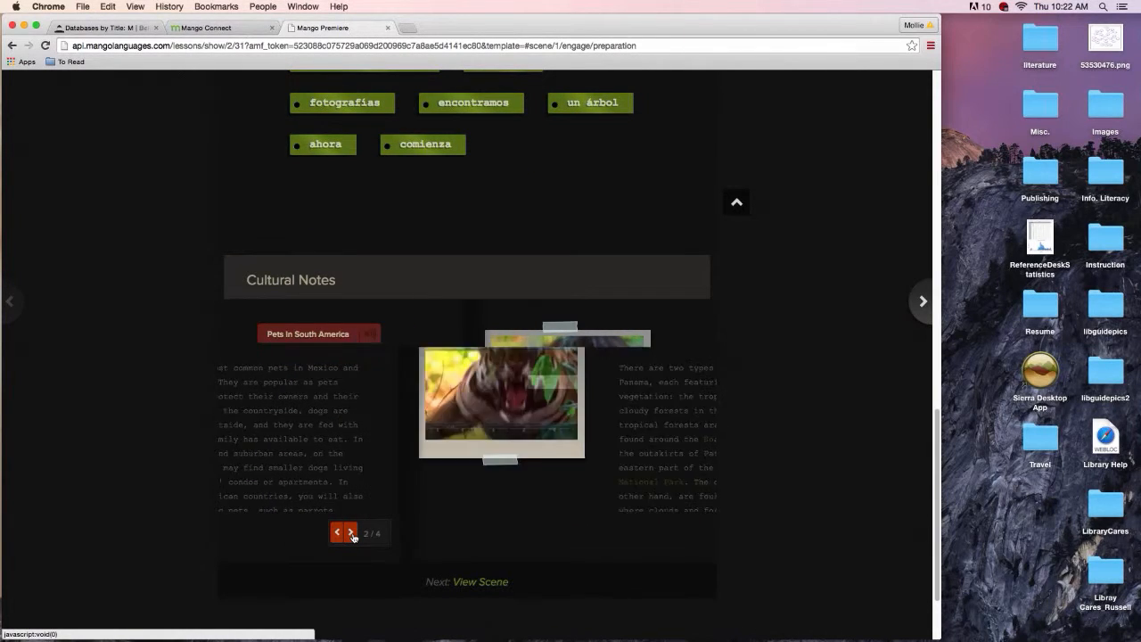
click(353, 531)
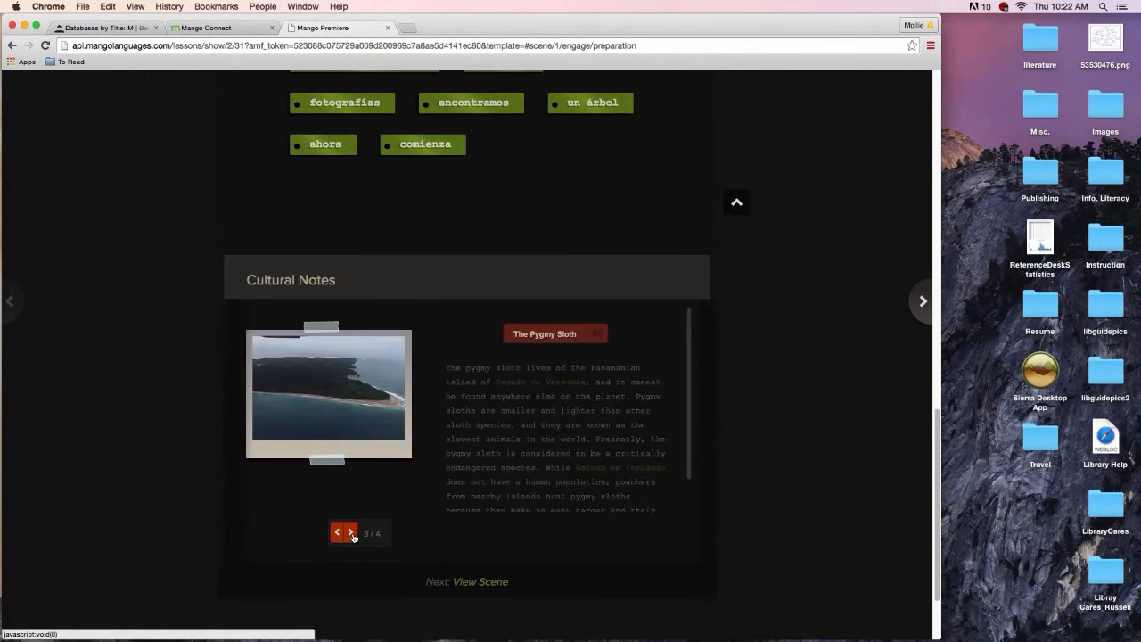
click(351, 531)
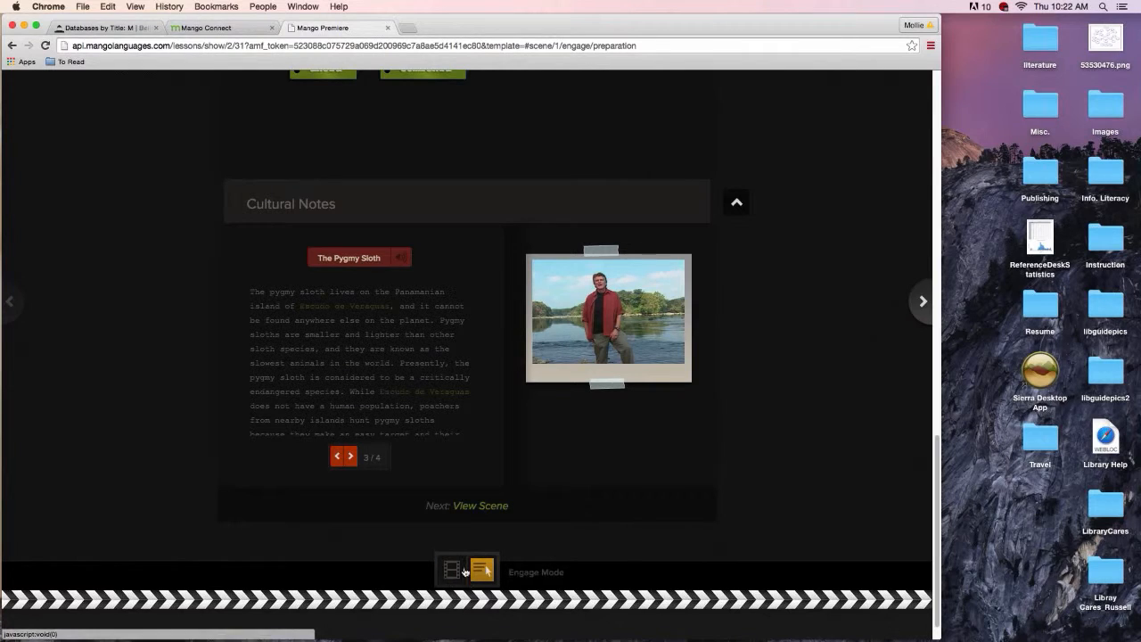
Step: Continue from the cultural notes into the scene with View Scene
click(453, 570)
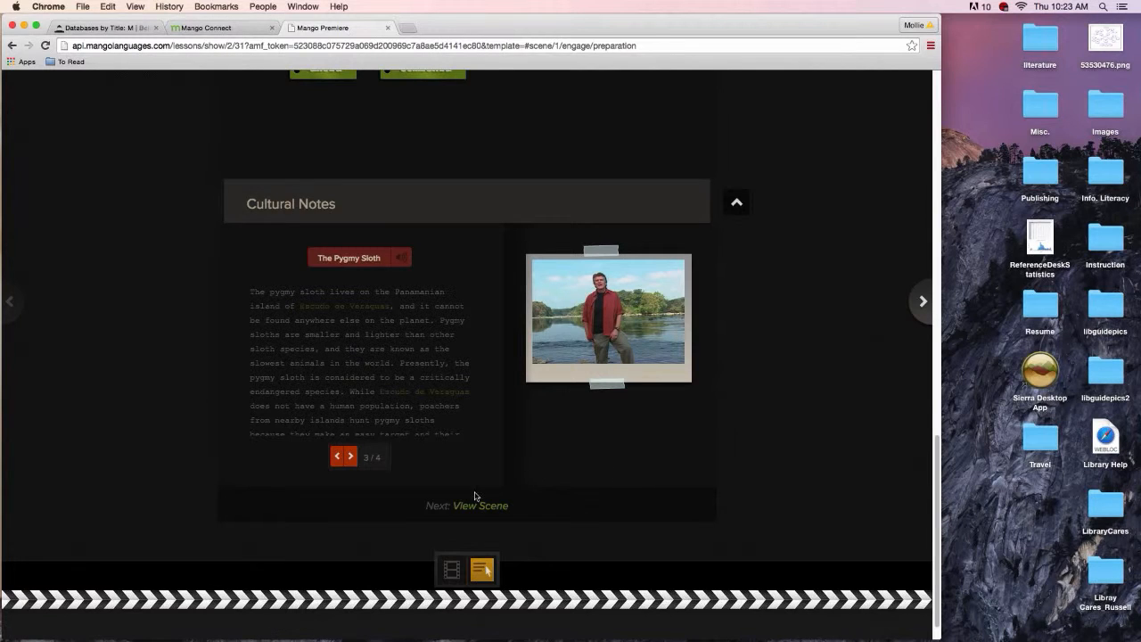
click(480, 507)
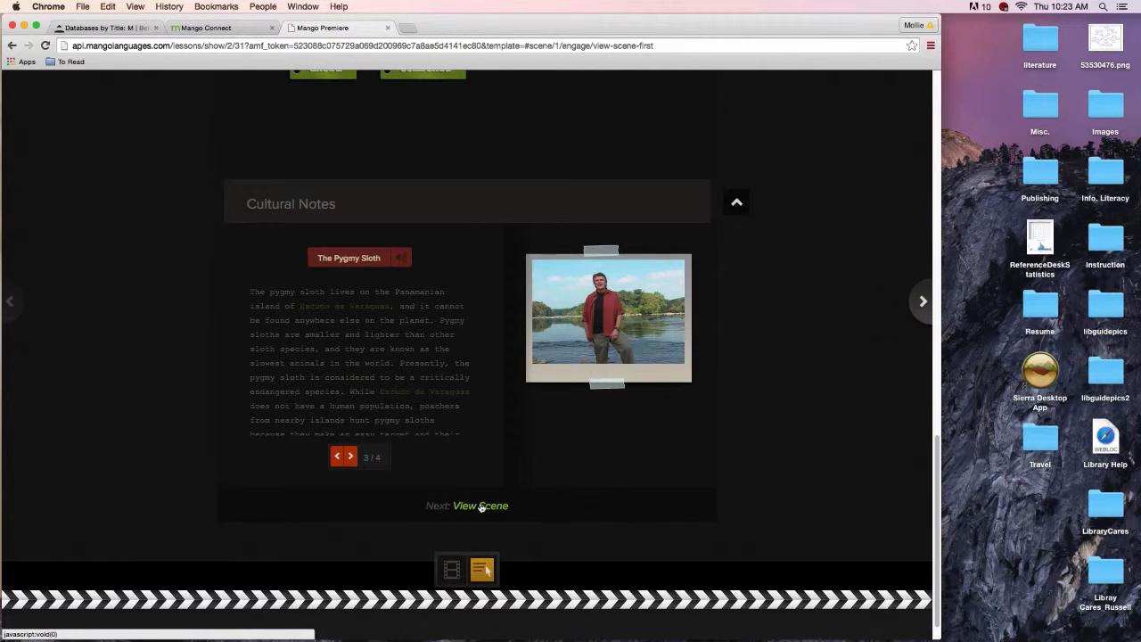
Step: View the Wild Chronicles 04 scene's Spanish lines and expand the '...y su vulnerabilidad.' clip with its translation
click(482, 506)
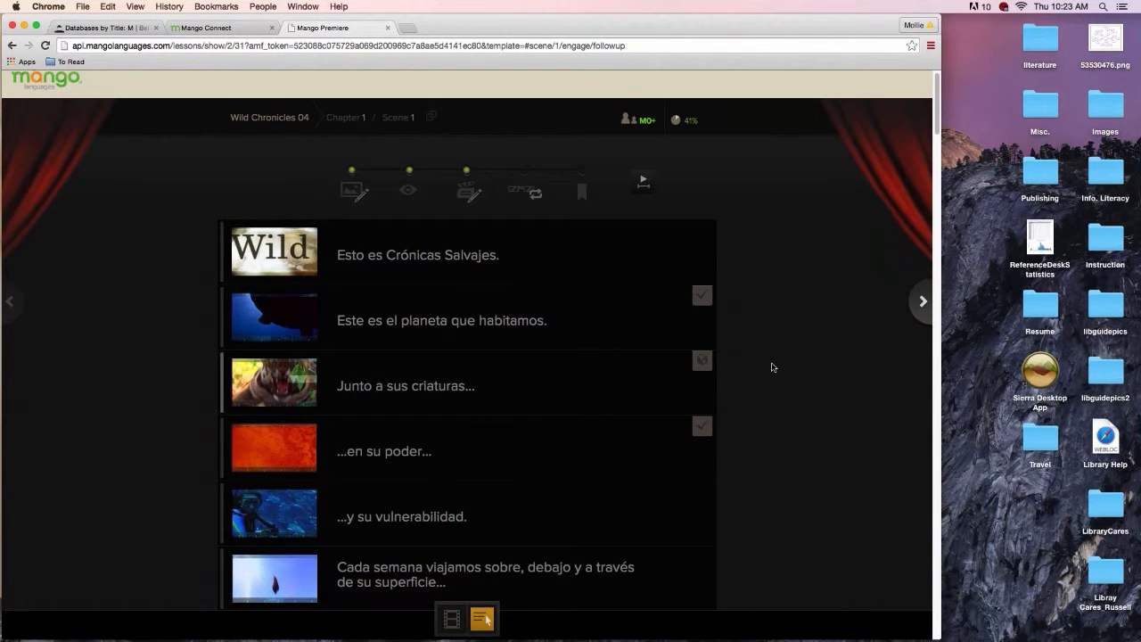
scroll(down, 3)
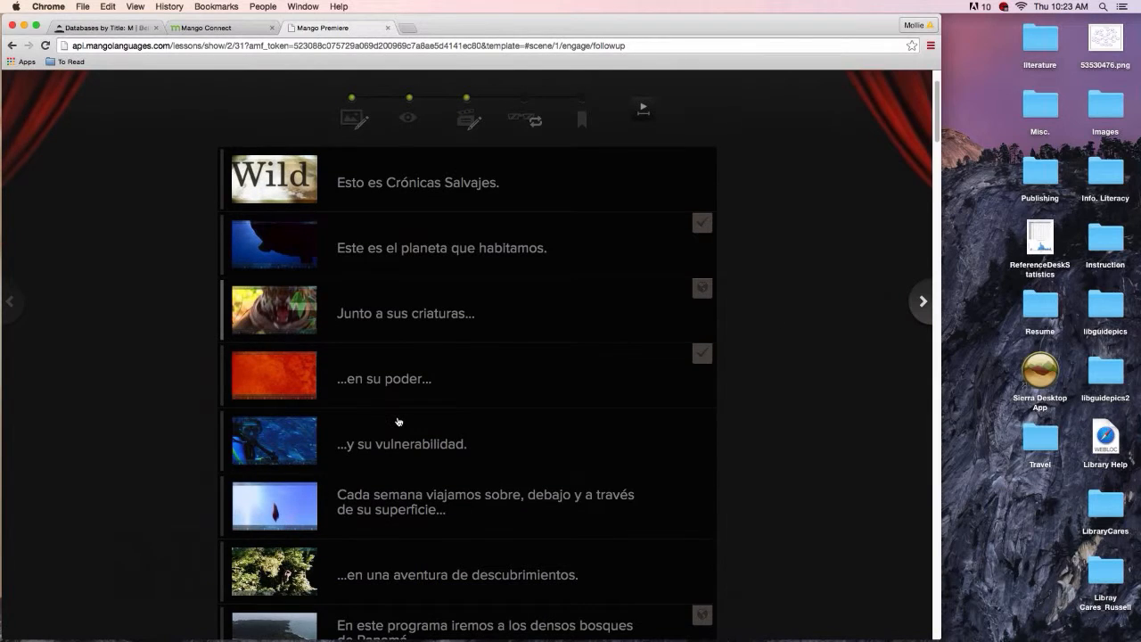
scroll(up, 3)
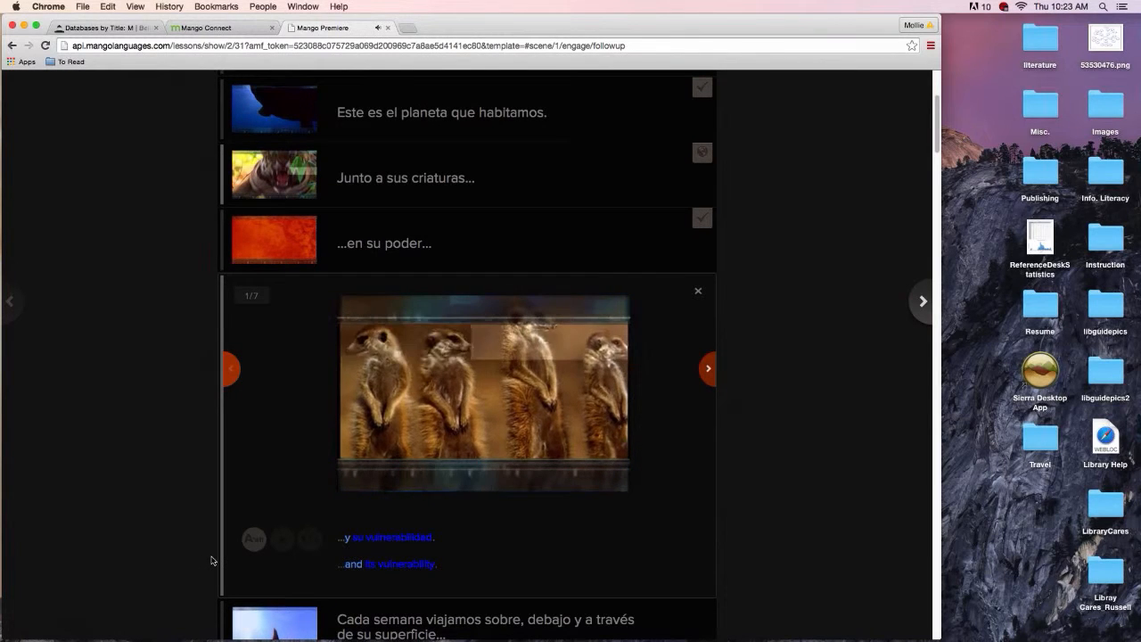
Step: Advance the expanded card to clip 2 of 7 and play the diver footage, with 'y' shown as 'and'
click(282, 539)
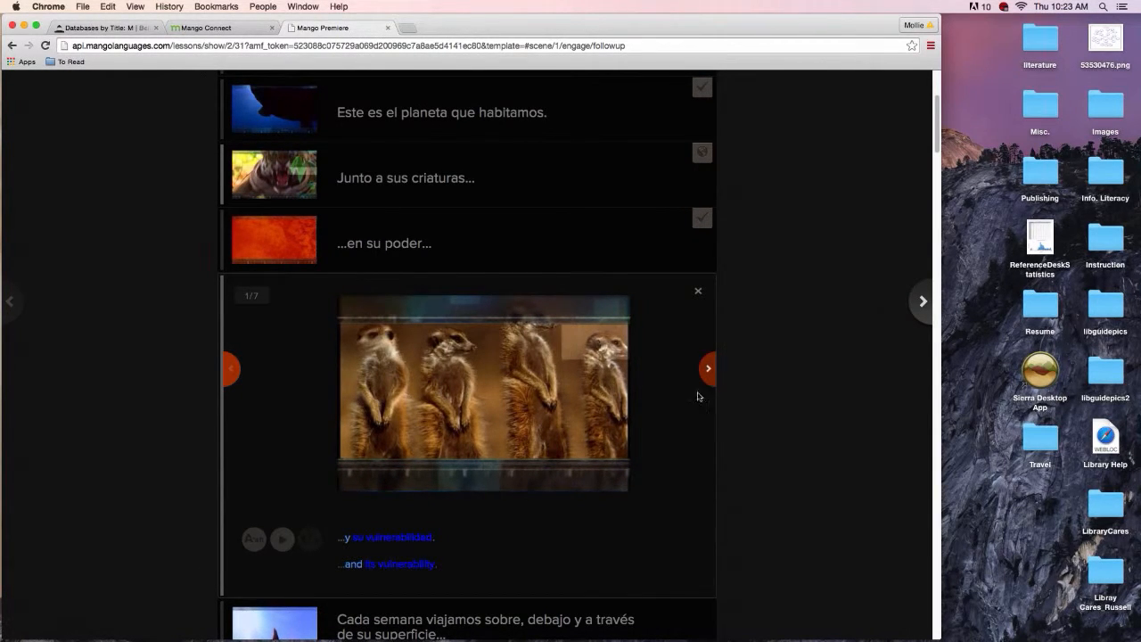
click(710, 368)
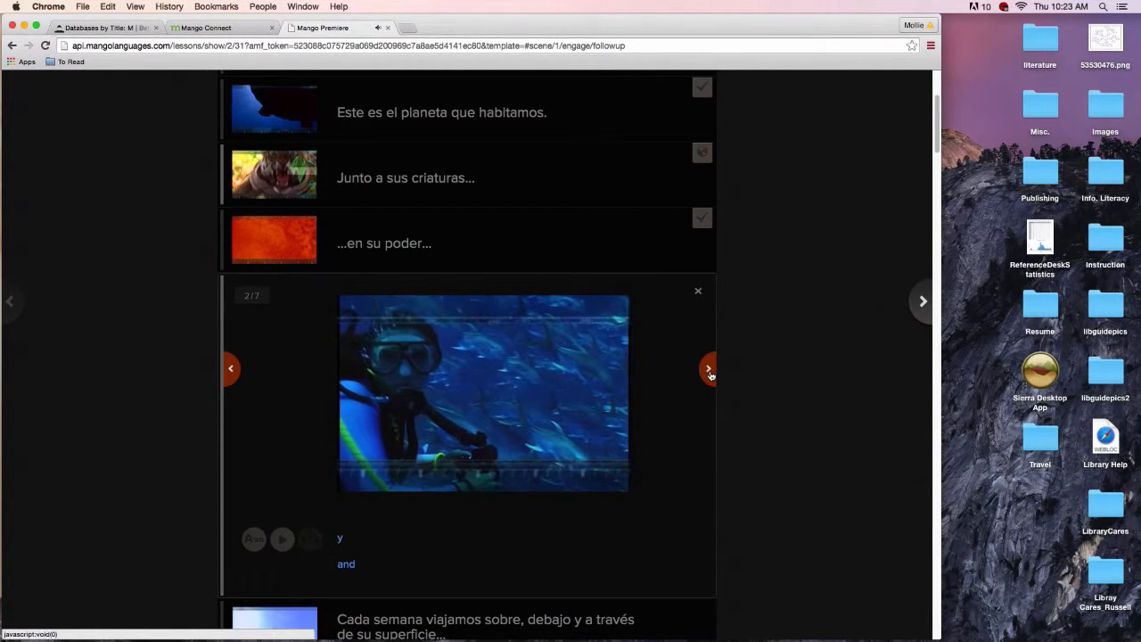
click(710, 367)
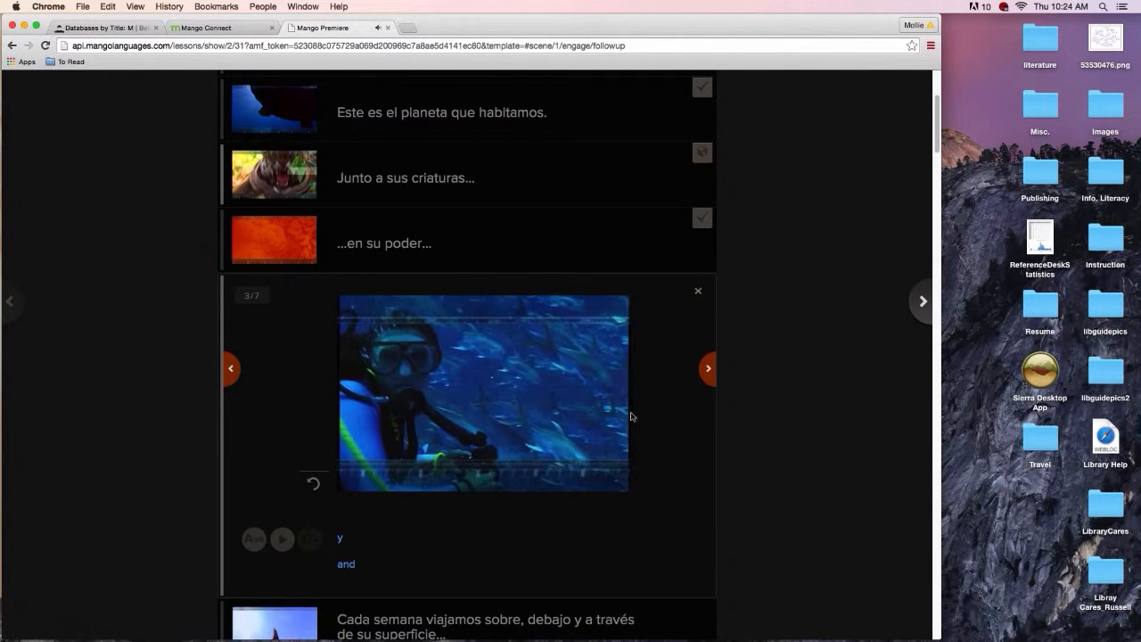
mouse_move(772, 483)
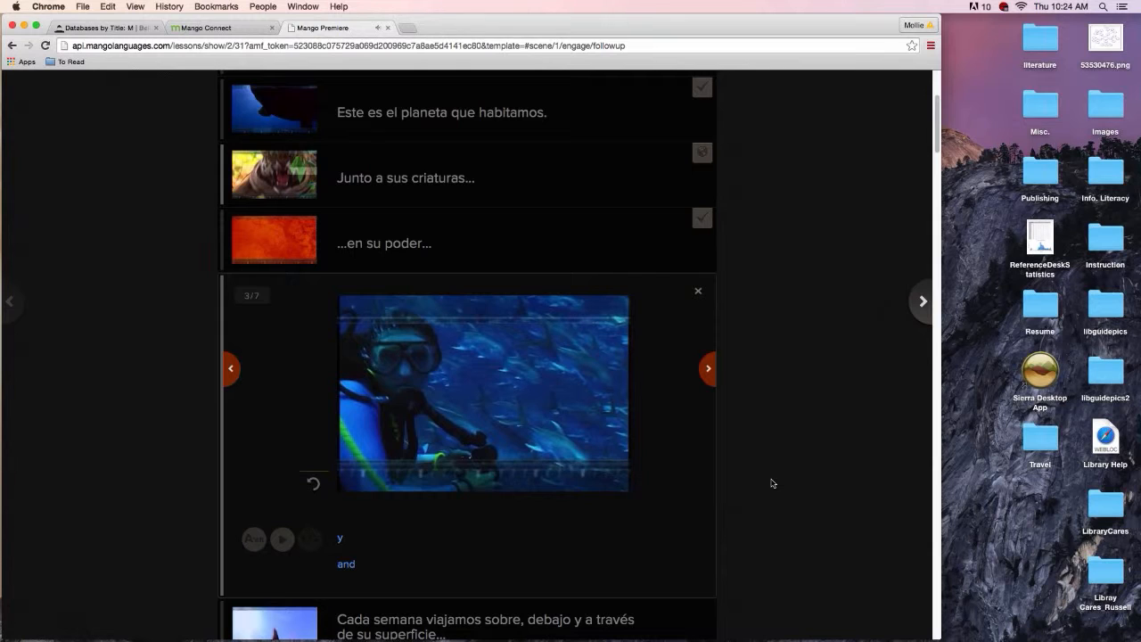
mouse_move(763, 455)
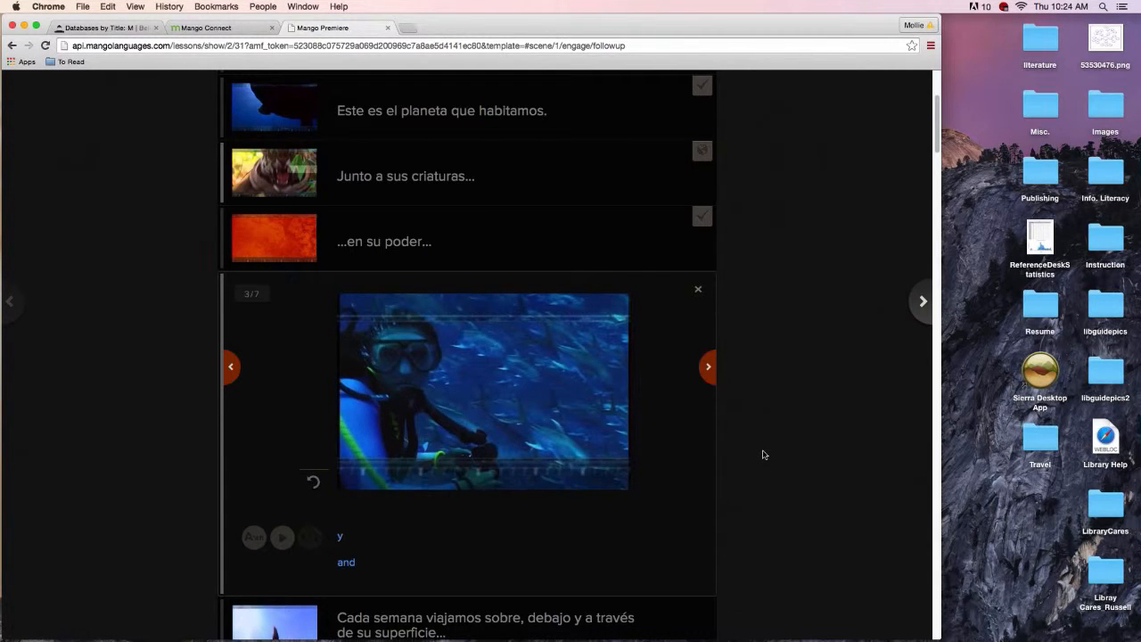
Step: Review the scene down to its final line 'Y hasta ahora permanecía oculto de nosotros' and switch to Movie Mode
scroll(down, 3)
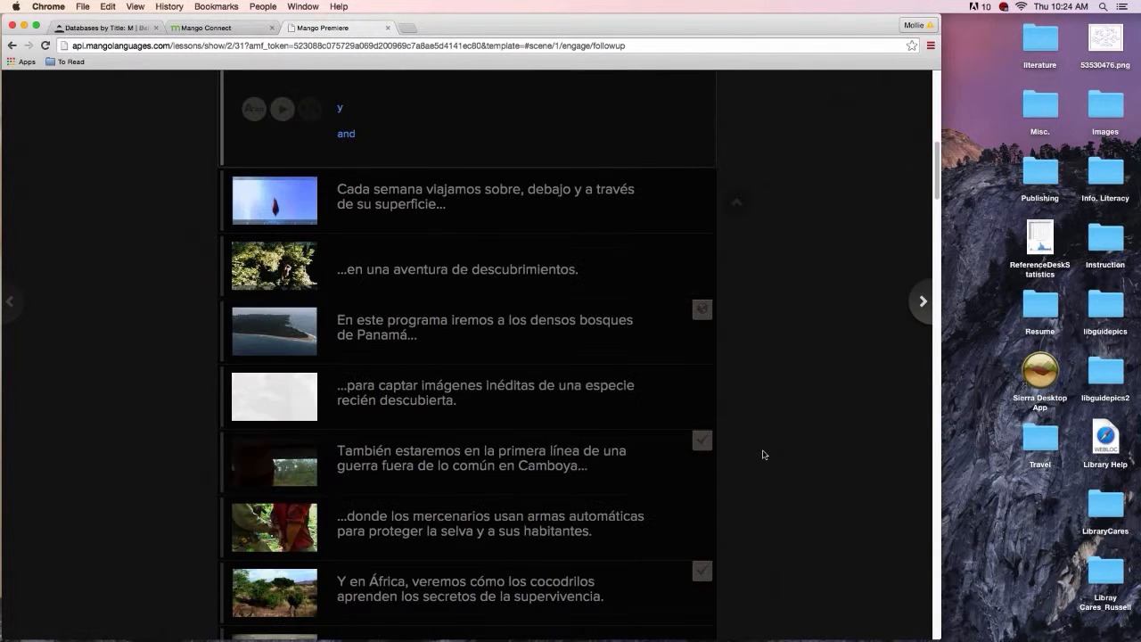
scroll(down, 3)
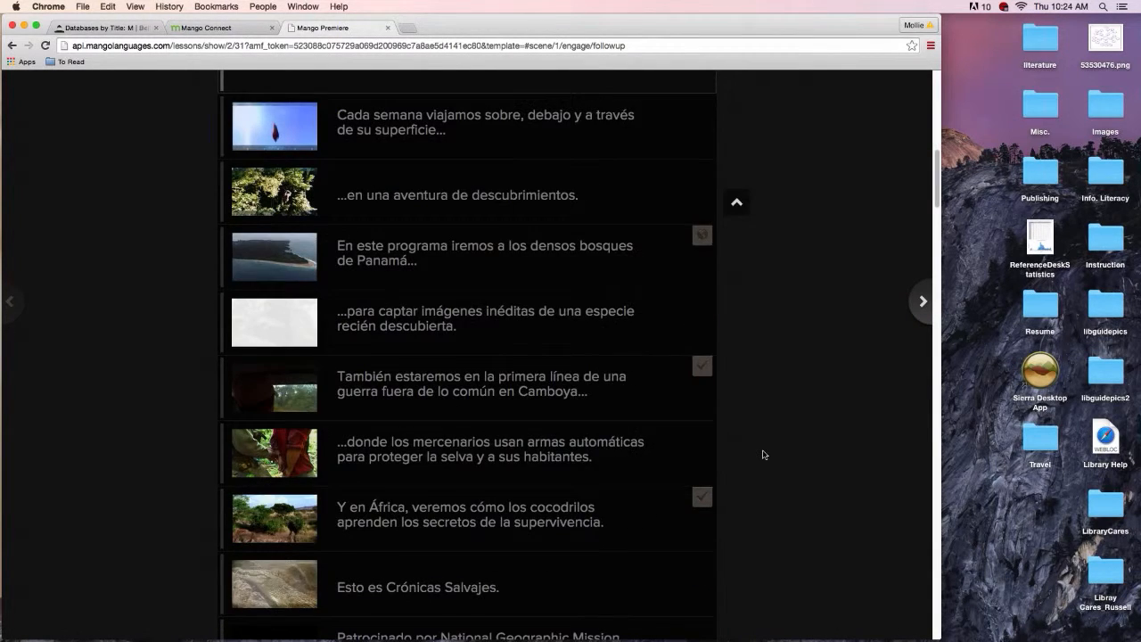
scroll(down, 3)
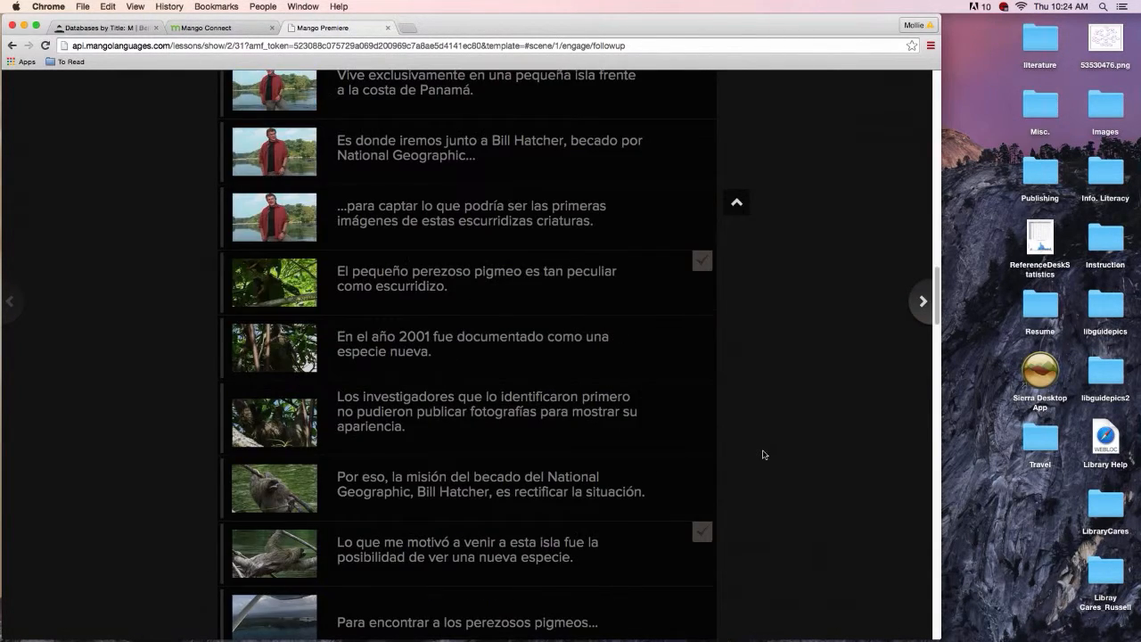
scroll(down, 3)
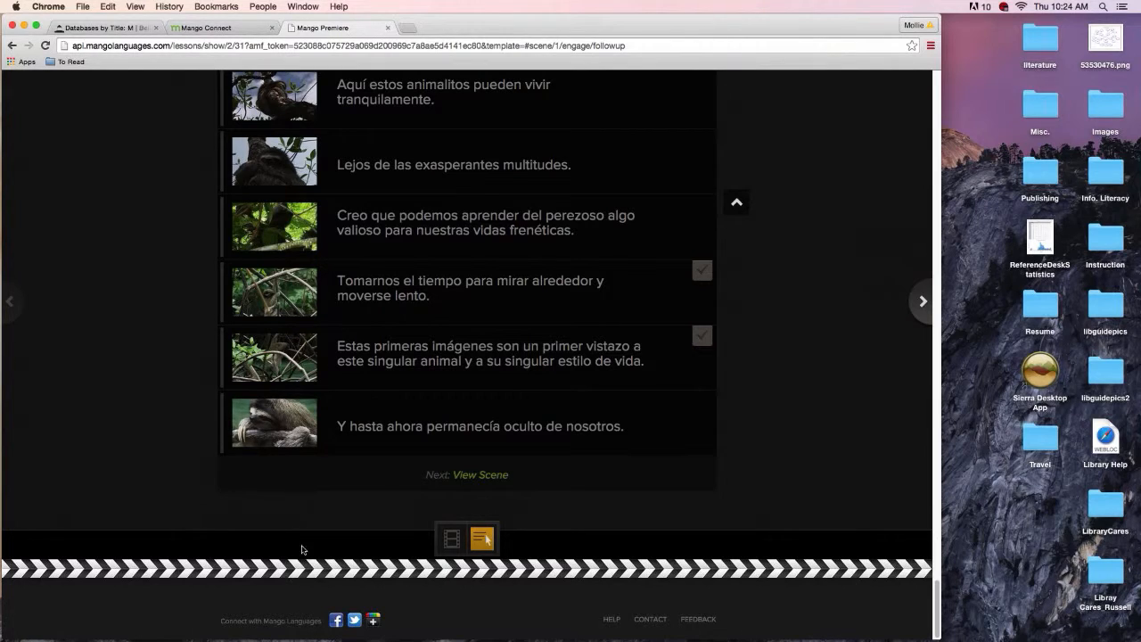
click(451, 538)
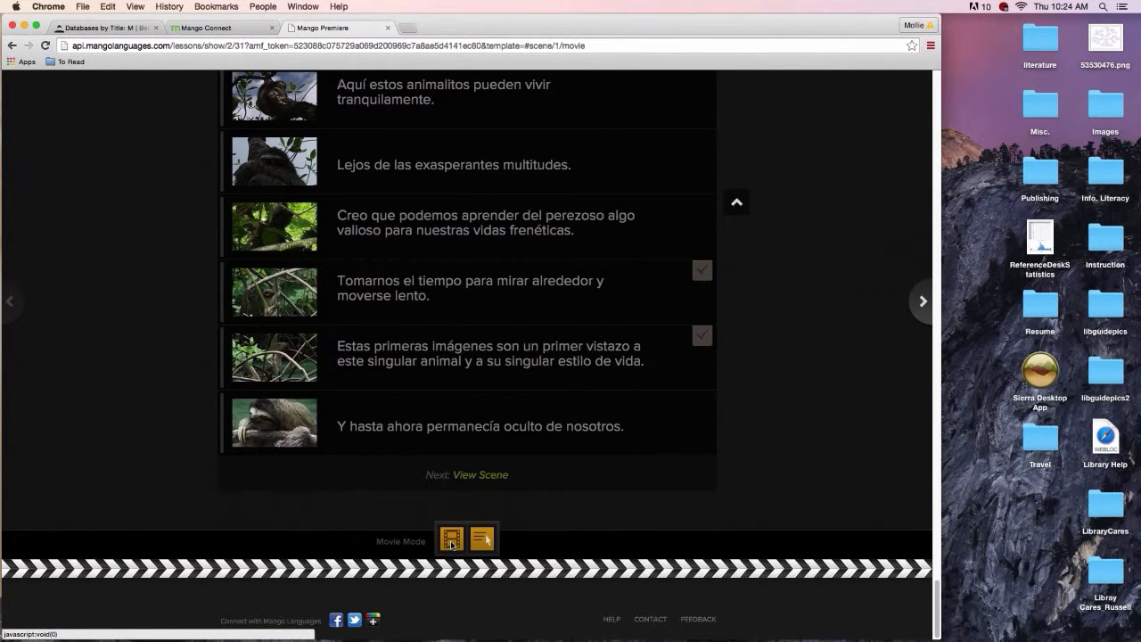
Step: Start the Wild Chronicles 04 movie and set its subtitles to Both languages
click(453, 538)
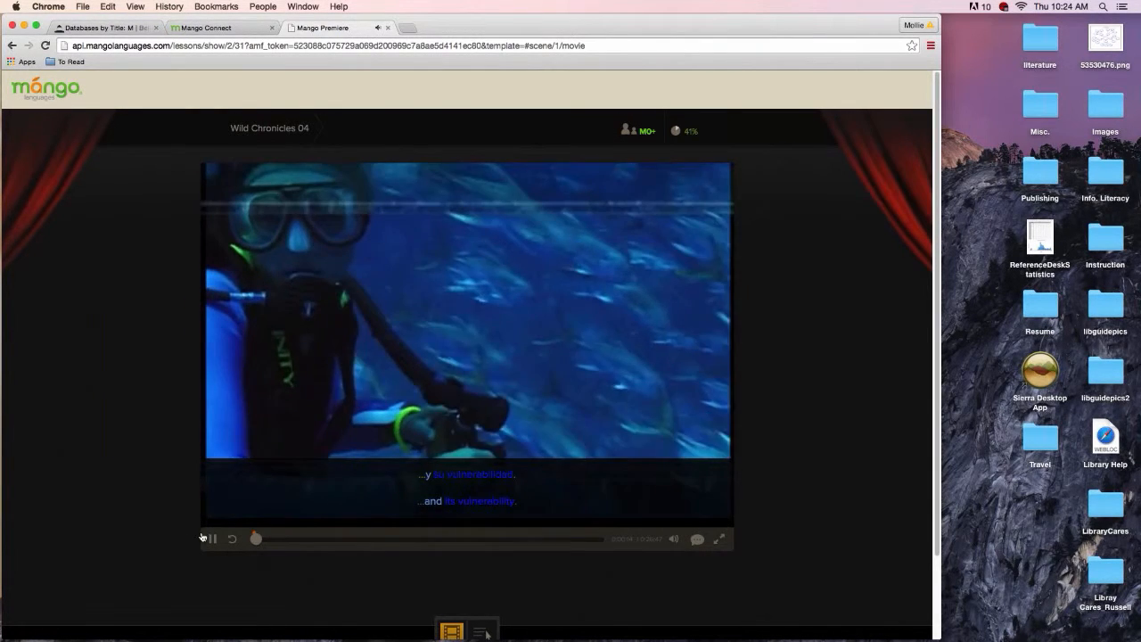
click(210, 539)
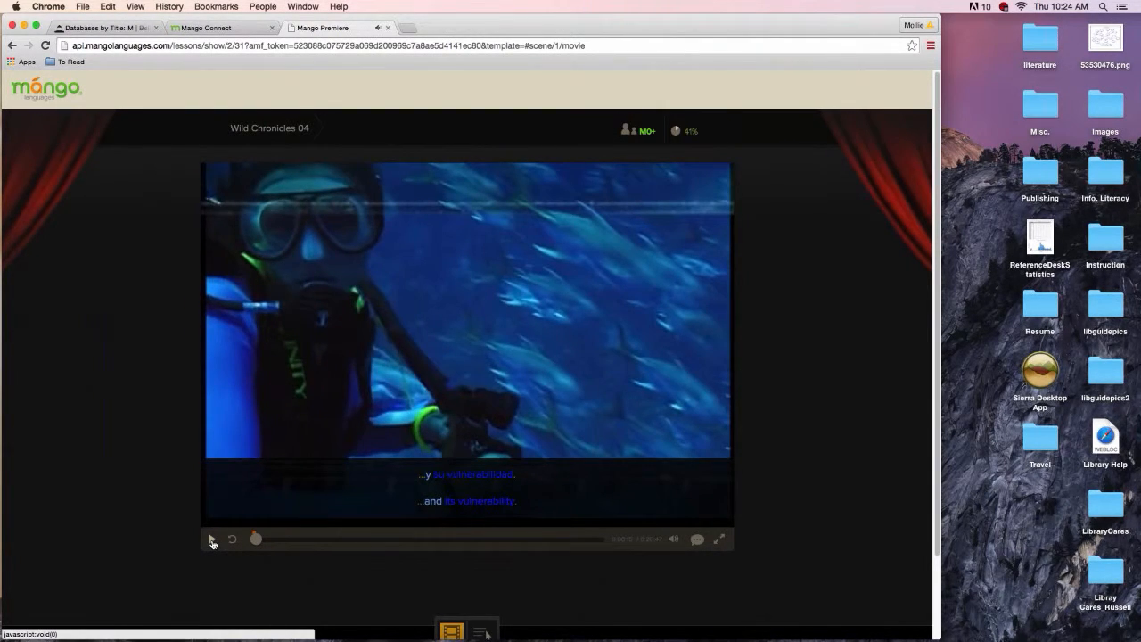
click(211, 539)
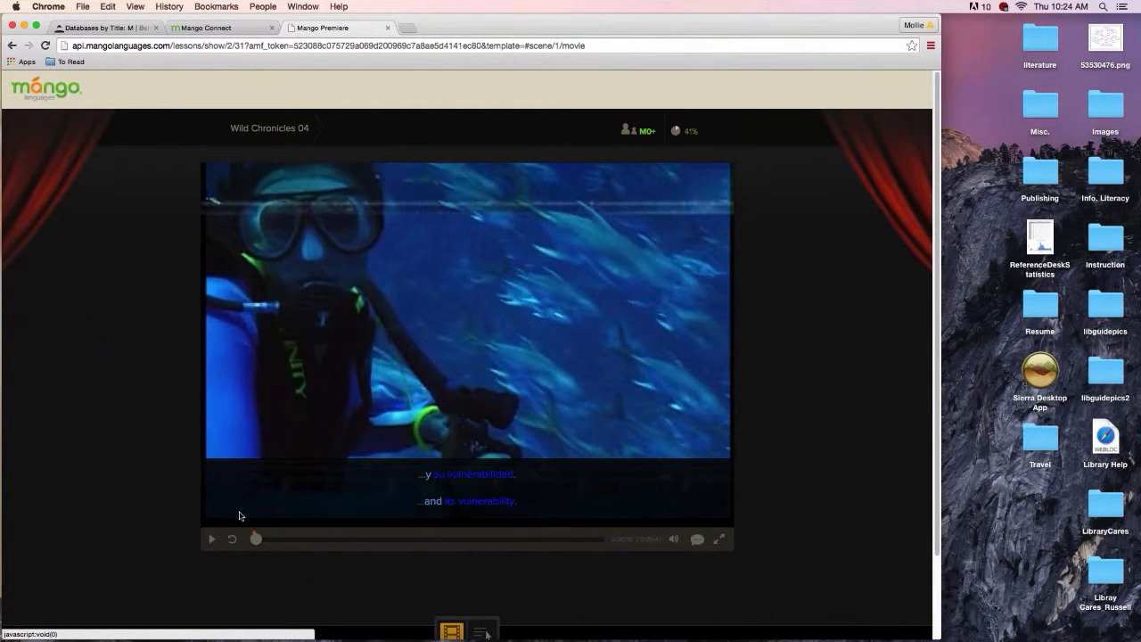
mouse_move(645, 562)
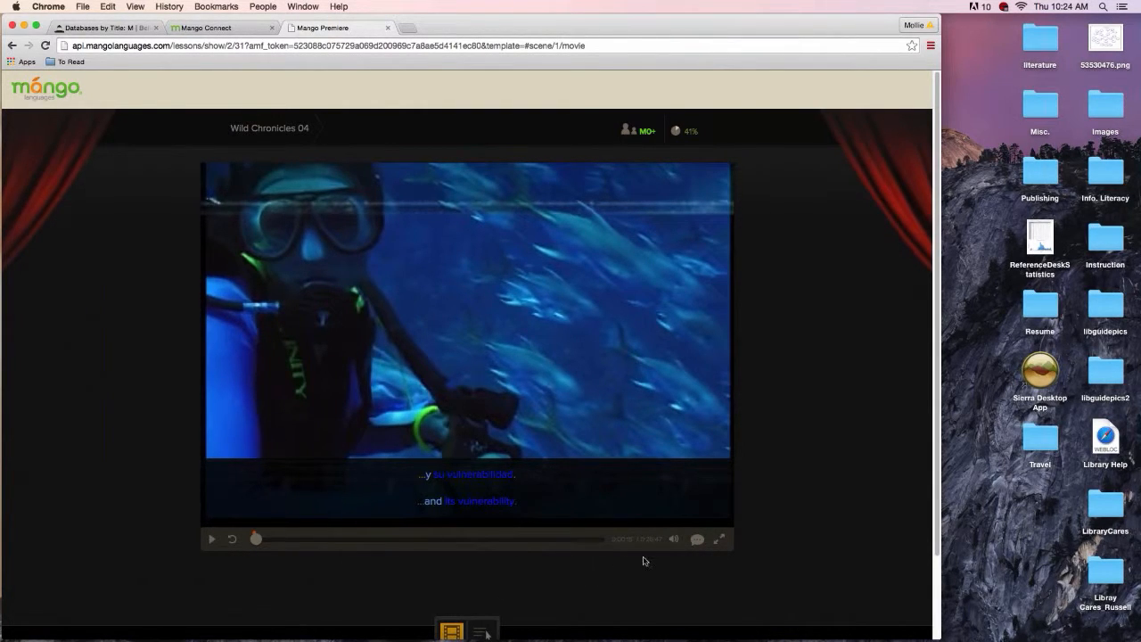
click(697, 538)
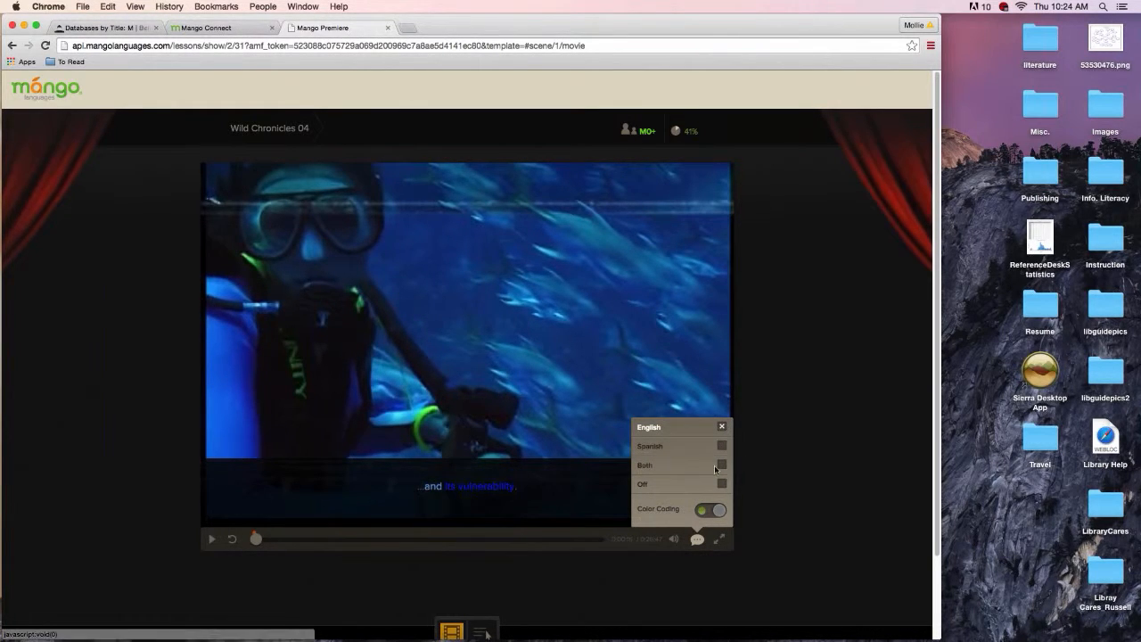
click(721, 464)
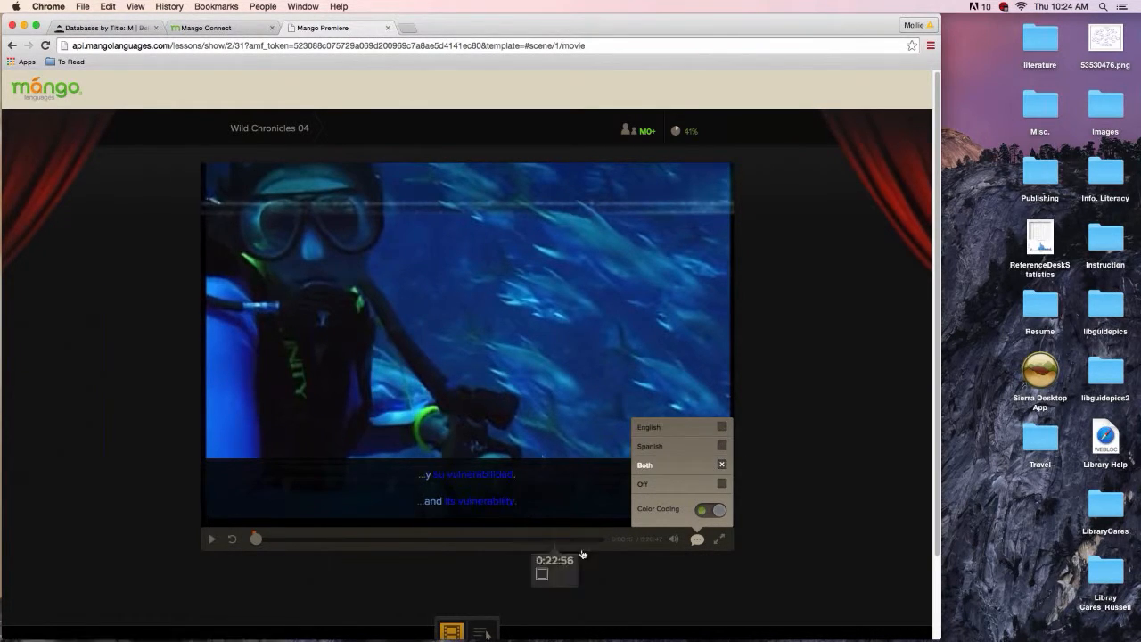
mouse_move(721, 550)
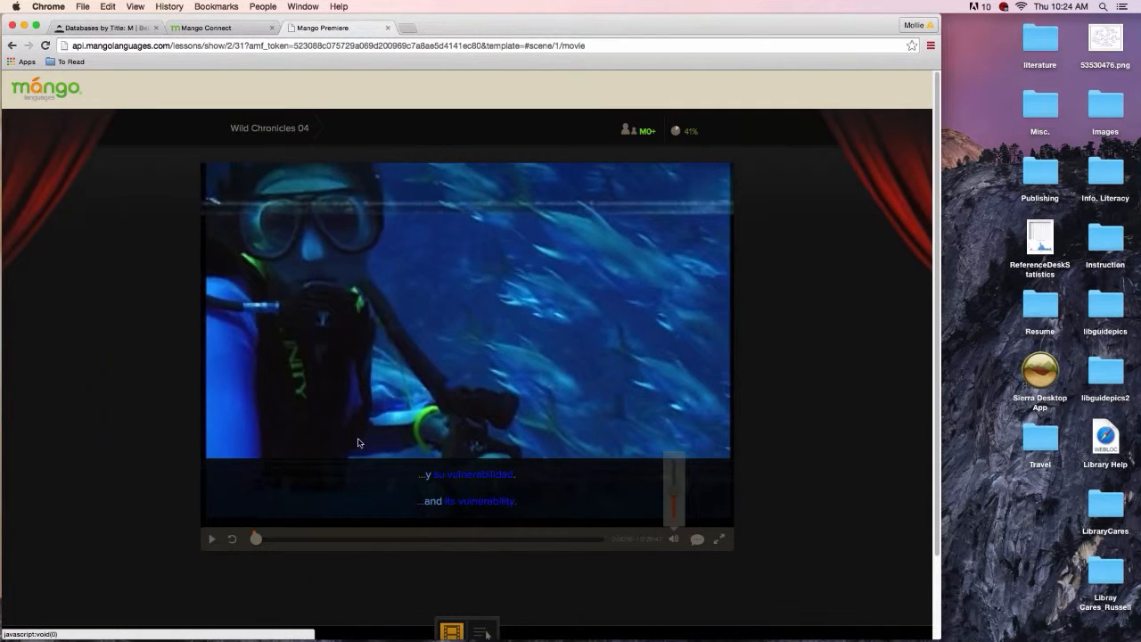
Step: Resume the movie, then return to the Mango Connect dashboard
click(211, 538)
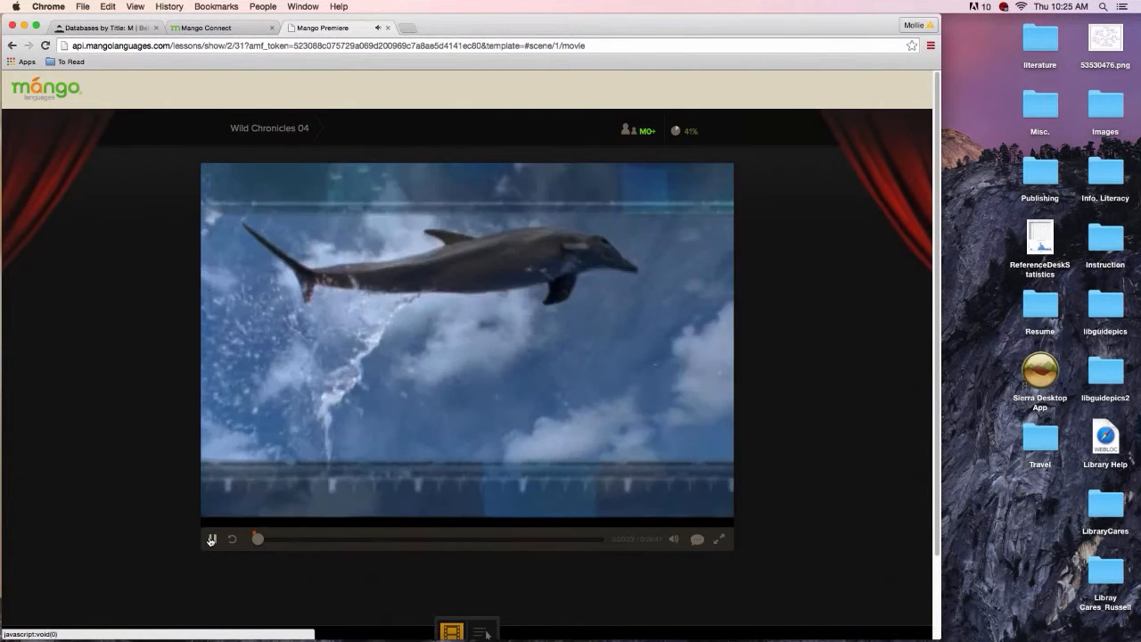
click(212, 539)
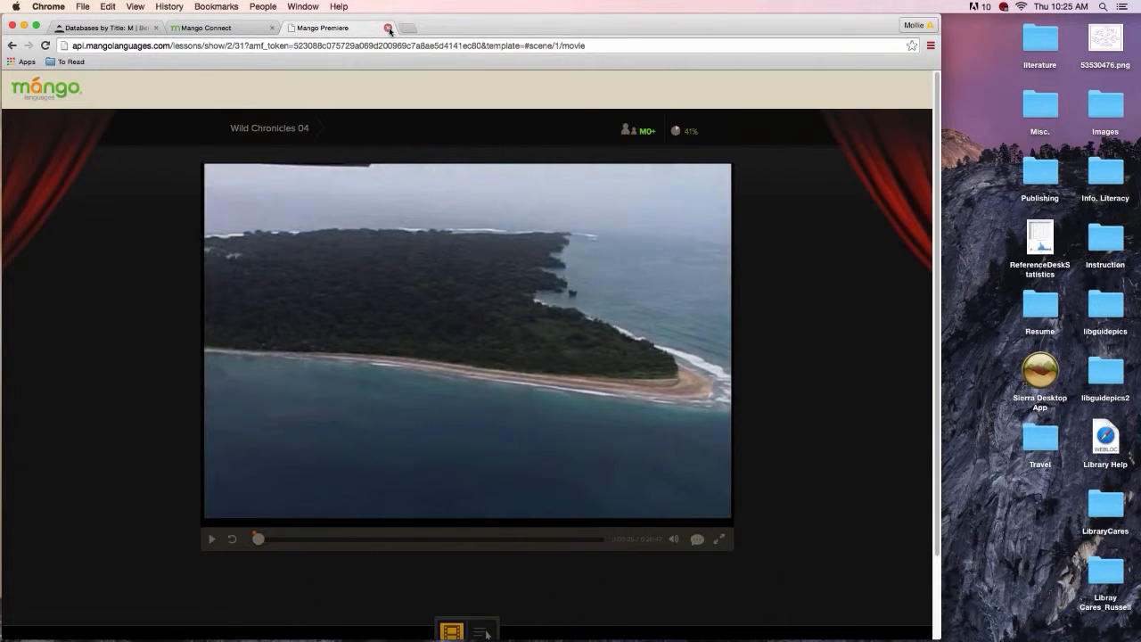
click(388, 29)
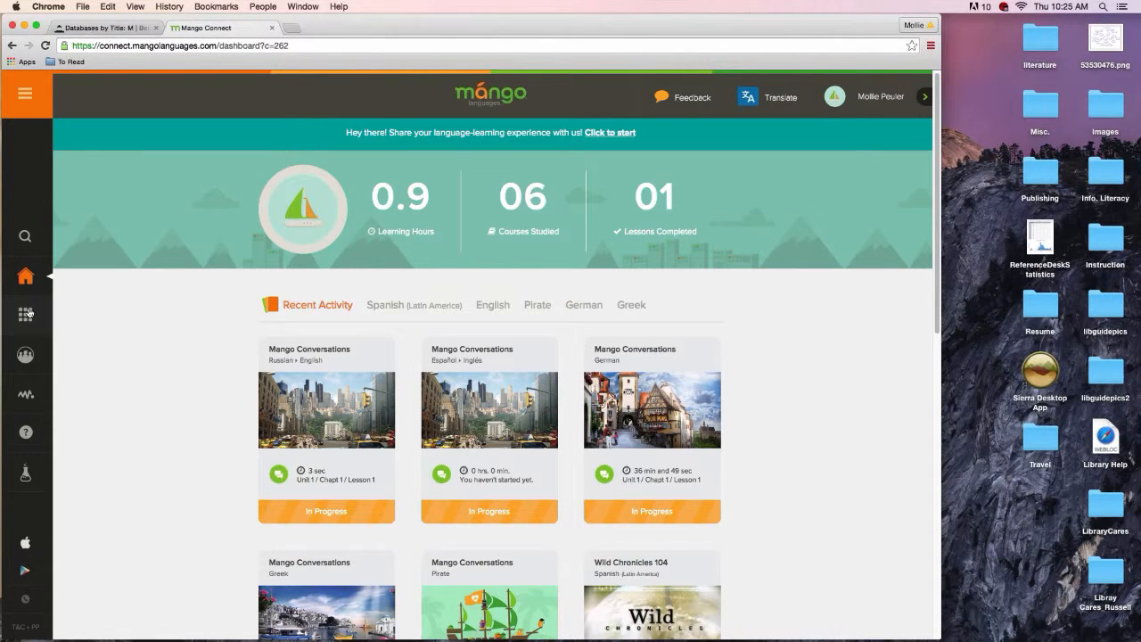
Step: Go to the Languages page of 71 languages via the sidebar, then collapse the sidebar
click(25, 93)
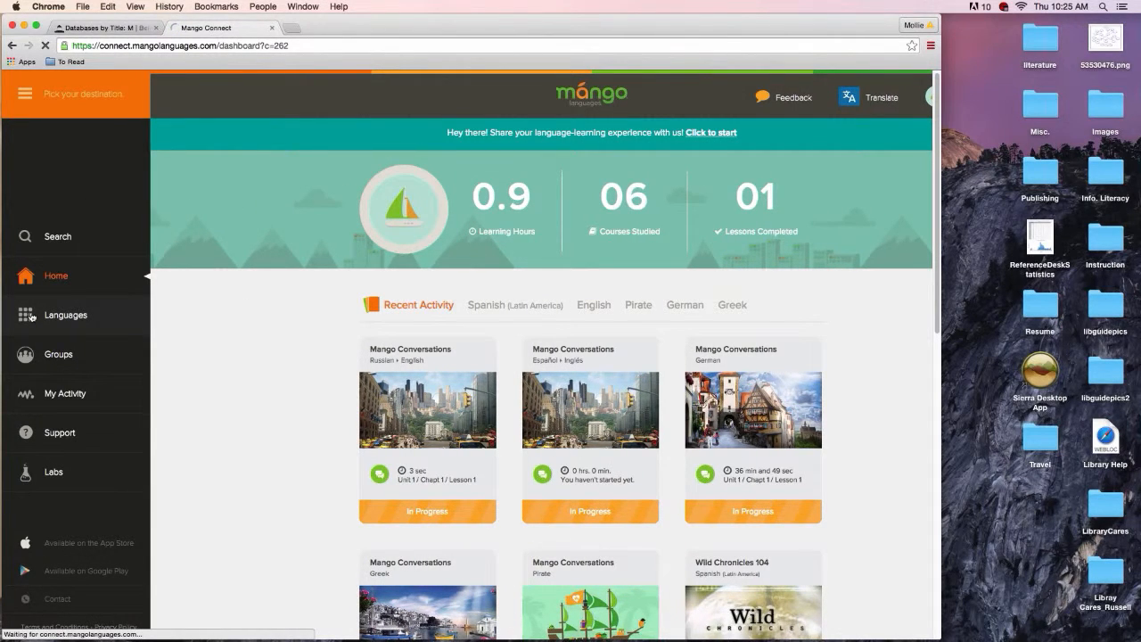
click(27, 314)
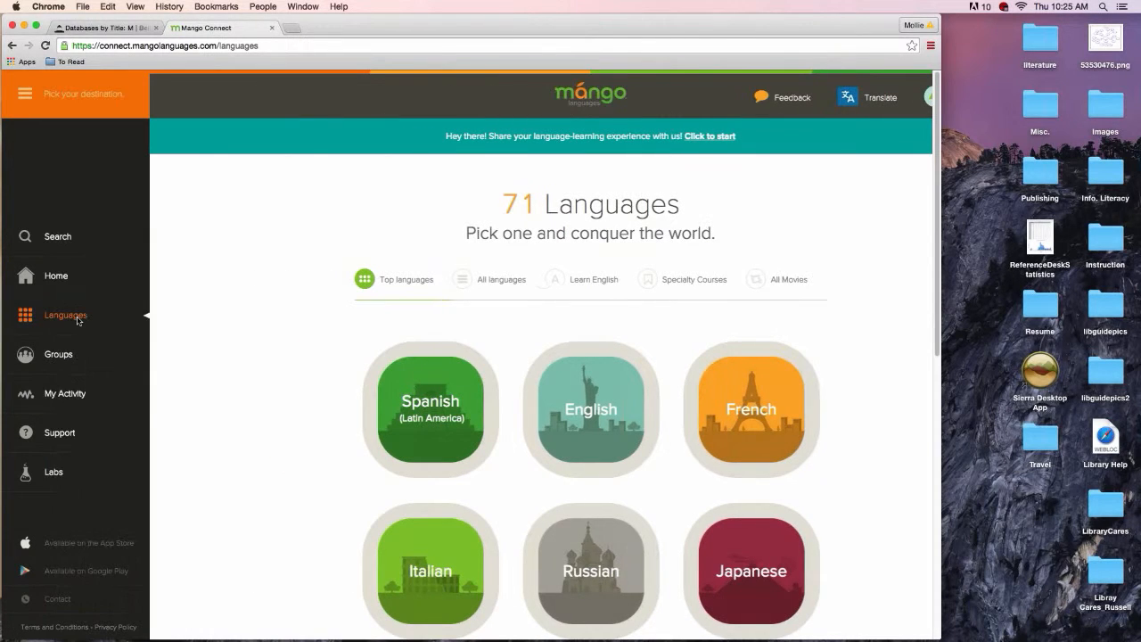
click(25, 92)
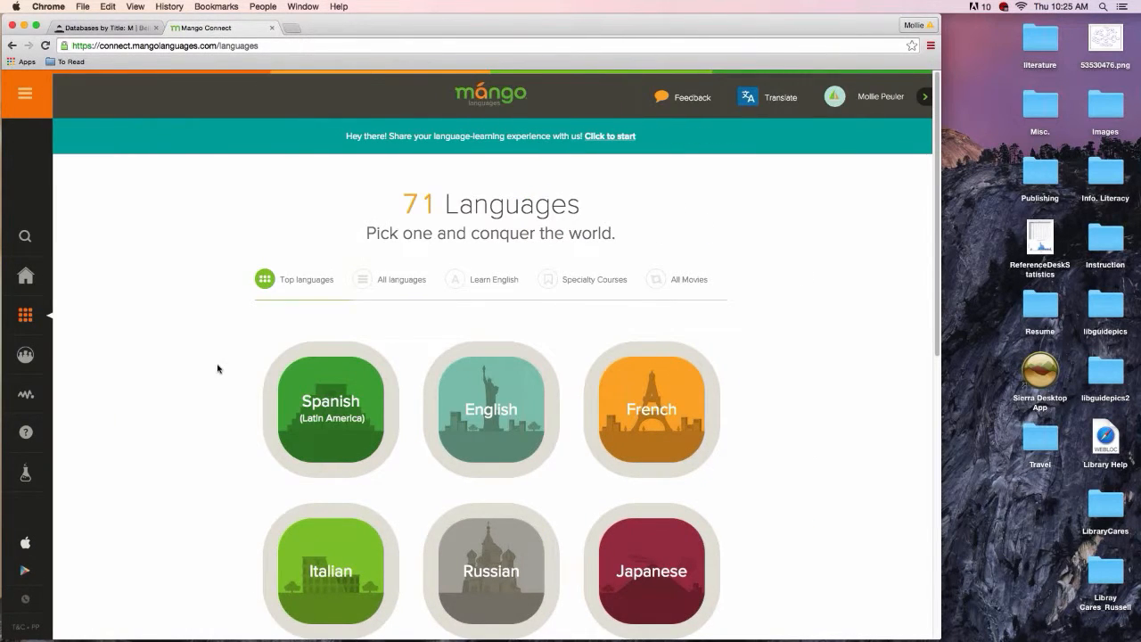
click(25, 92)
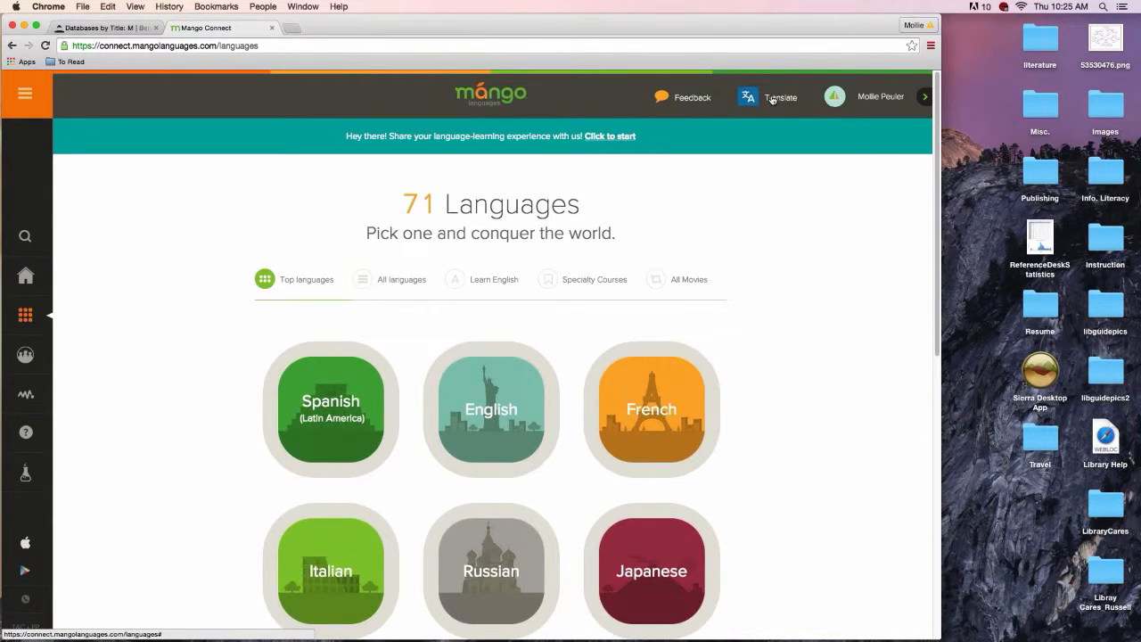
Step: In the Translate tool, enter 'I love libraries' and translate it from English into Latin
click(781, 97)
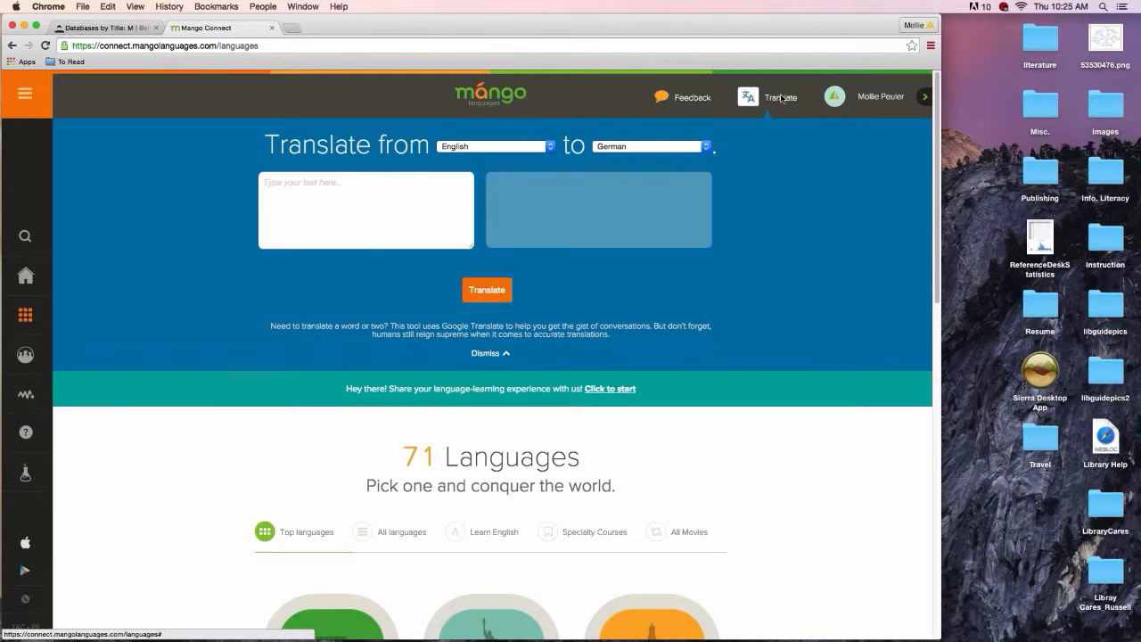
mouse_move(663, 177)
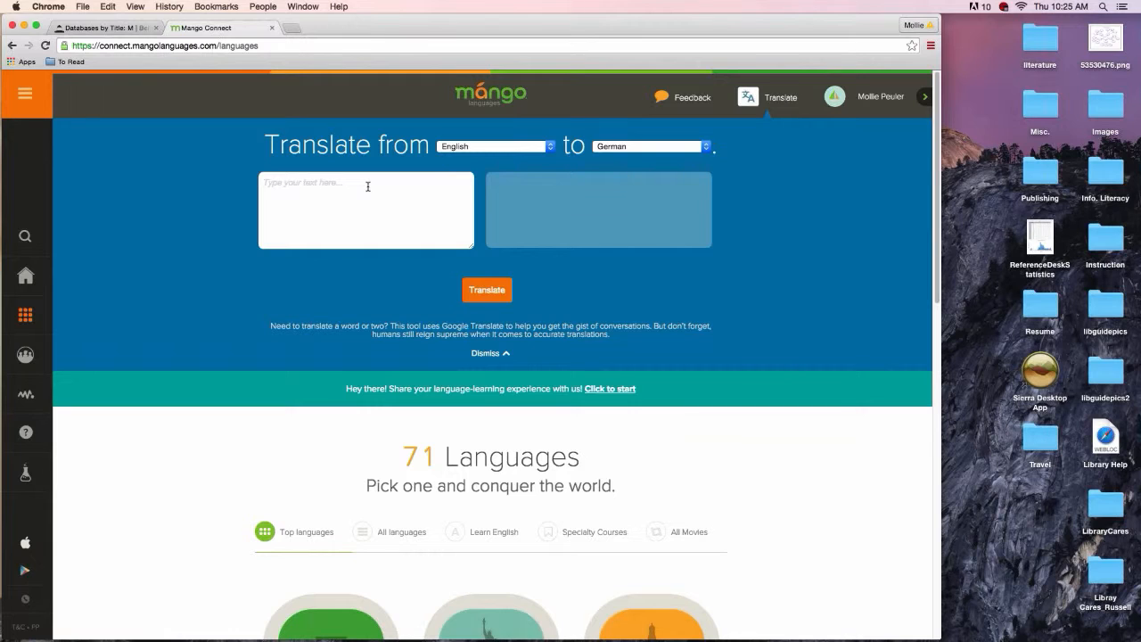
click(356, 182)
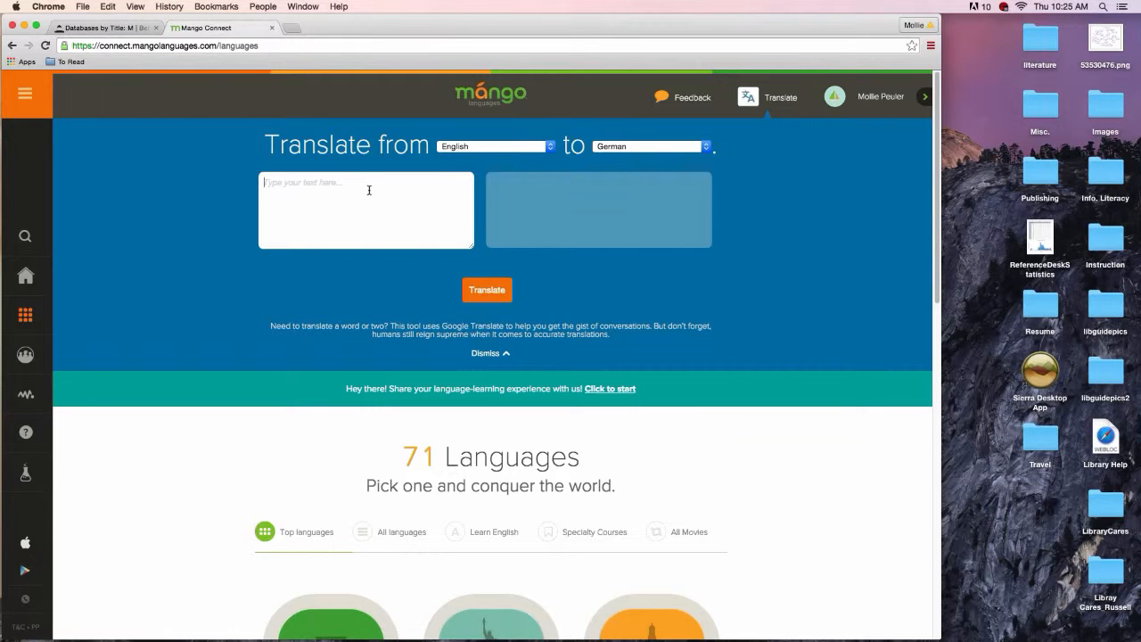
text(I lov)
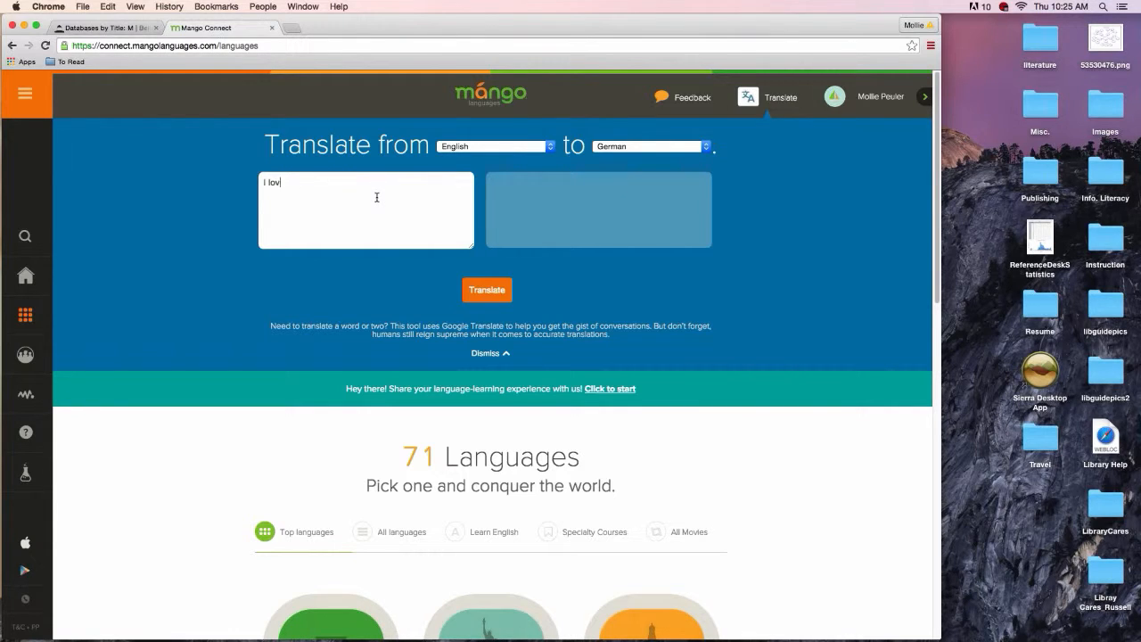
text(e libraries)
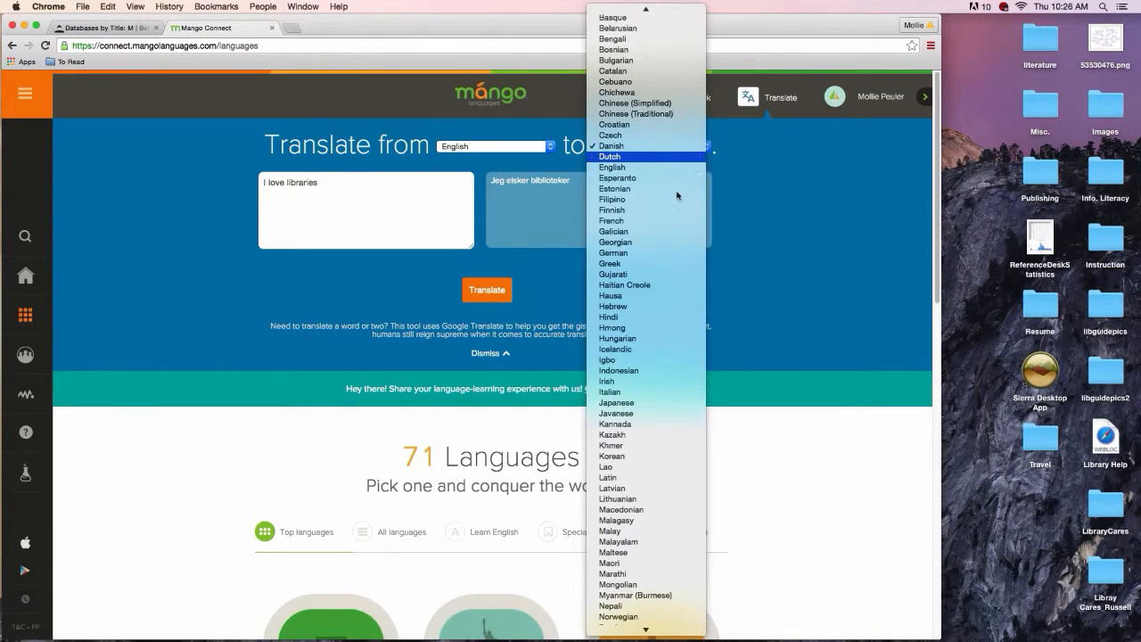
mouse_move(643, 478)
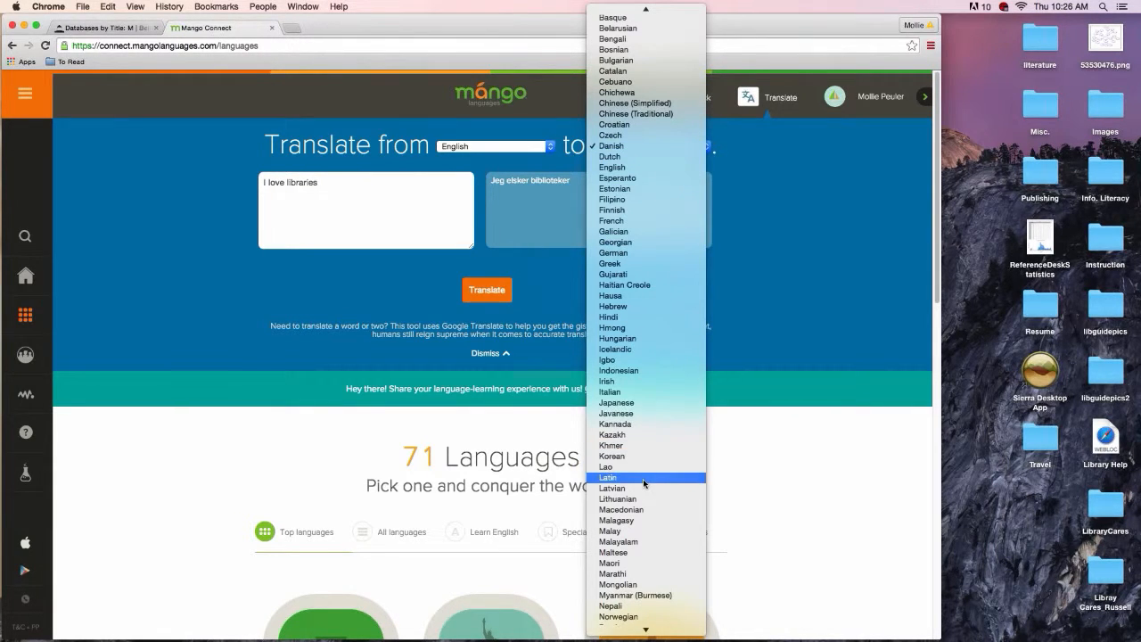
click(606, 478)
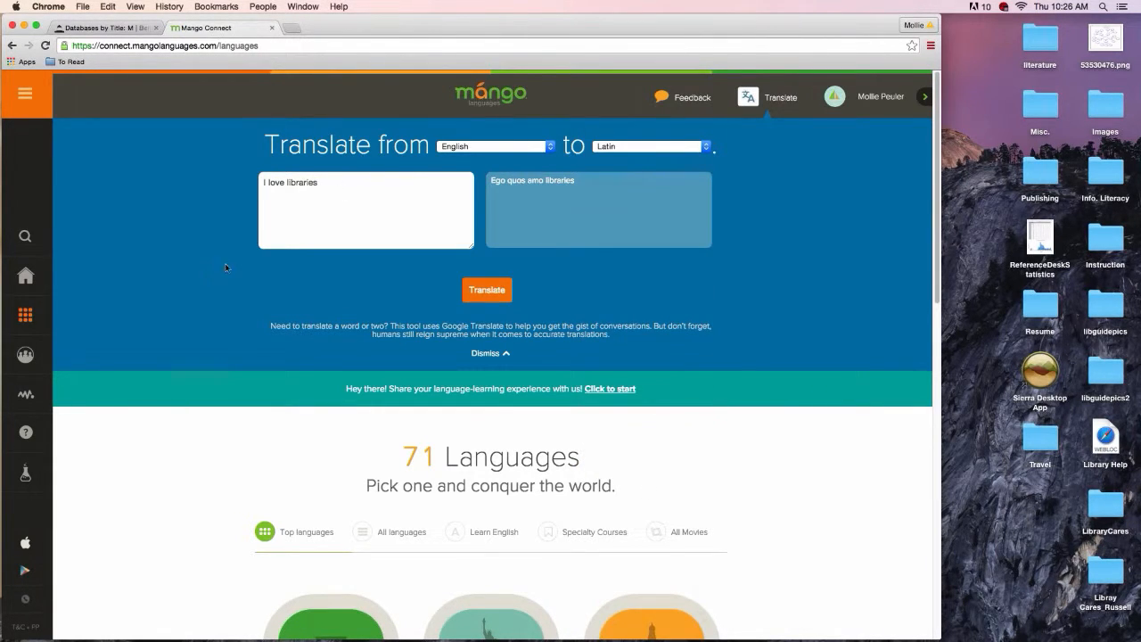
mouse_move(298, 197)
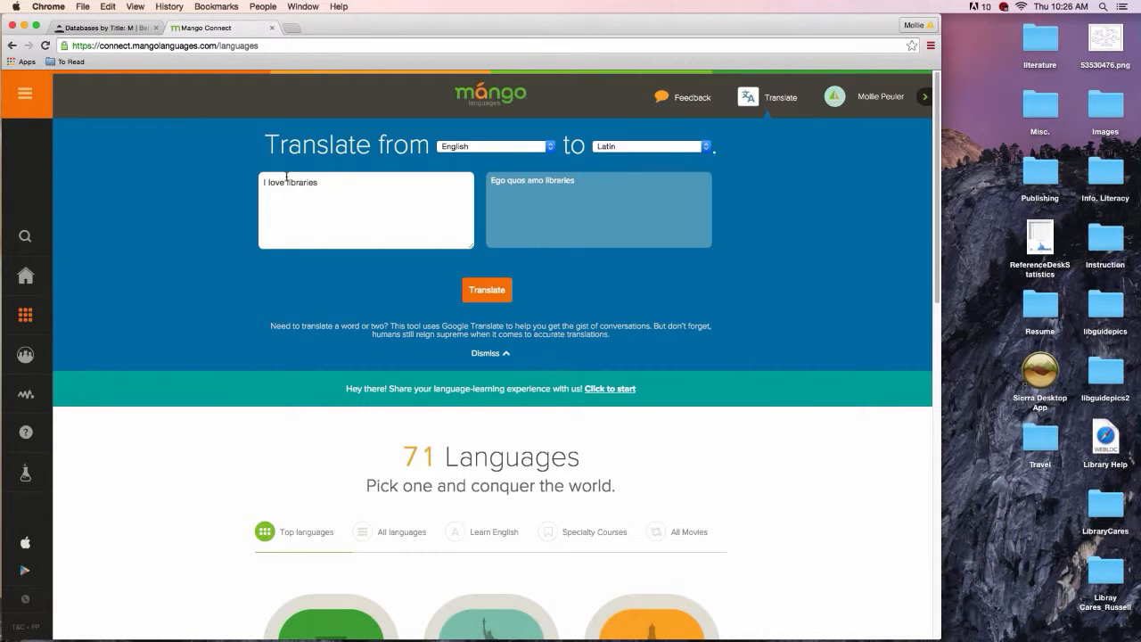
mouse_move(46, 217)
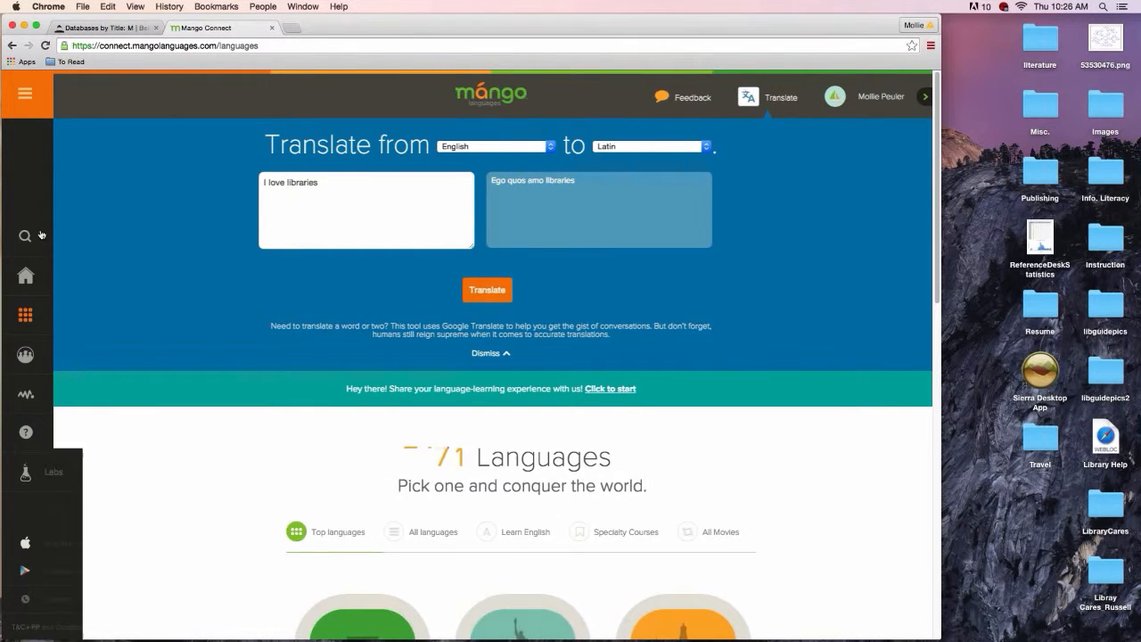
Step: Go to the My Activity log of January 2016 German and Pirate lessons via the sidebar
click(25, 93)
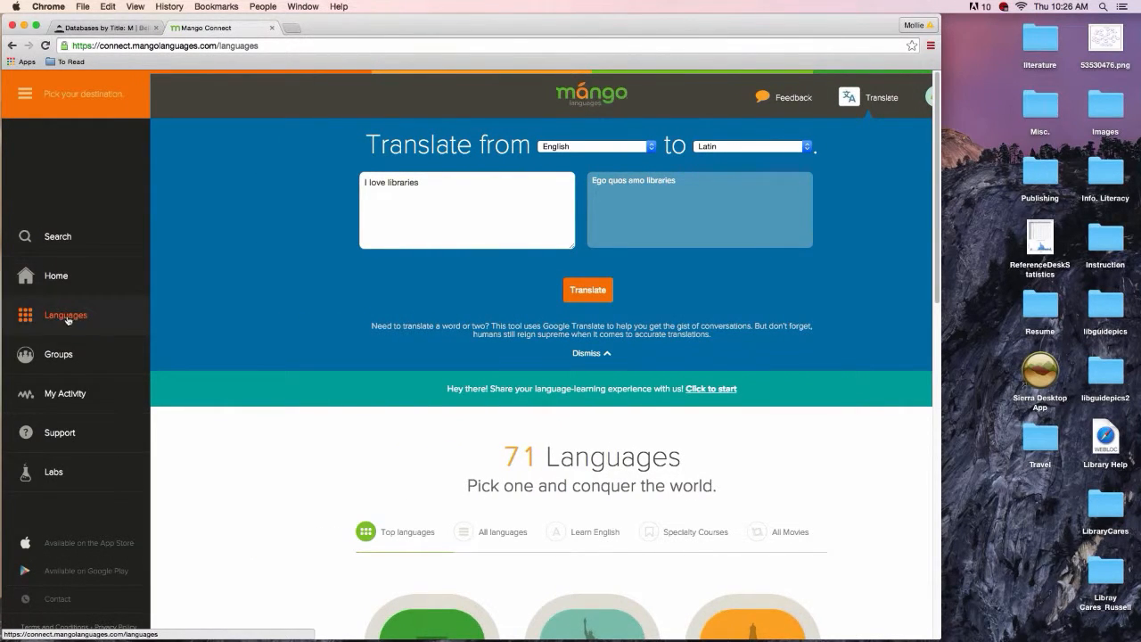
mouse_move(75, 394)
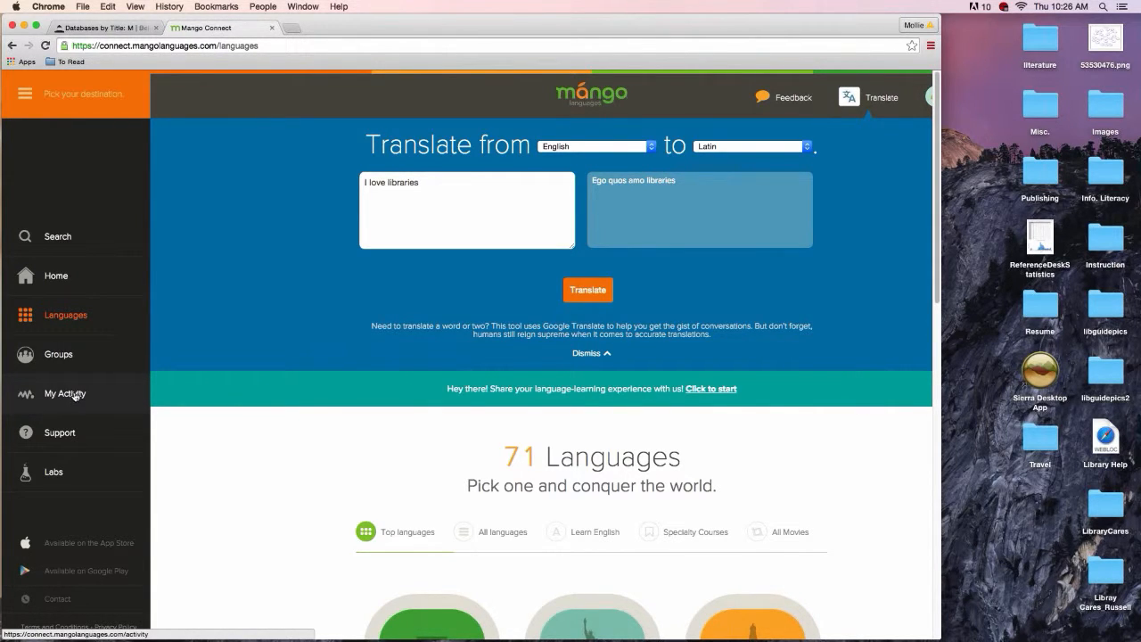
click(65, 394)
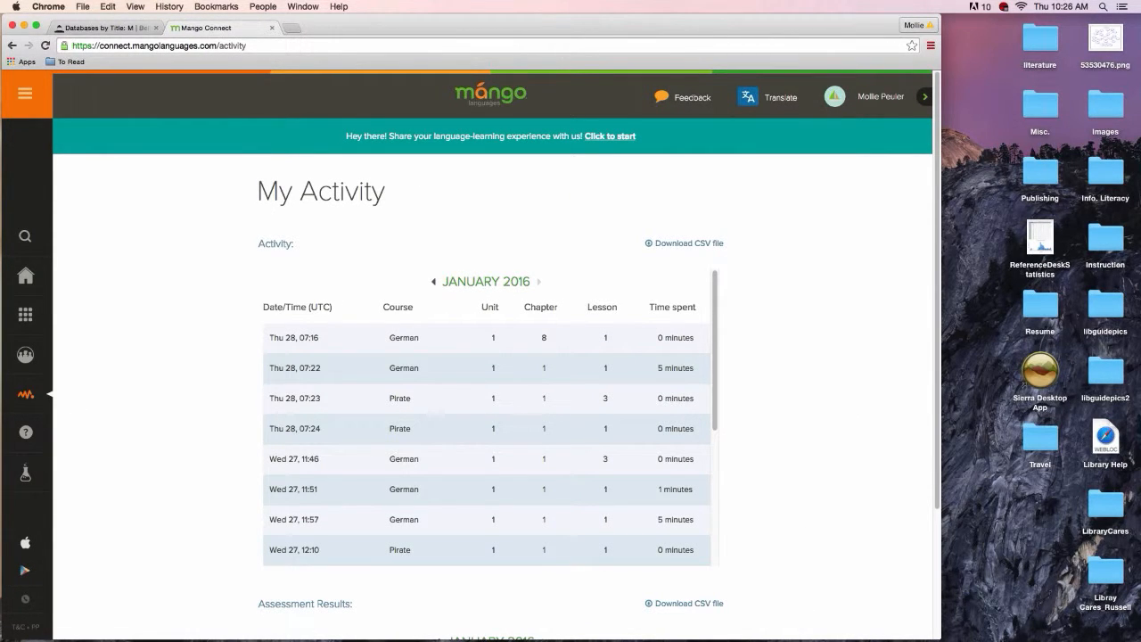
mouse_move(123, 334)
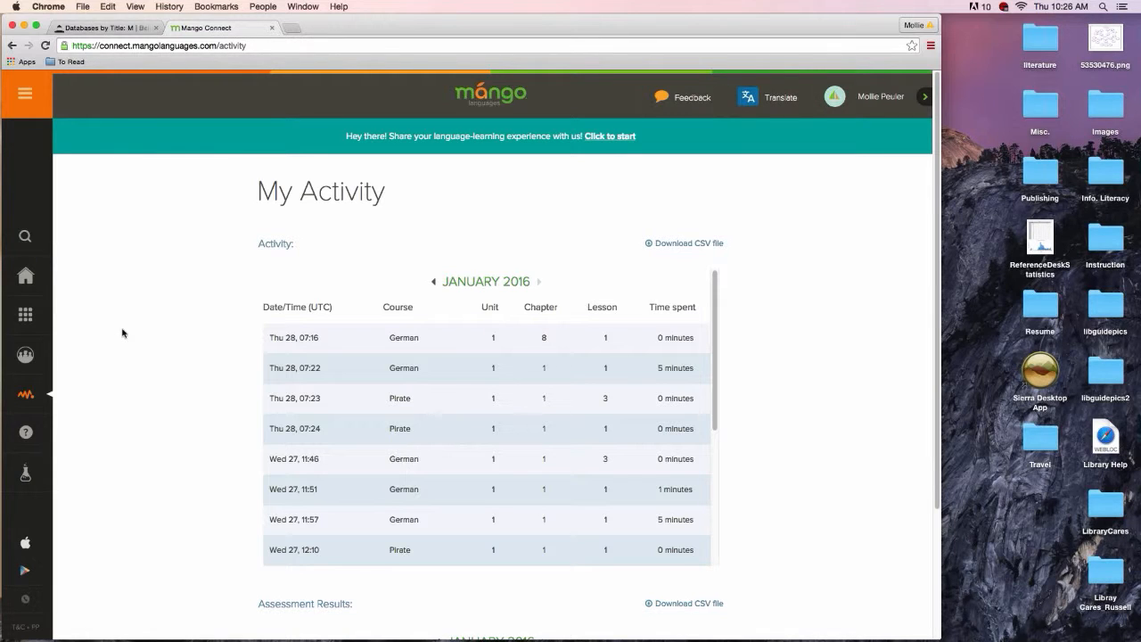
mouse_move(239, 307)
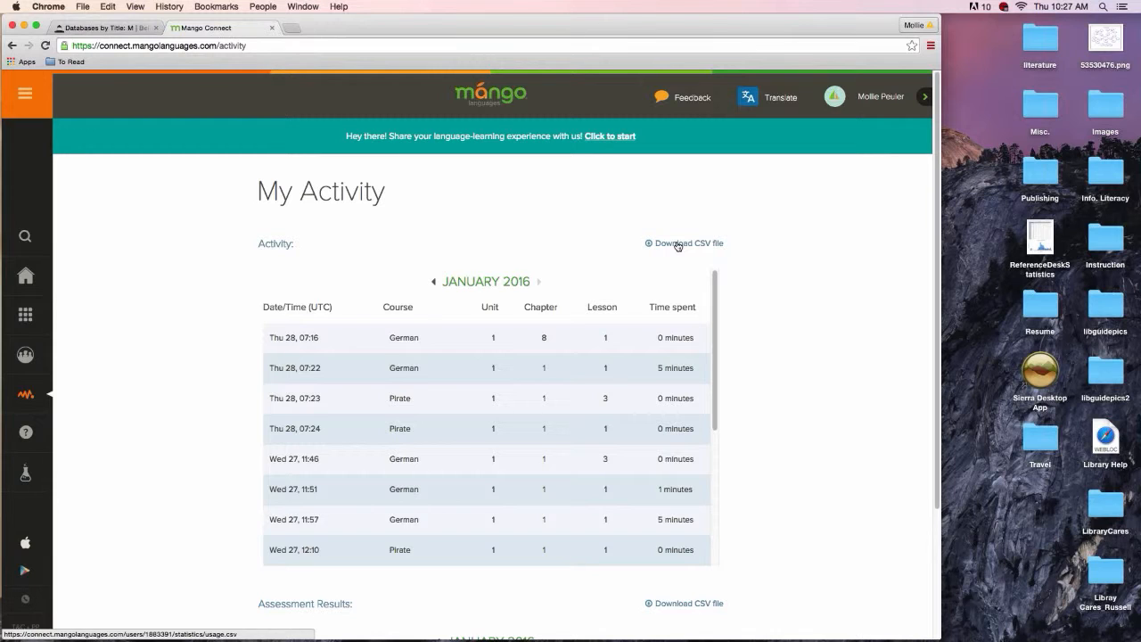
mouse_move(211, 232)
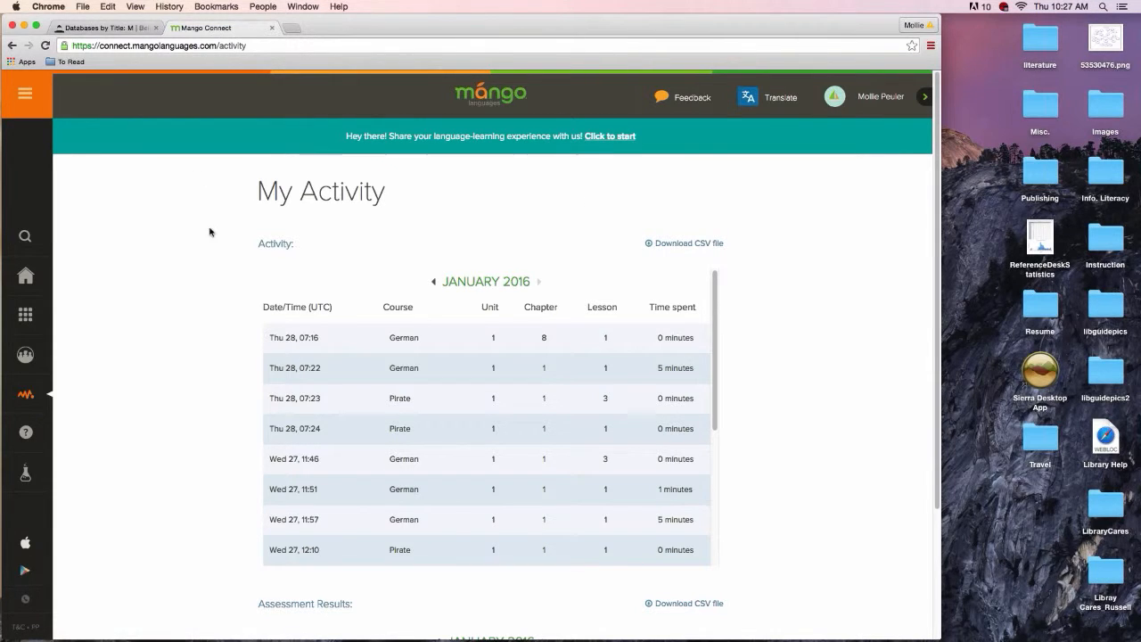
mouse_move(16, 253)
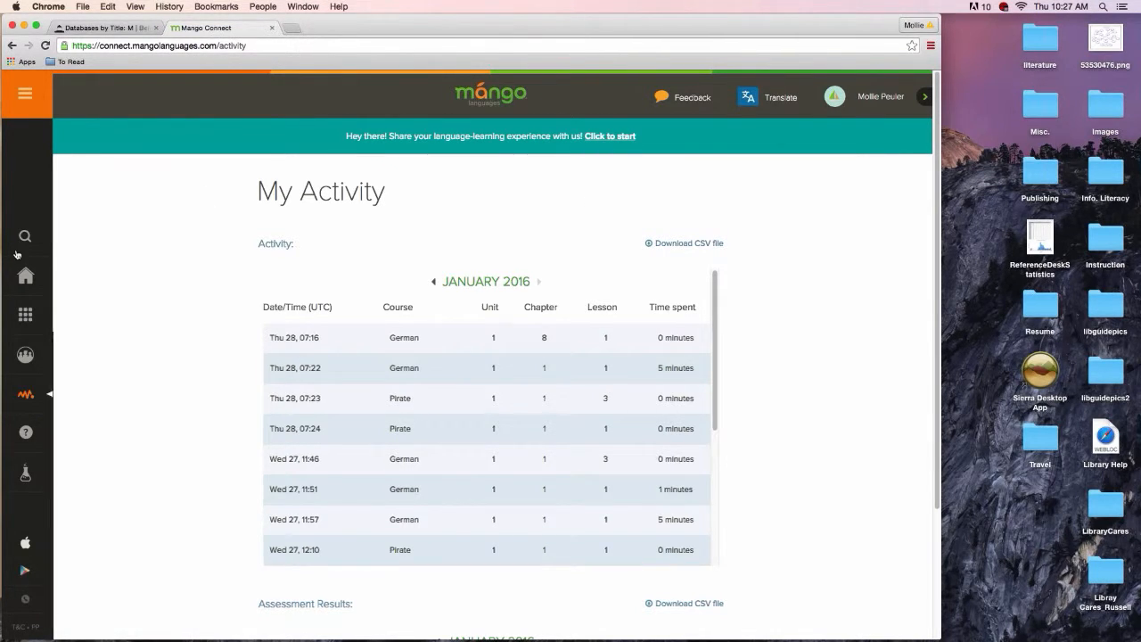
Step: Go to Mango Labs and view the Courses Lab cards (ASL, Afrikaans, Zulu, Welsh, Esperanto)
click(25, 93)
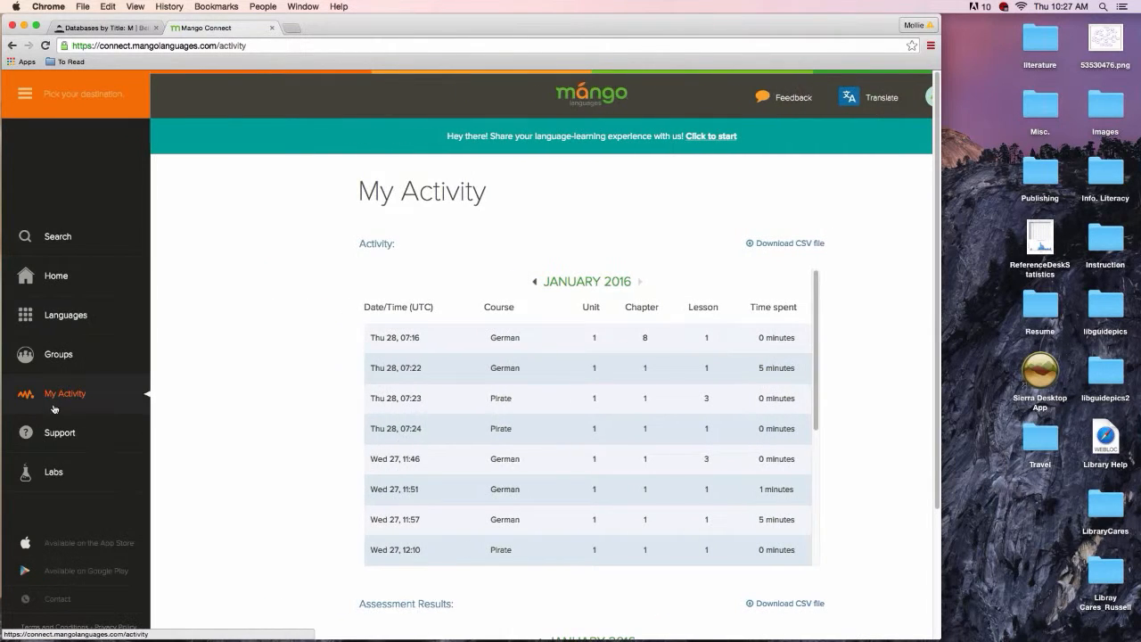
mouse_move(95, 473)
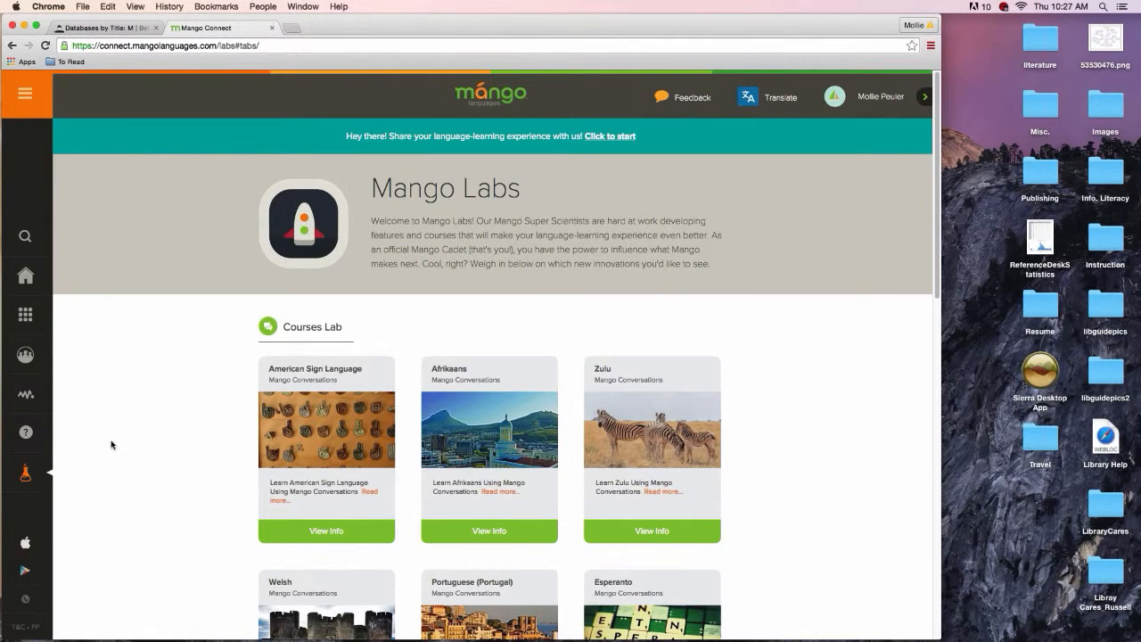
mouse_move(125, 437)
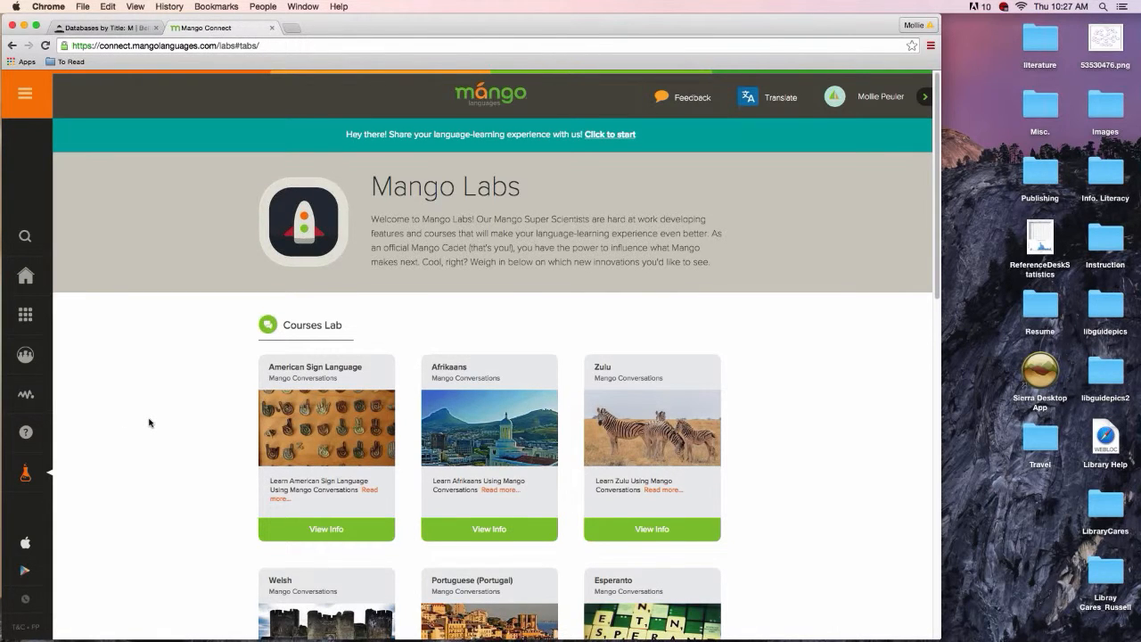
scroll(down, 3)
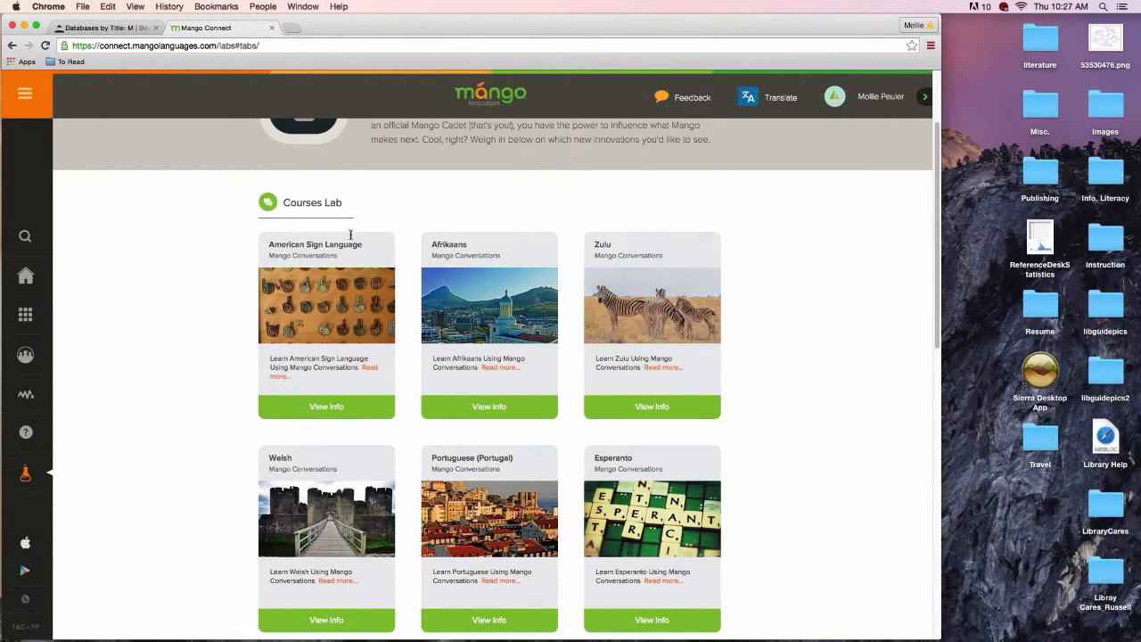
mouse_move(134, 338)
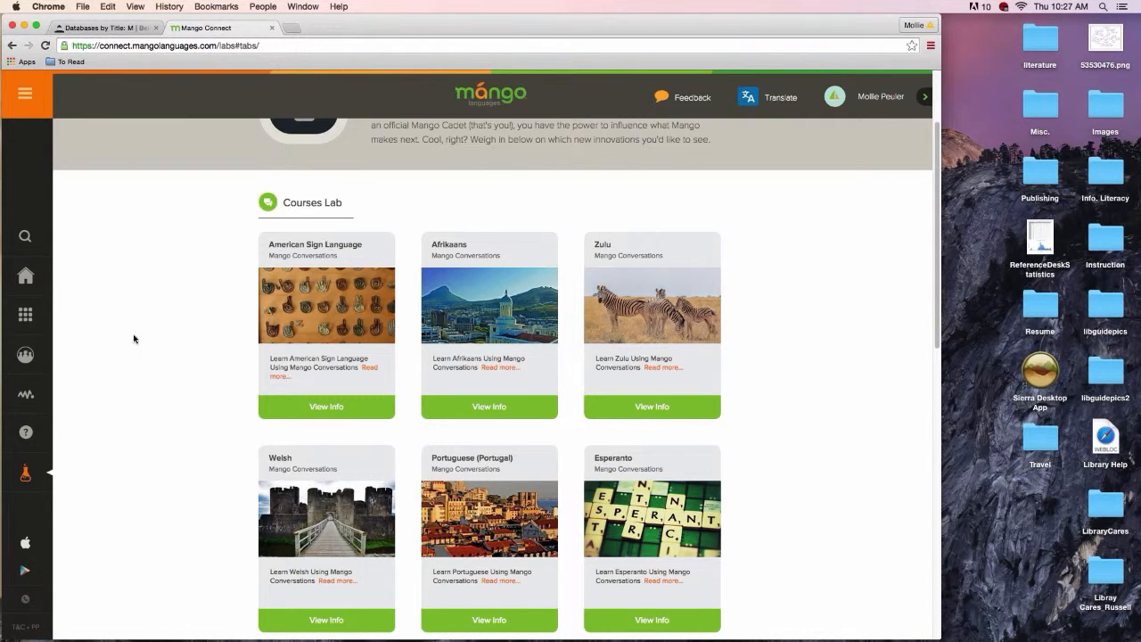
mouse_move(310, 412)
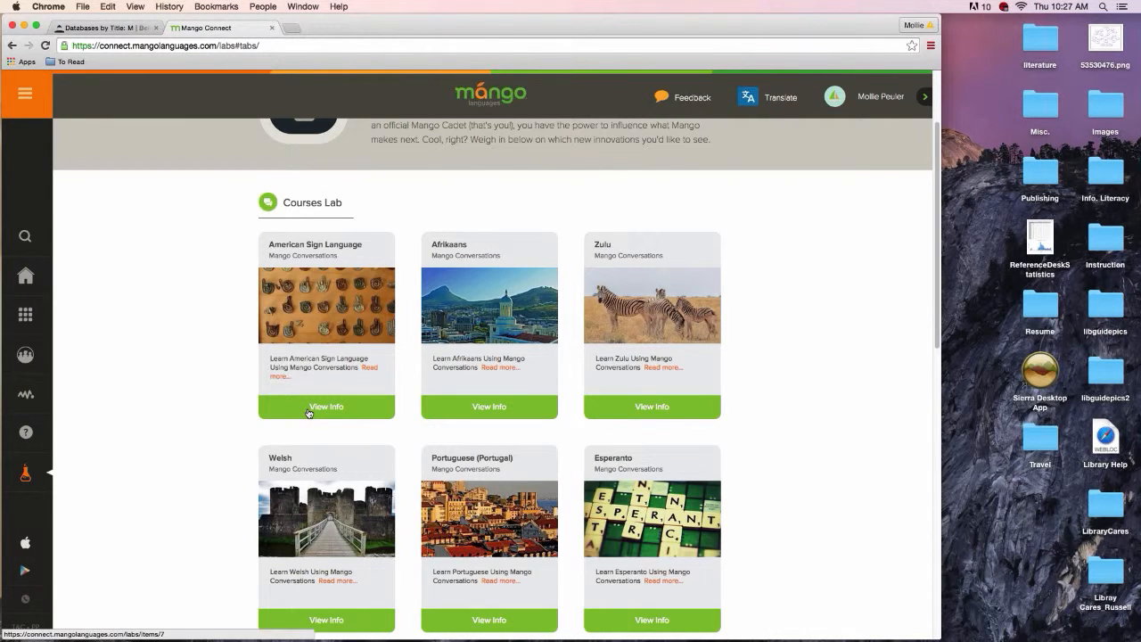
click(326, 407)
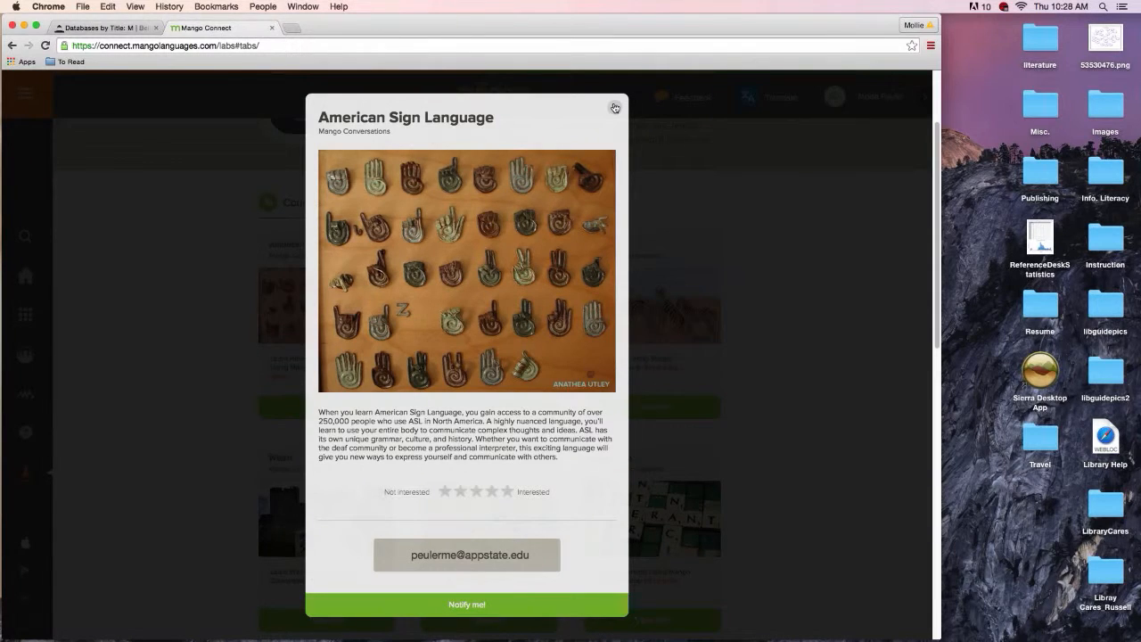
click(614, 107)
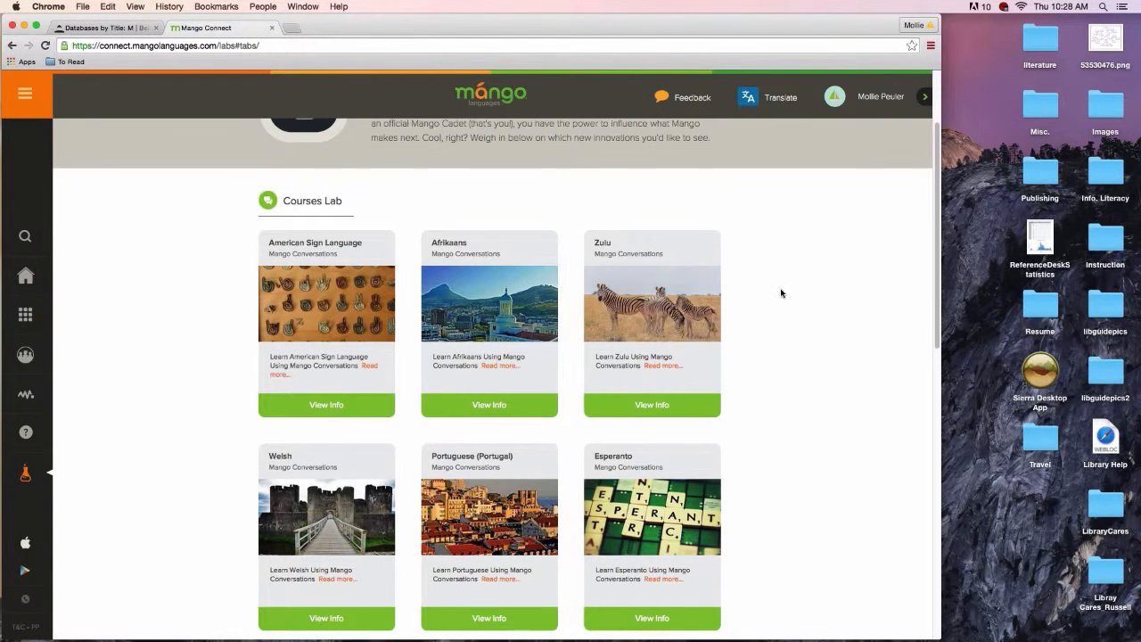
scroll(down, 3)
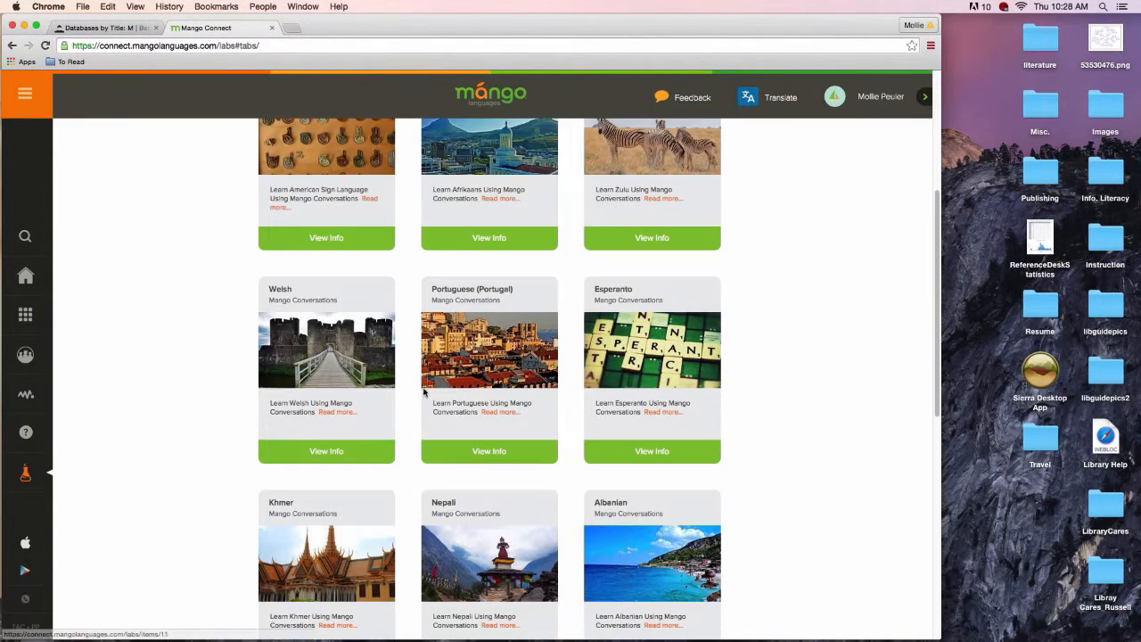
scroll(up, 3)
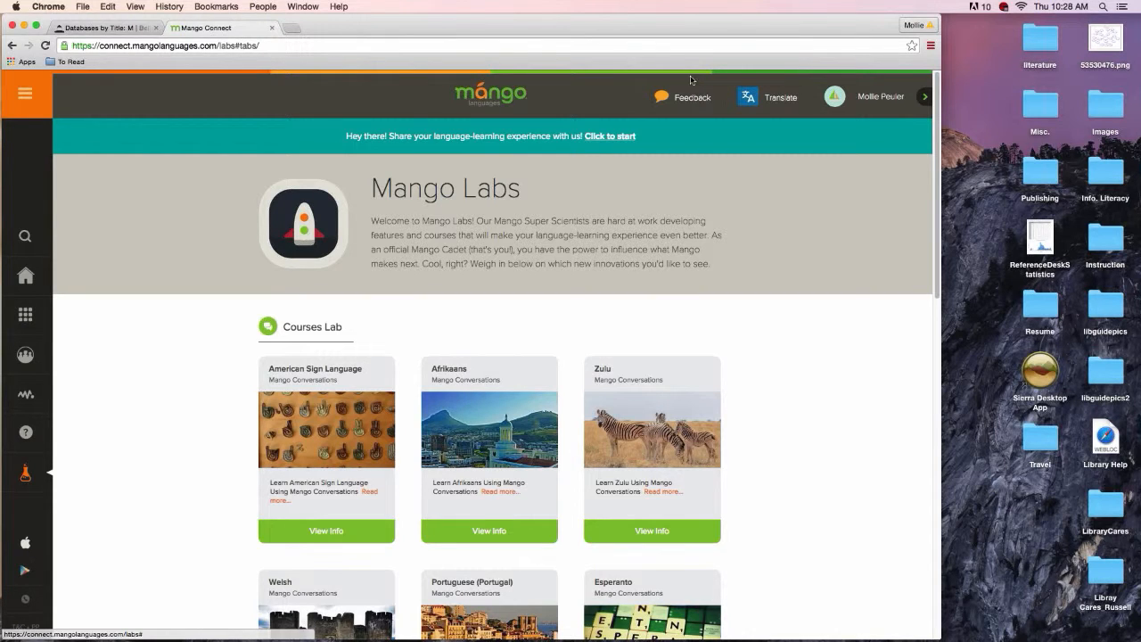
mouse_move(180, 535)
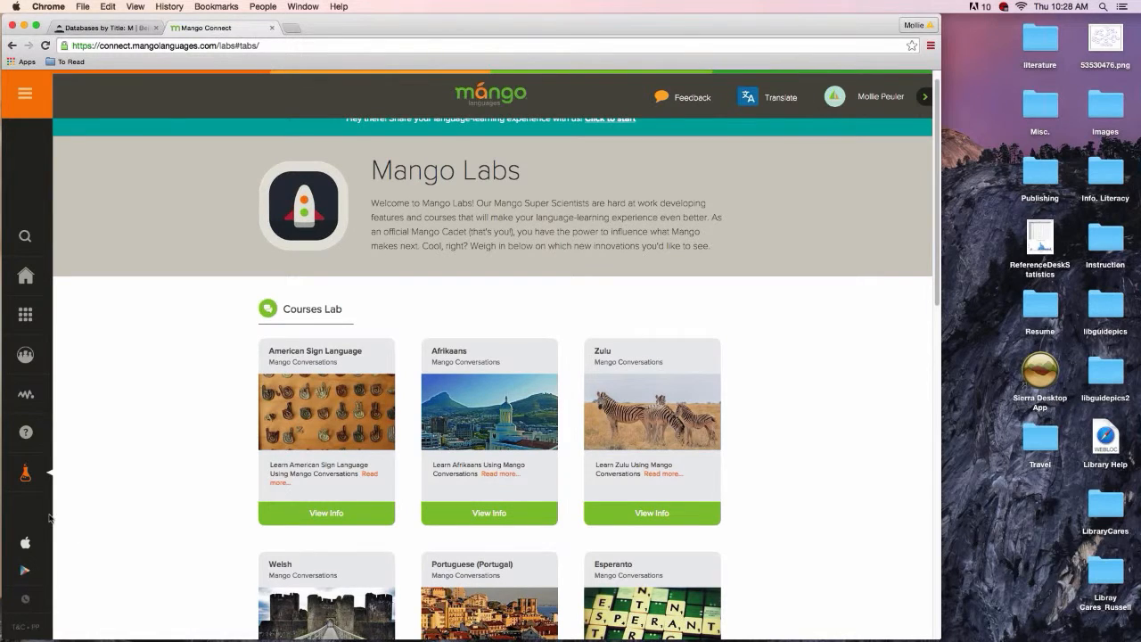
click(25, 92)
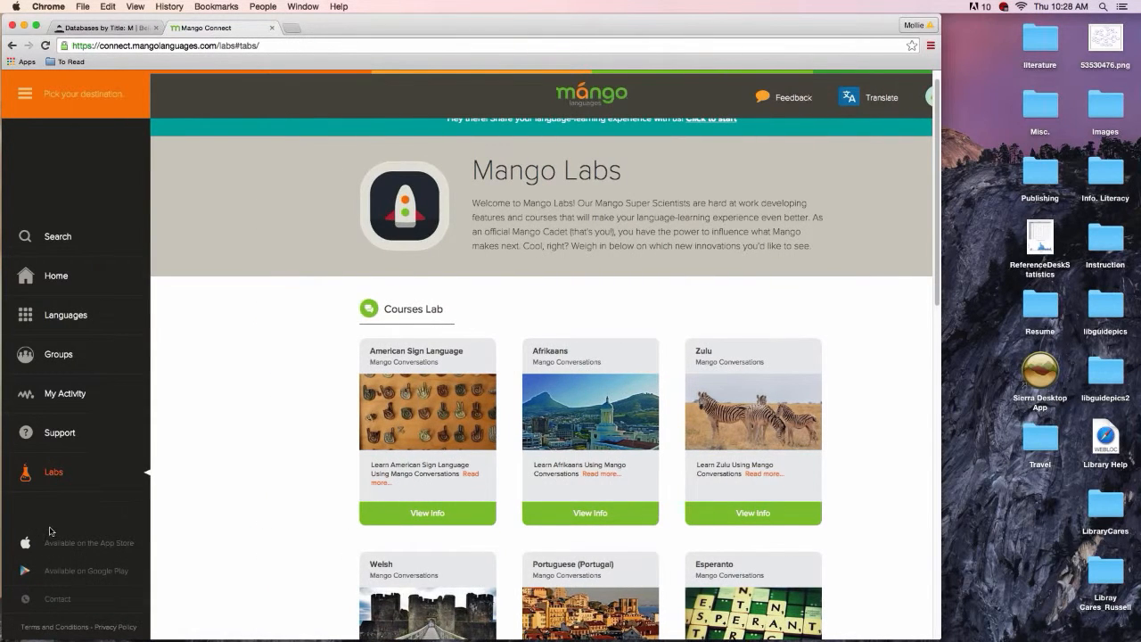
mouse_move(236, 569)
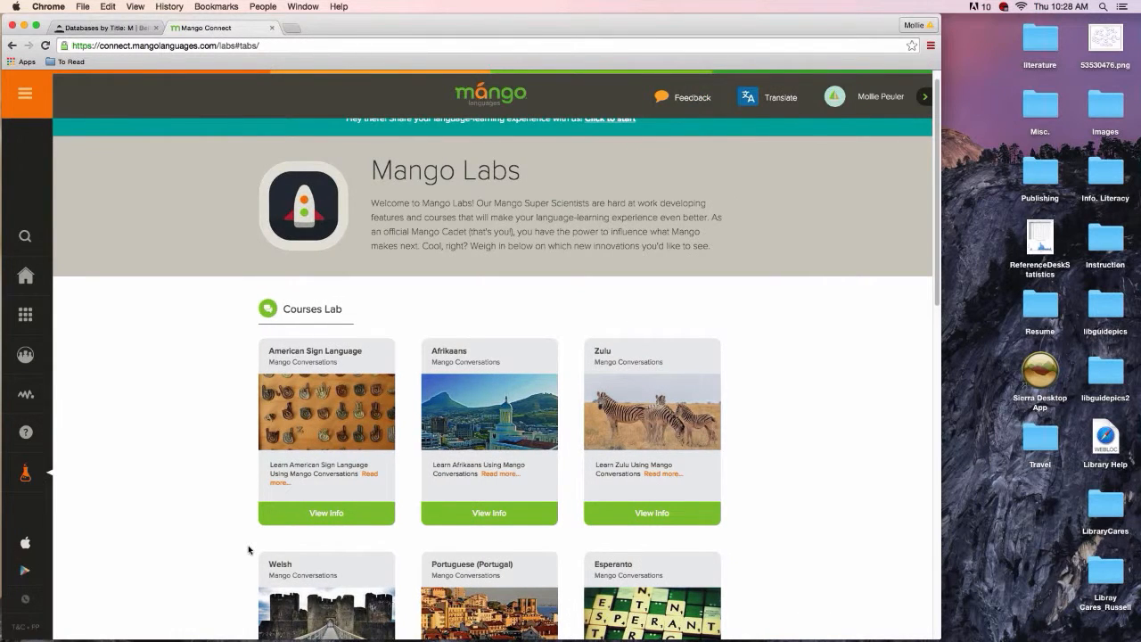
click(25, 92)
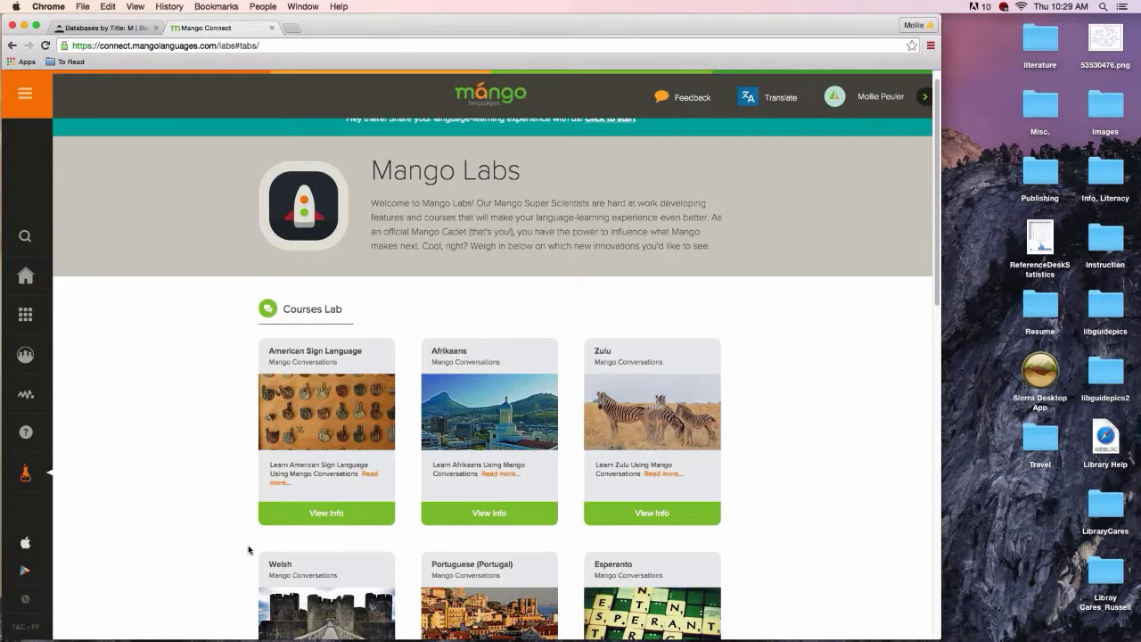
mouse_move(396, 467)
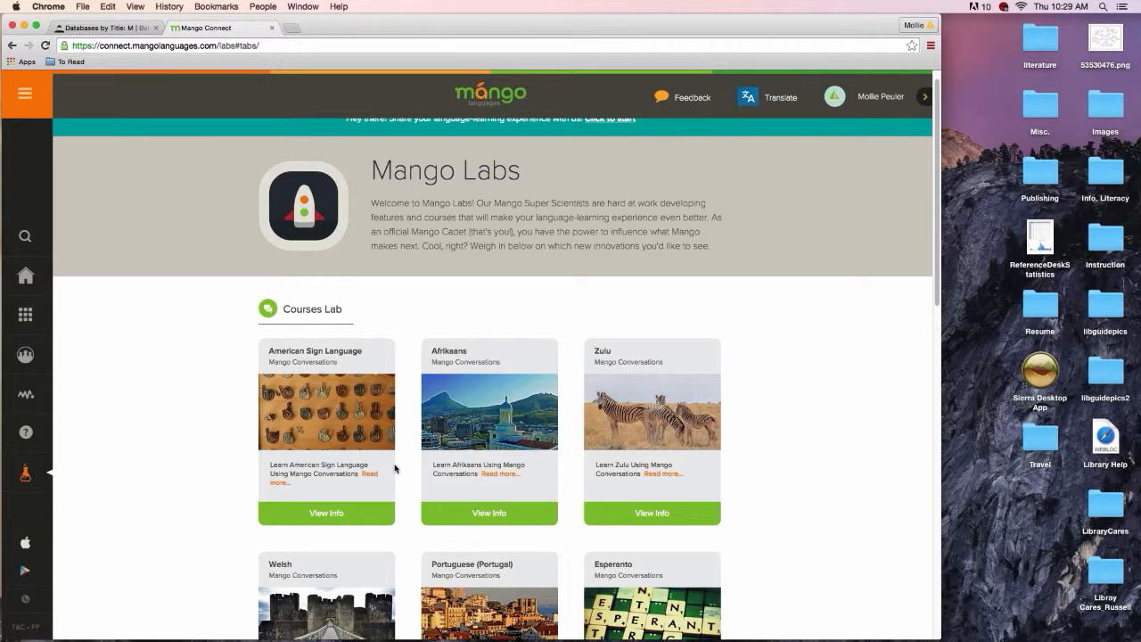
mouse_move(401, 464)
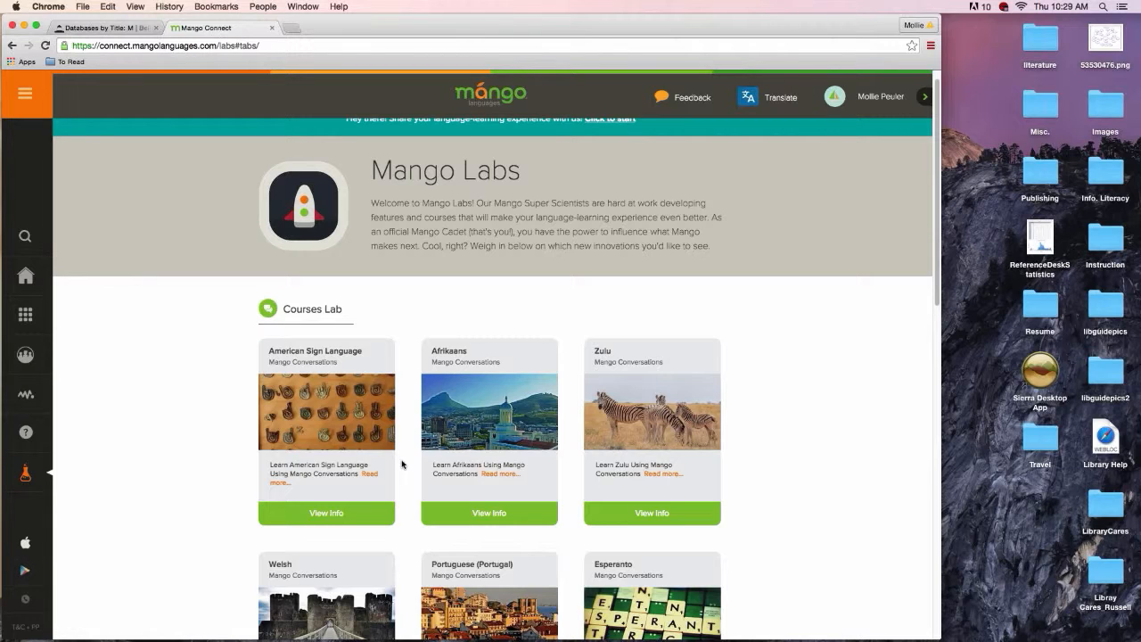
mouse_move(403, 463)
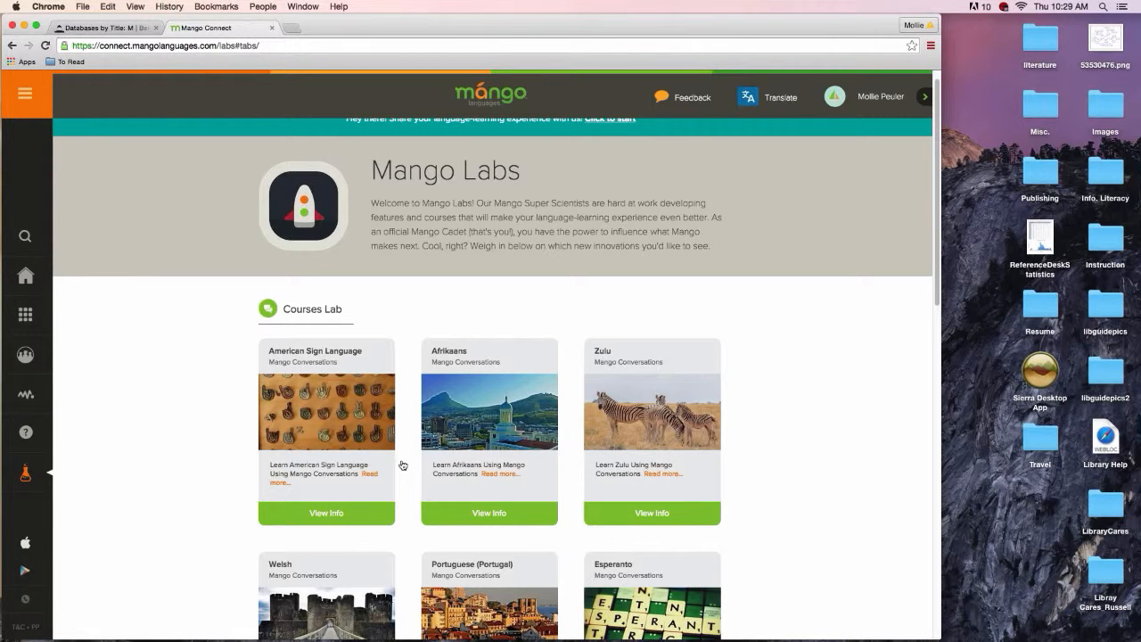